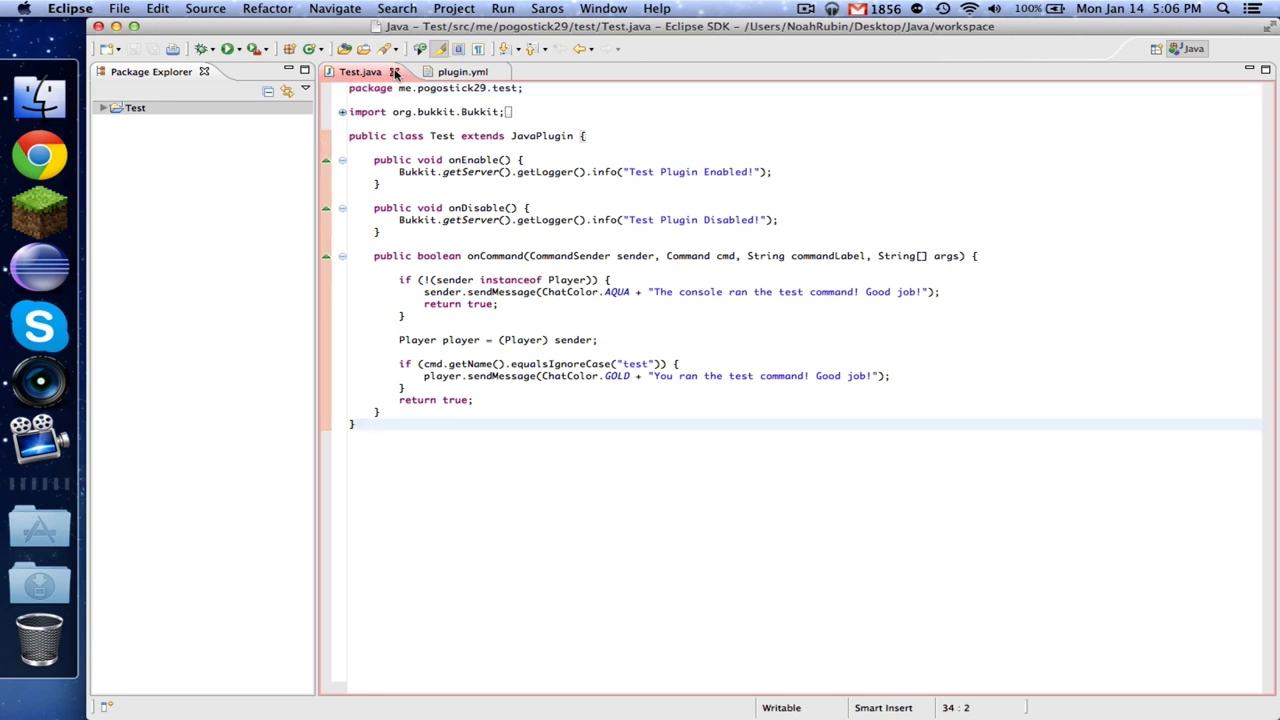
Close the Test files and start a new Java project named Medic.
left_click(394, 71)
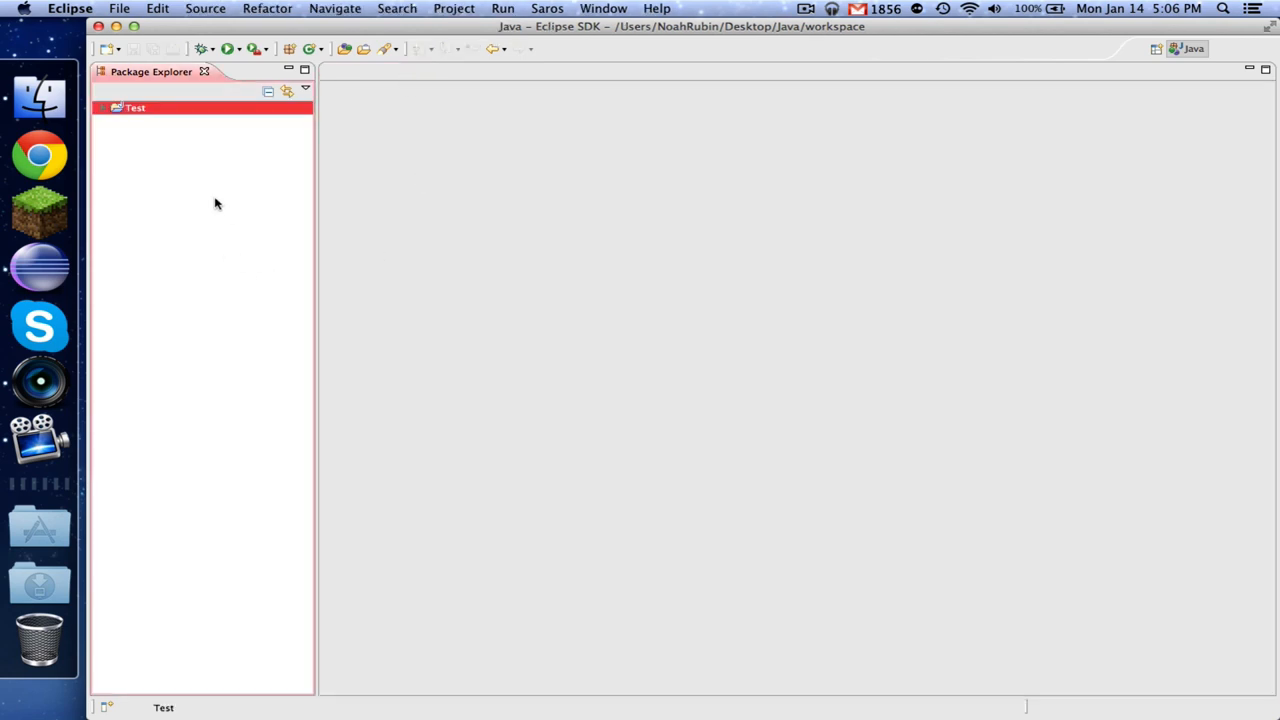
left_click(107, 48)
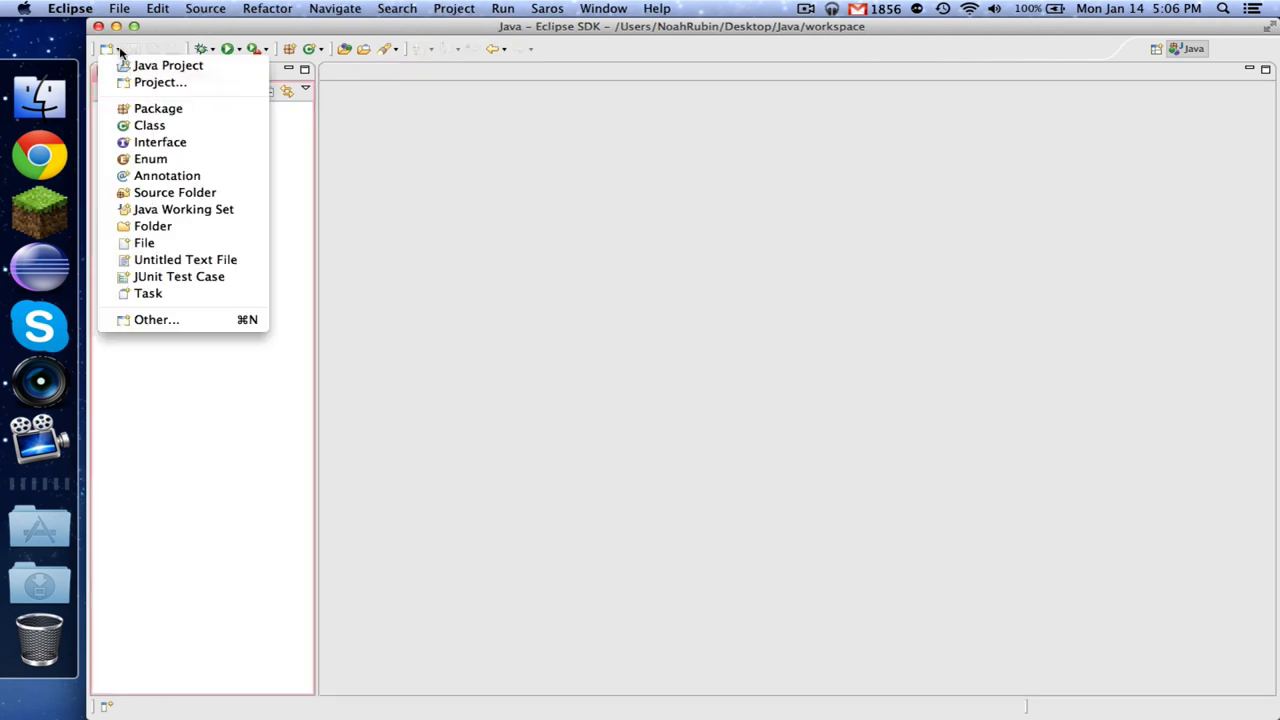
left_click(168, 65)
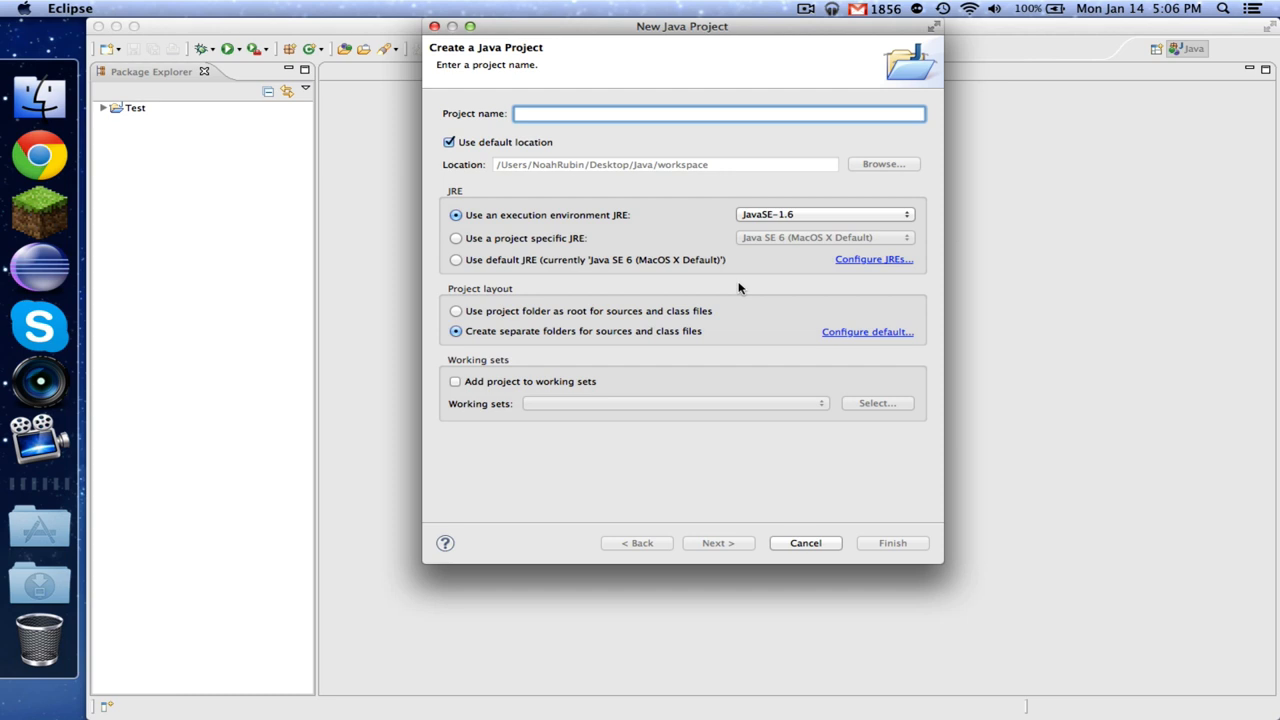
type("Medic")
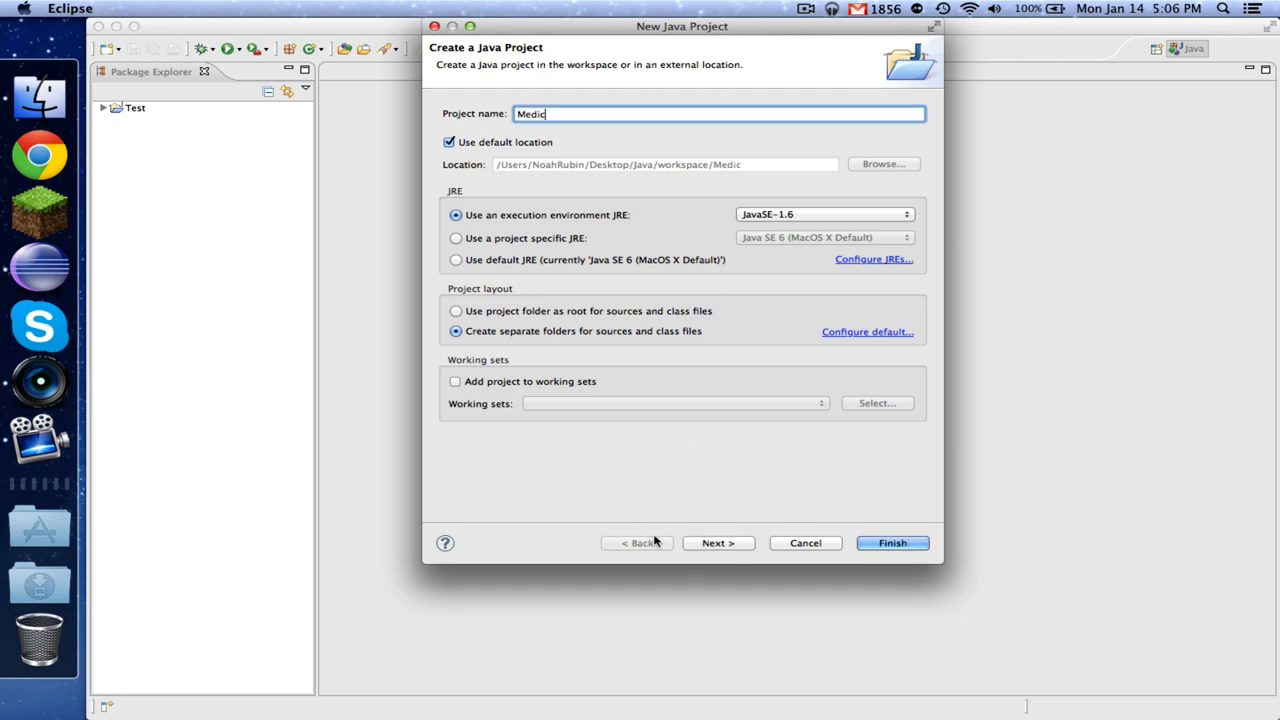
Add craftbukkit.jar as an external library and finish creating the project.
left_click(718, 542)
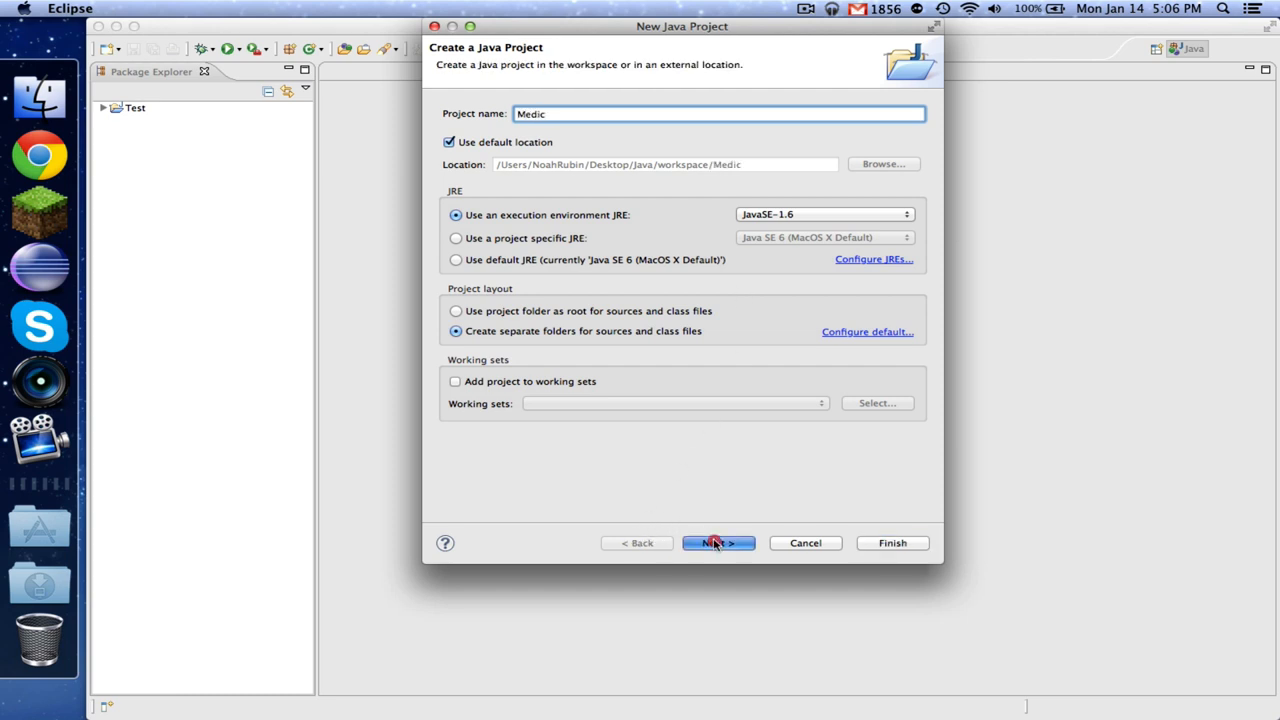
left_click(718, 543)
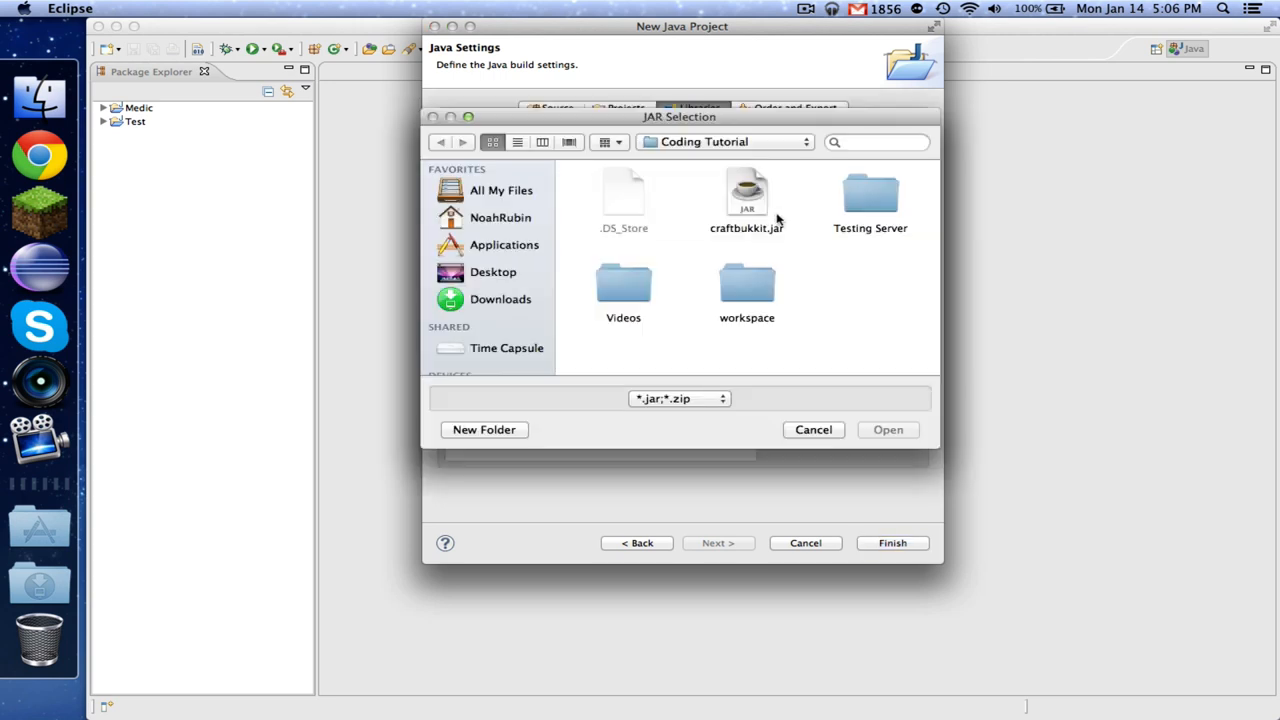
left_click(746, 195)
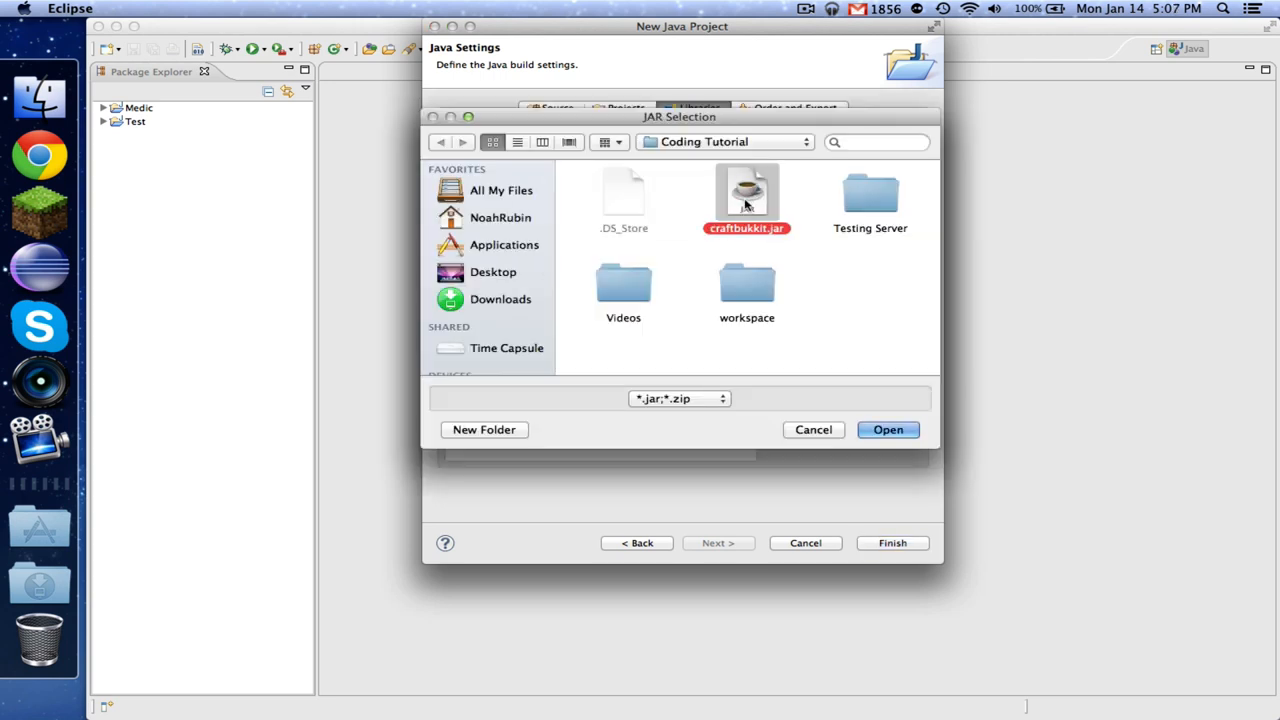
left_click(887, 429)
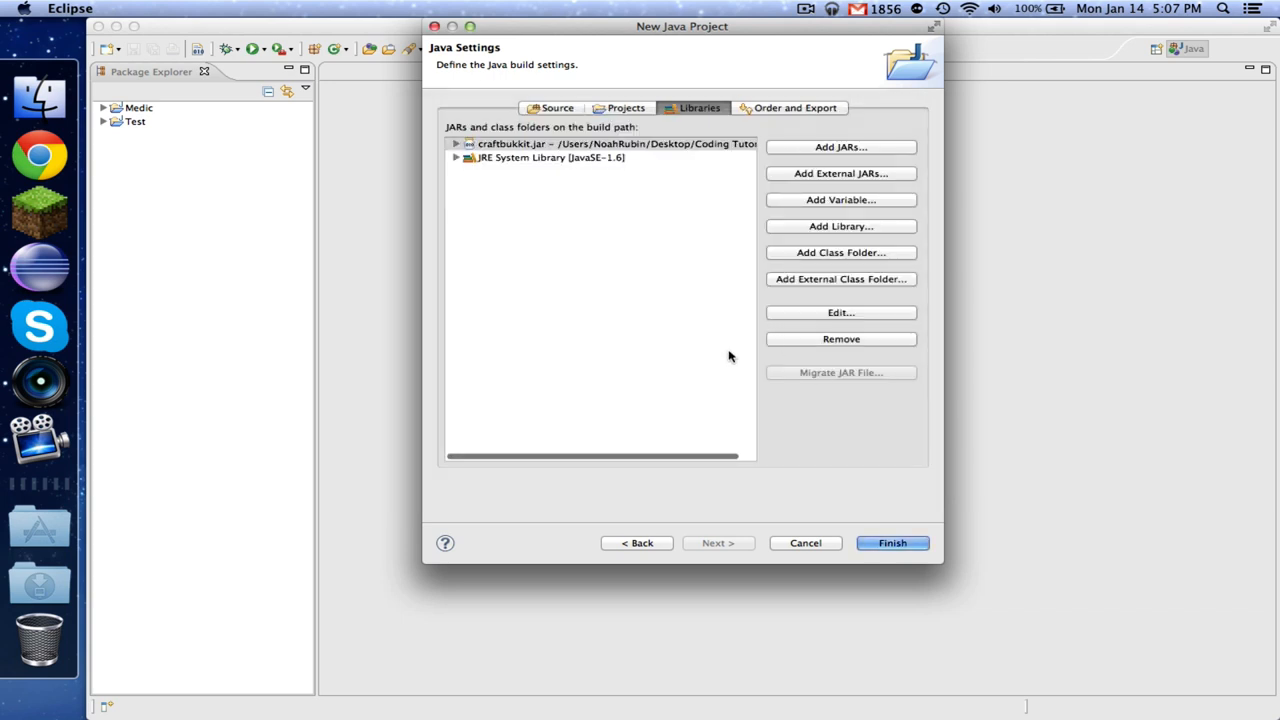
left_click(890, 542)
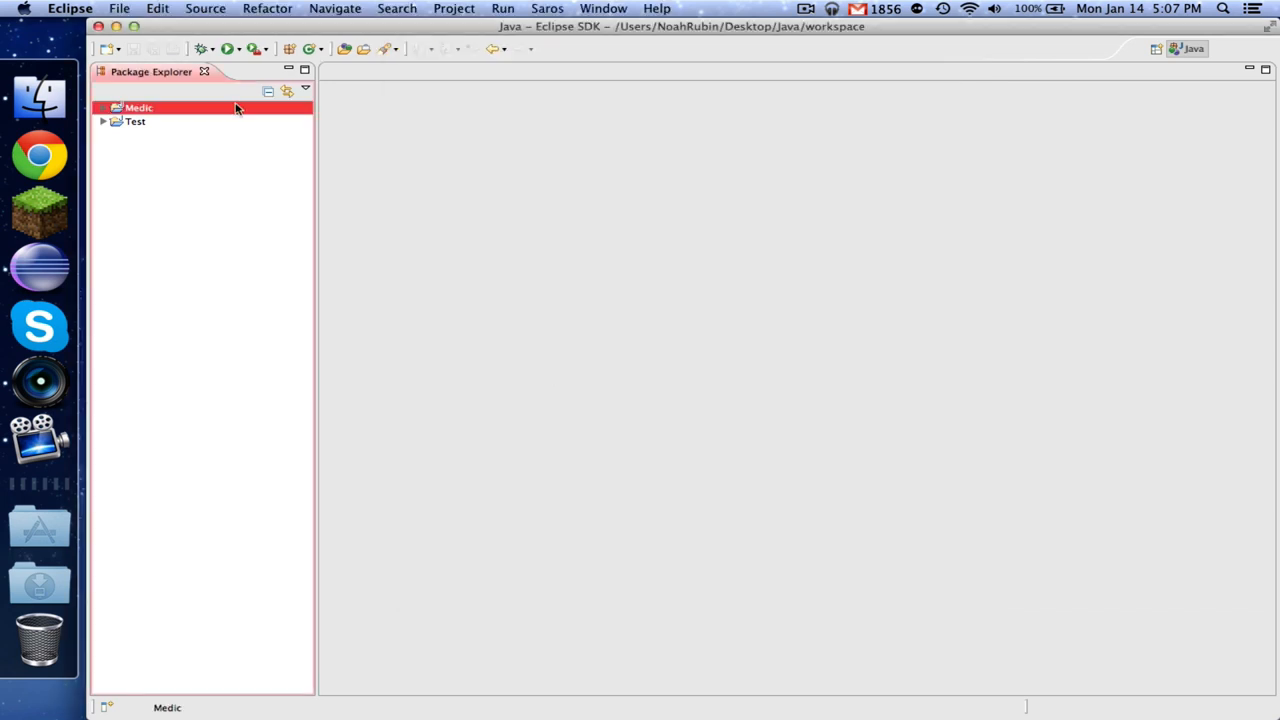
Create package me.pogostick29.medic under src with a Medic class inside it.
left_click(103, 107)
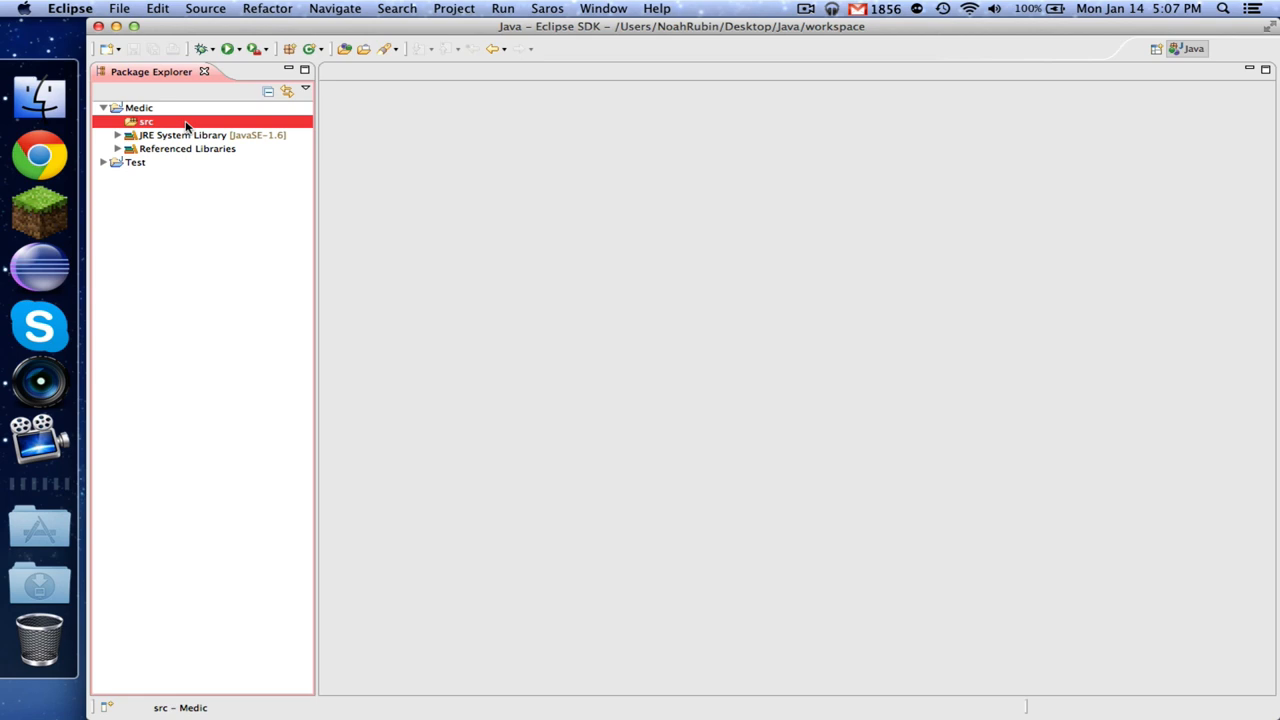
right_click(146, 121)
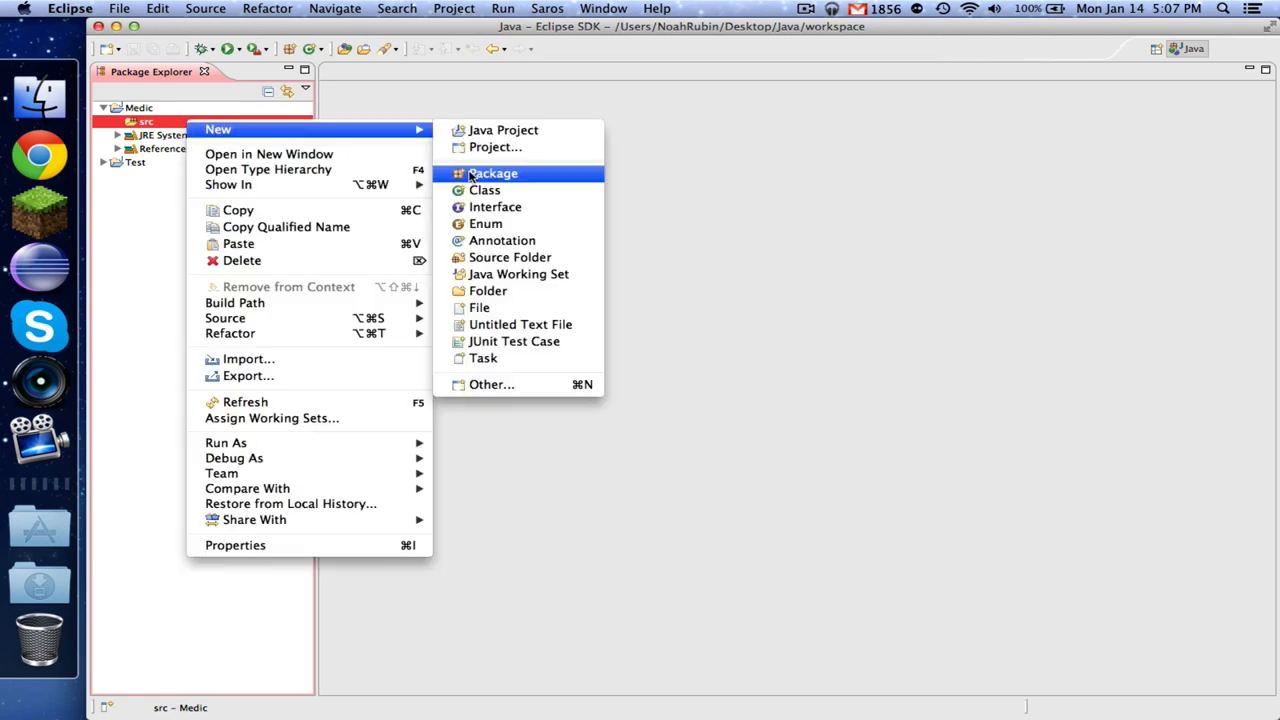
left_click(493, 173)
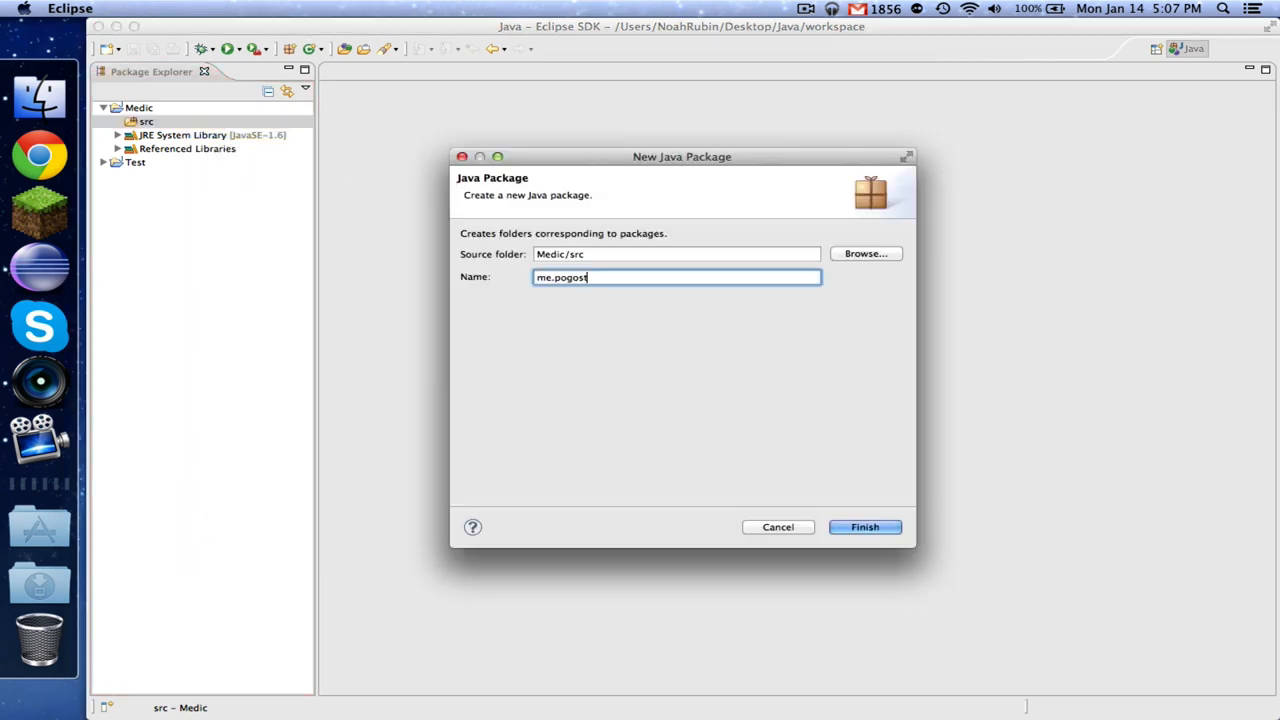
type("ick29.m")
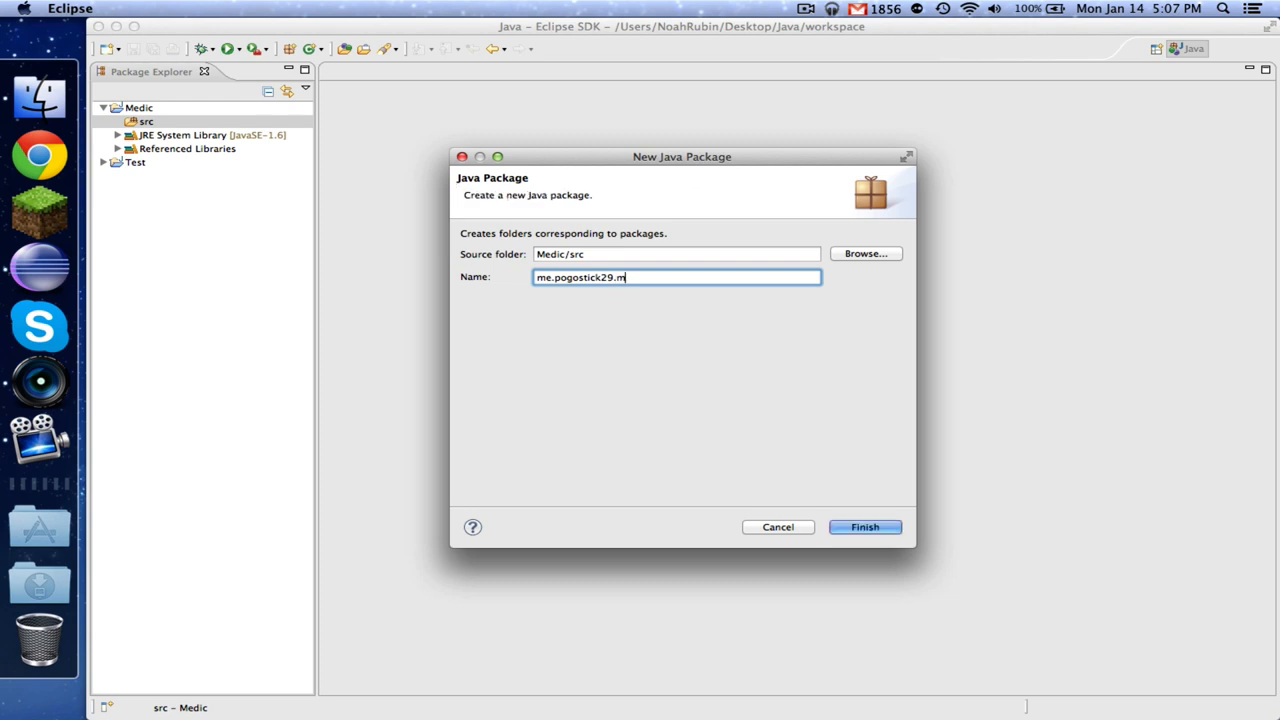
right_click(207, 135)
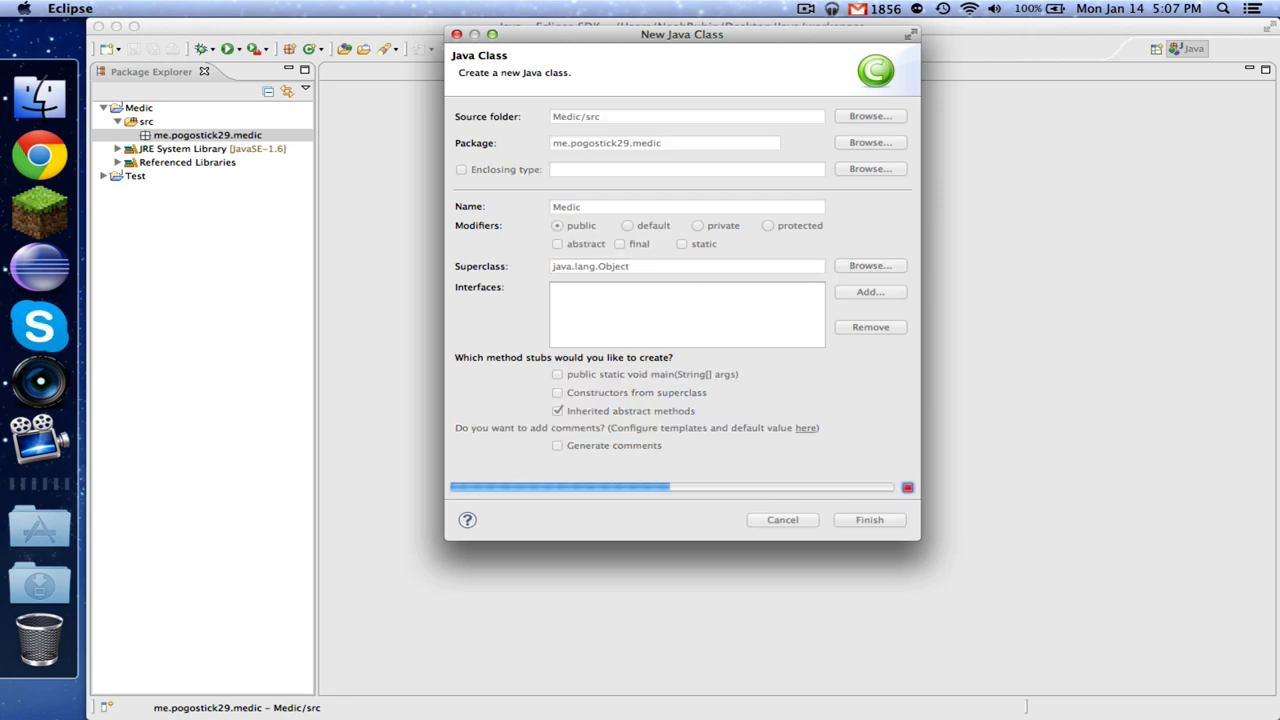
left_click(868, 519)
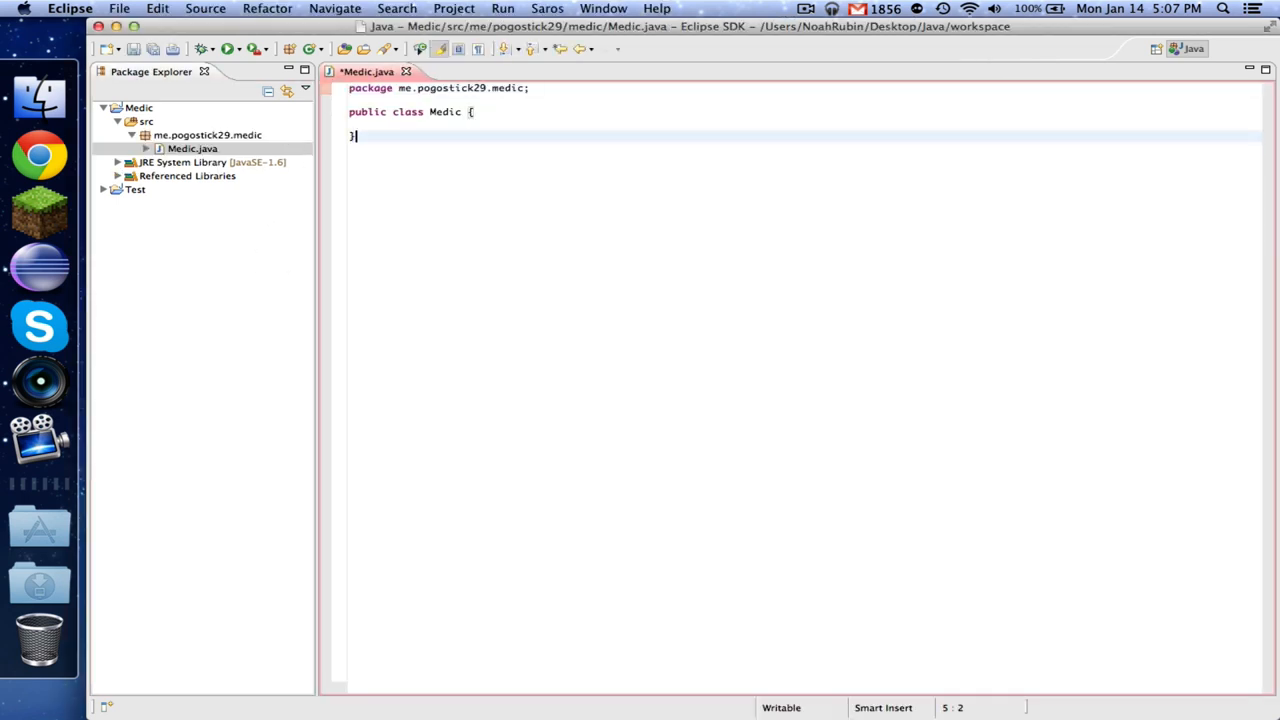
Make Medic extend JavaPlugin, importing org.bukkit.plugin.java.JavaPlugin.
type("extends JavaPlu")
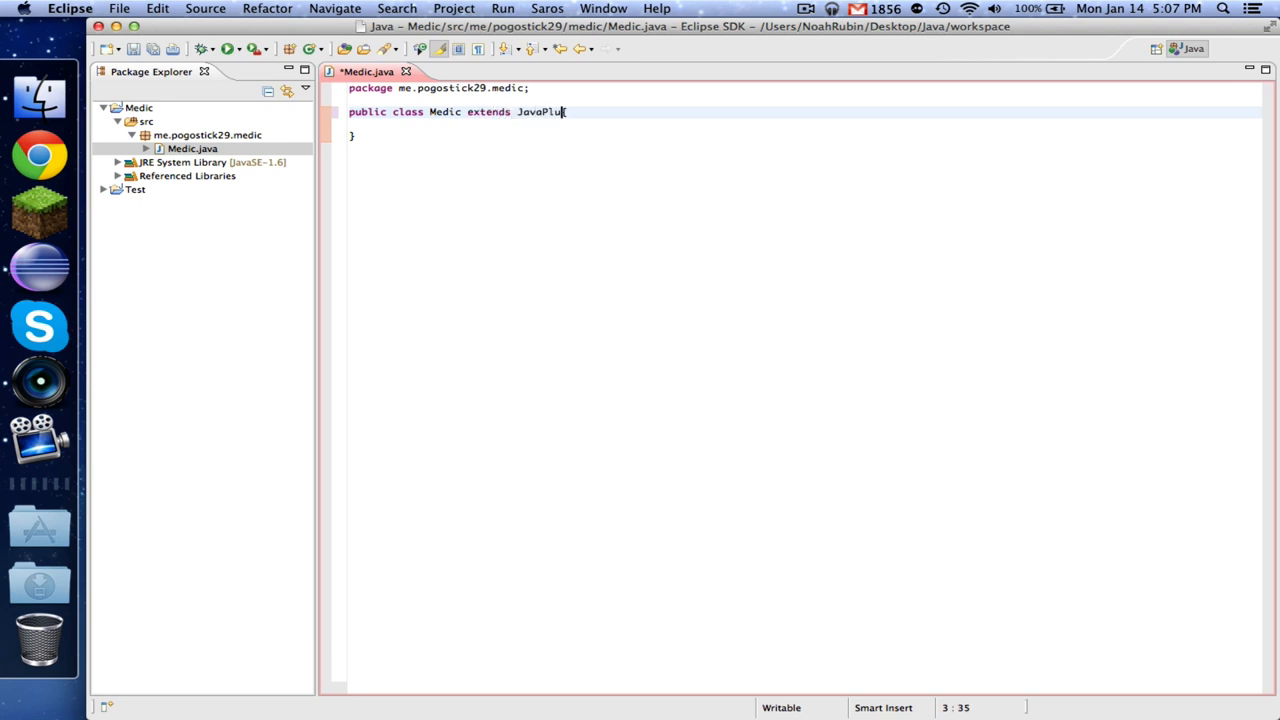
type("gin {")
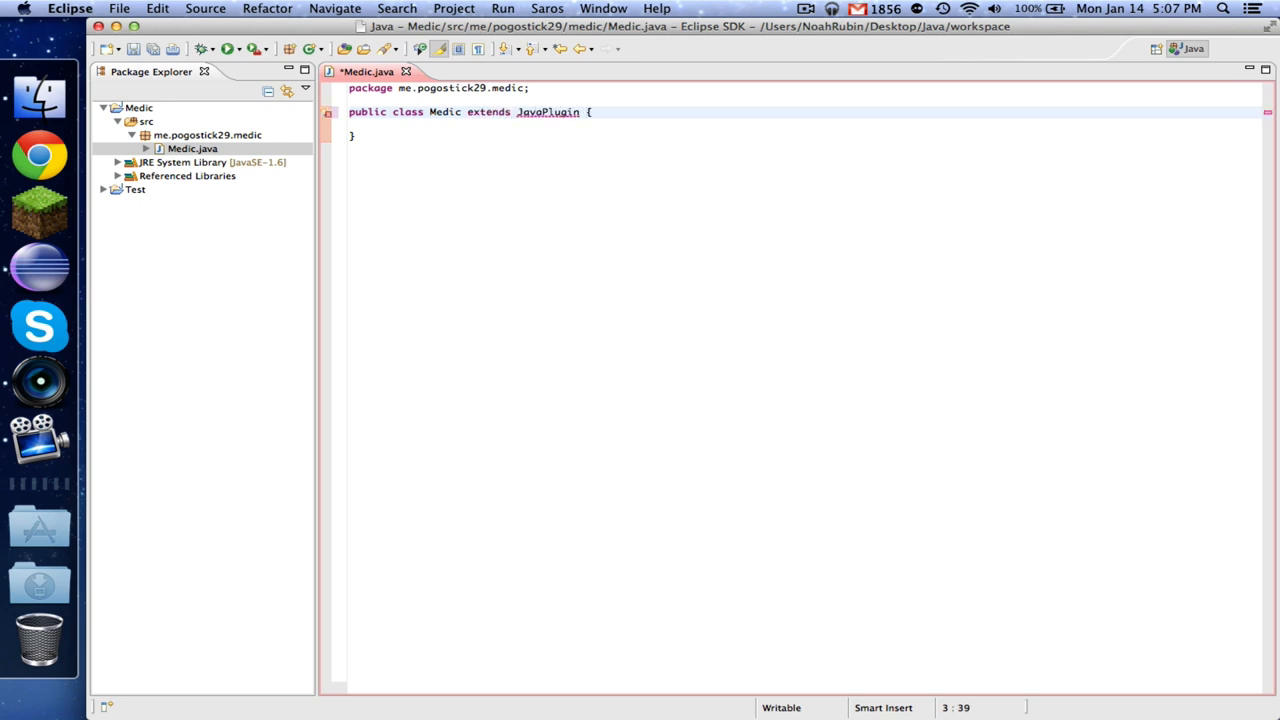
left_click(205, 8)
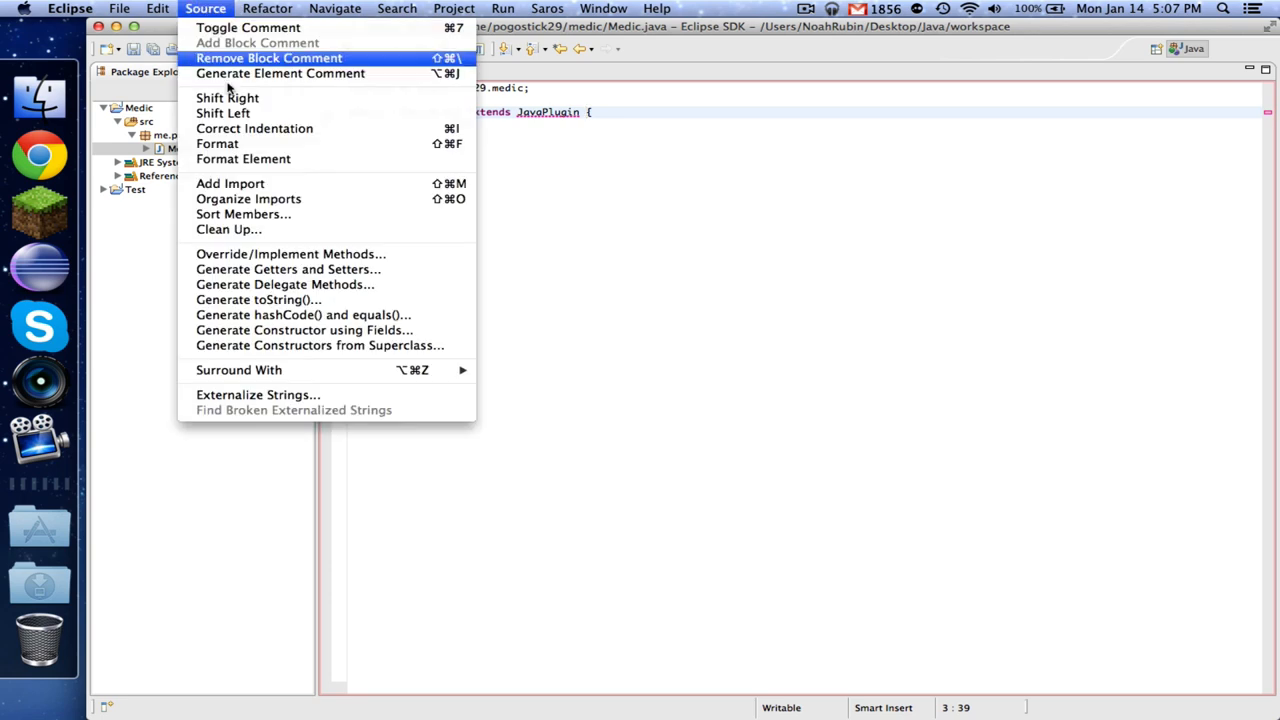
mouse_move(628, 183)
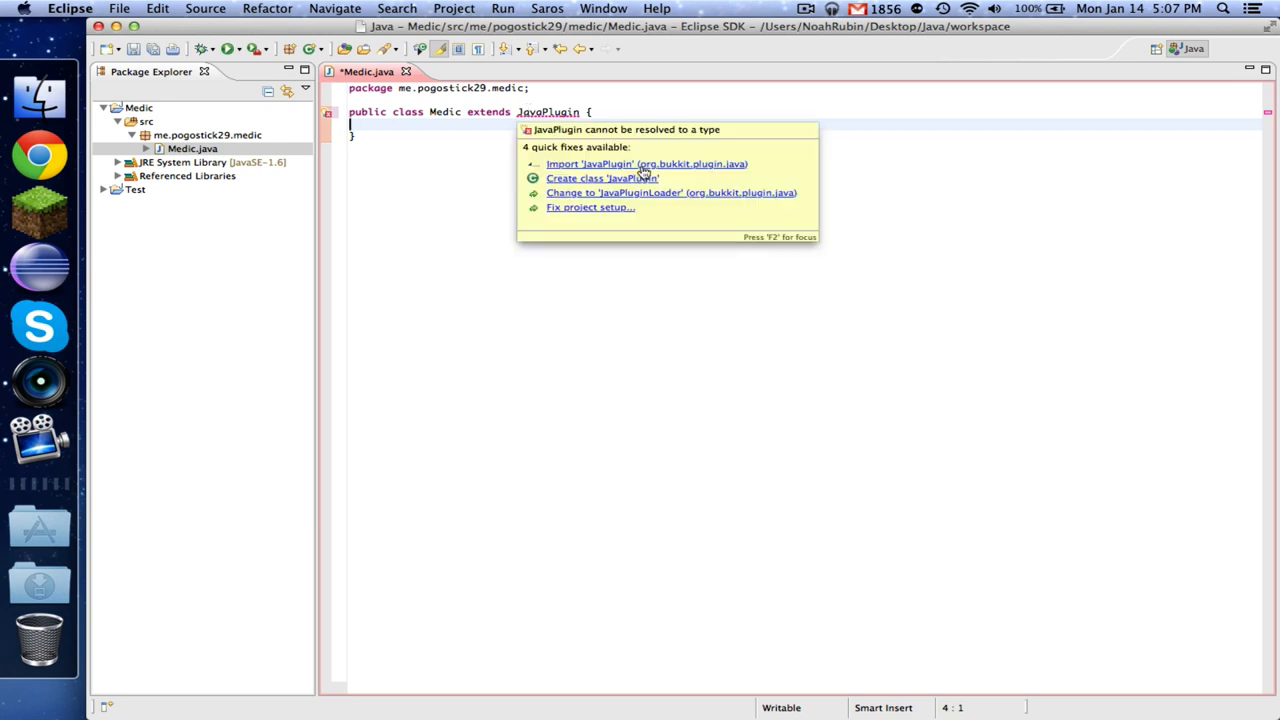
left_click(646, 163)
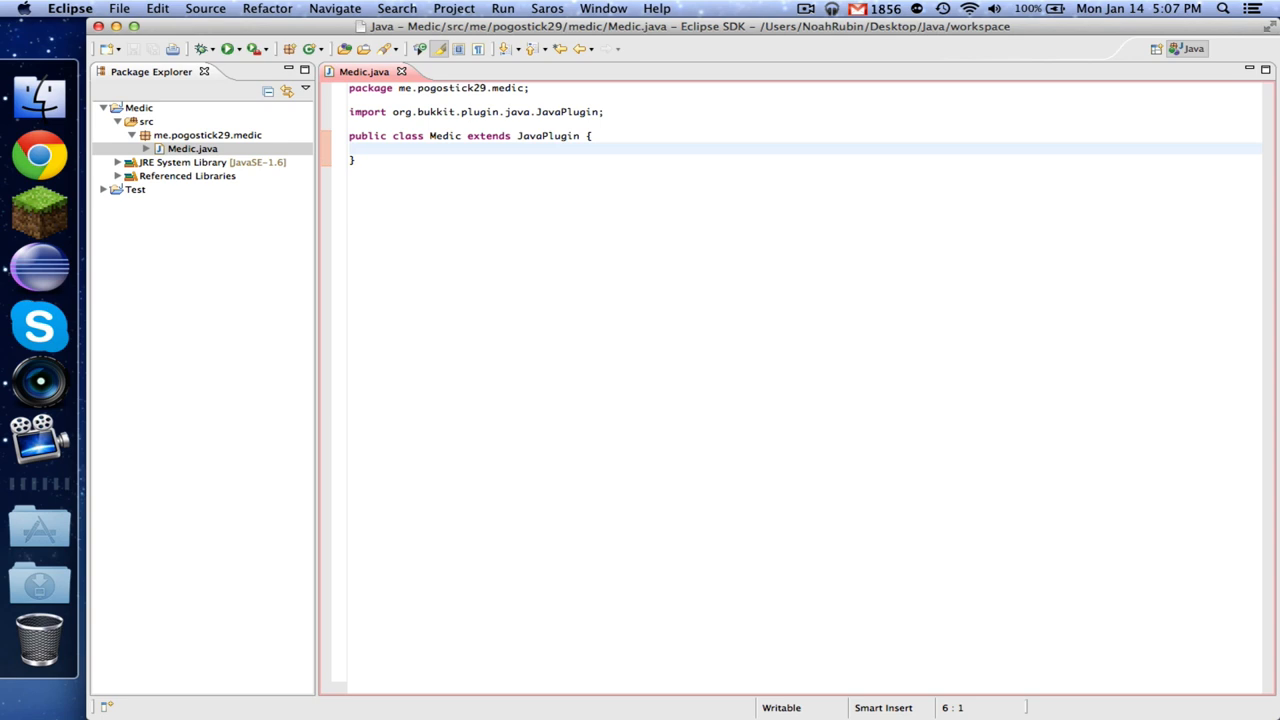
Add empty public onEnable and onDisable methods to Medic.
type("public void onEnba")
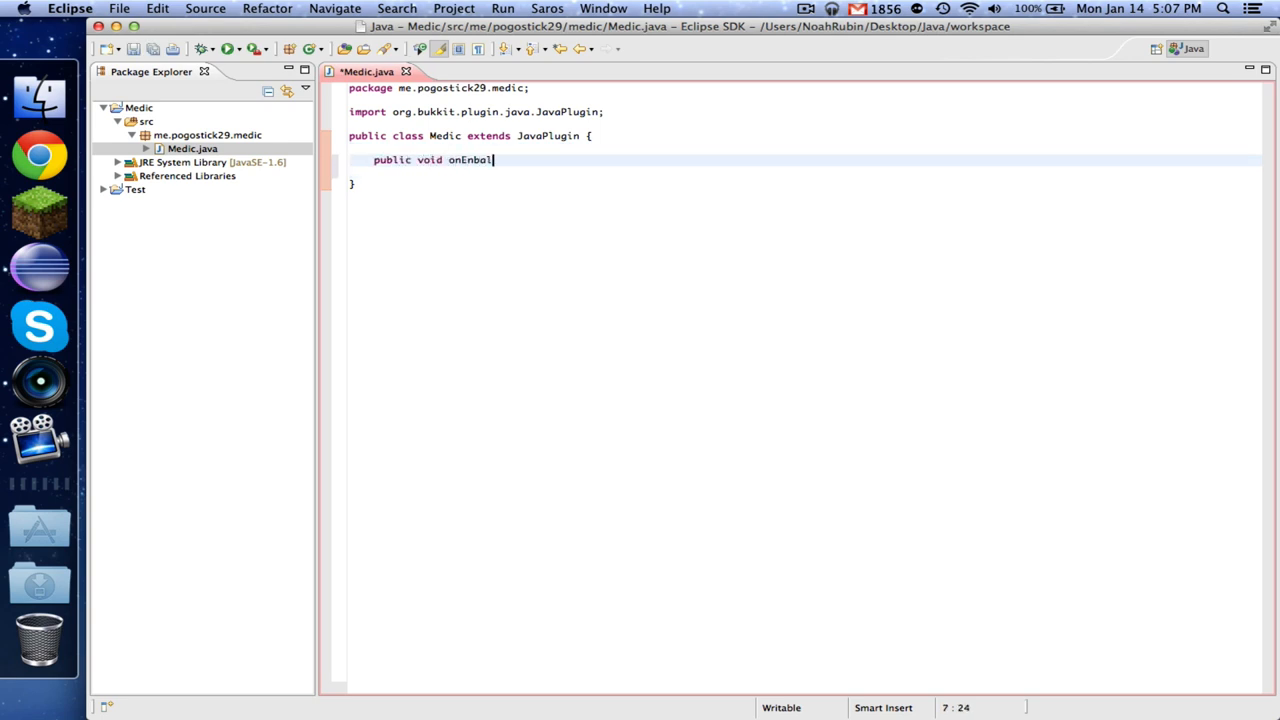
type("le() {")
type("pub")
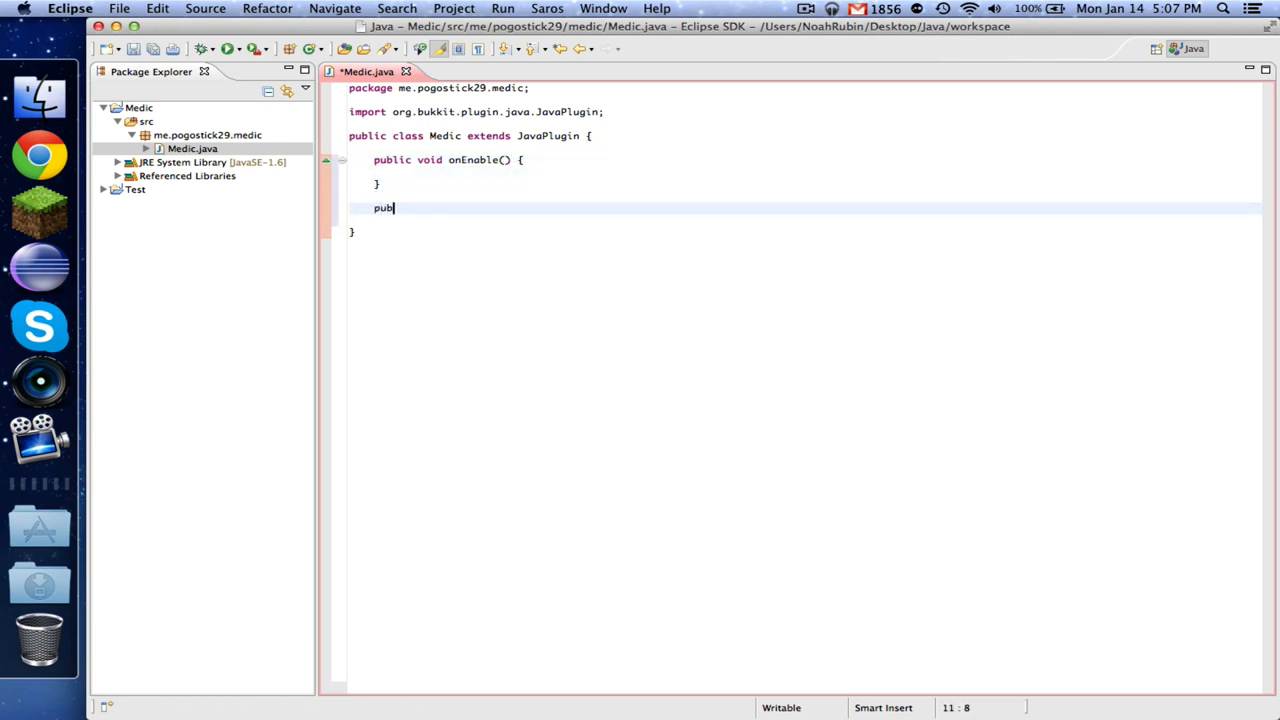
type("lic void onDisable() {")
type("}")
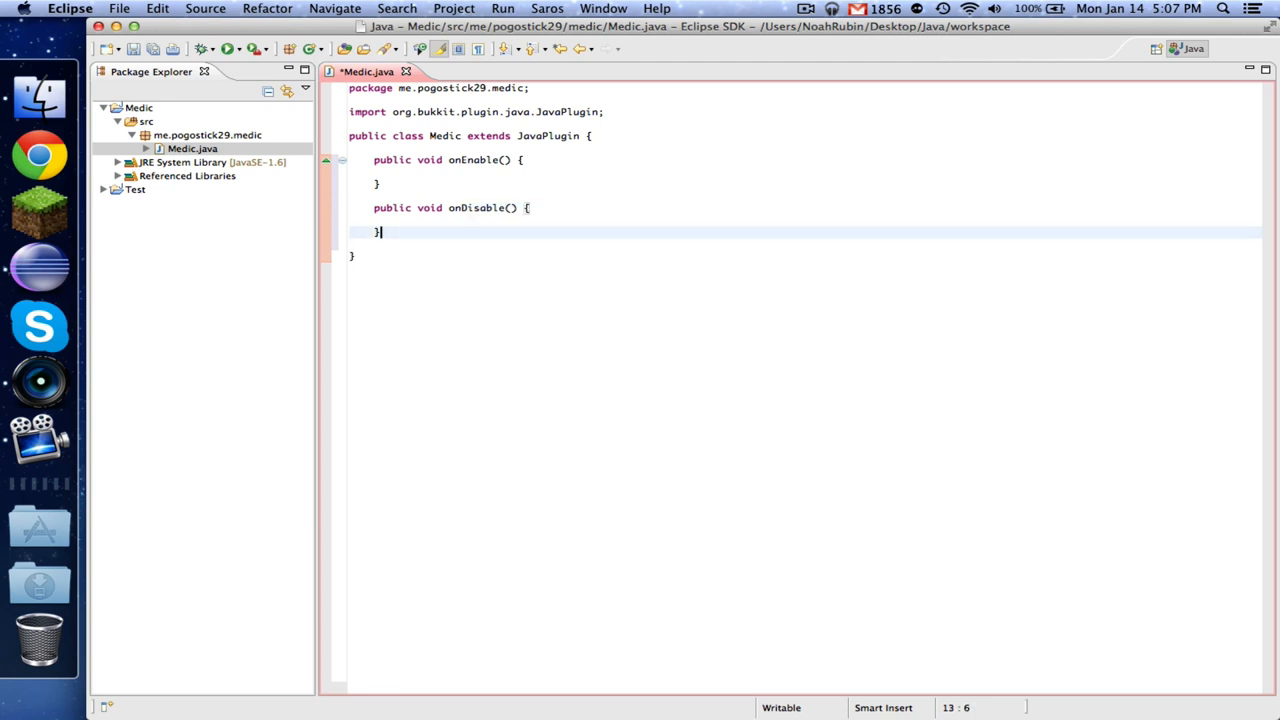
Write onCommand(CommandSender sender, Command cmd, String commandLabel, String[] args) and import Command.
type("public boolean onC")
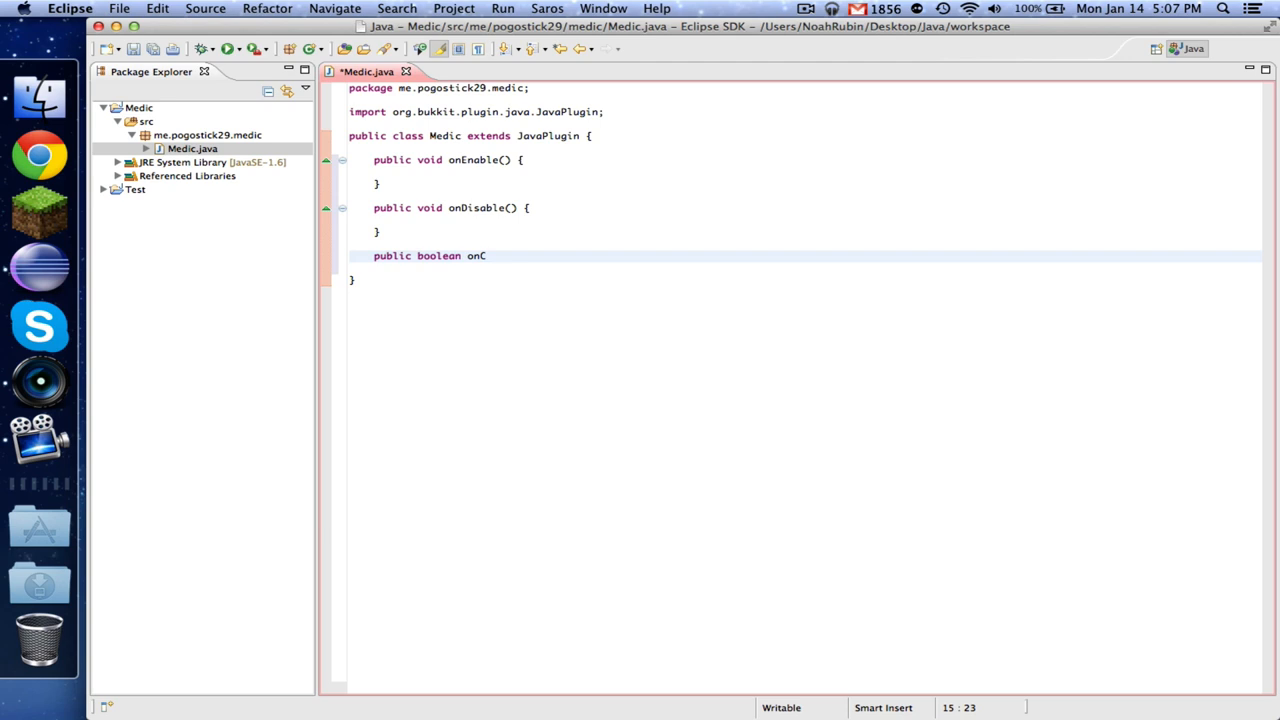
type("ommand(Co")
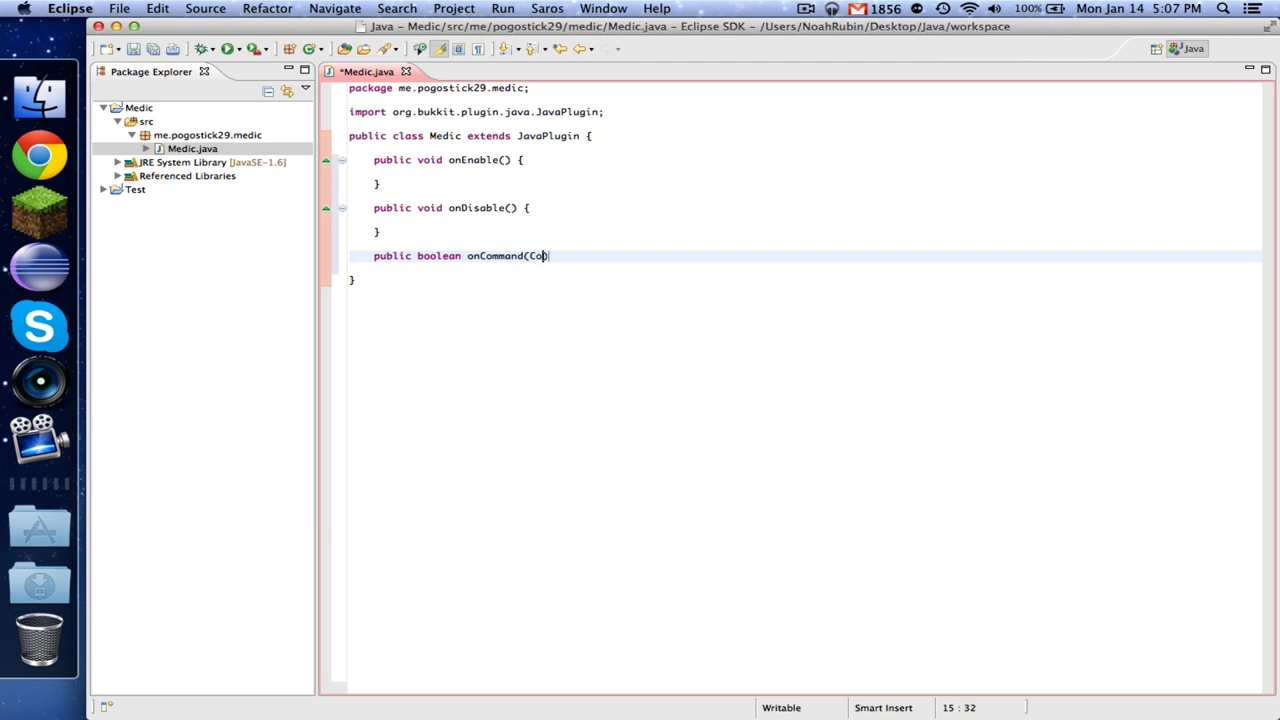
type("mmandSender)")
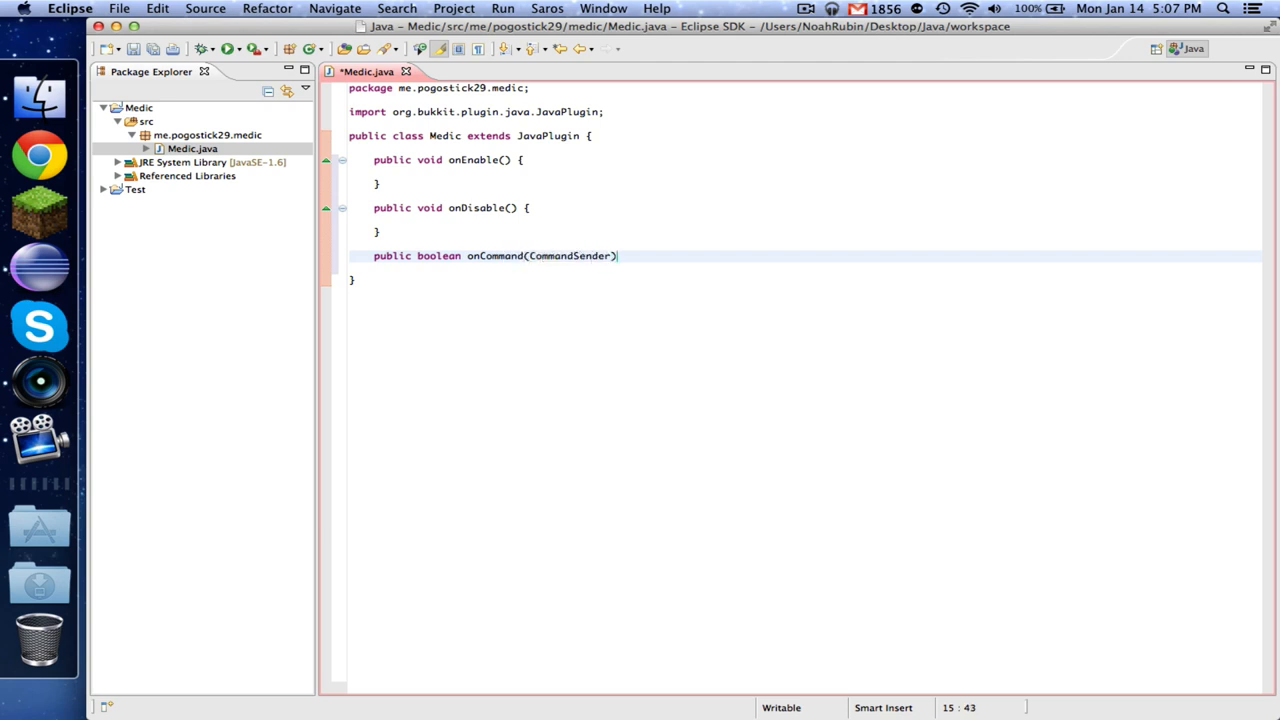
type("sender, Command")
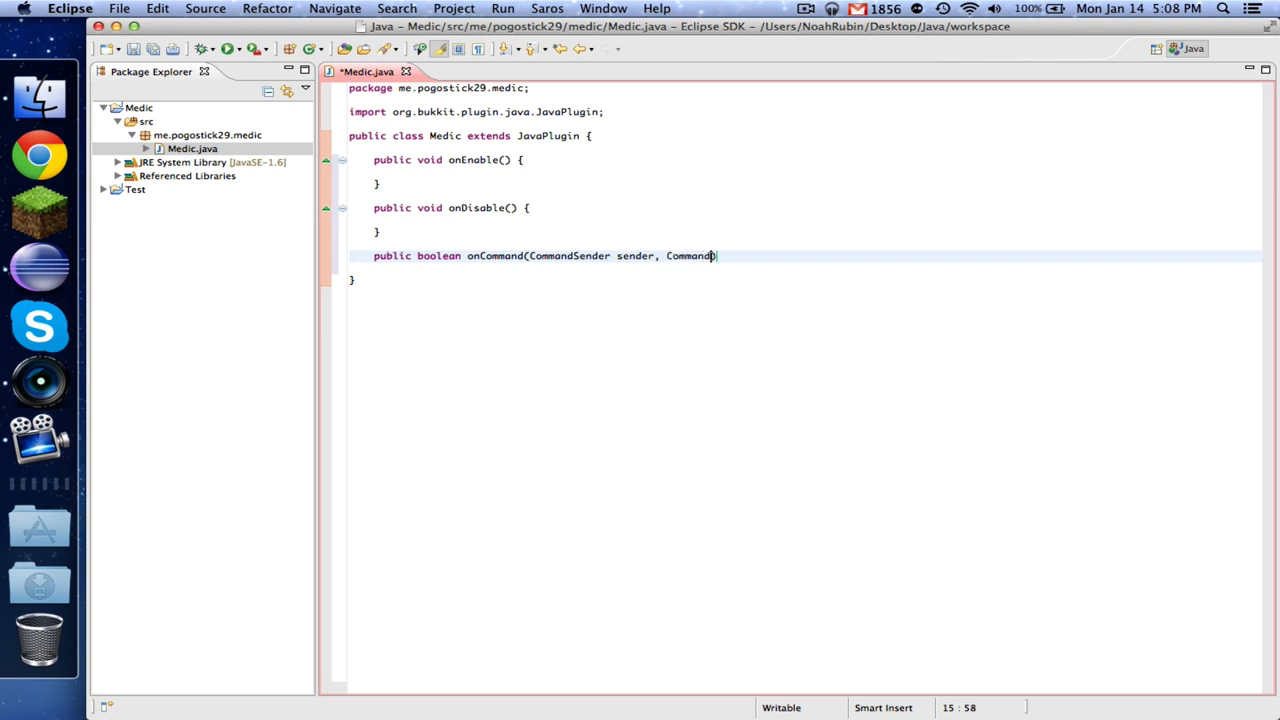
type("cmd, Str")
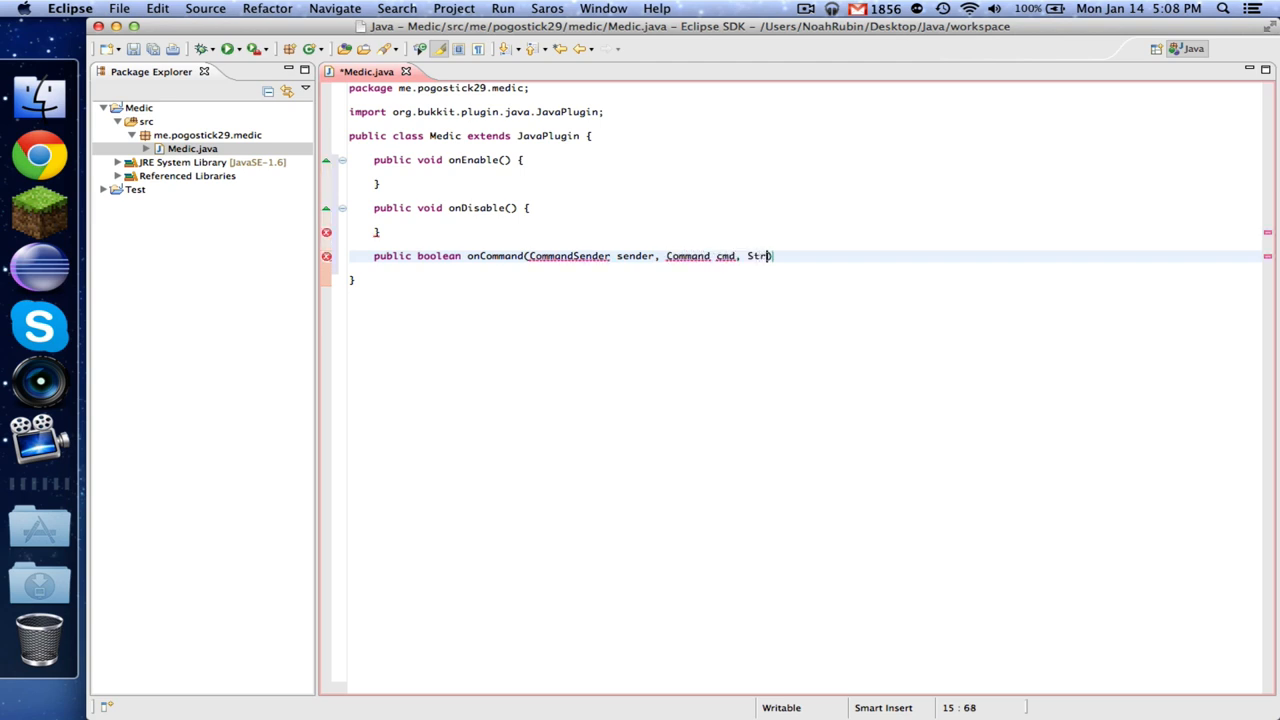
type("ing commandLabel)")
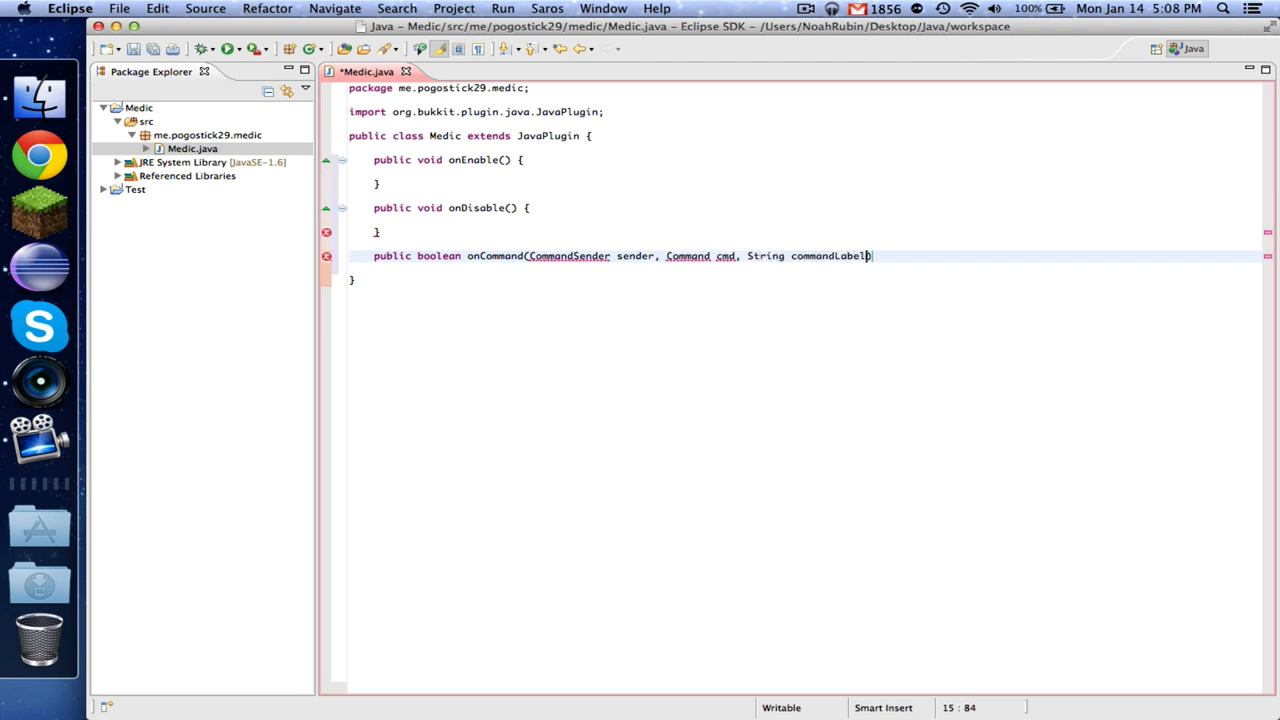
type(", String[] args)")
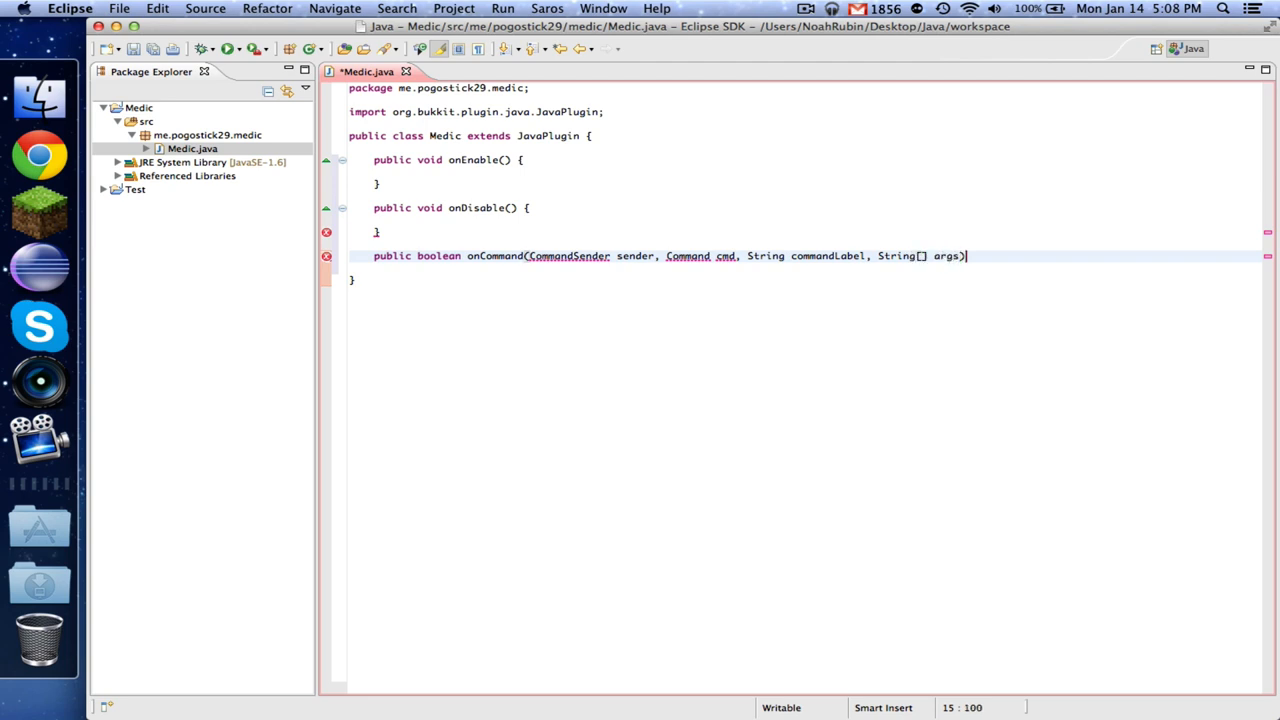
type("{")
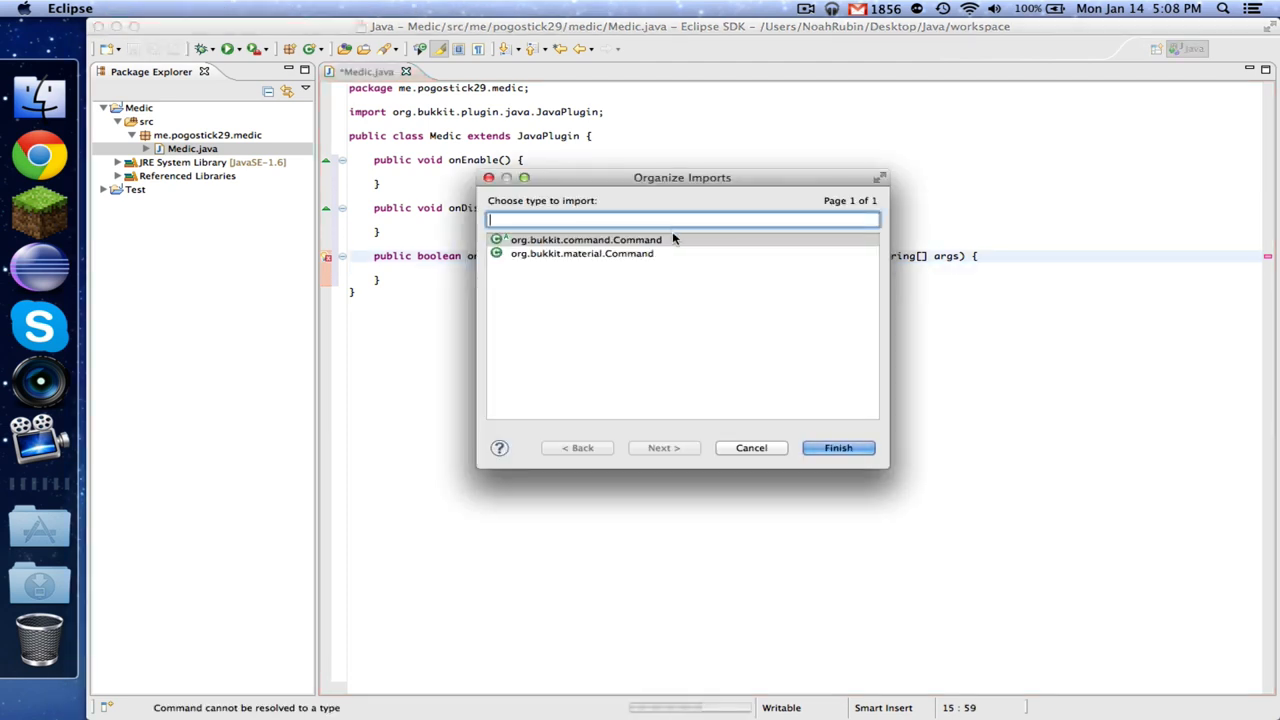
left_click(838, 447)
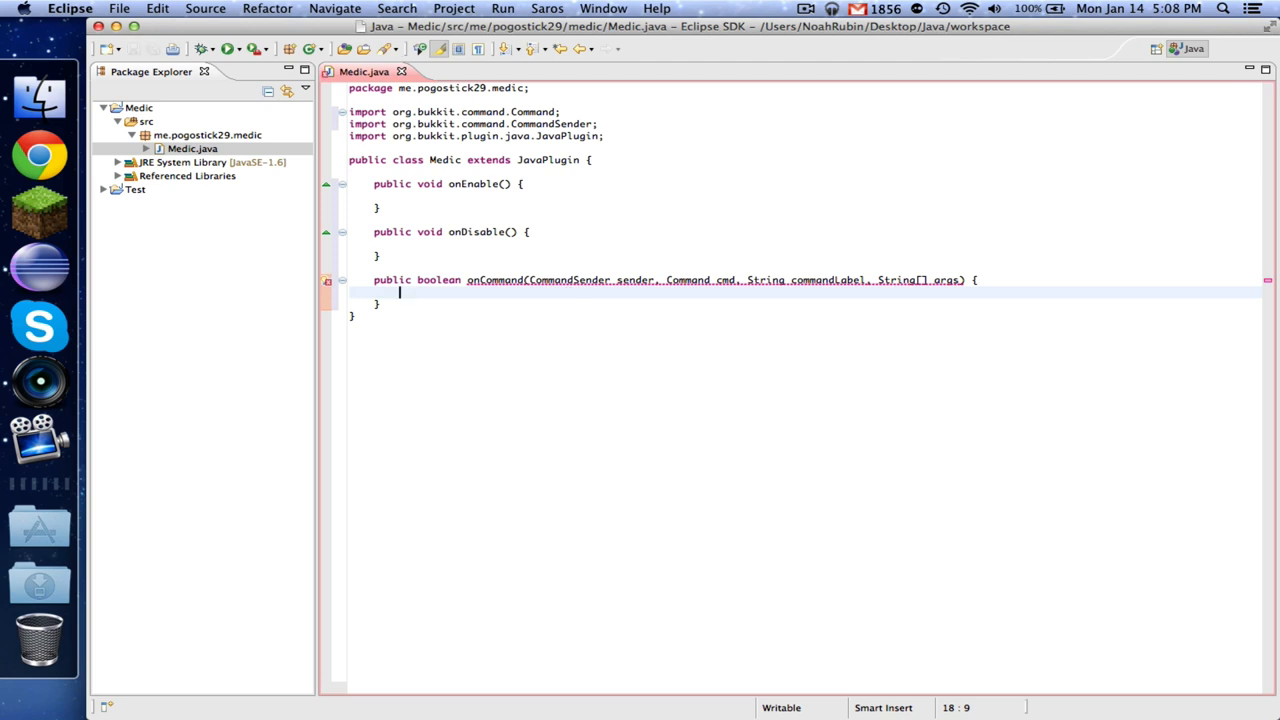
left_click(435, 192)
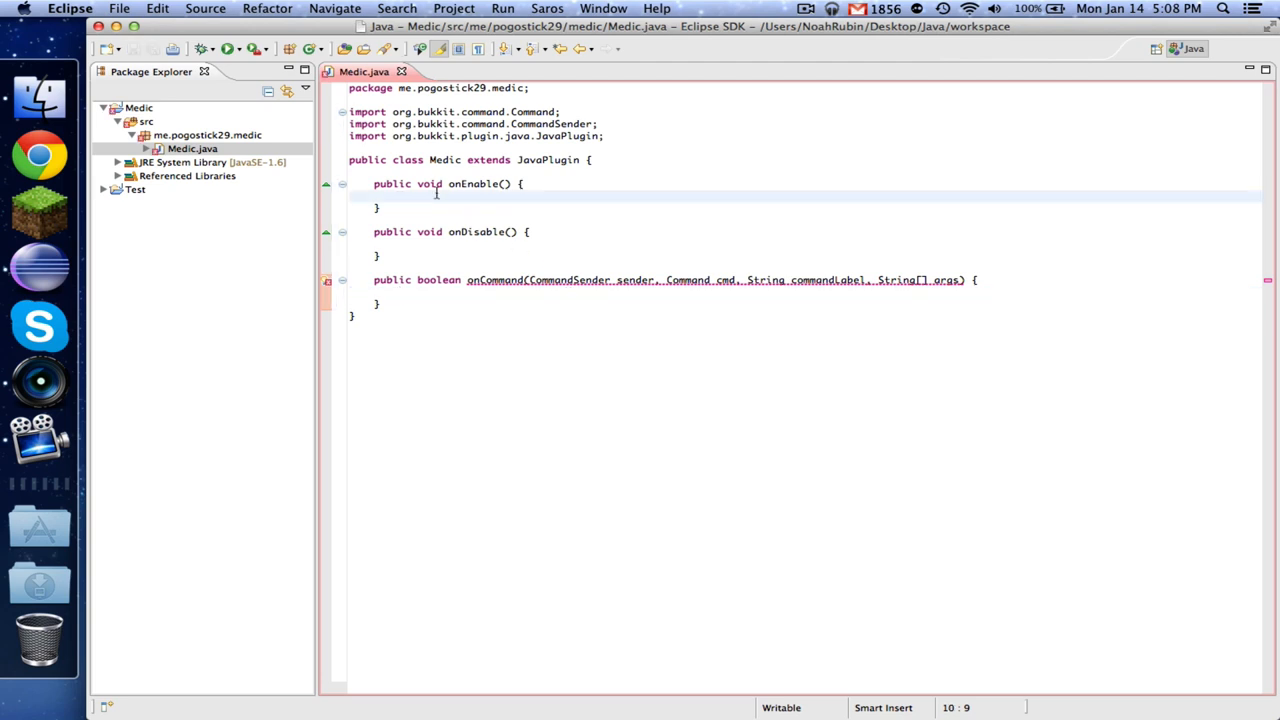
type("Bukki")
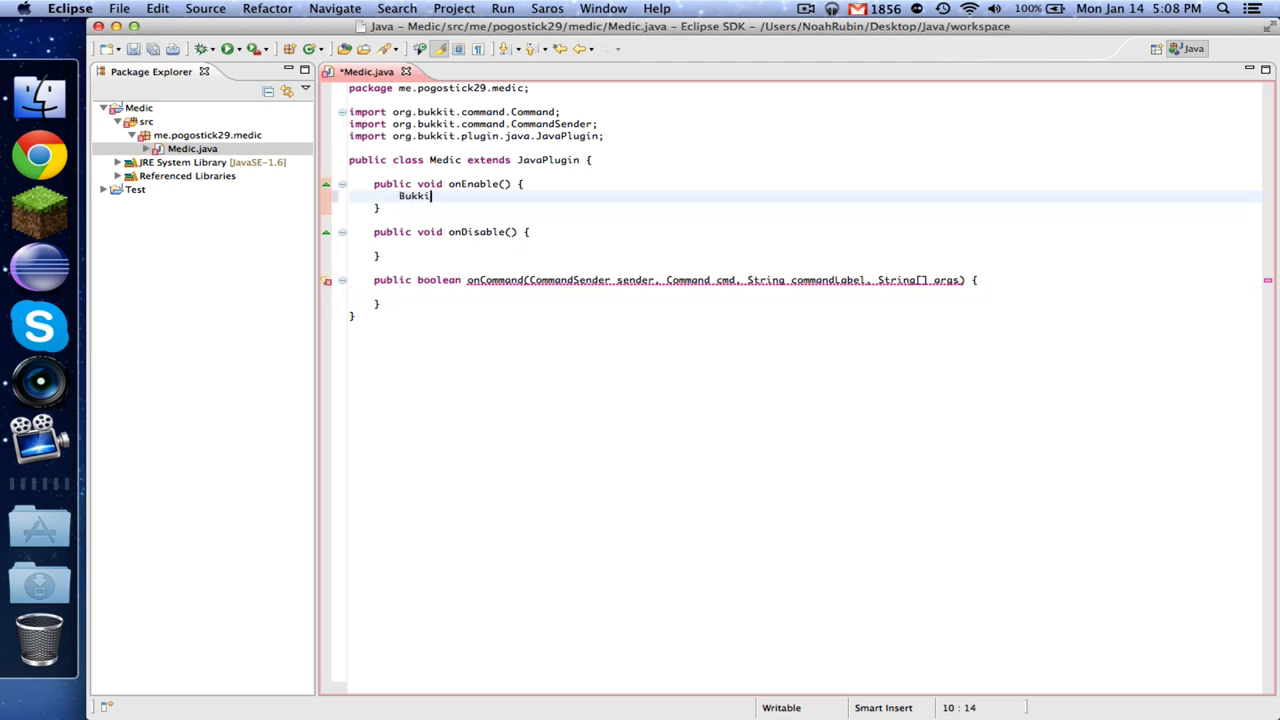
type(".getServer().getLogger().info(\"Medic enabled!\");")
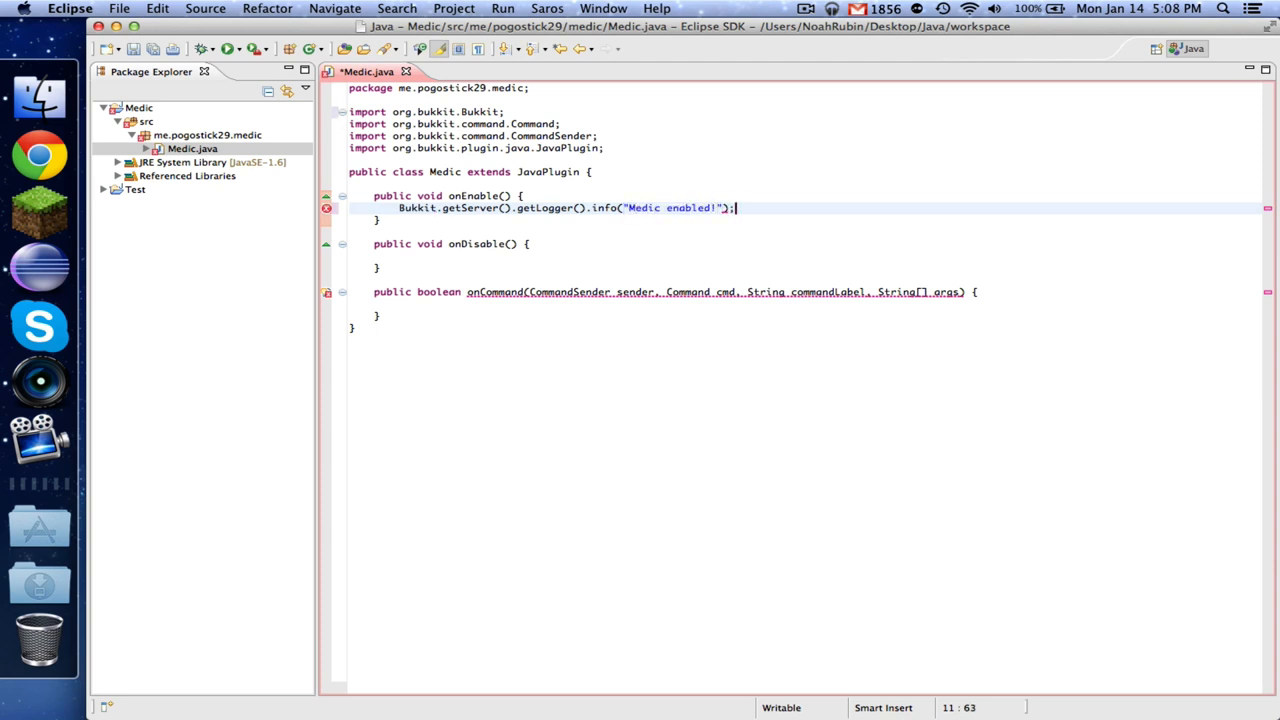
type("Bukkit.getServer().getLogger().")
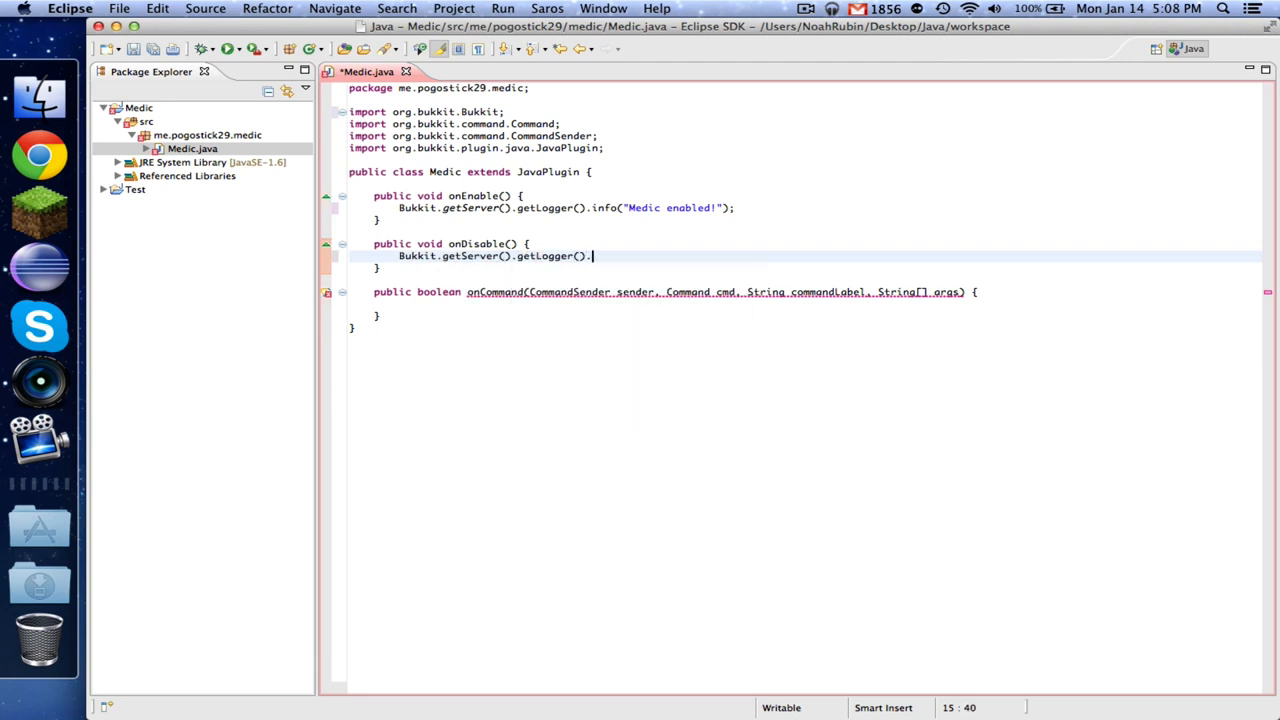
type("info(")
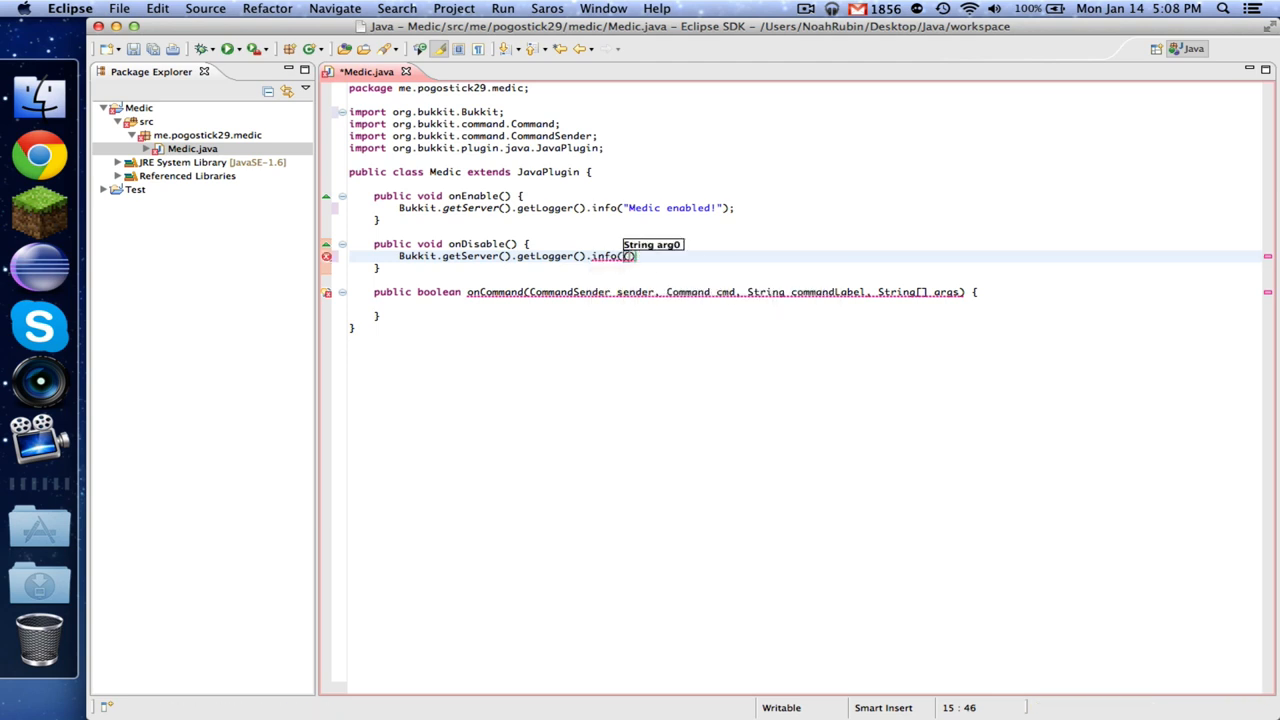
type("\"Medic d\"")
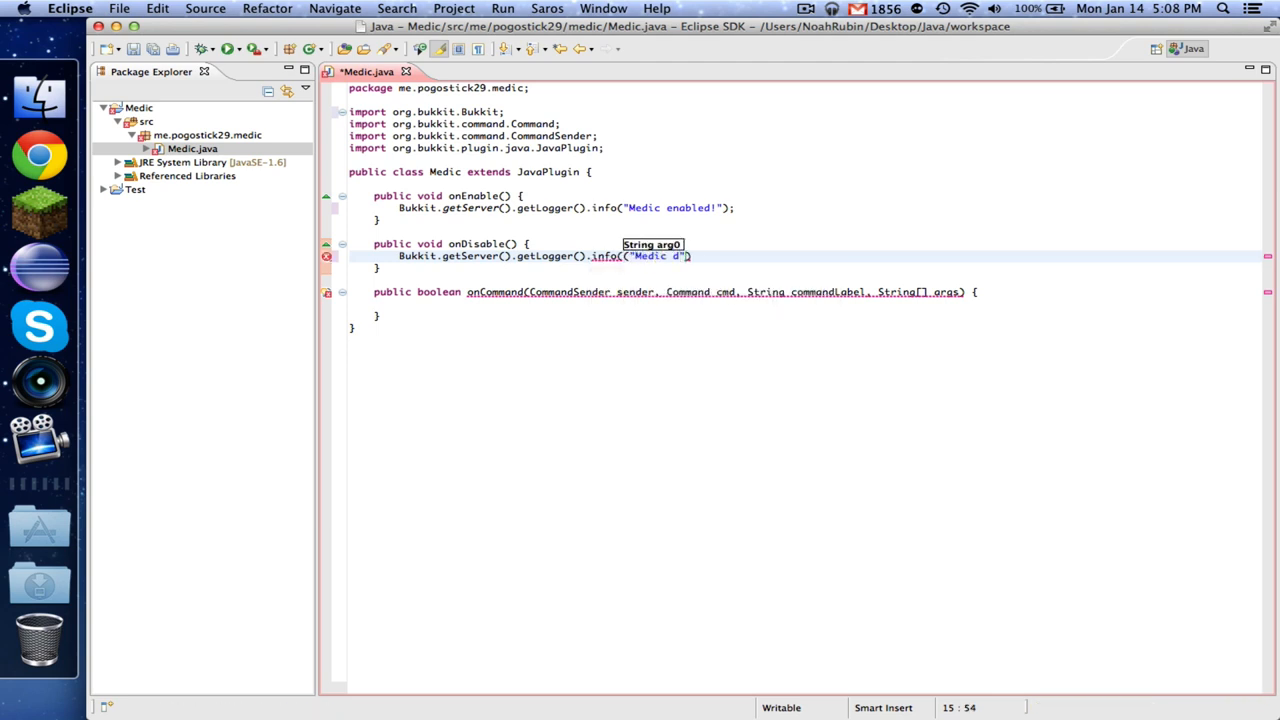
type("isabled!")
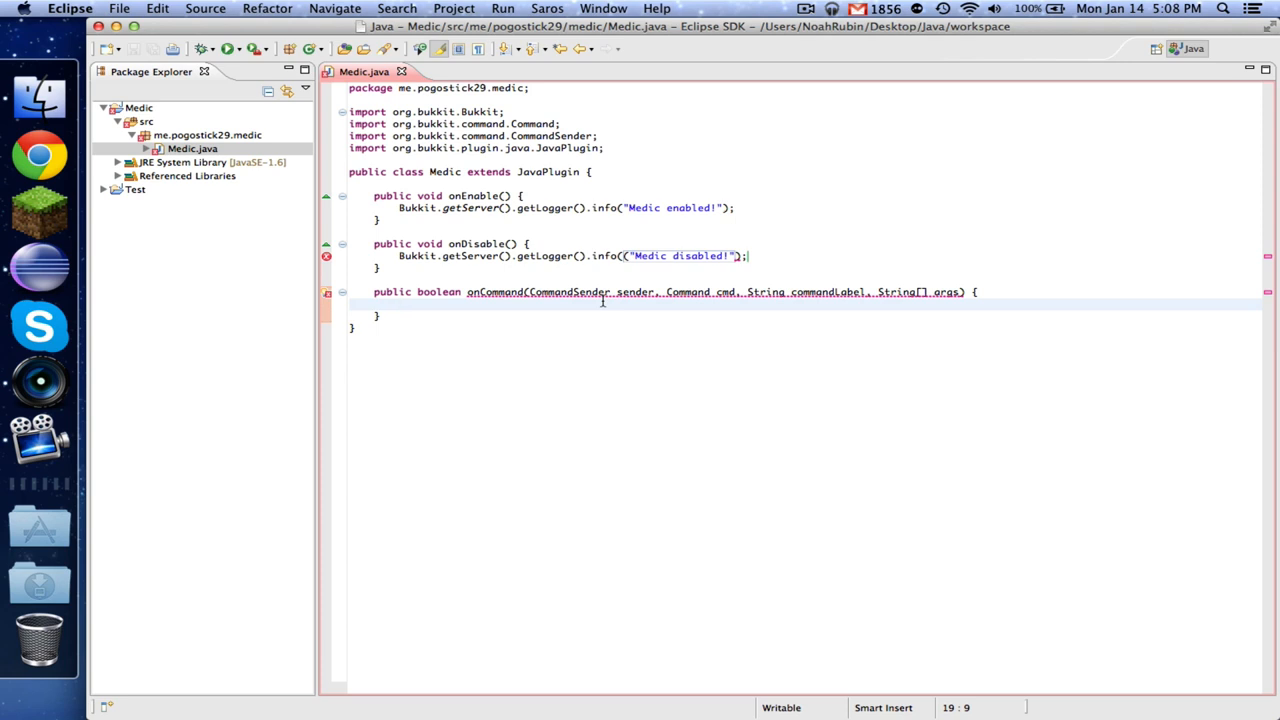
left_click(400, 304)
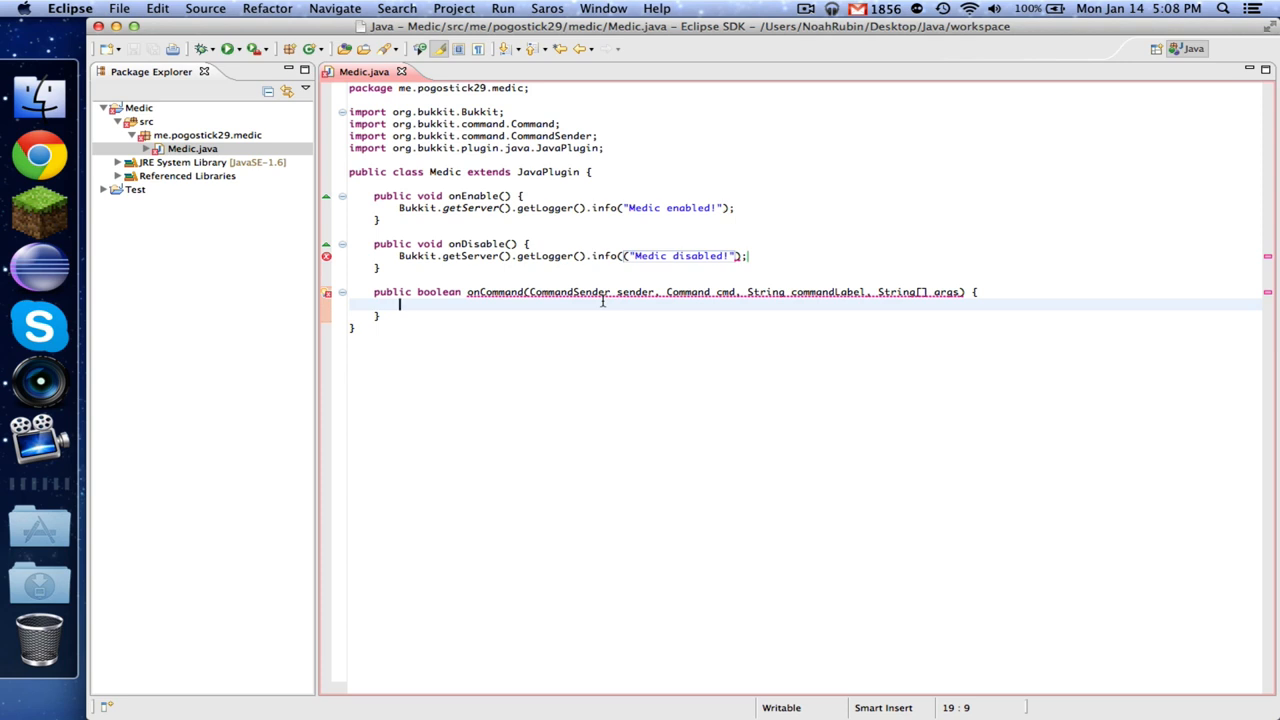
type("//")
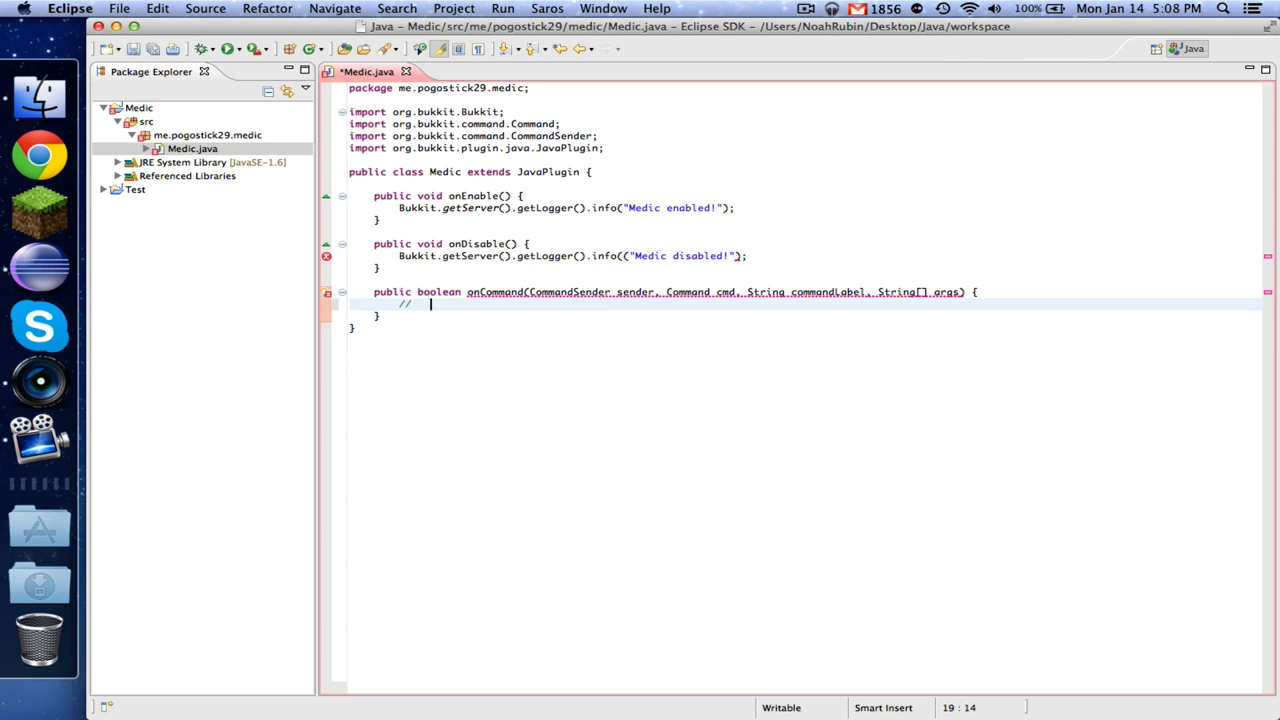
type("/heal")
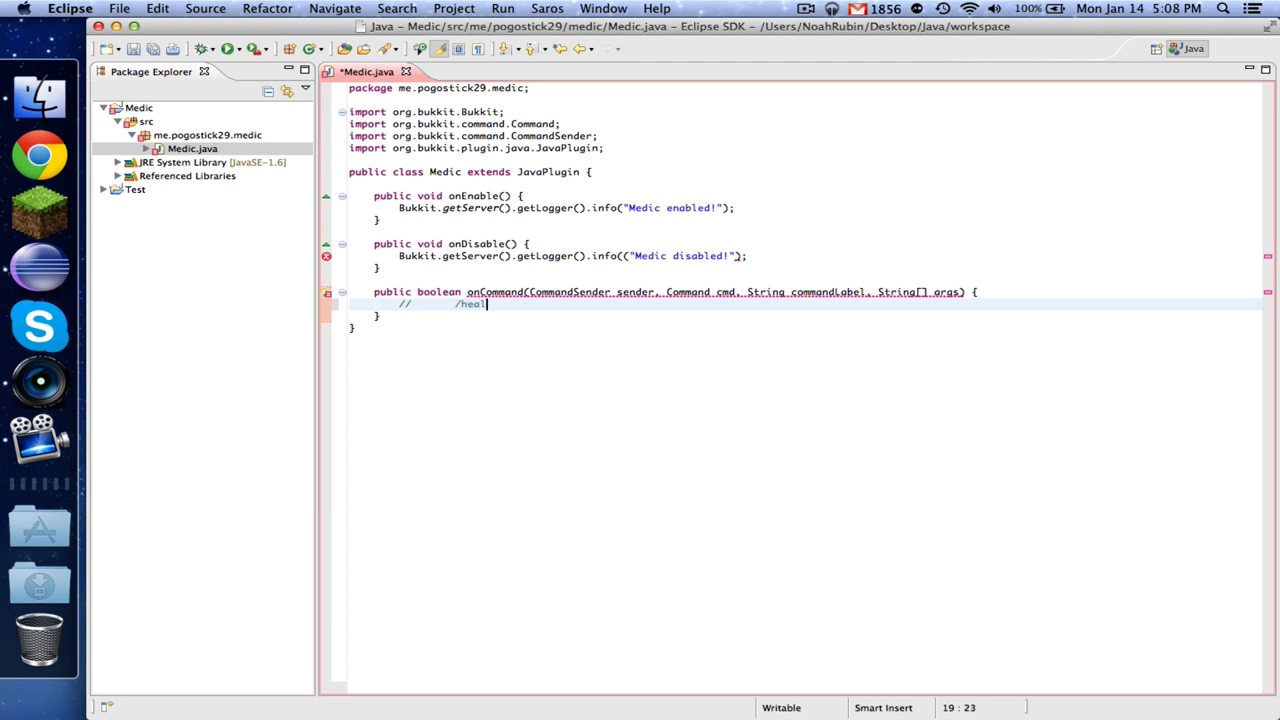
type("feed")
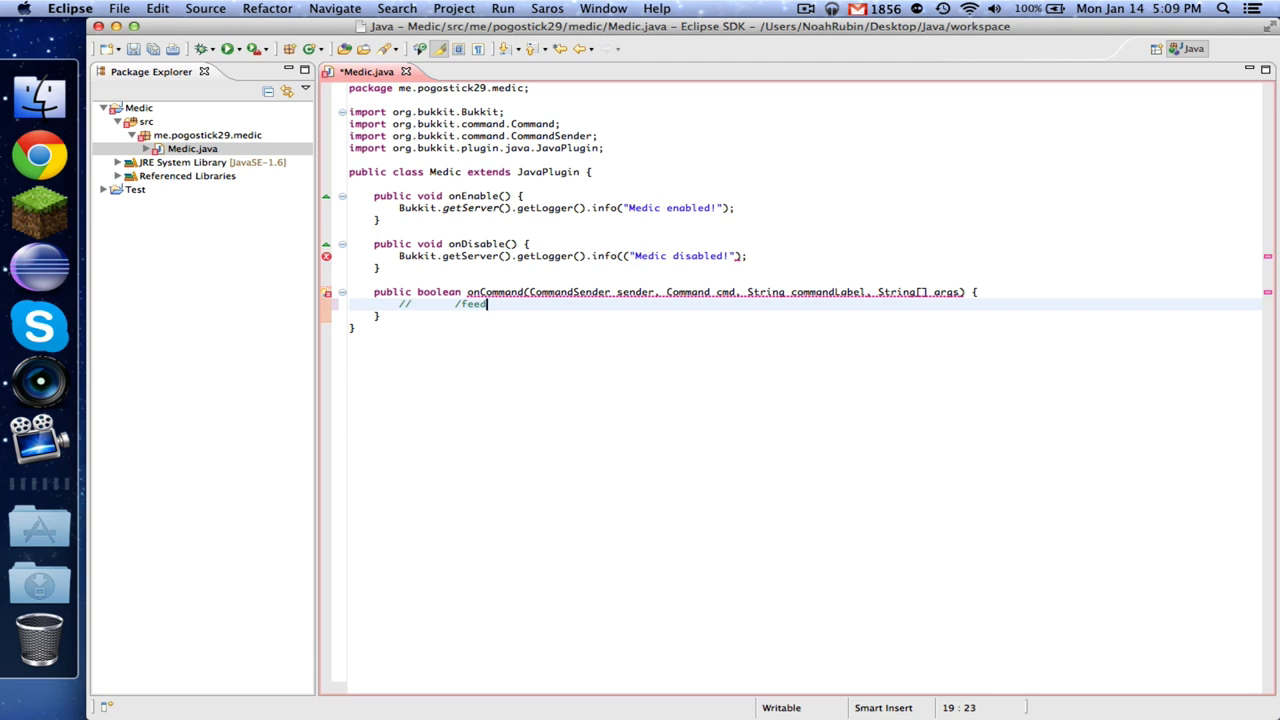
double_click(472, 304)
type("heal <player>")
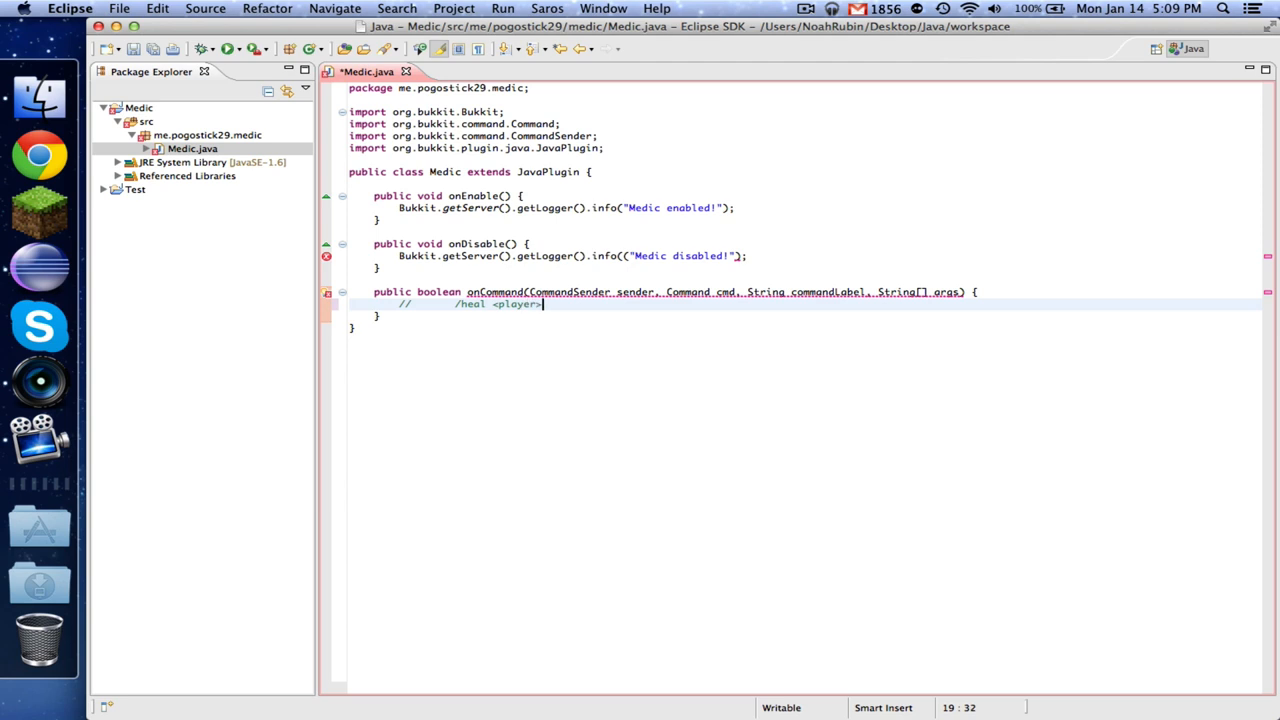
key("BackSpace")
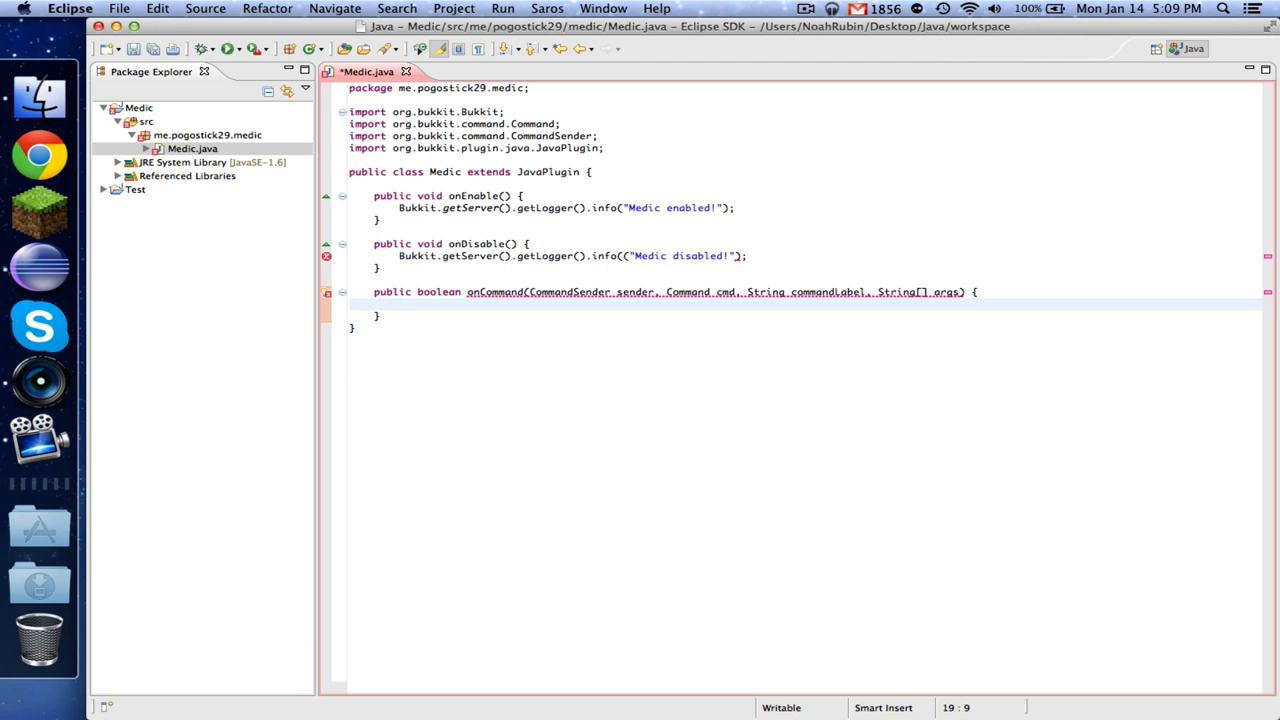
Add an if block checking that the command name equals 'heal'.
type("public")
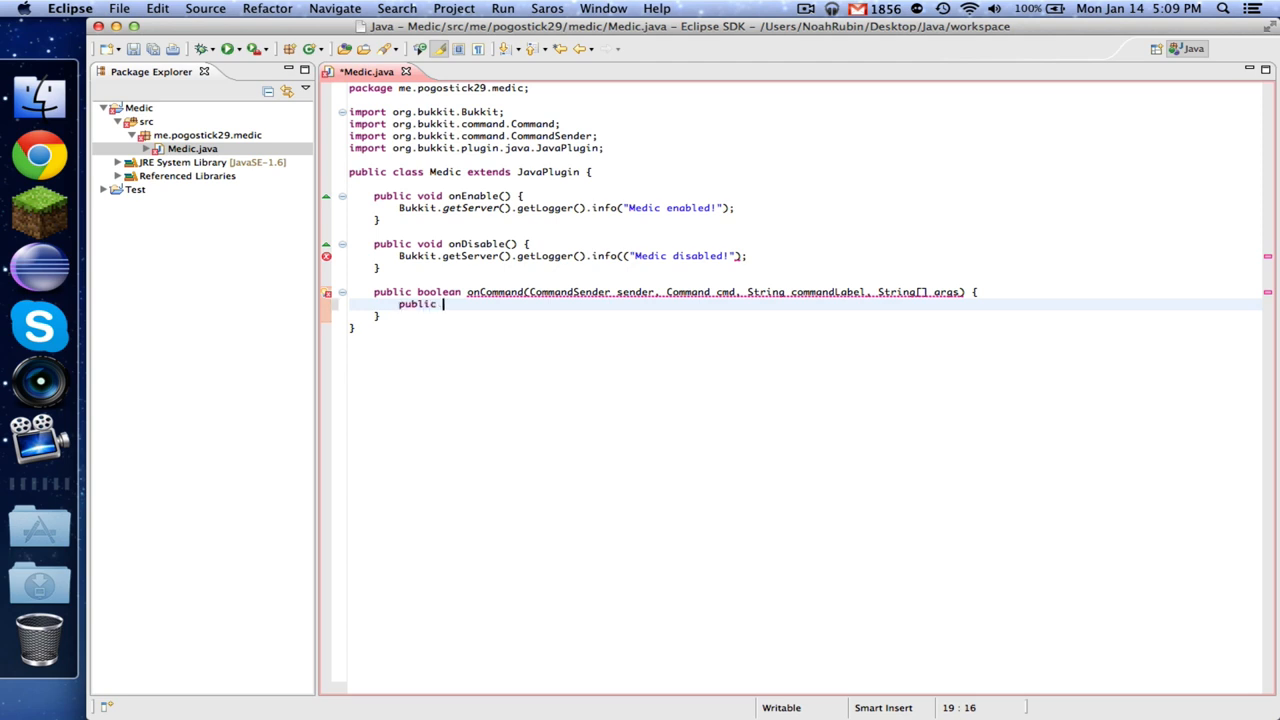
key("BackSpace")
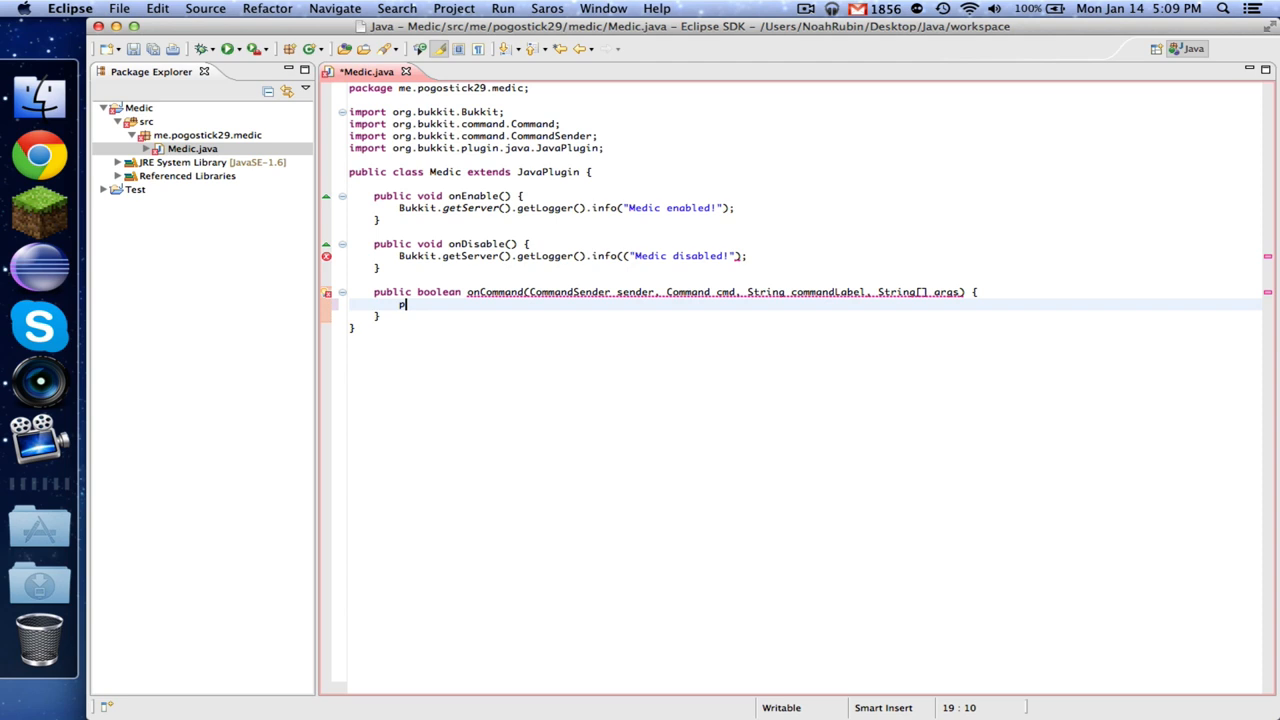
type("if (cmd.getName().equalsIgnoreCase(\"")
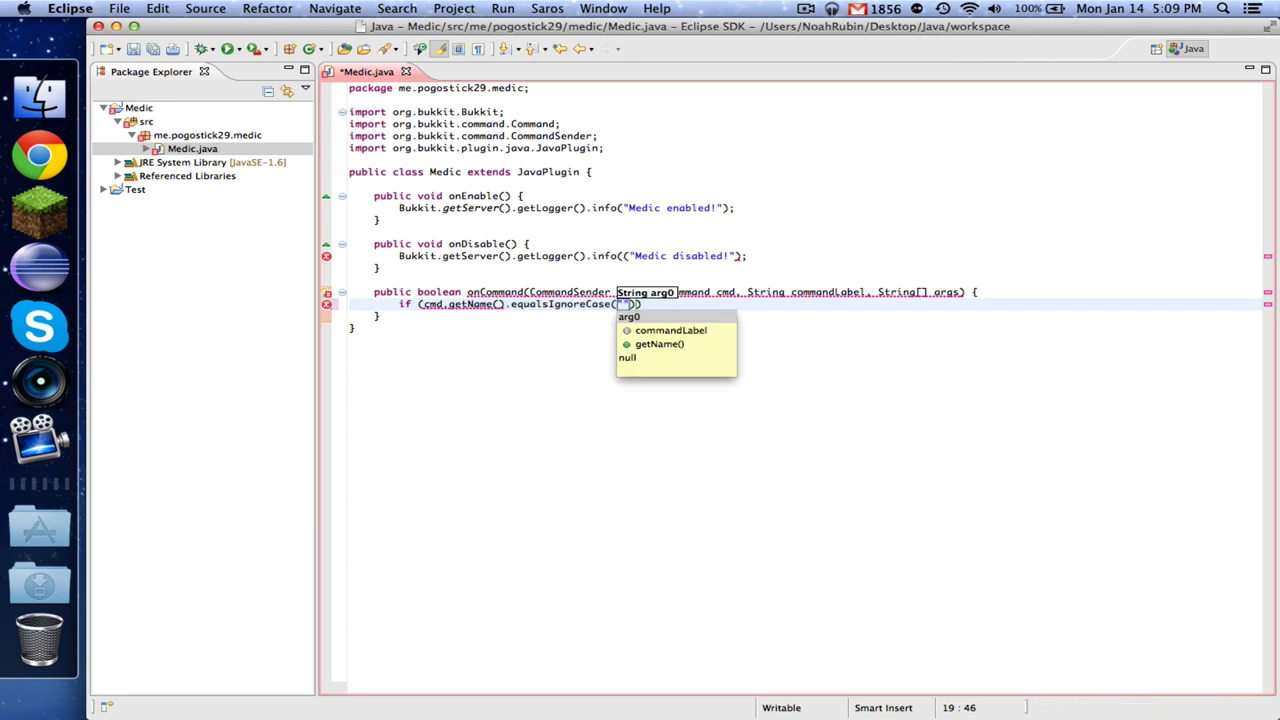
type("heal")
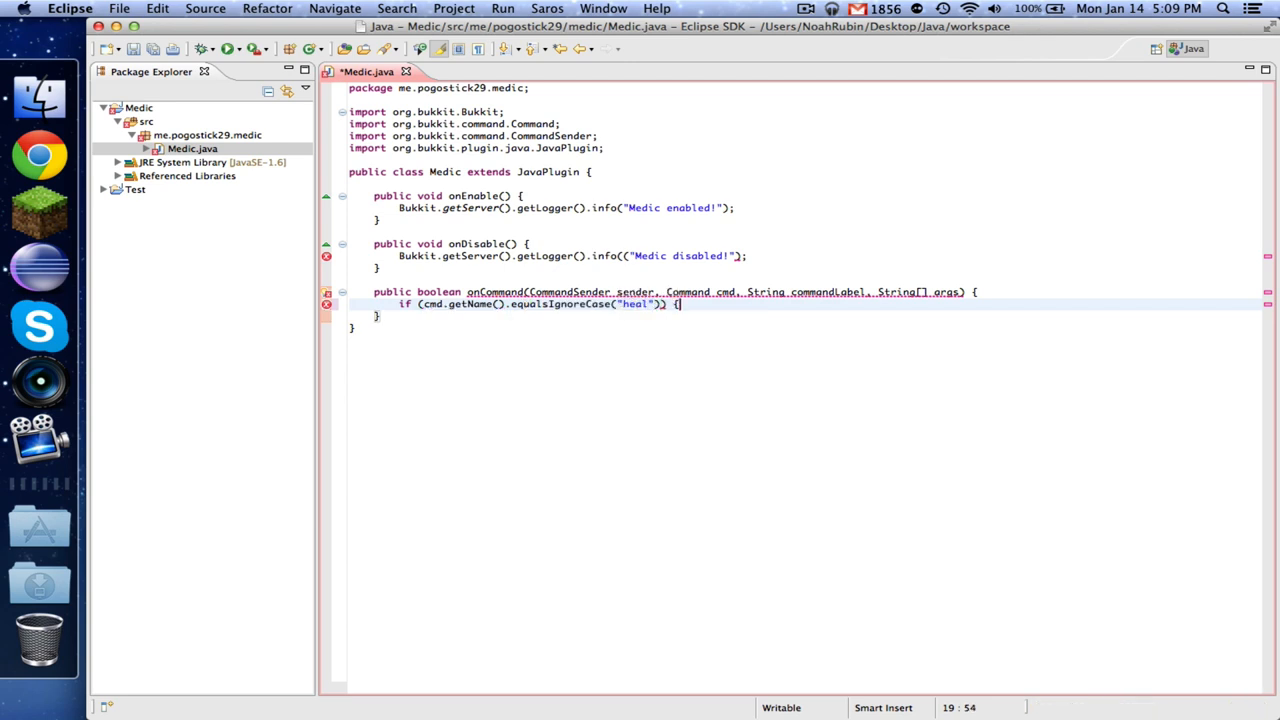
key("Return")
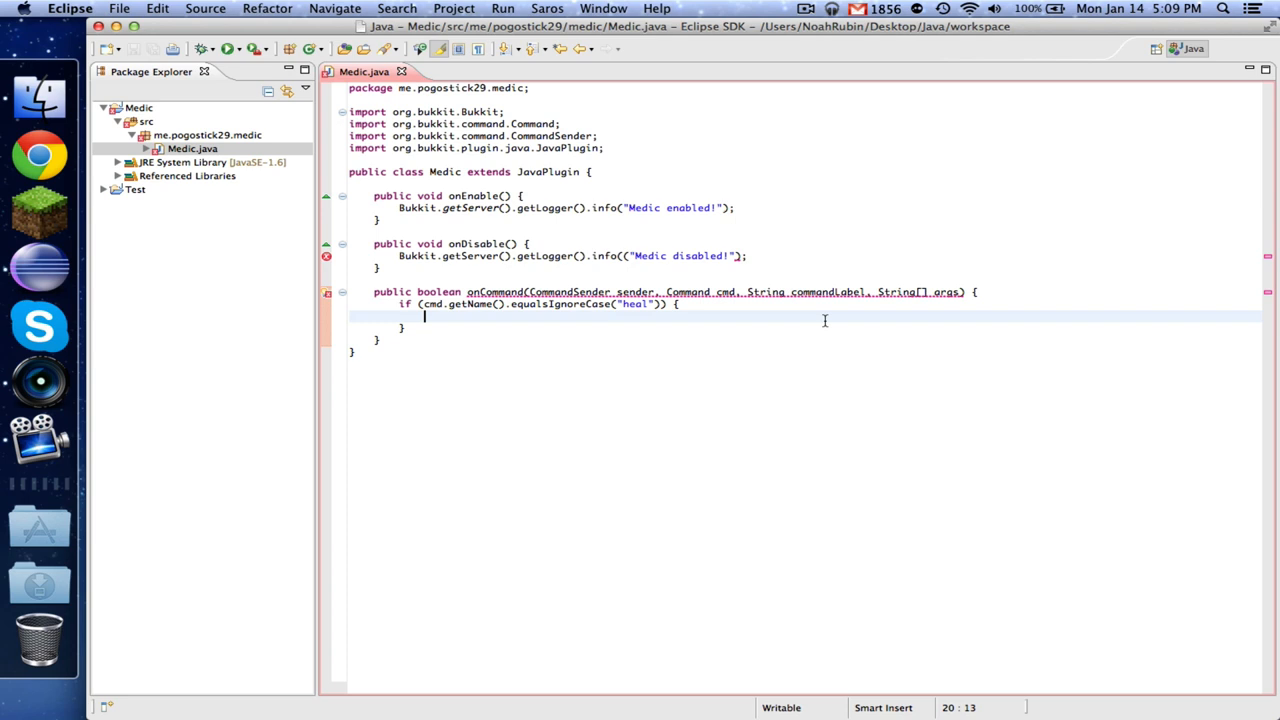
Add a nested check for args.length == 0 inside the heal block.
type("//")
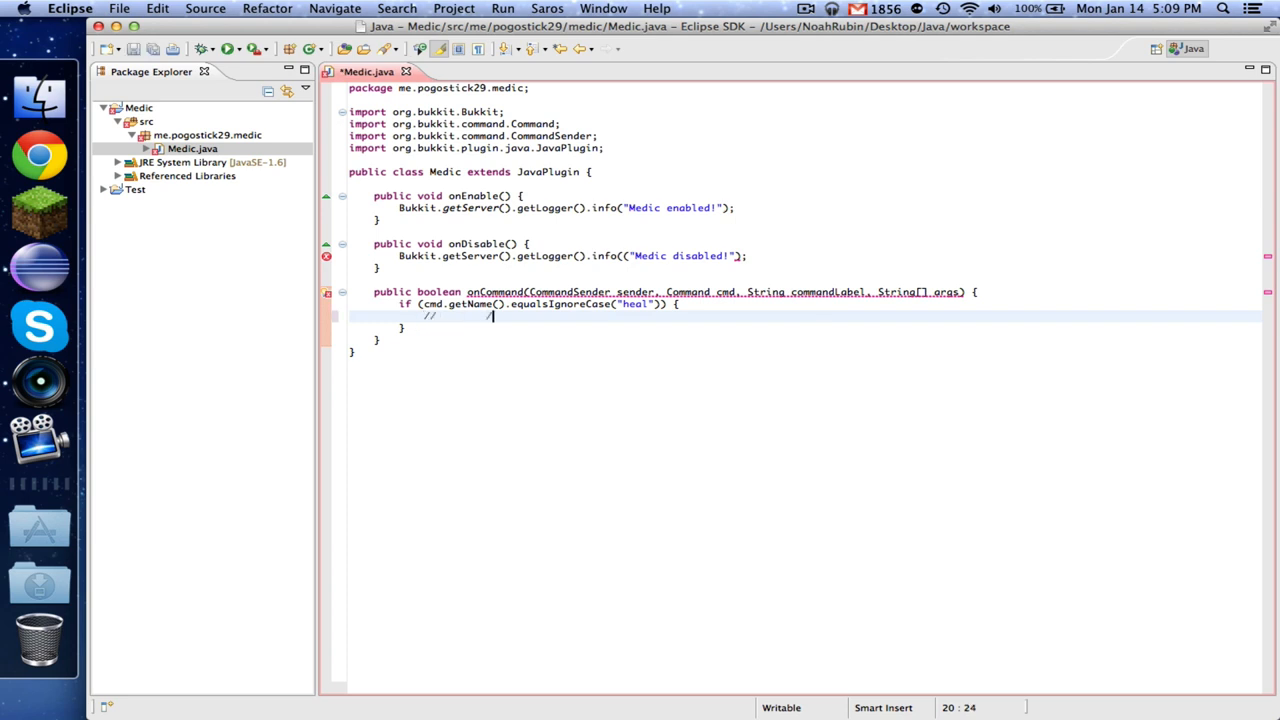
type("/command")
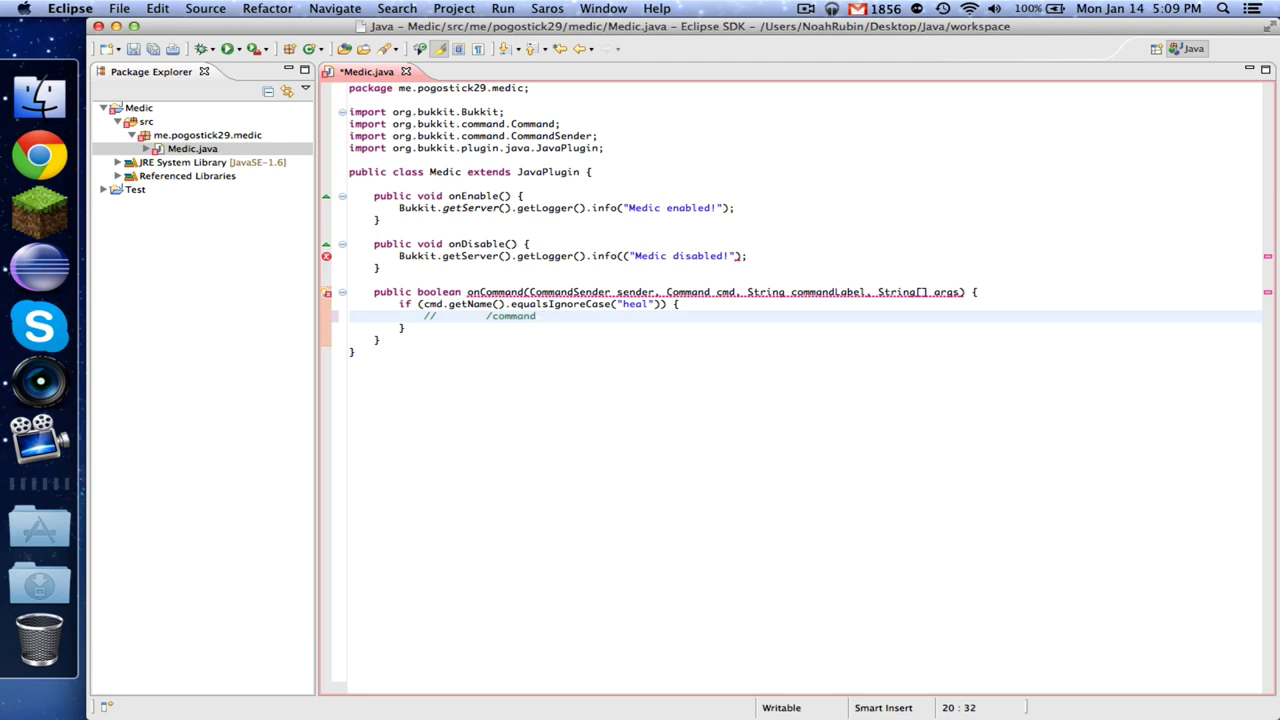
type("0 1 2")
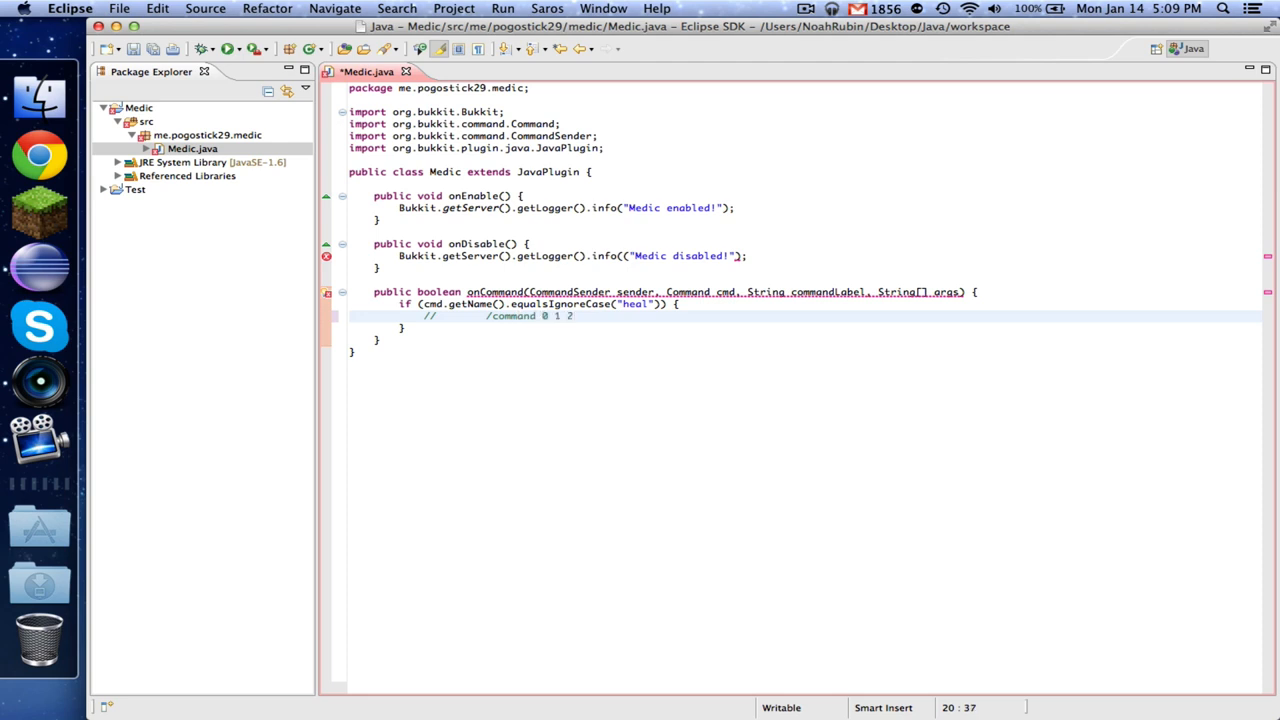
key("Backspace")
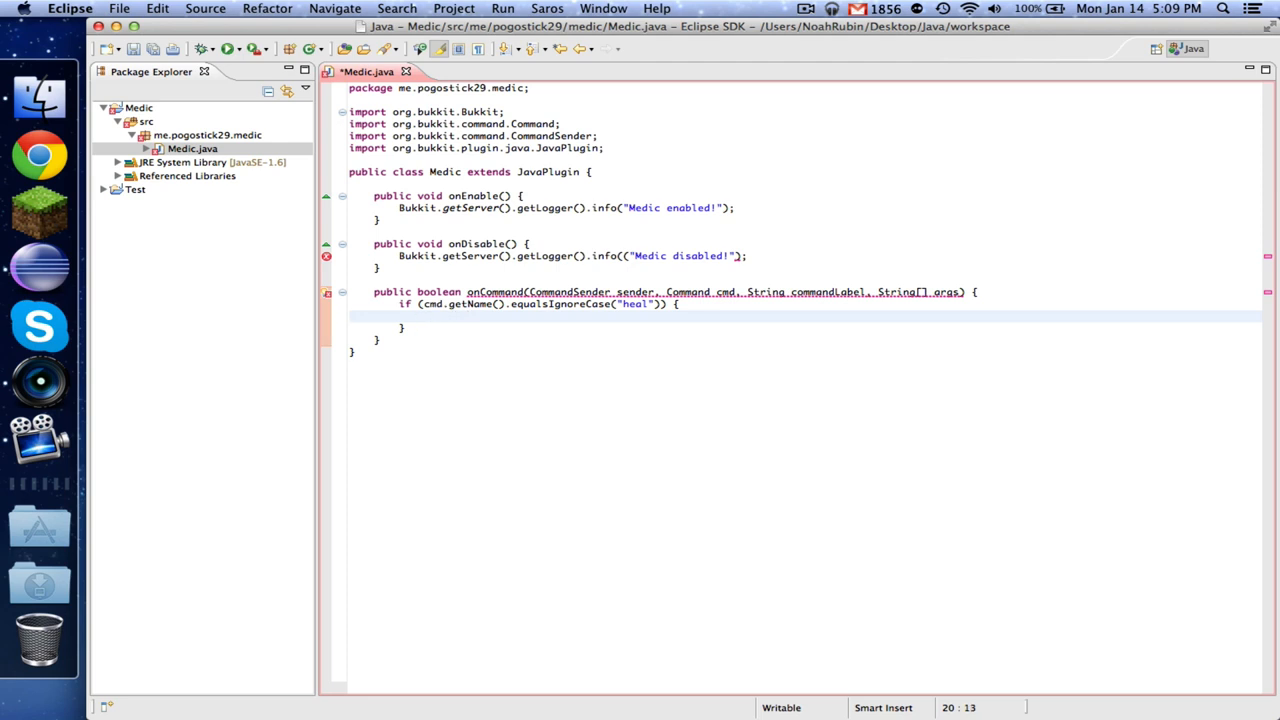
type("if (args.length == 0) {")
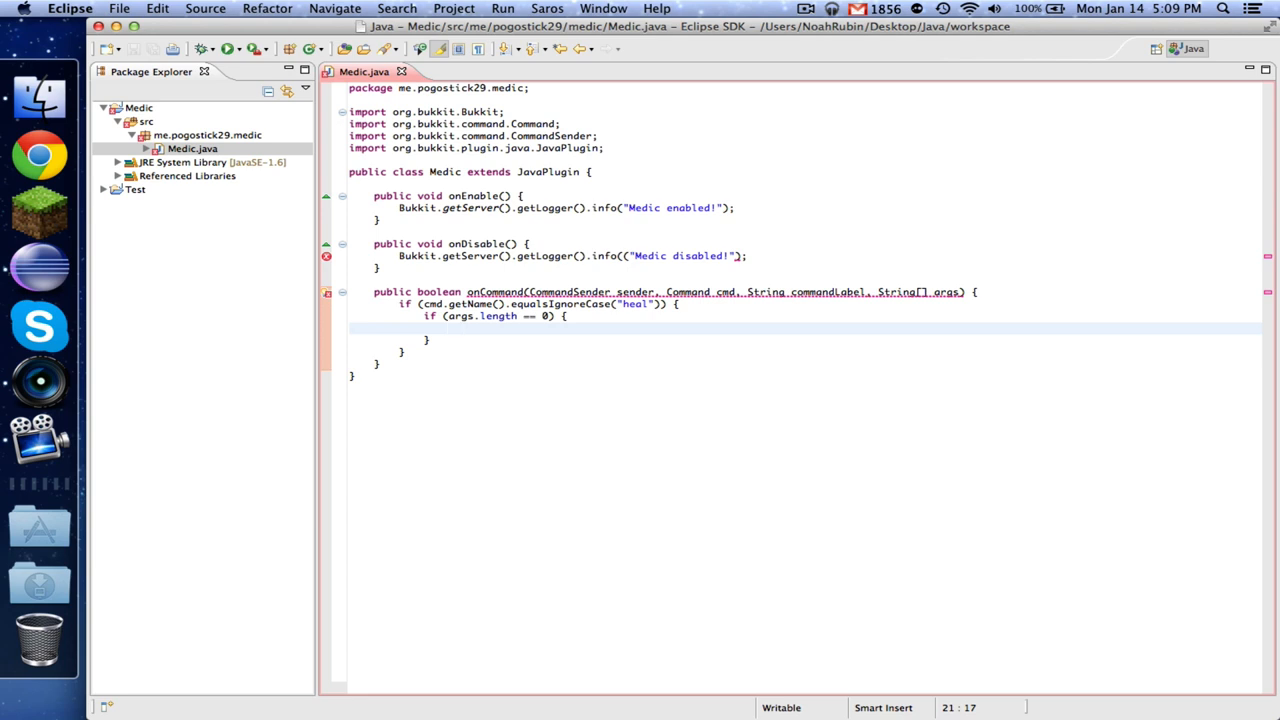
Insert an if (!(sender instanceof Player)) check at the top of onCommand.
left_click(450, 291)
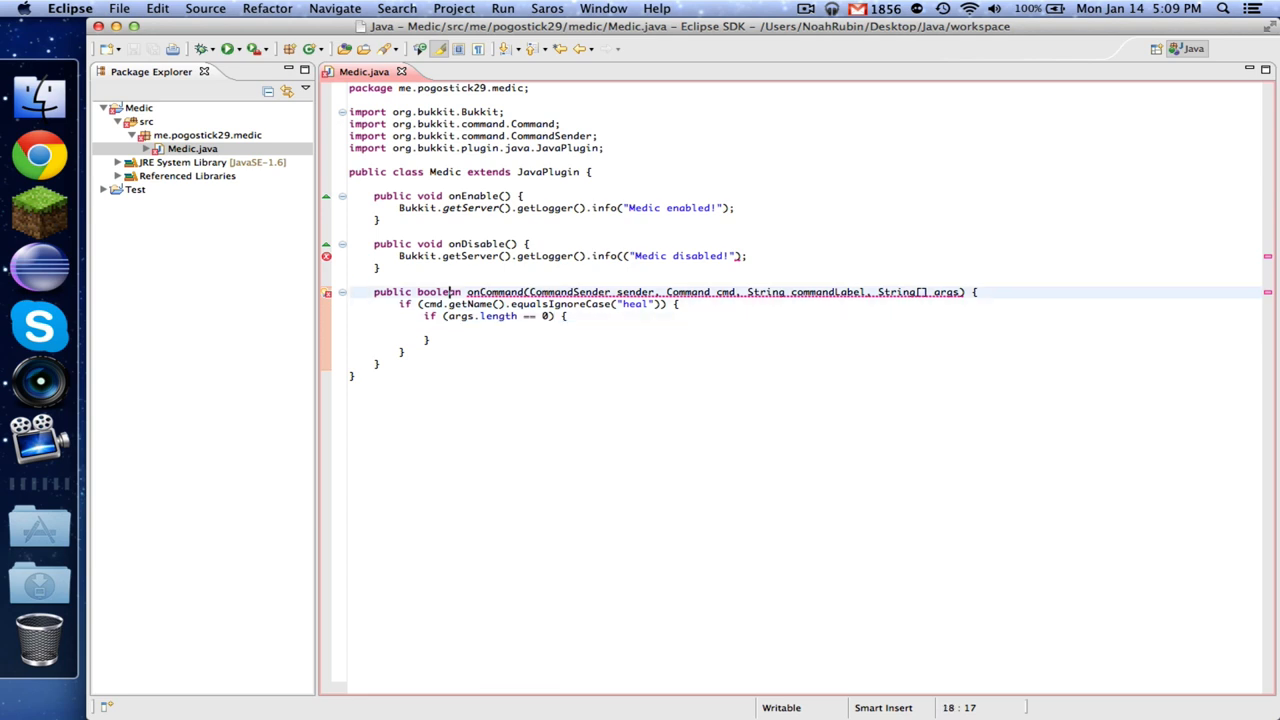
key("Return")
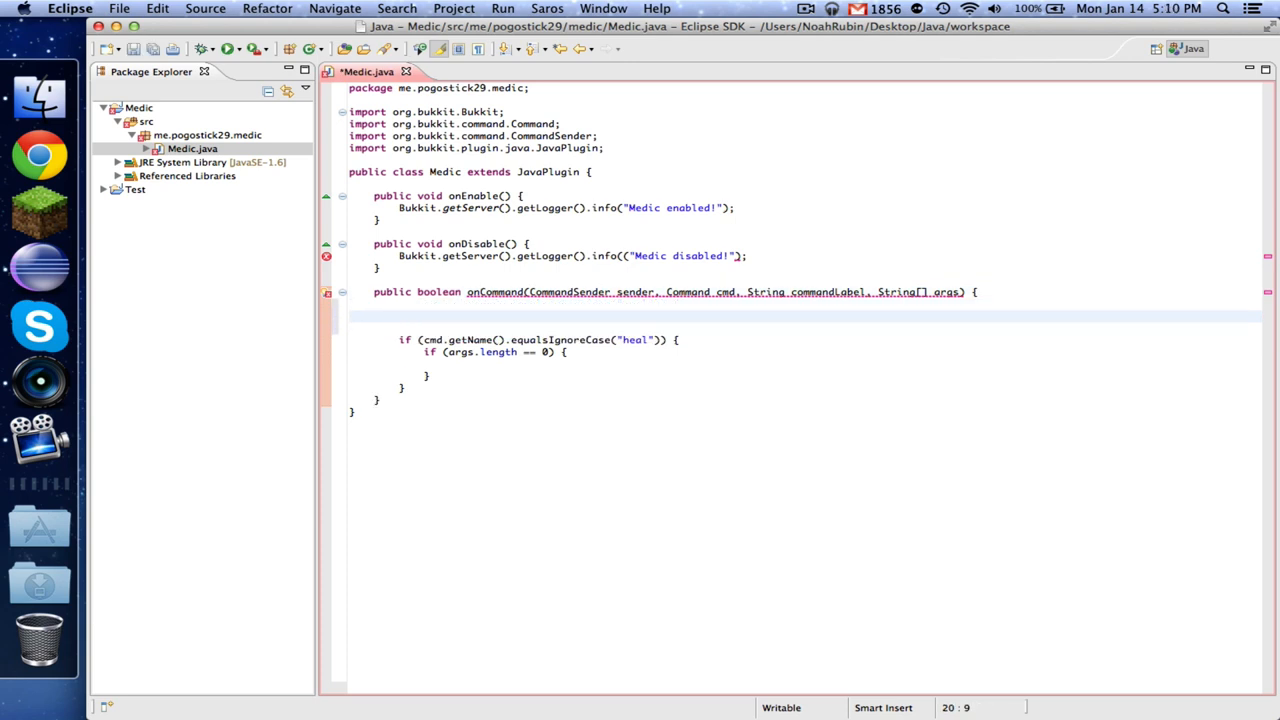
type("(")
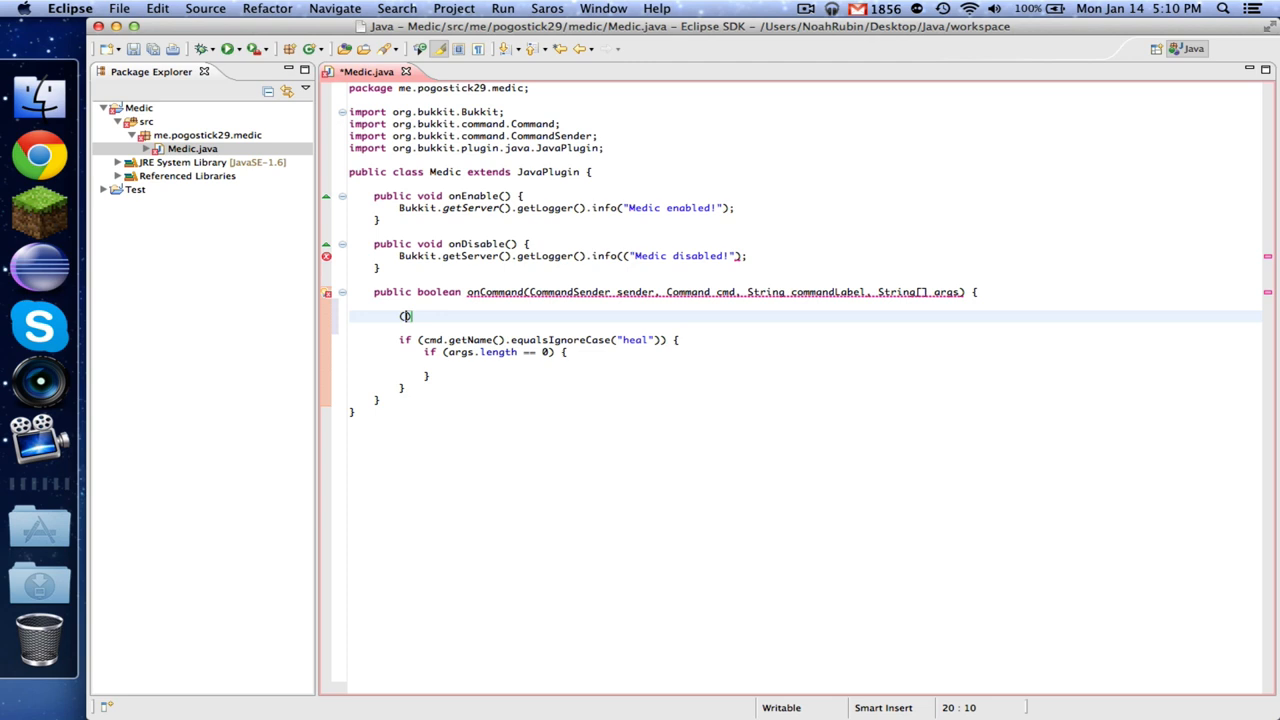
type("!s")
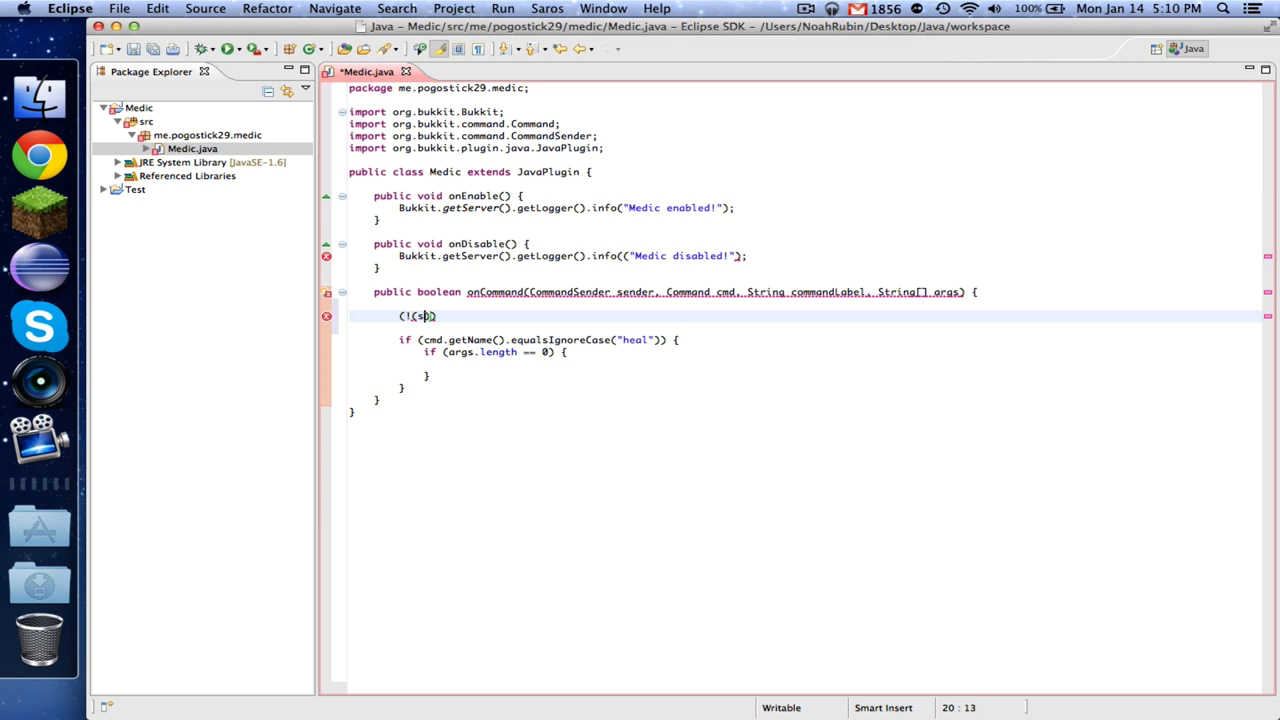
type("ender instanceof")
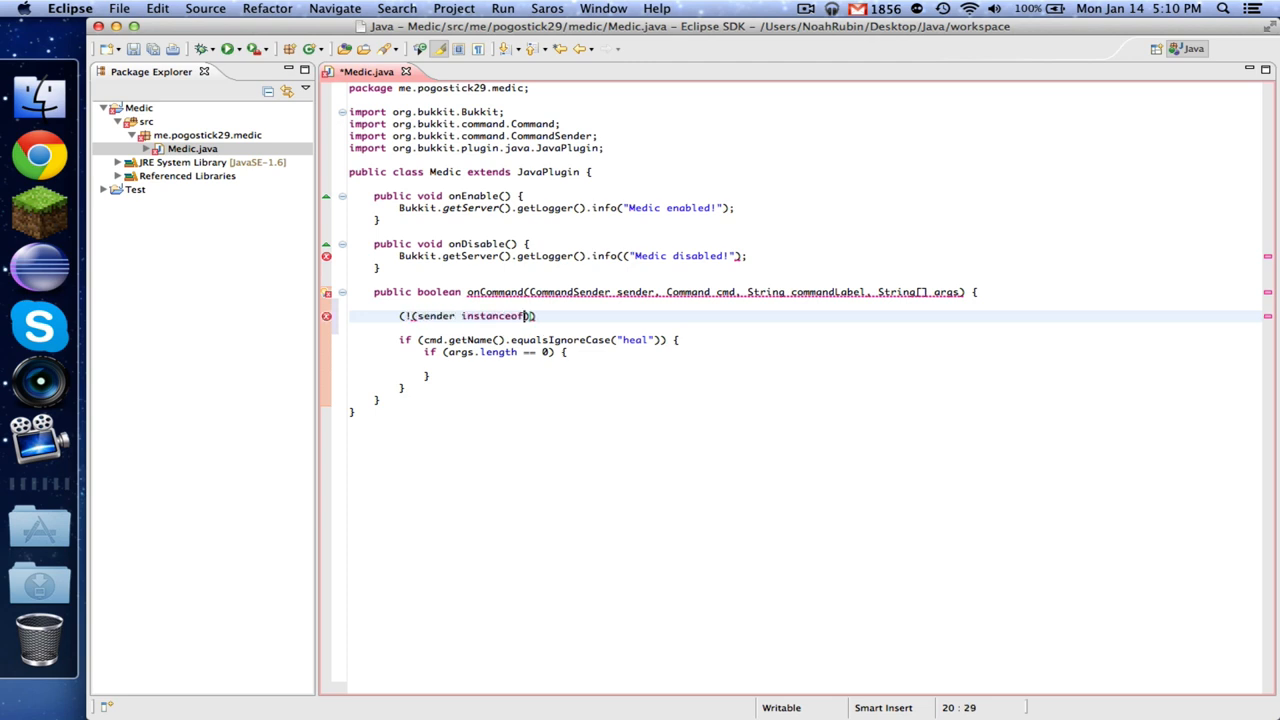
type("Player)")
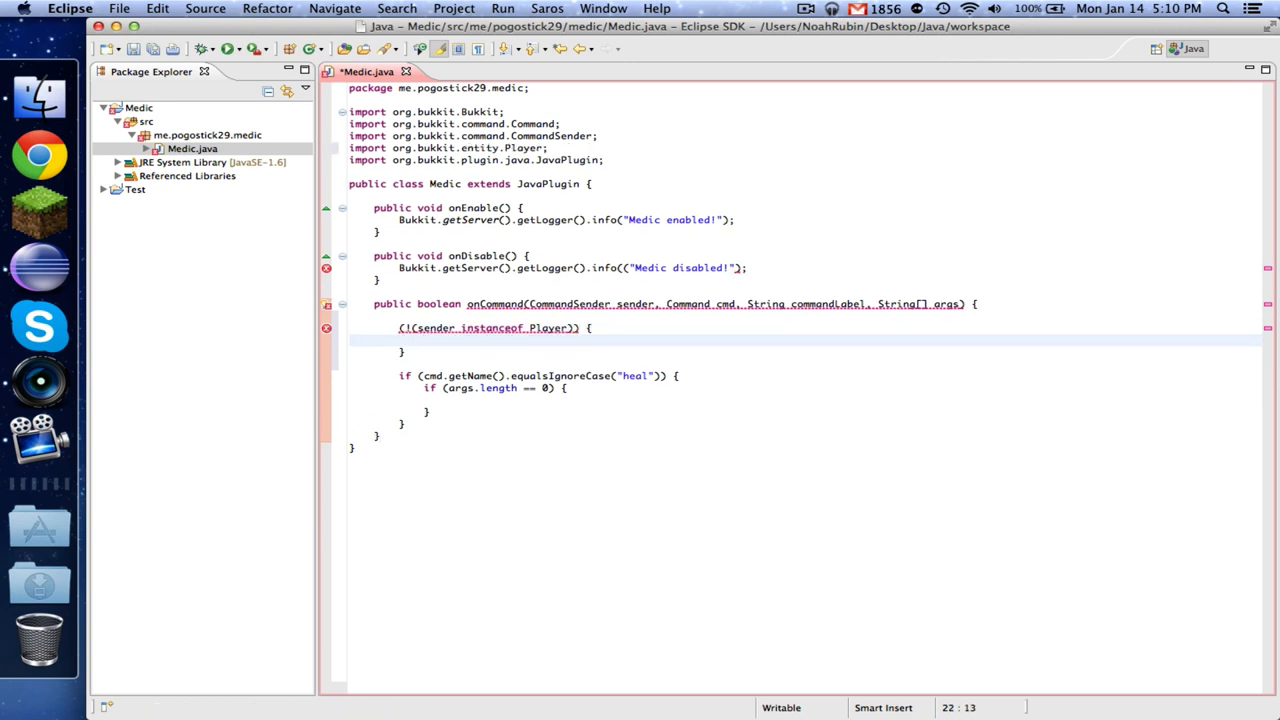
Send console senders a red 'The console cannot use Medic!' message and return true.
type("B")
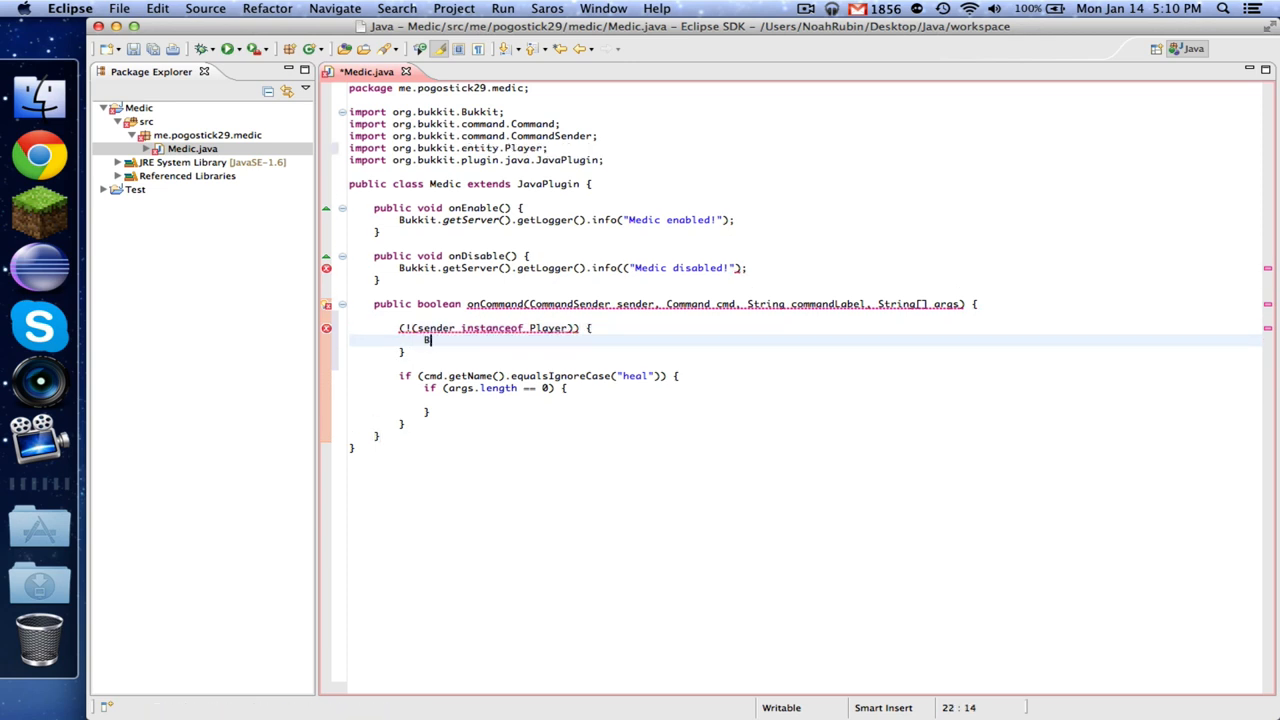
type("enm")
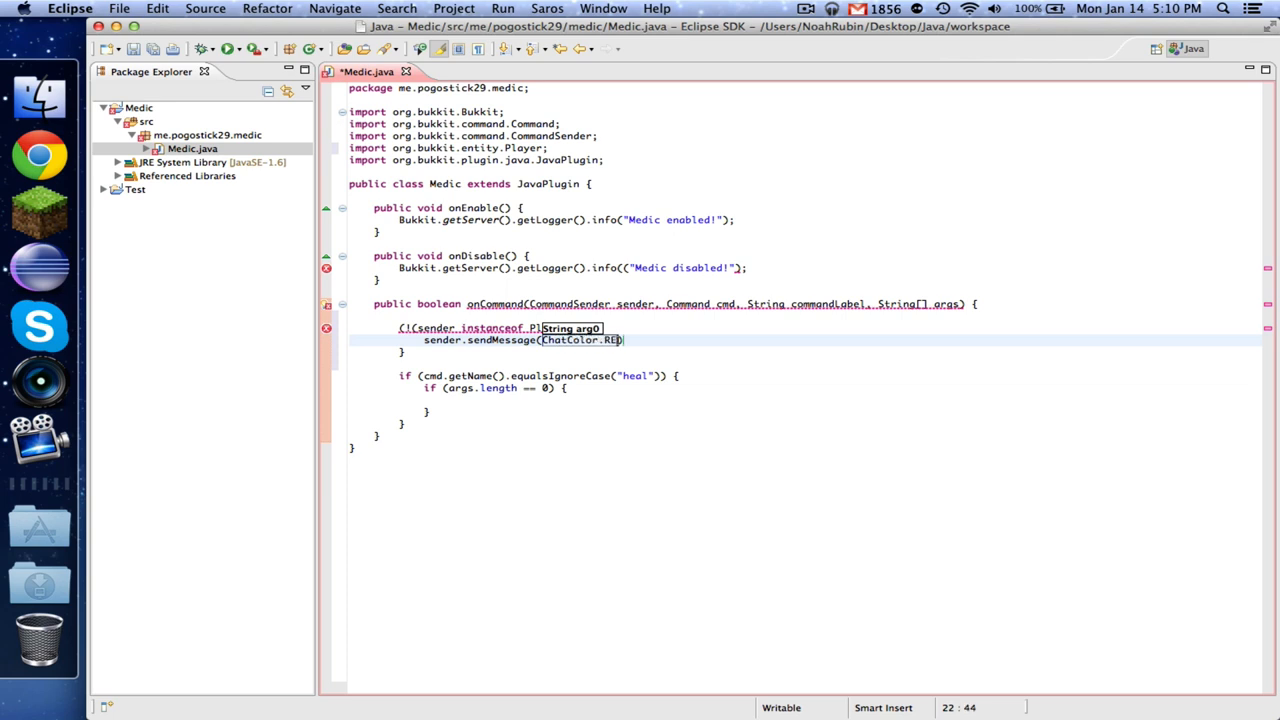
type("+ \"The console cn")
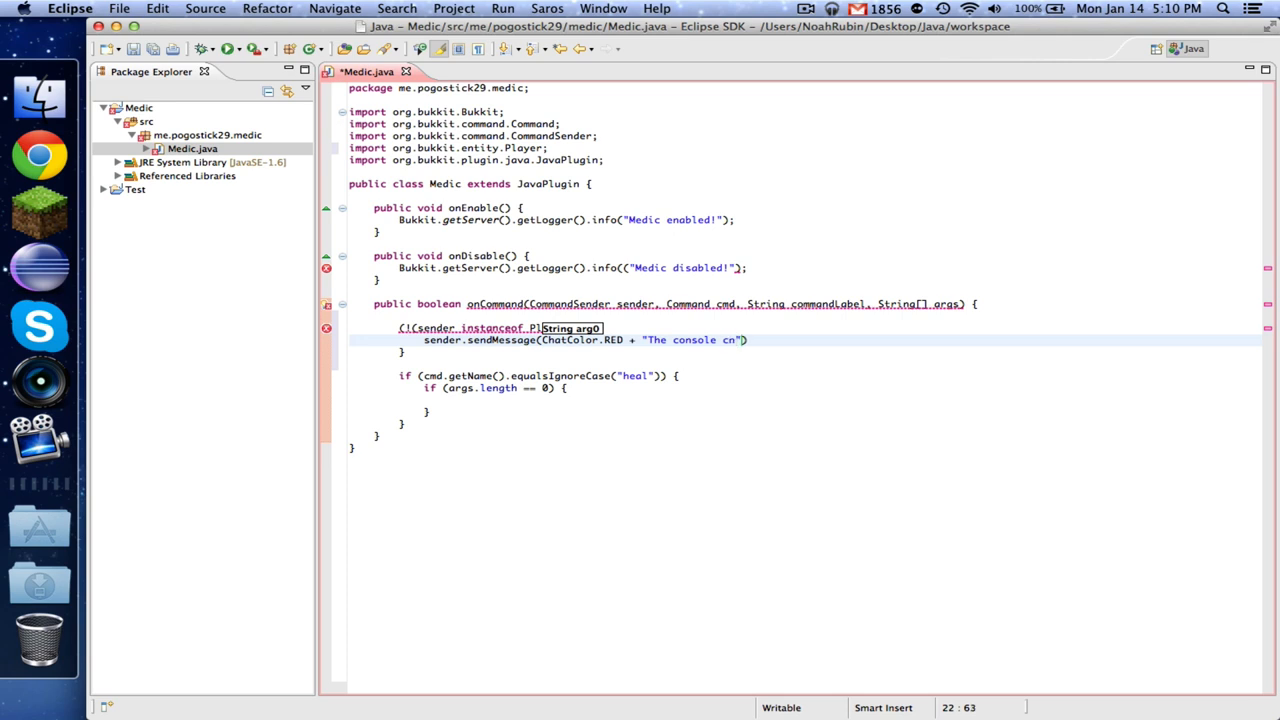
type("annot use medic!")
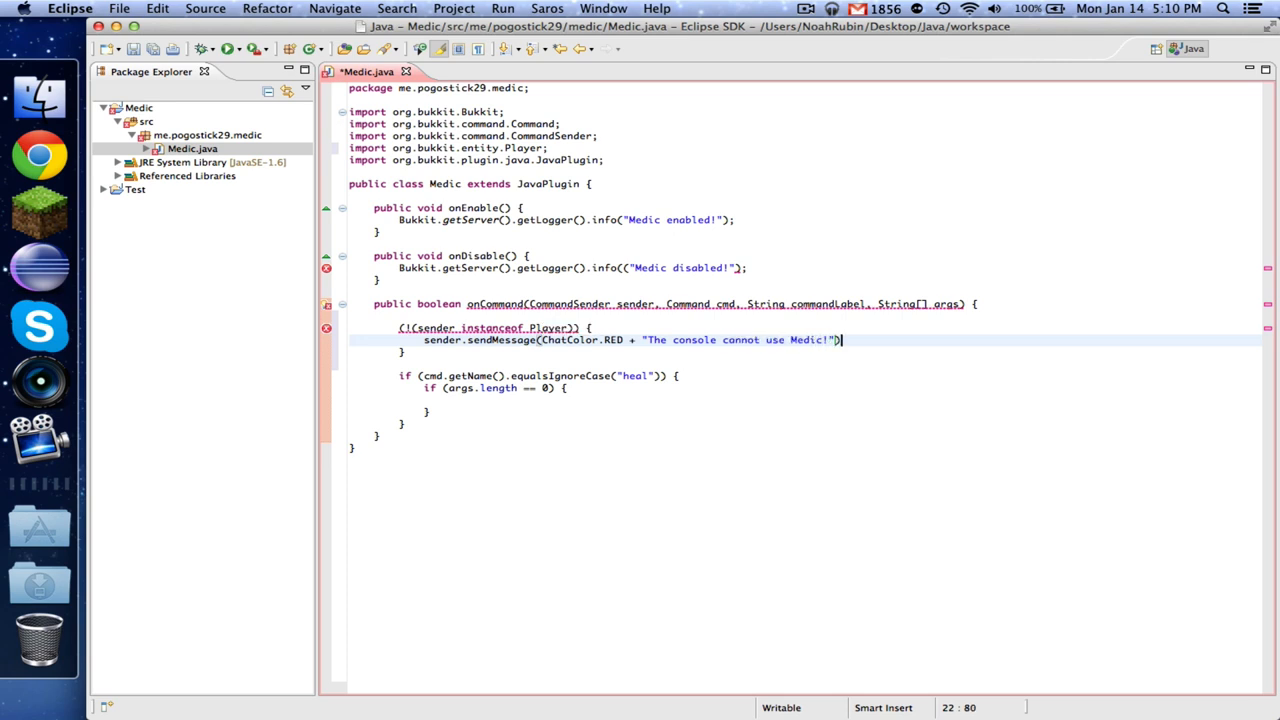
key("Return")
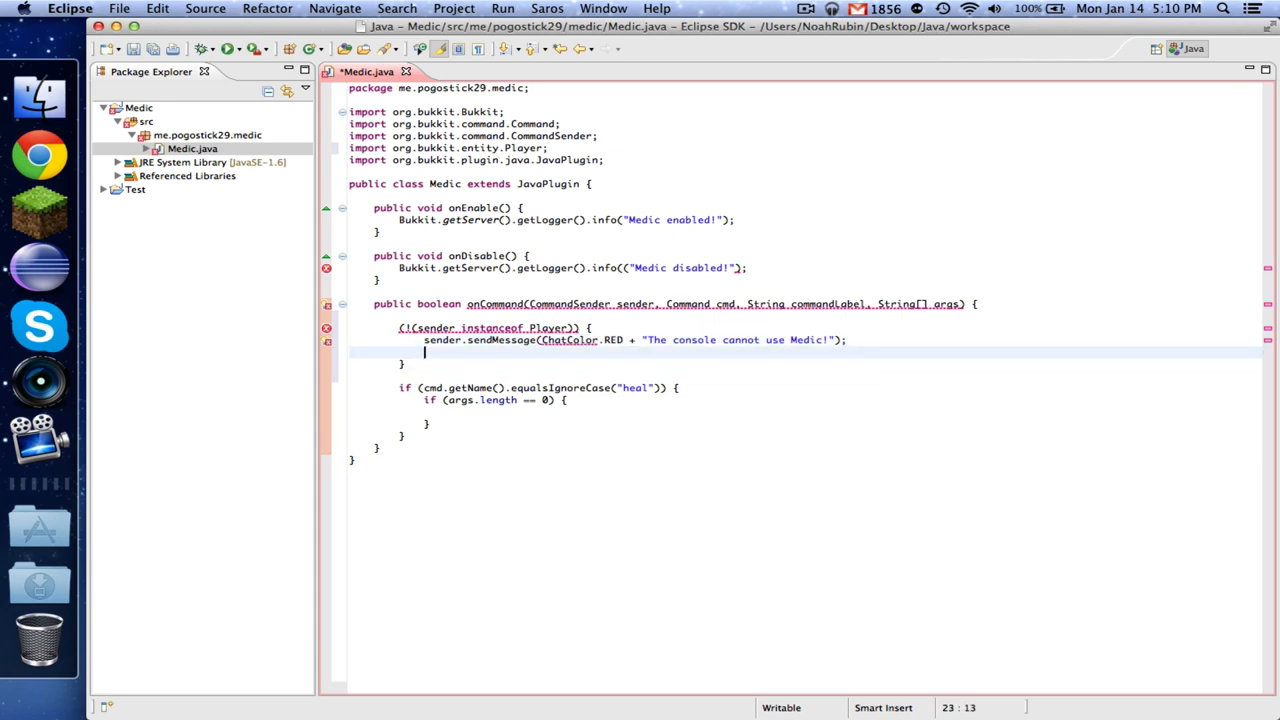
type("return true;")
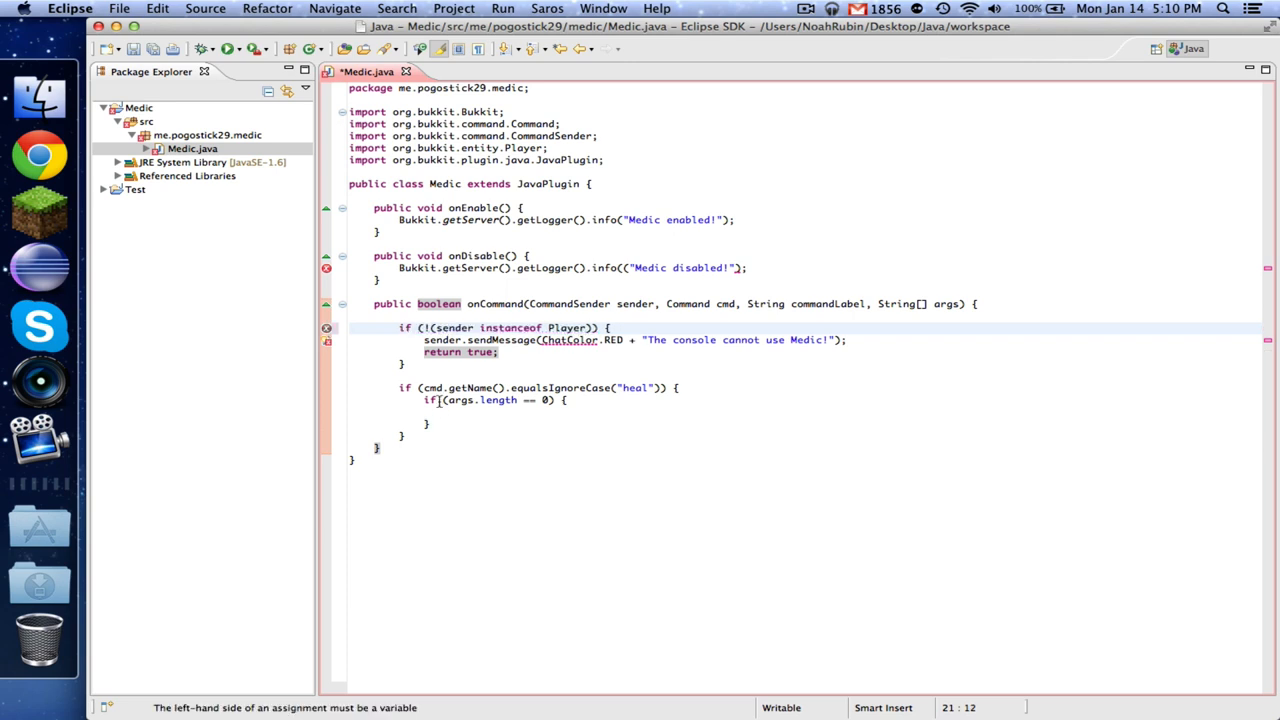
Cast sender to a Player variable and call player.setHealth(20) in the no-argument branch.
type("Player player = (Player")
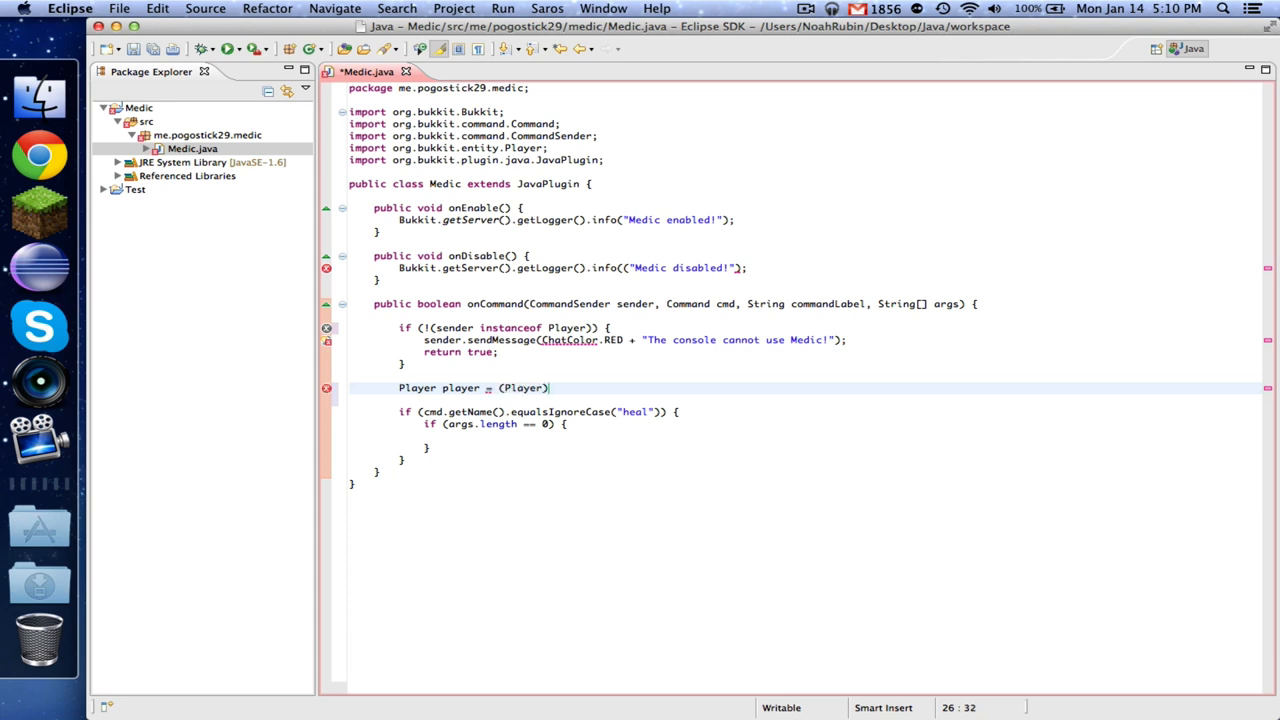
type("sender;")
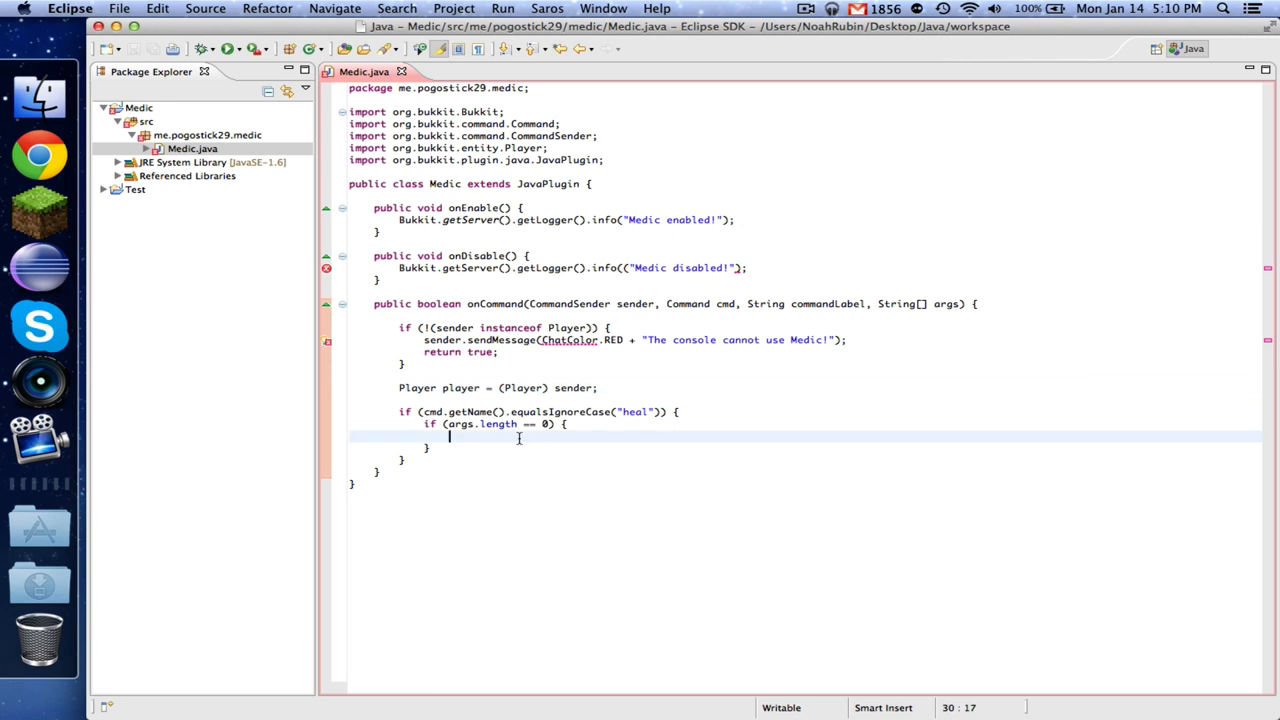
type("player")
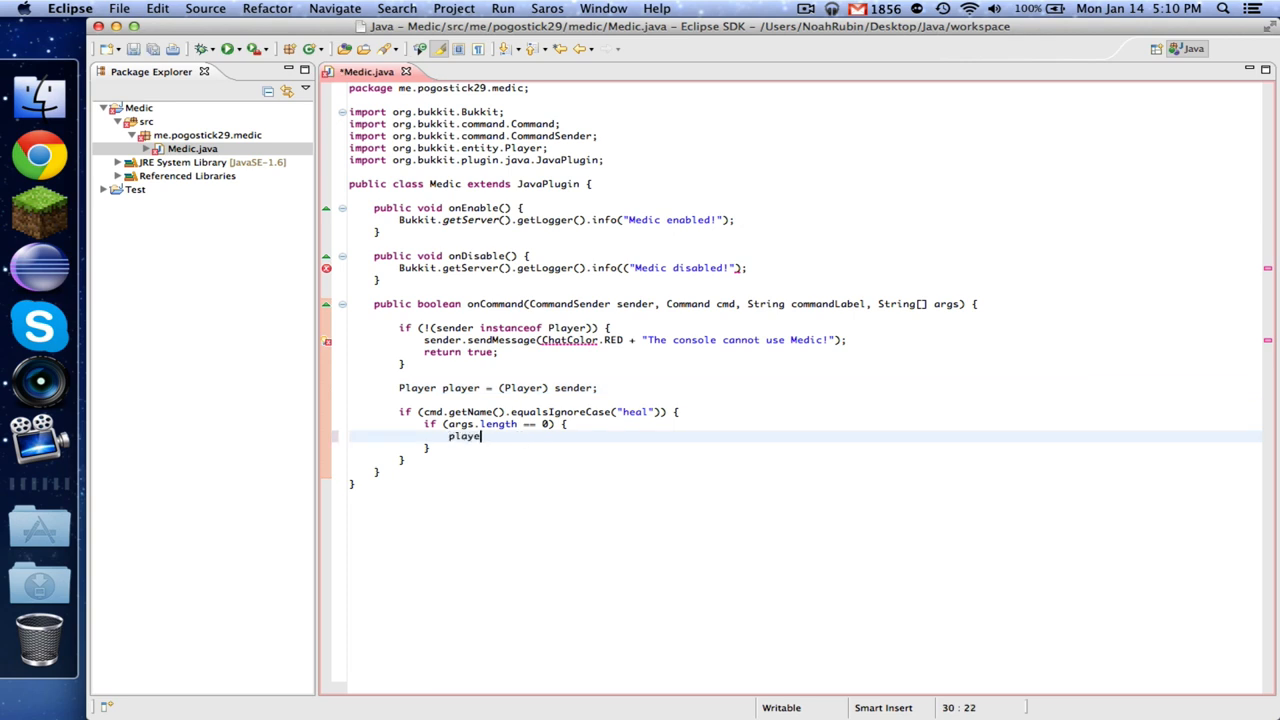
type("r.setHealth(20);")
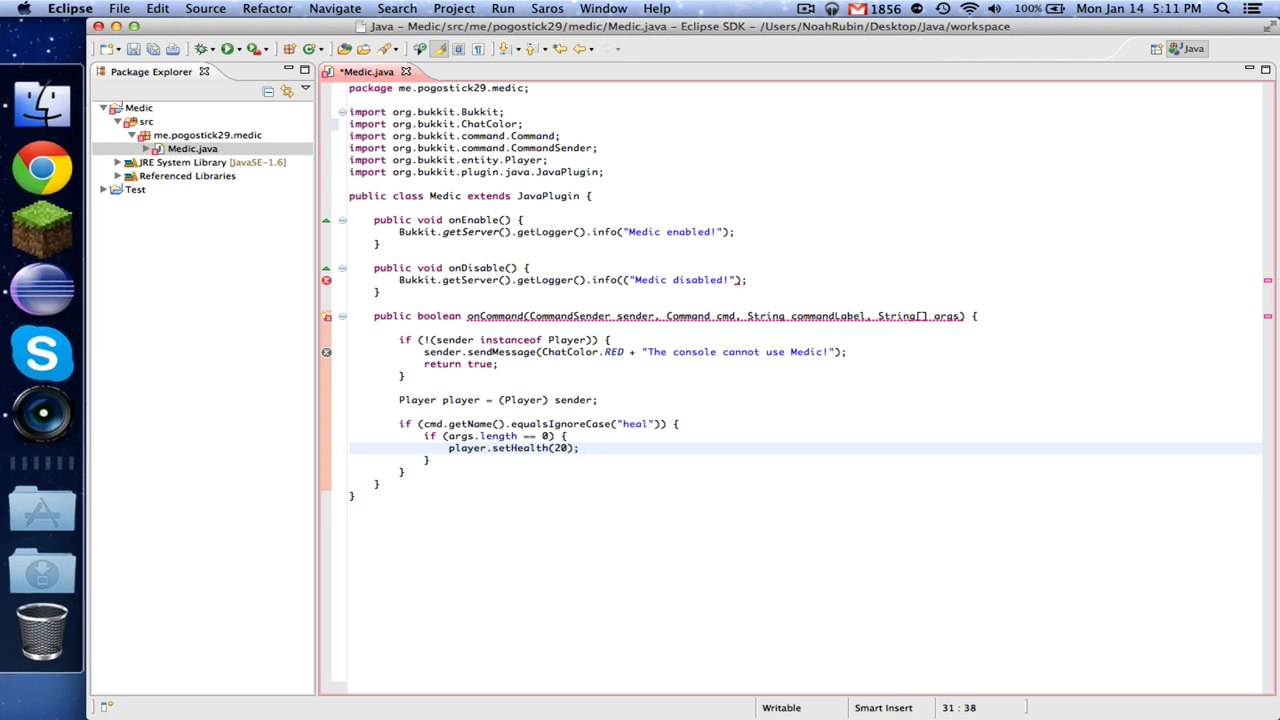
Add player.sendMessage(ChatColor.GREEN + 'You have been healed!') followed by return true.
key("Return")
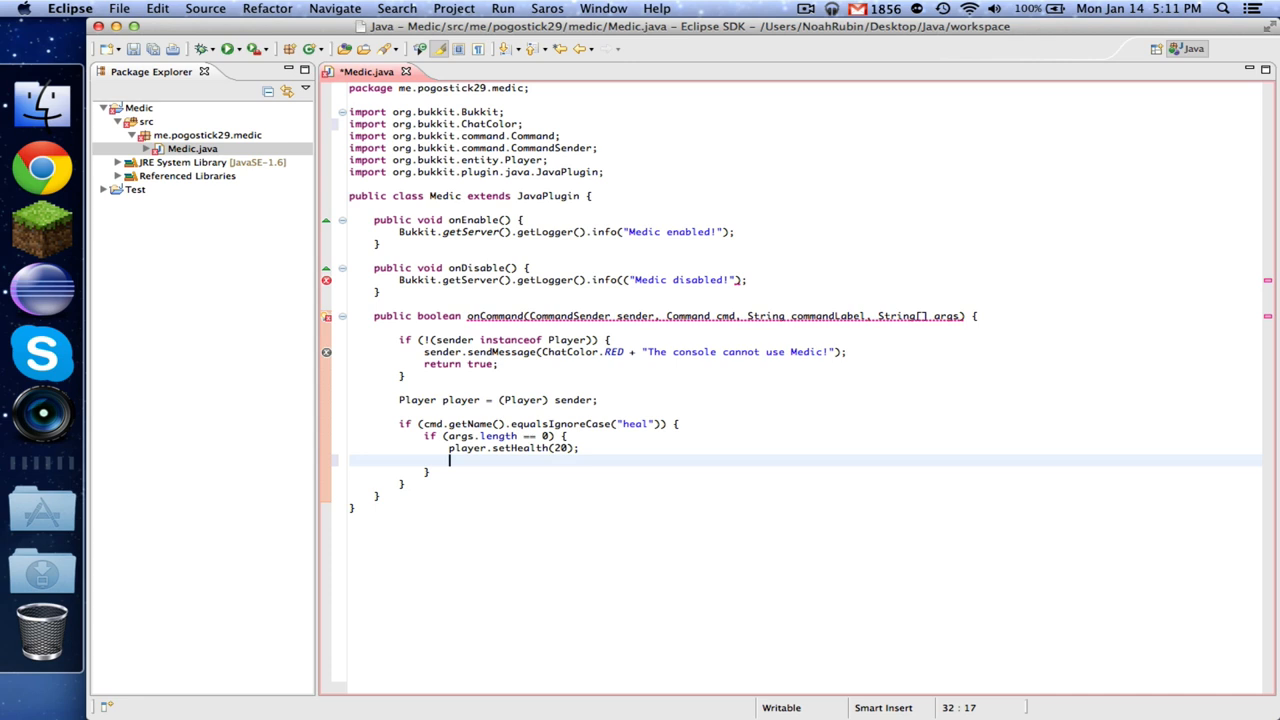
type("player.sendMessage(ChatColor.GREEN +")
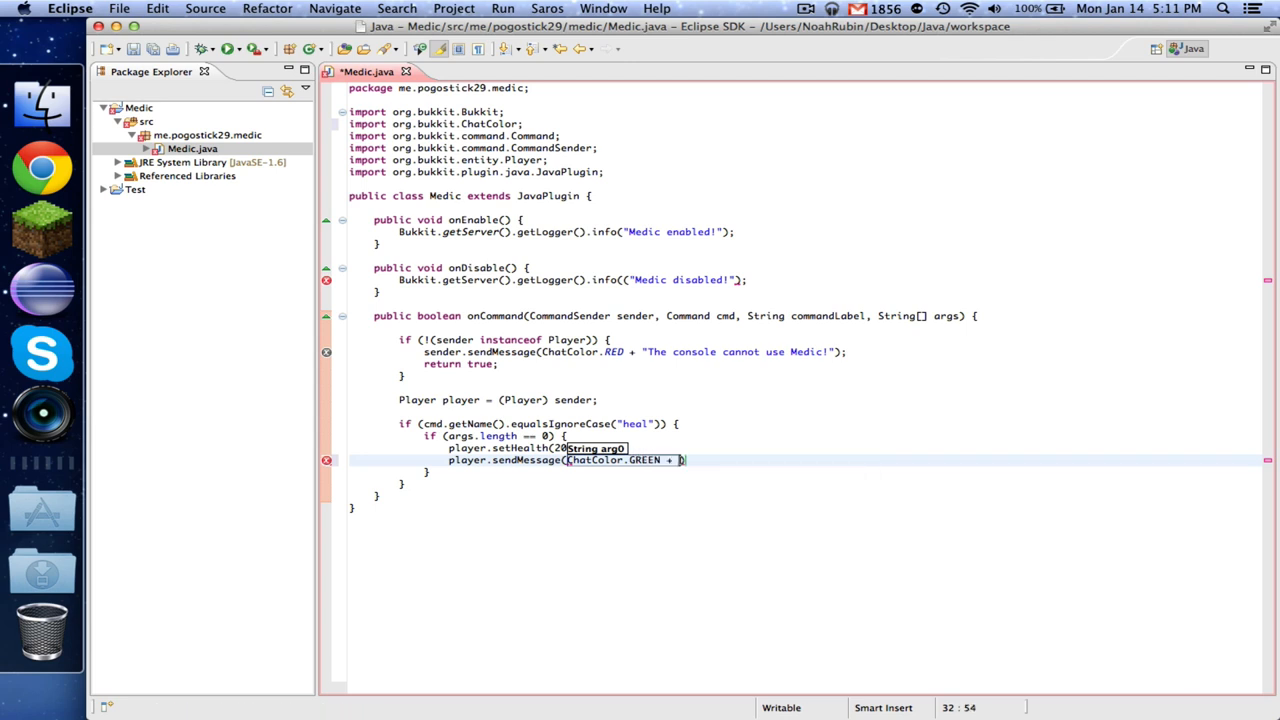
type("\"You a")
type("return true;")
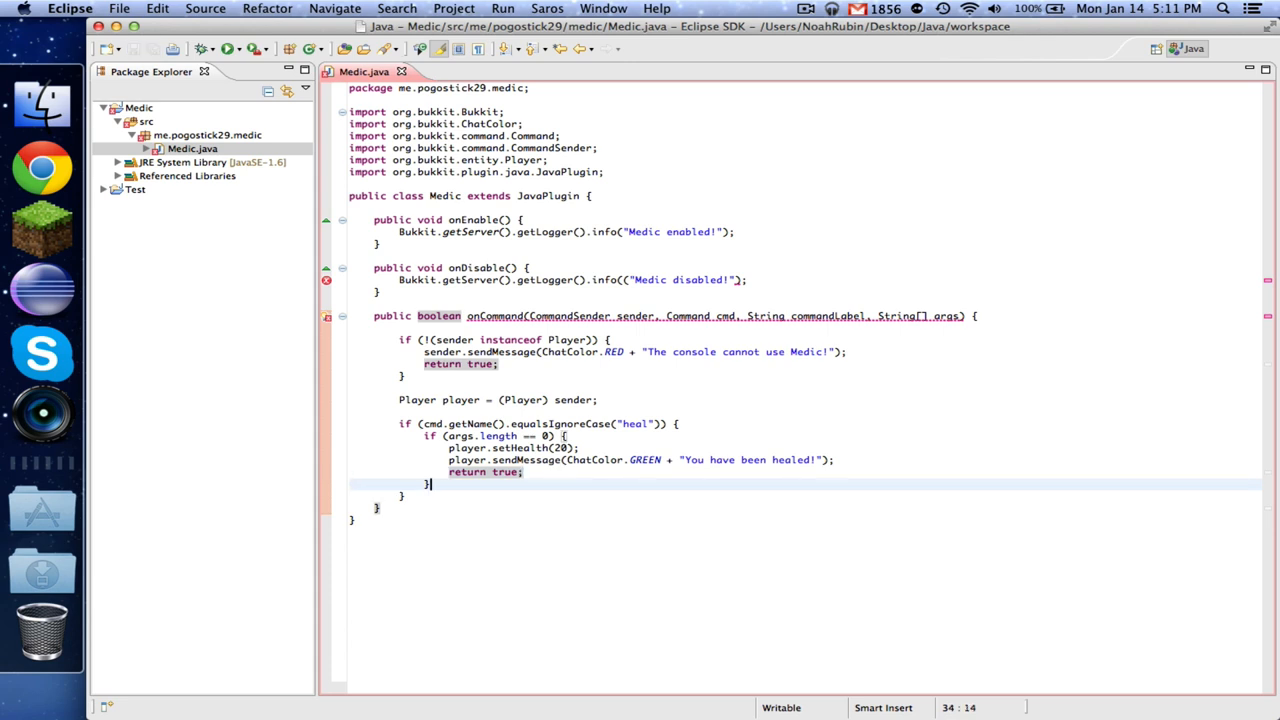
Look up Player target with Bukkit.getServer().getPlayer(args[0]).
type("if ()")
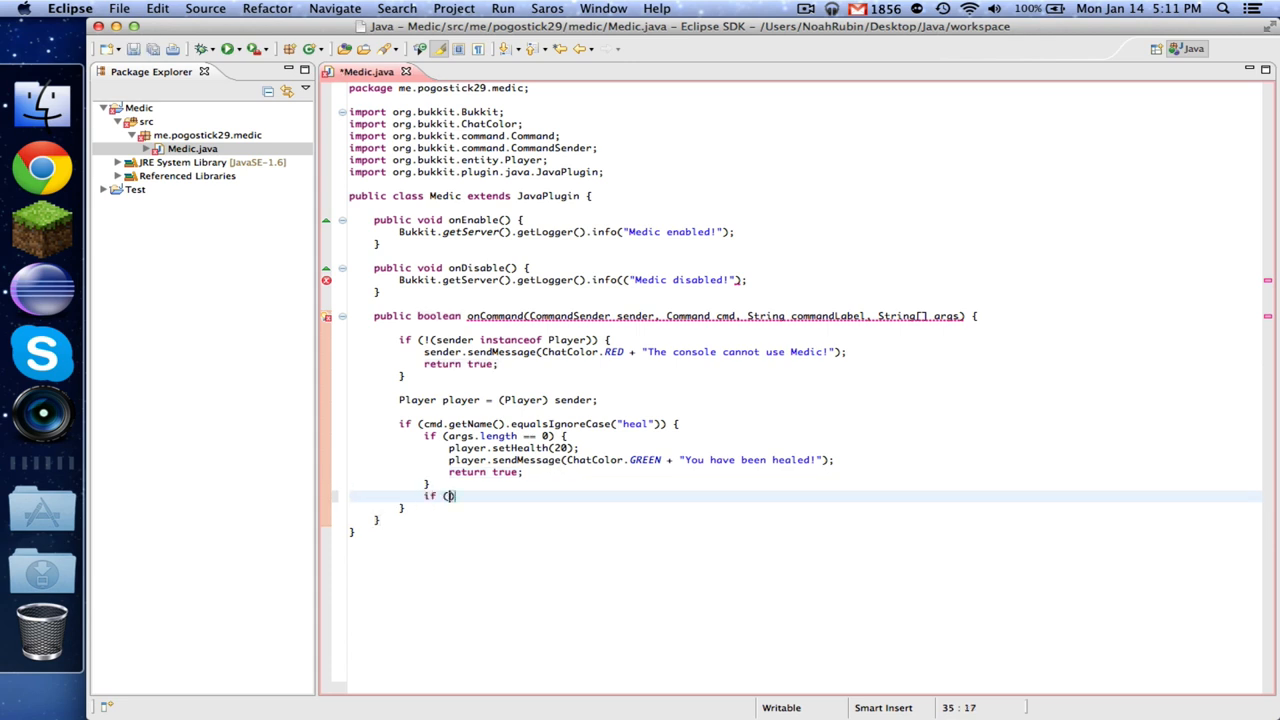
type("args.")
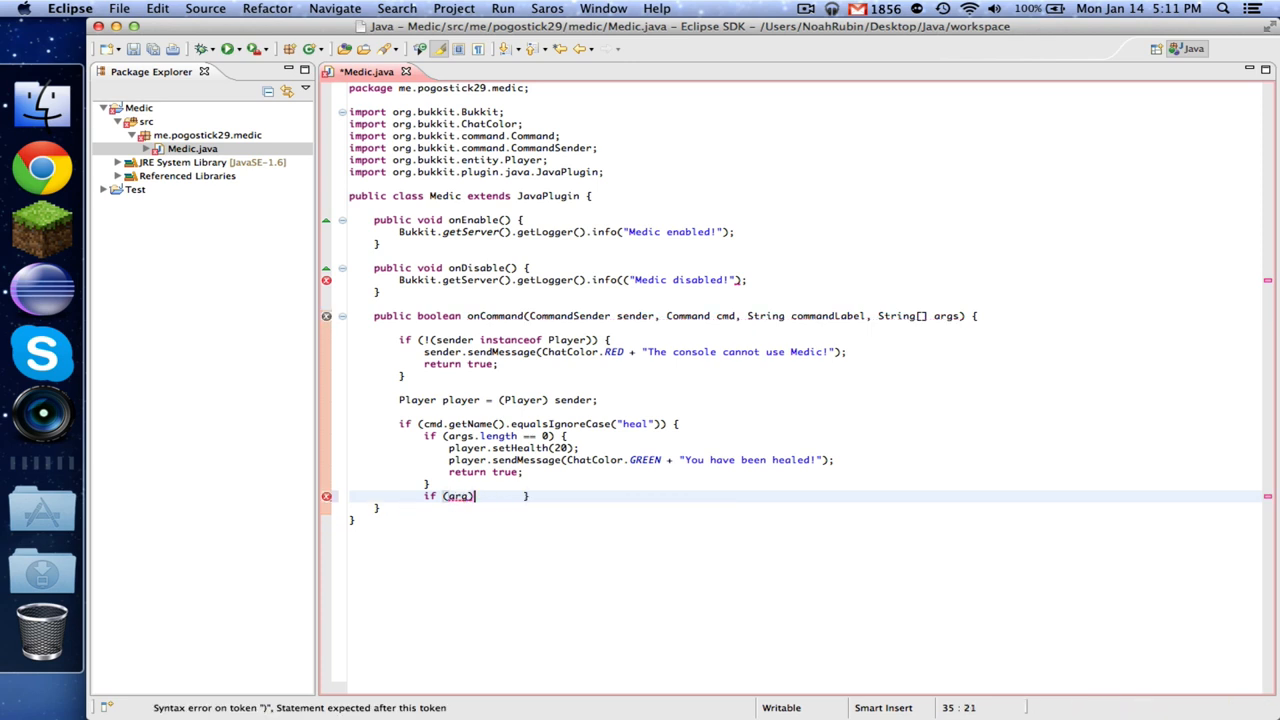
key("Backspace")
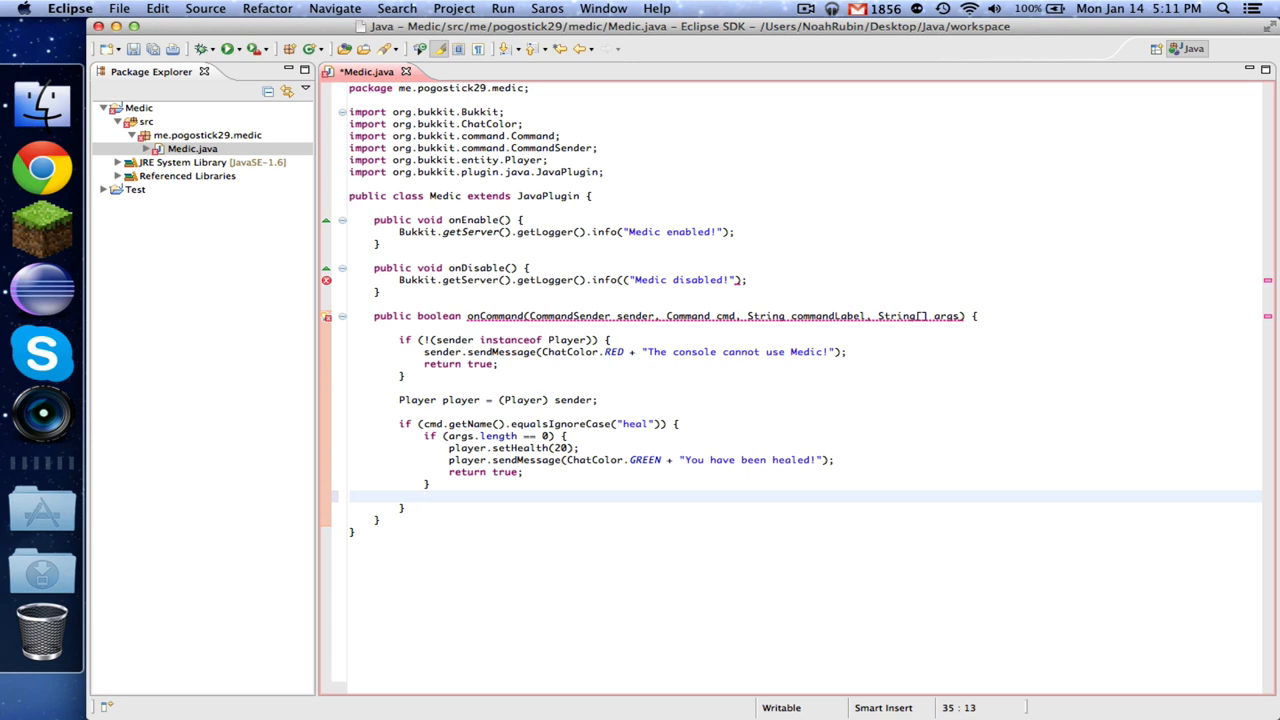
type("Player tar")
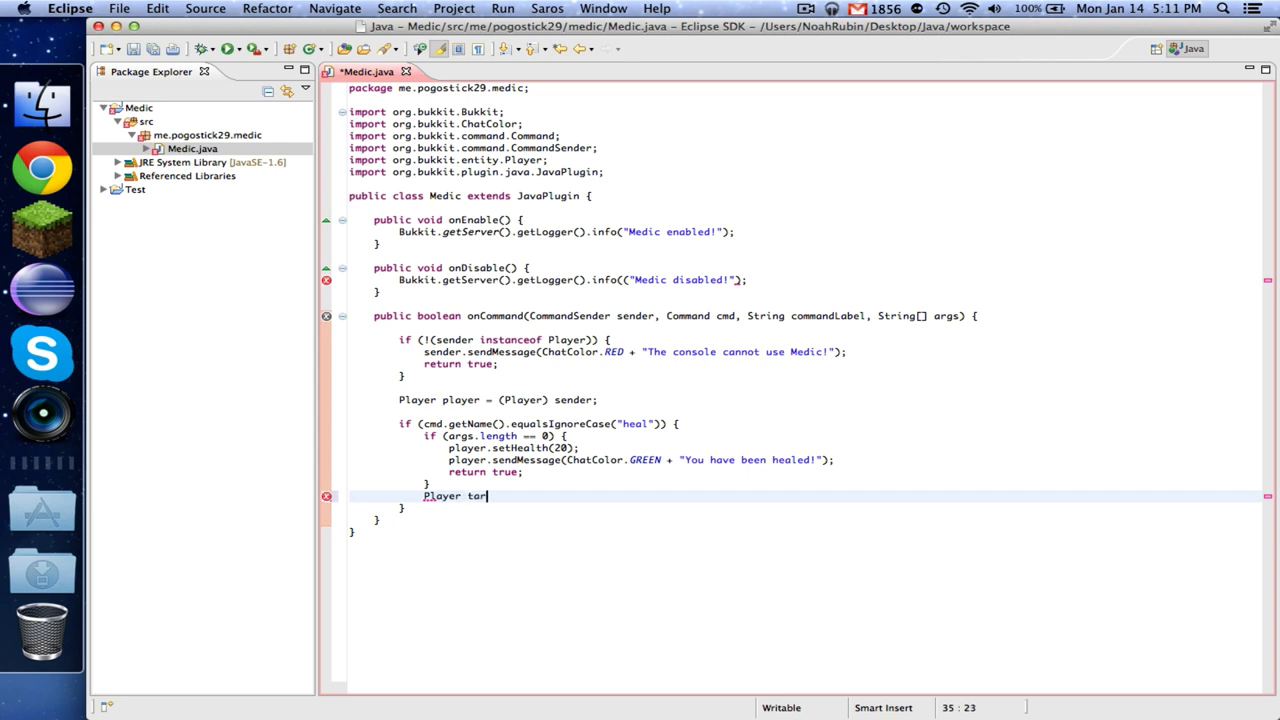
type("get = Bukkit.")
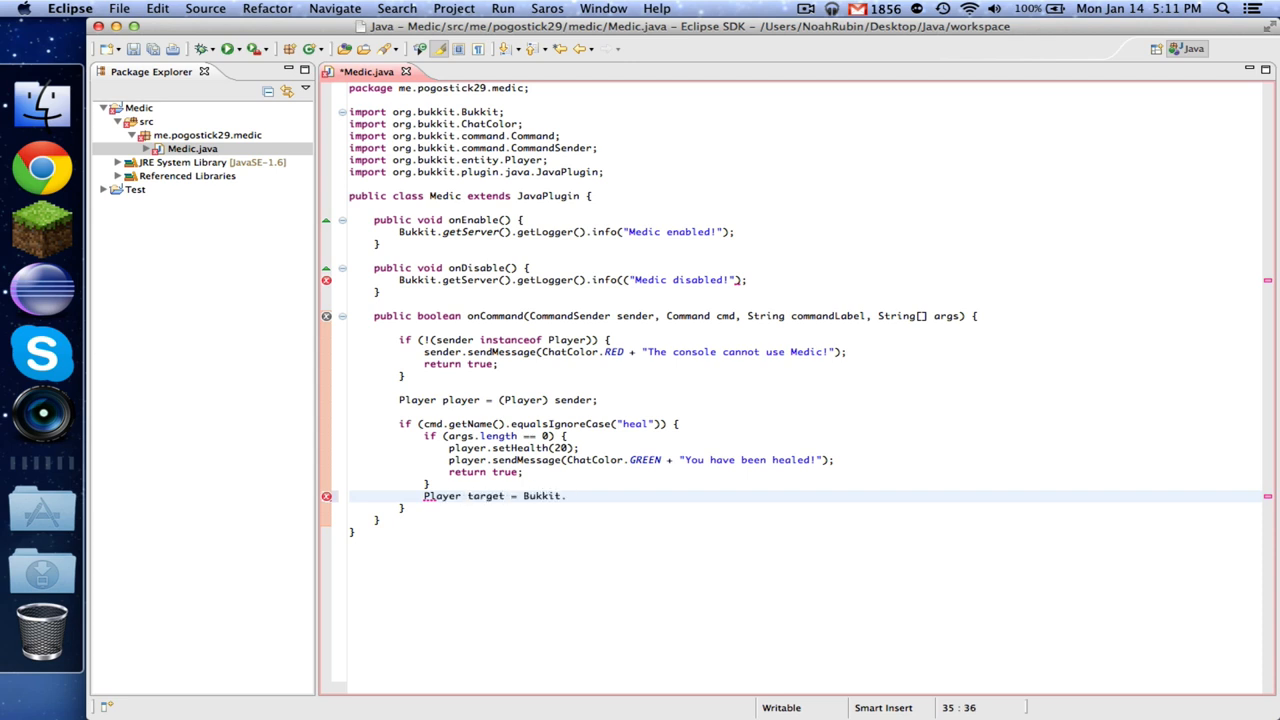
type("getServer().getPlayer(args[0")
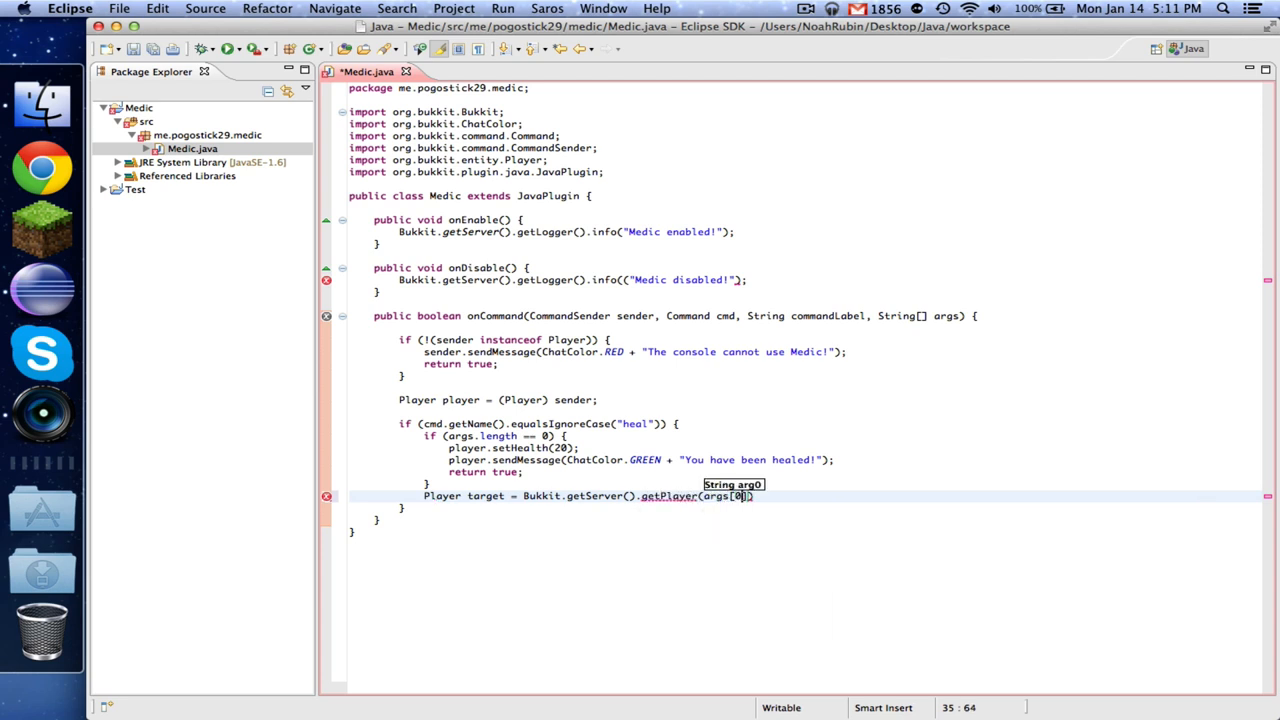
type(");")
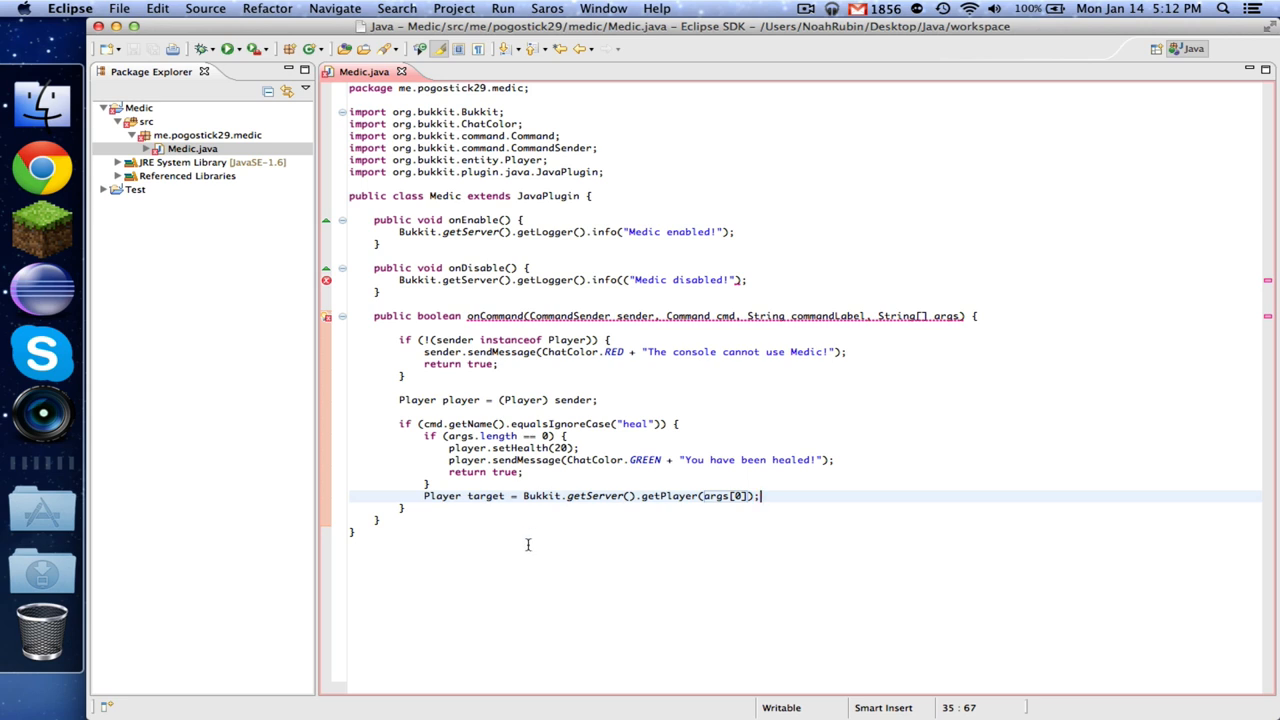
double_click(720, 495)
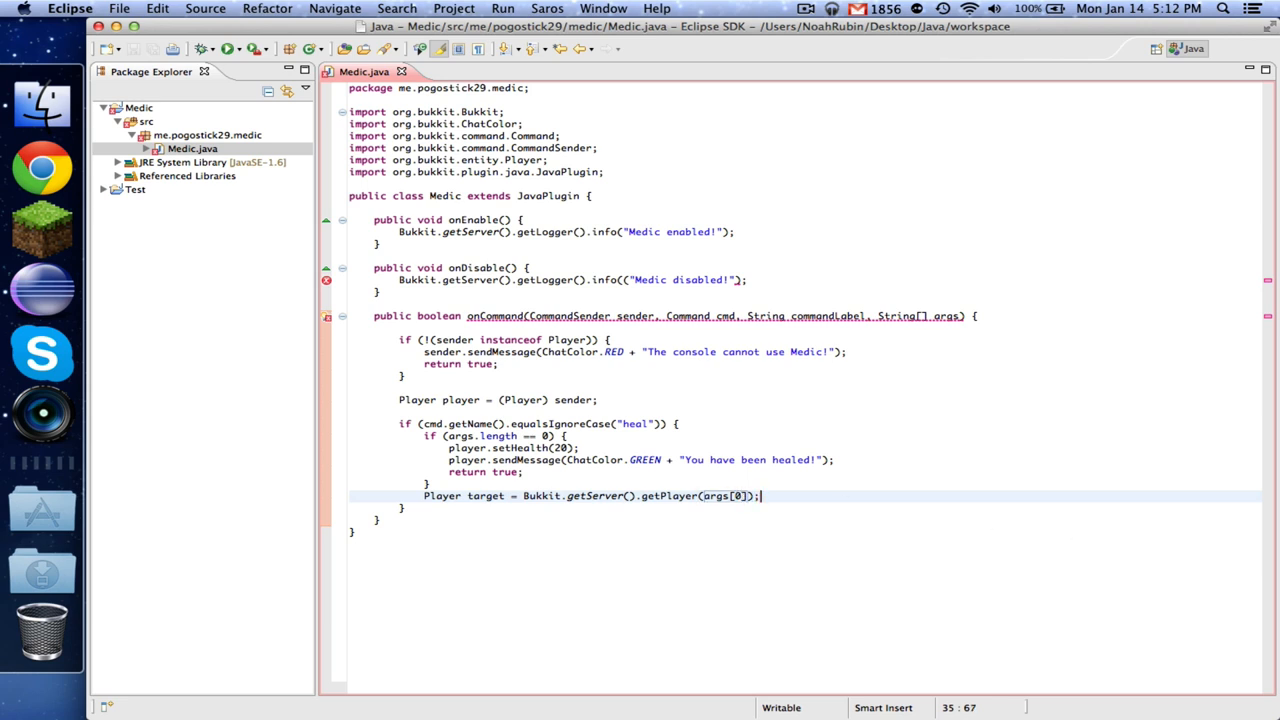
Add a target == null check sending a red 'Could not find player!' and returning true.
key("Return")
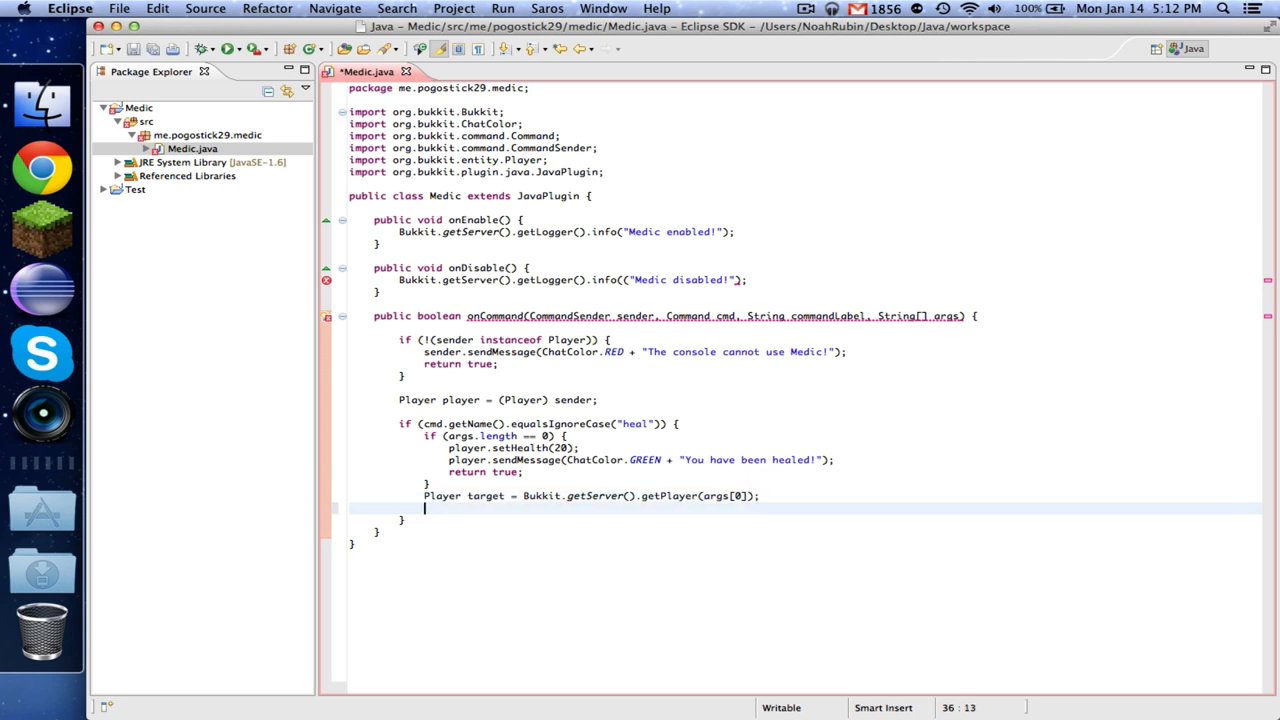
type("if ()")
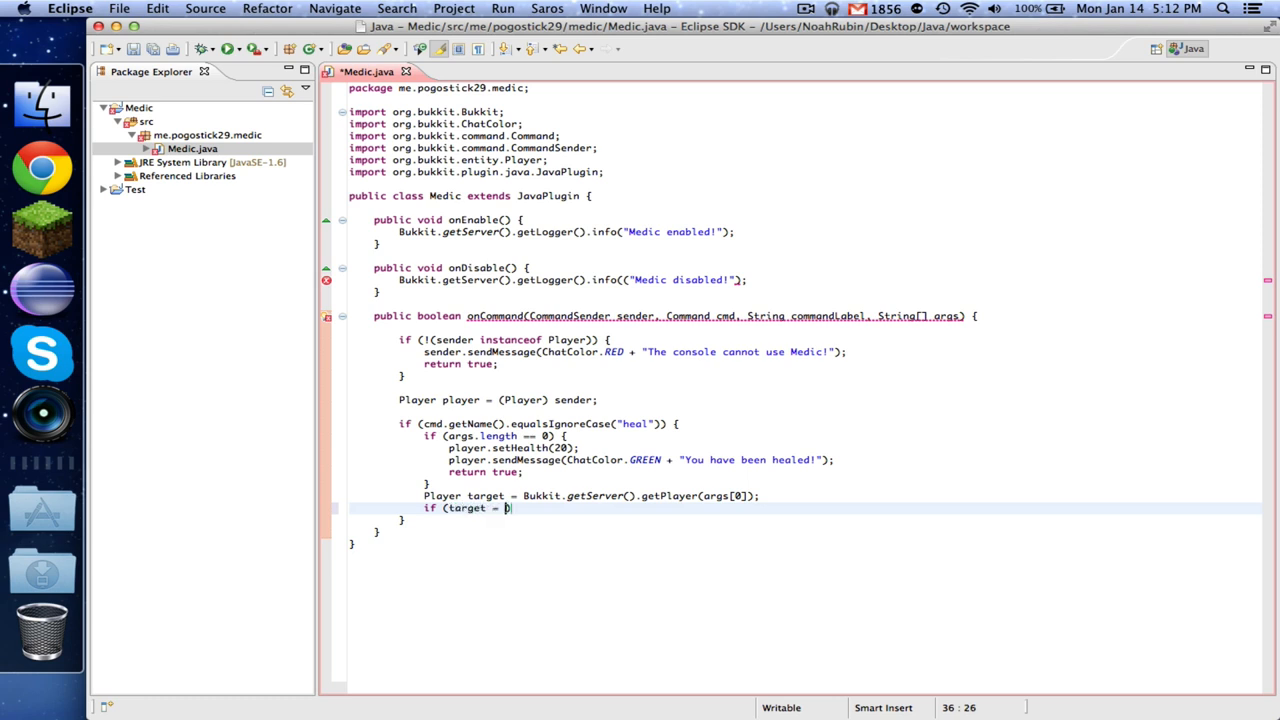
type("= null")
type("player.sendMessage(\"Could not ")
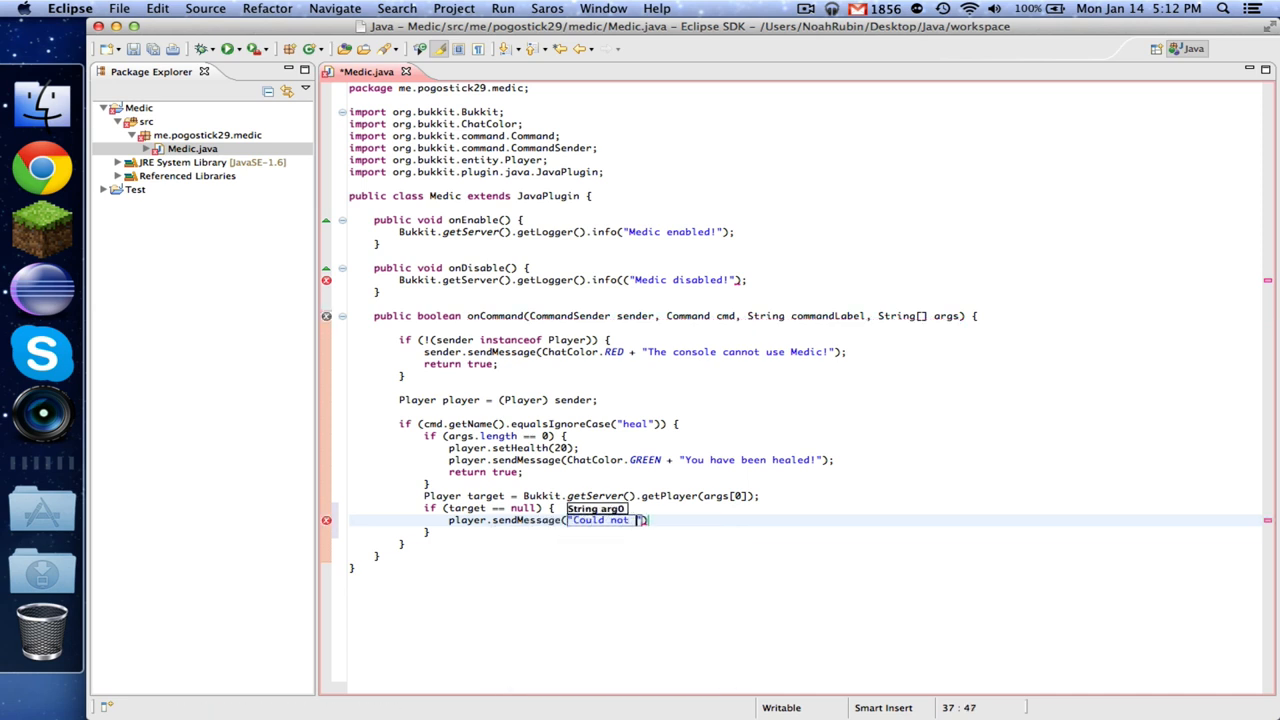
type("find player!")
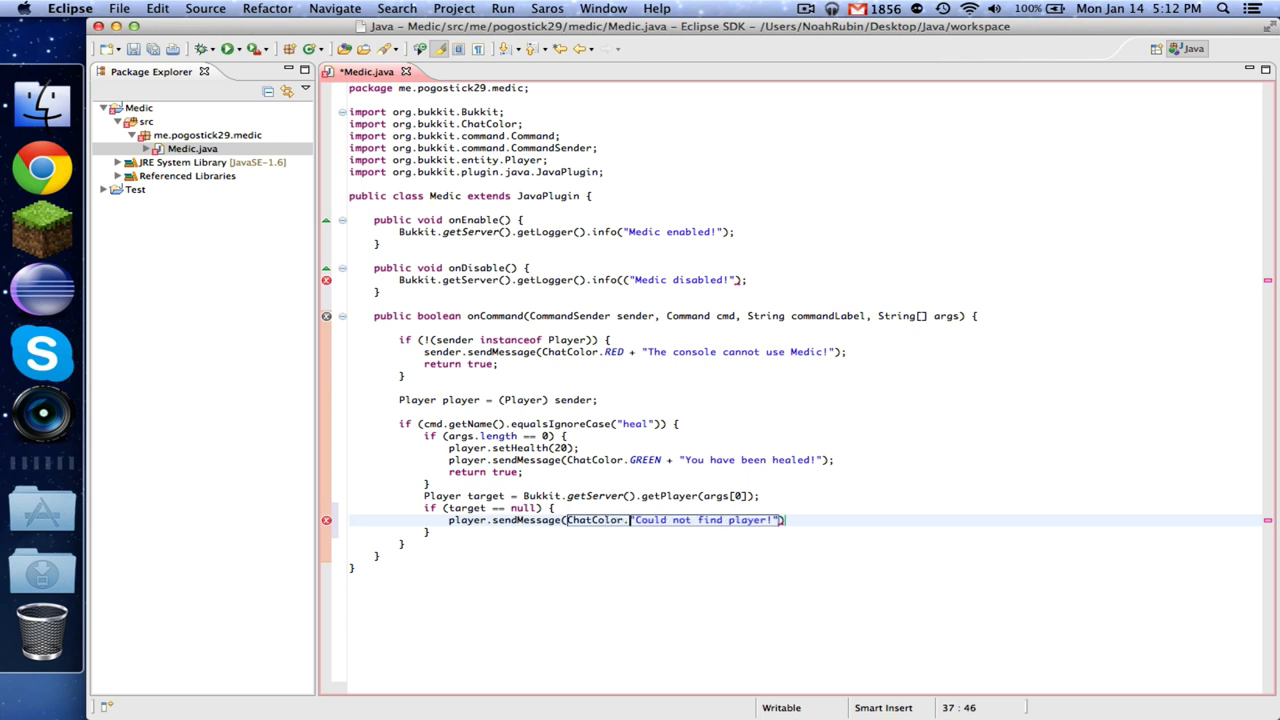
type("RED +")
type("return true;")
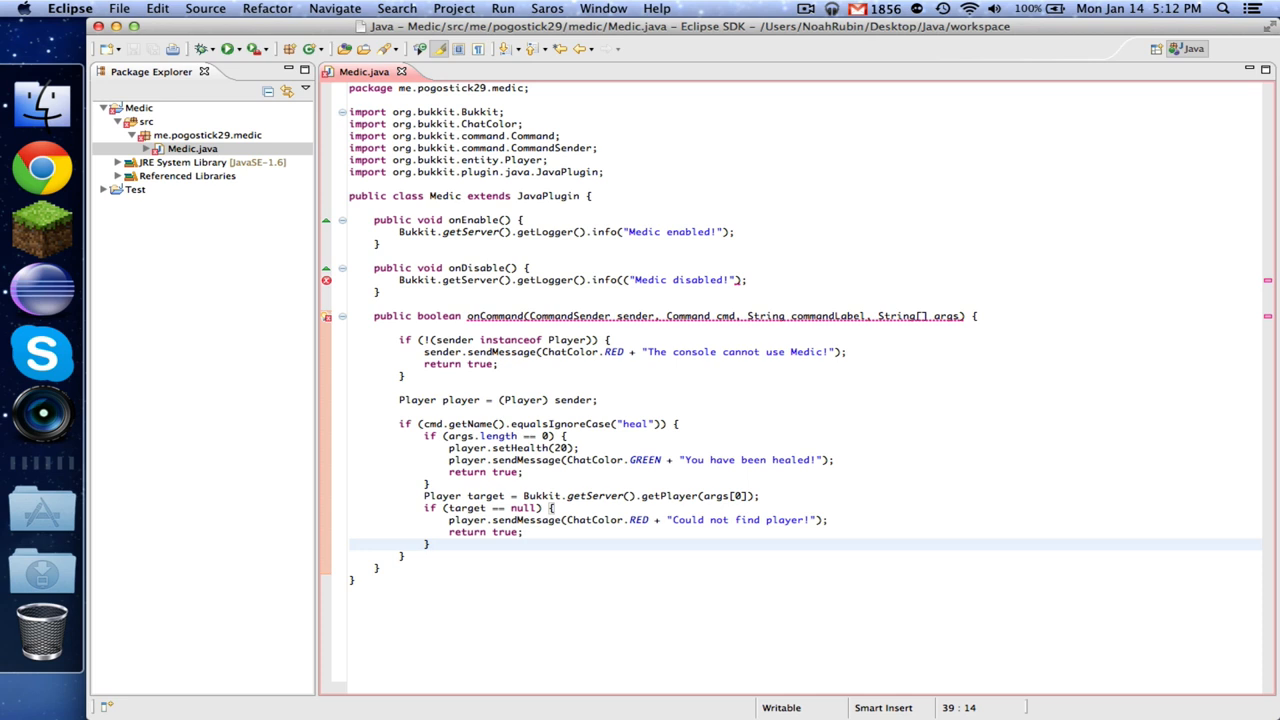
type("target/")
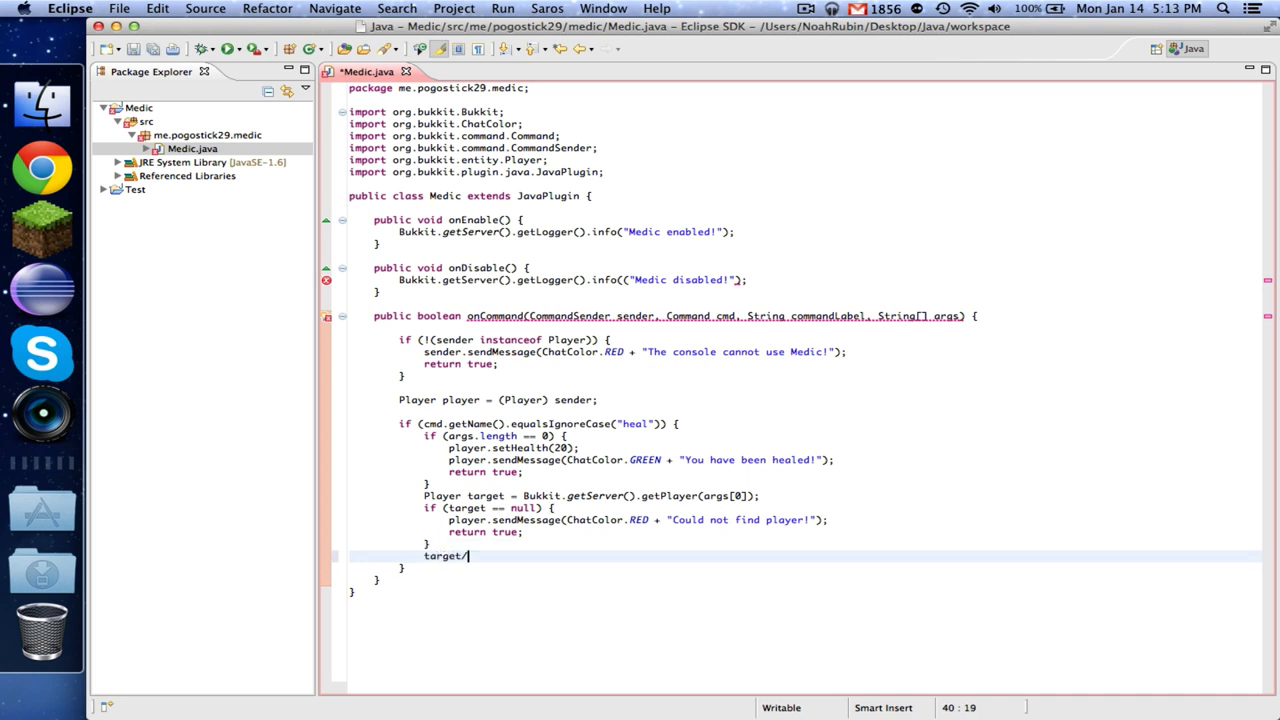
Make /heal set the target's health to 20, send green 'You have been healed!', and name the target to the sender.
type("setHealth(20")
type("target.sendMessage(\"")
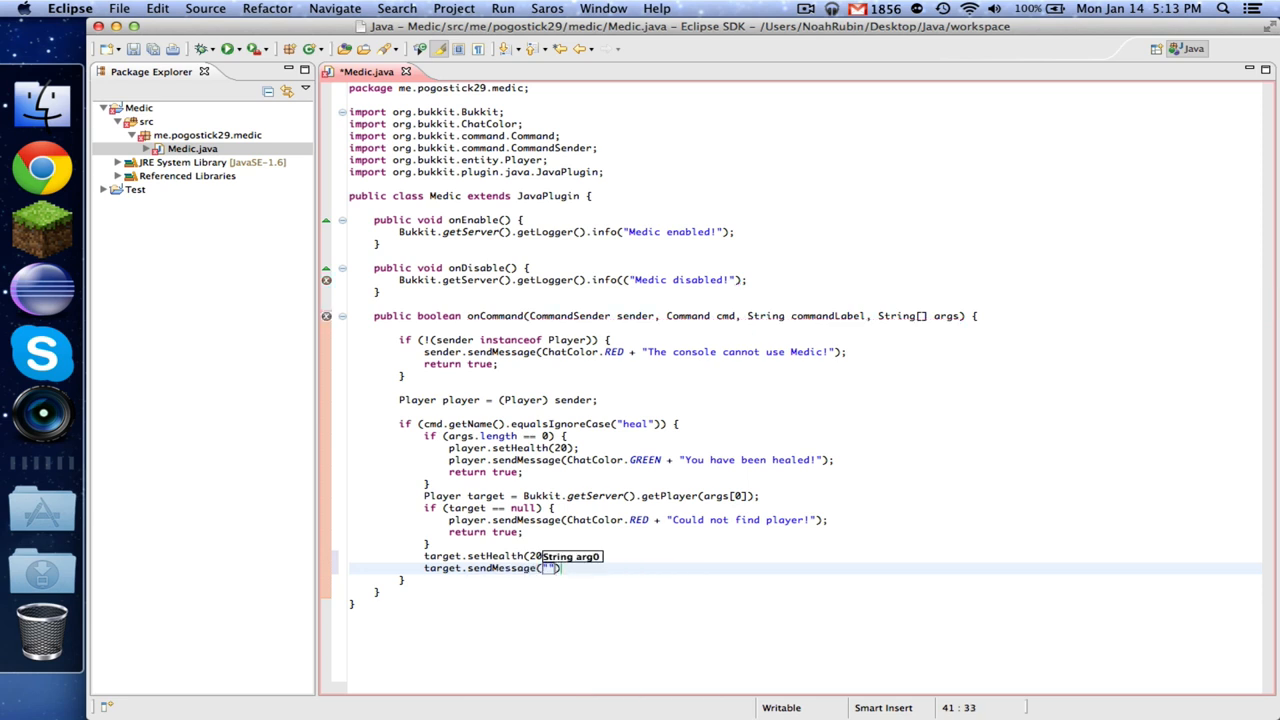
type("ChatColor.GREEN +")
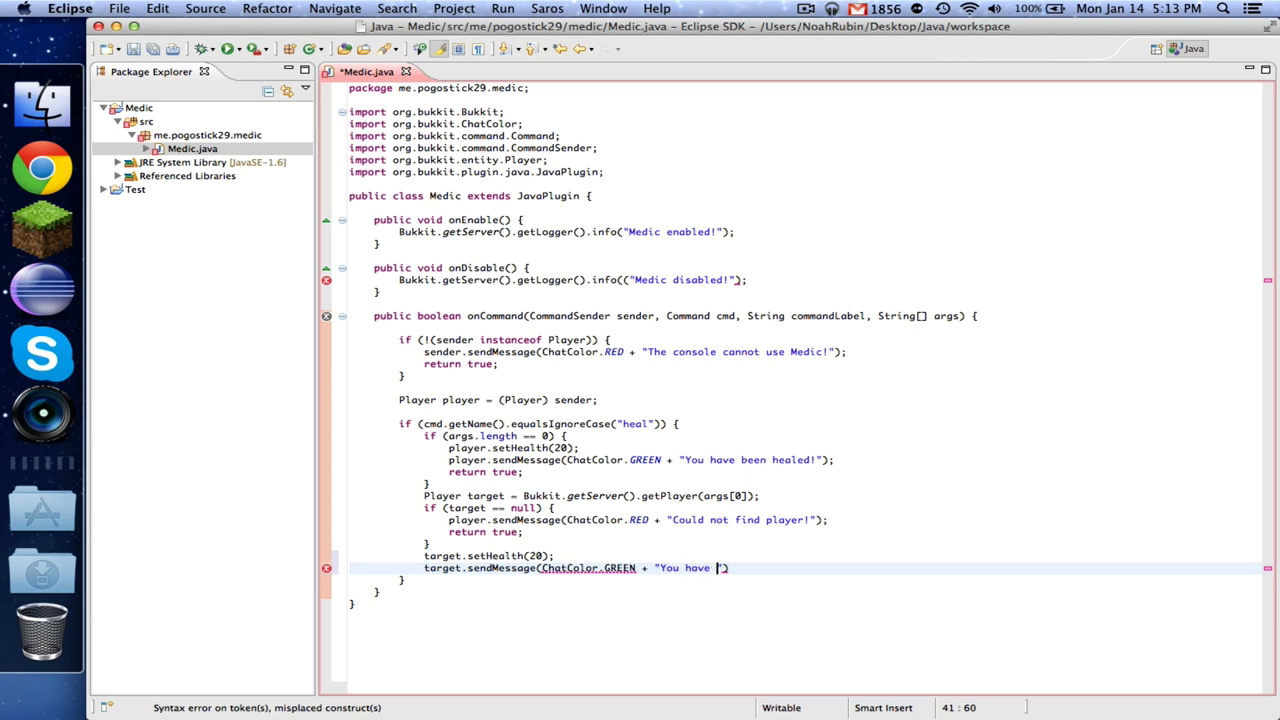
type("been healed!")
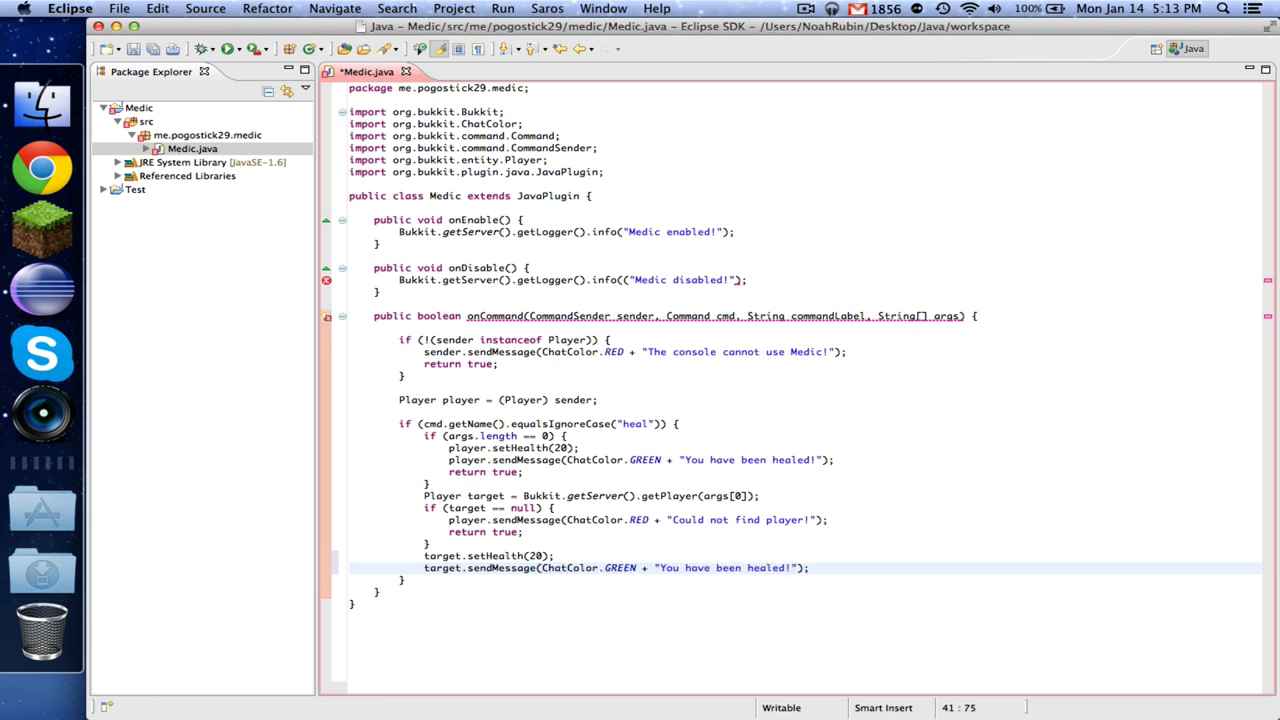
type("player.sendMessage(\"")
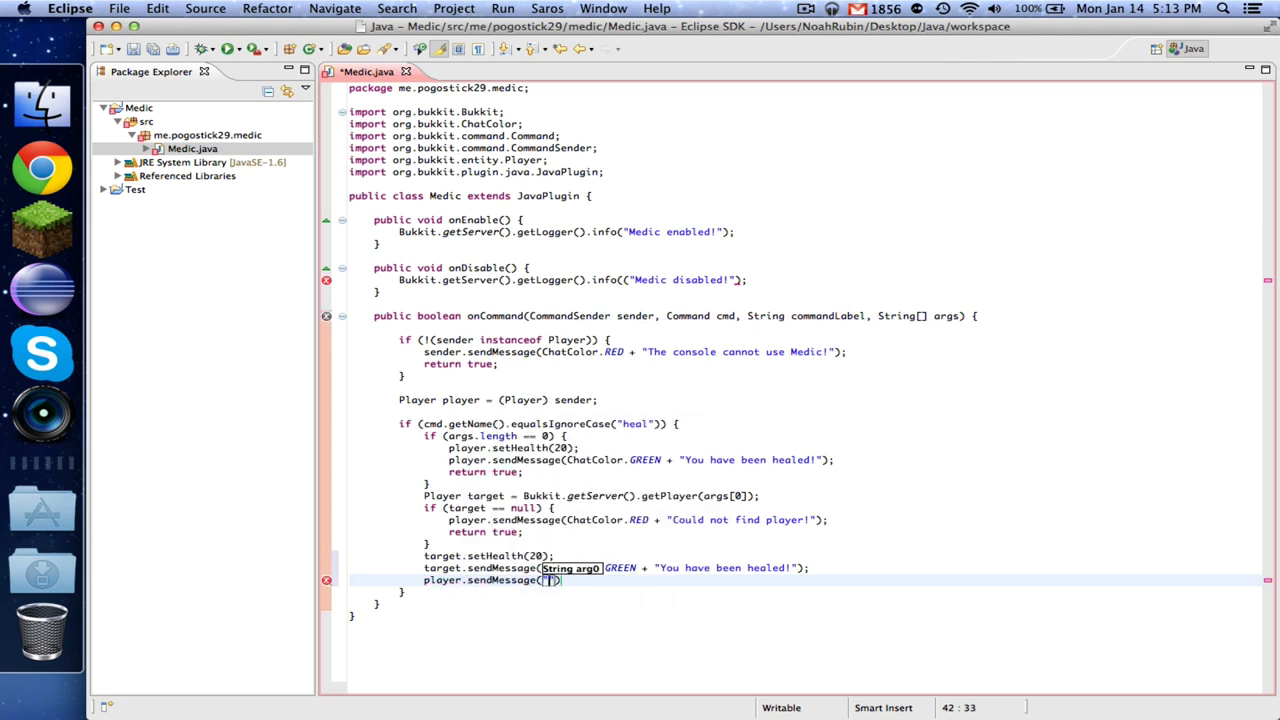
type("ChatColor.")
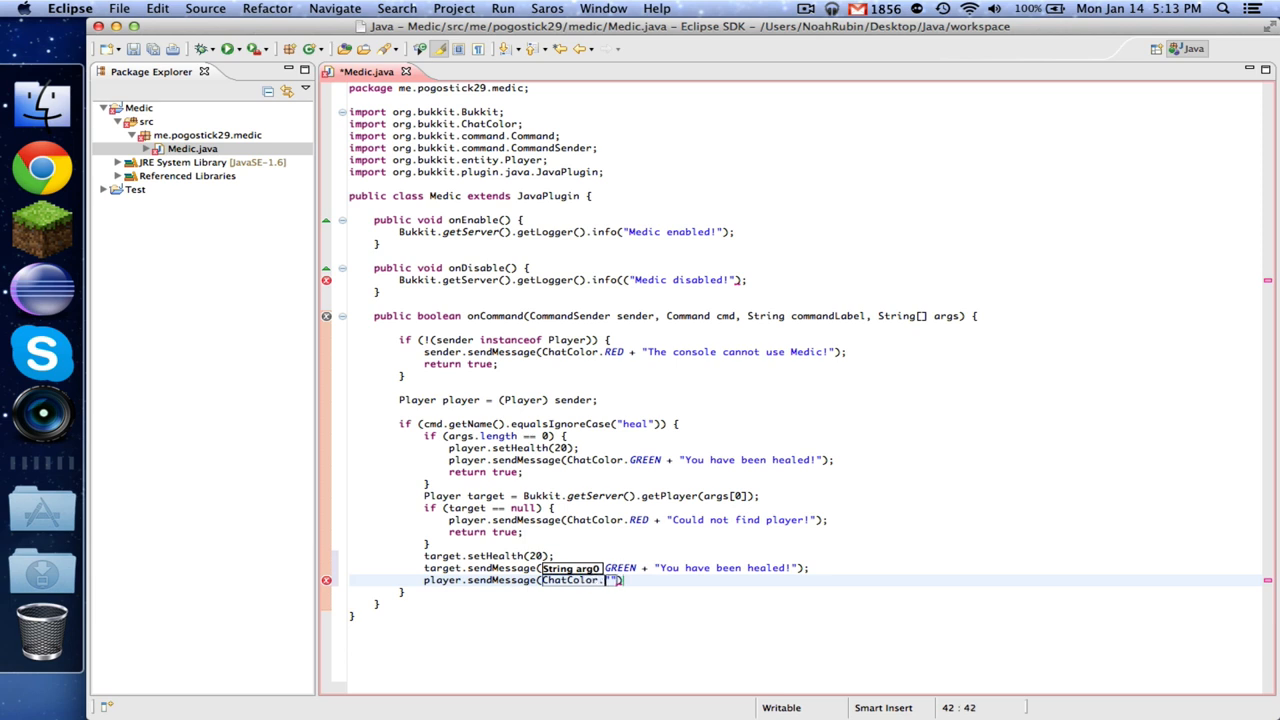
type("GREEN + \"")
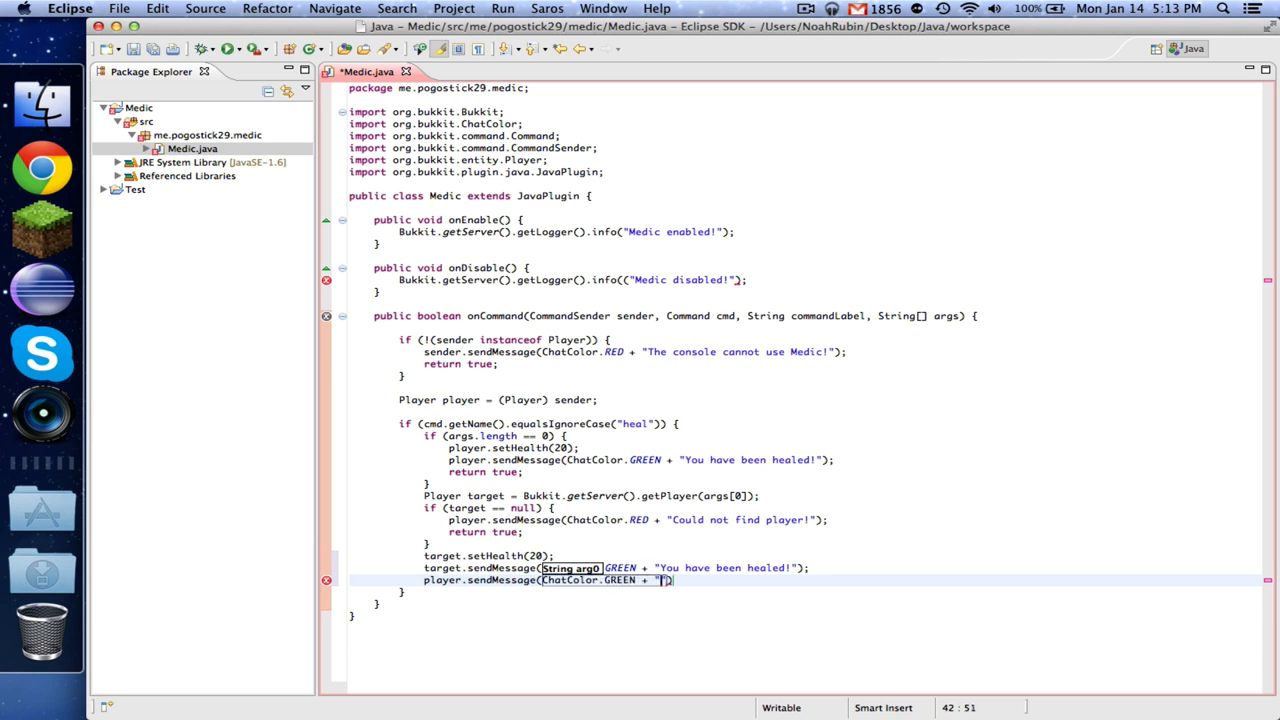
type("They have been")
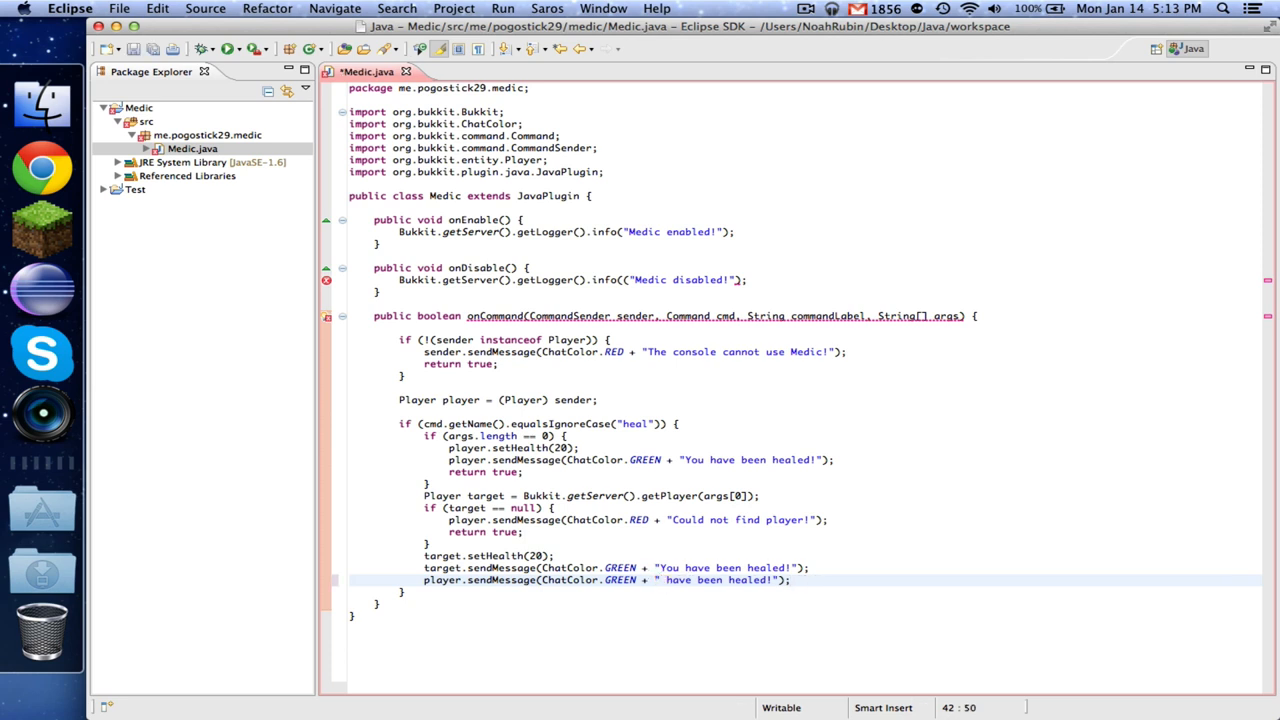
type("player.")
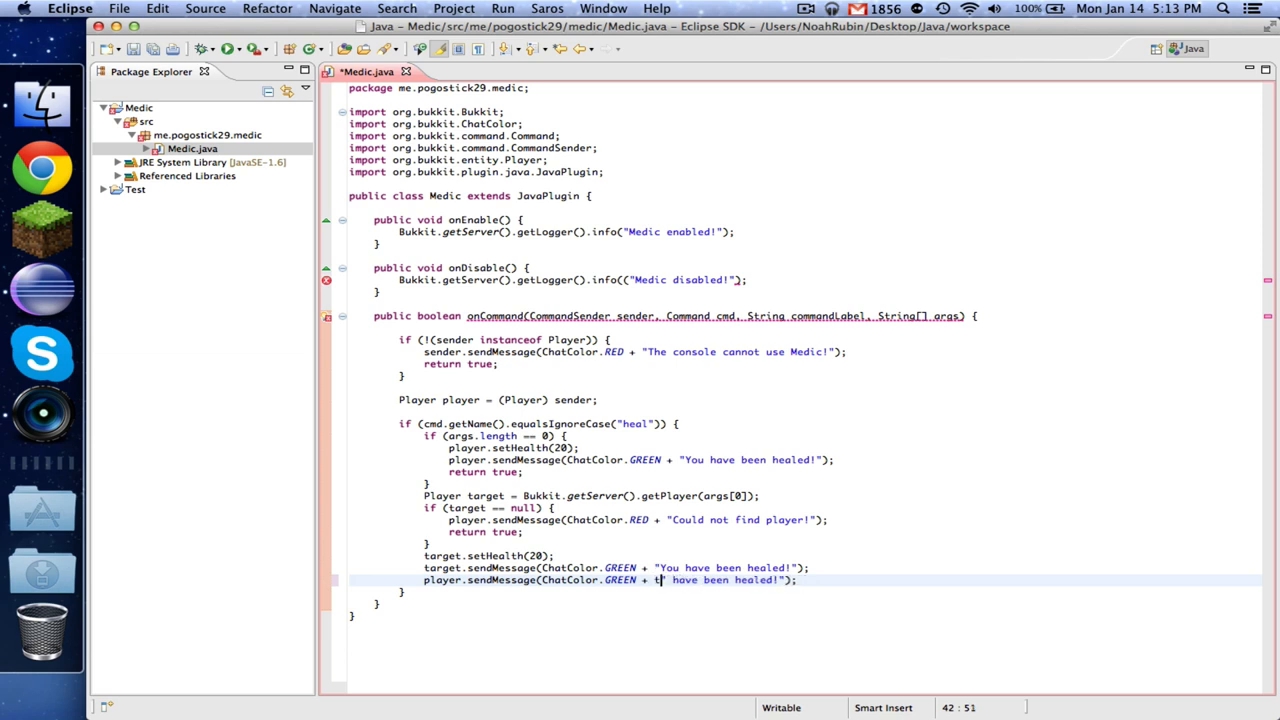
type("arget.getName() +")
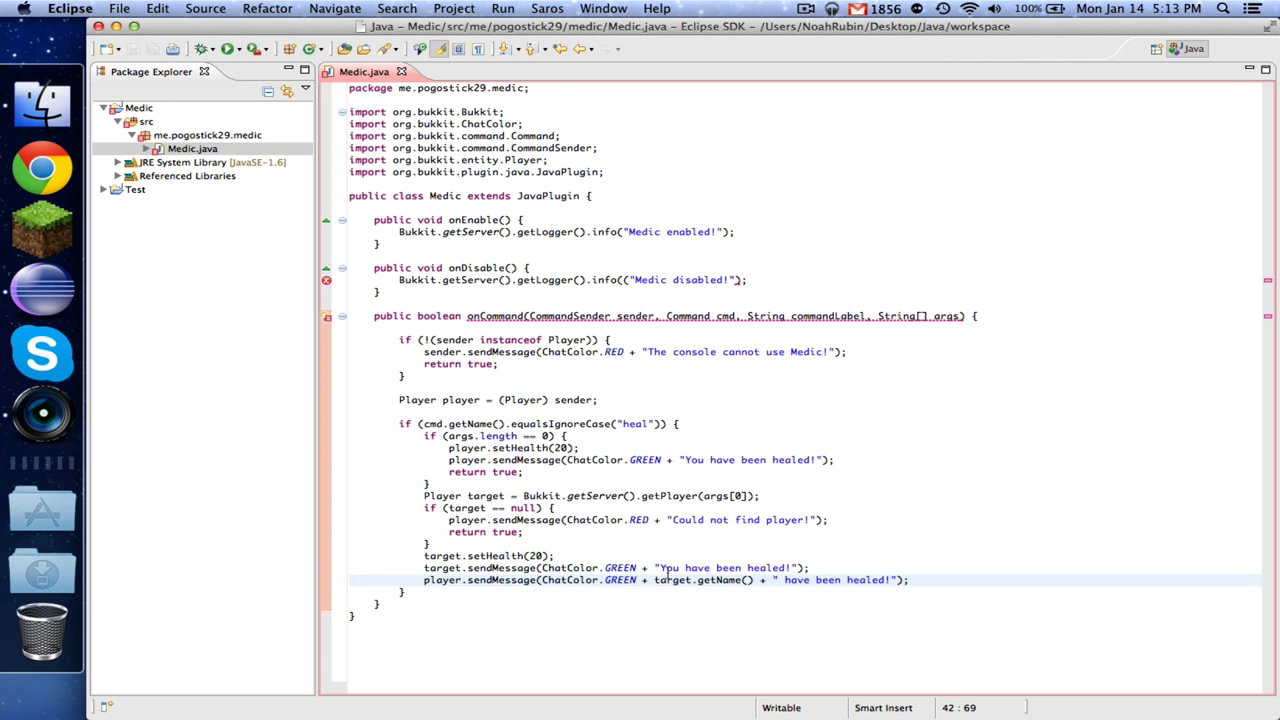
mouse_move(810, 580)
type("s")
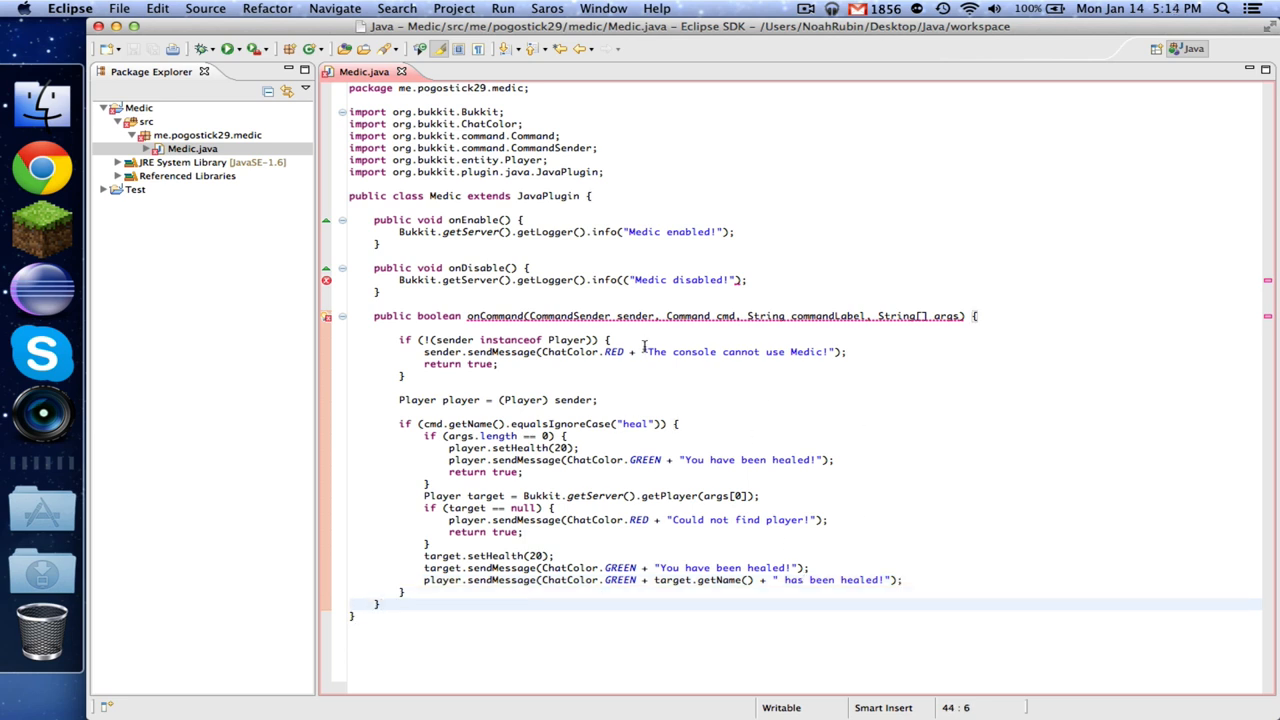
Duplicate the heal block as a feed command using setFoodLevel and 'fed' messages.
left_click(679, 423)
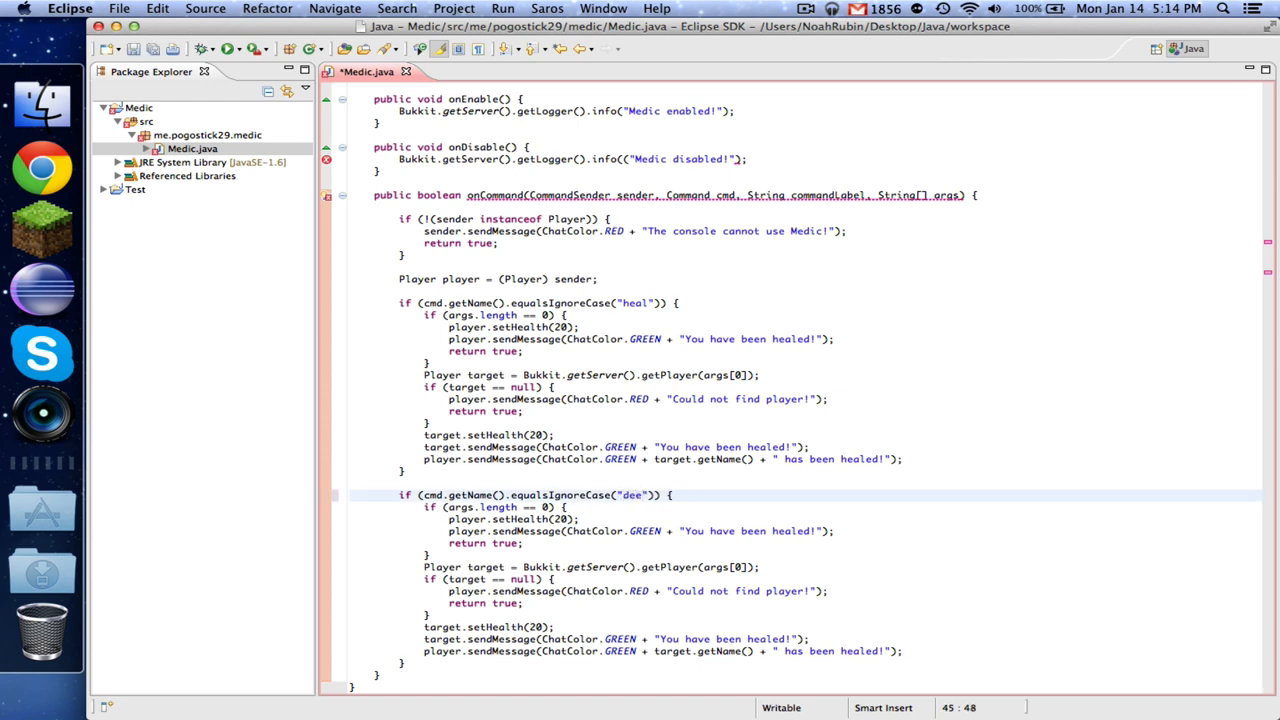
type("feed")
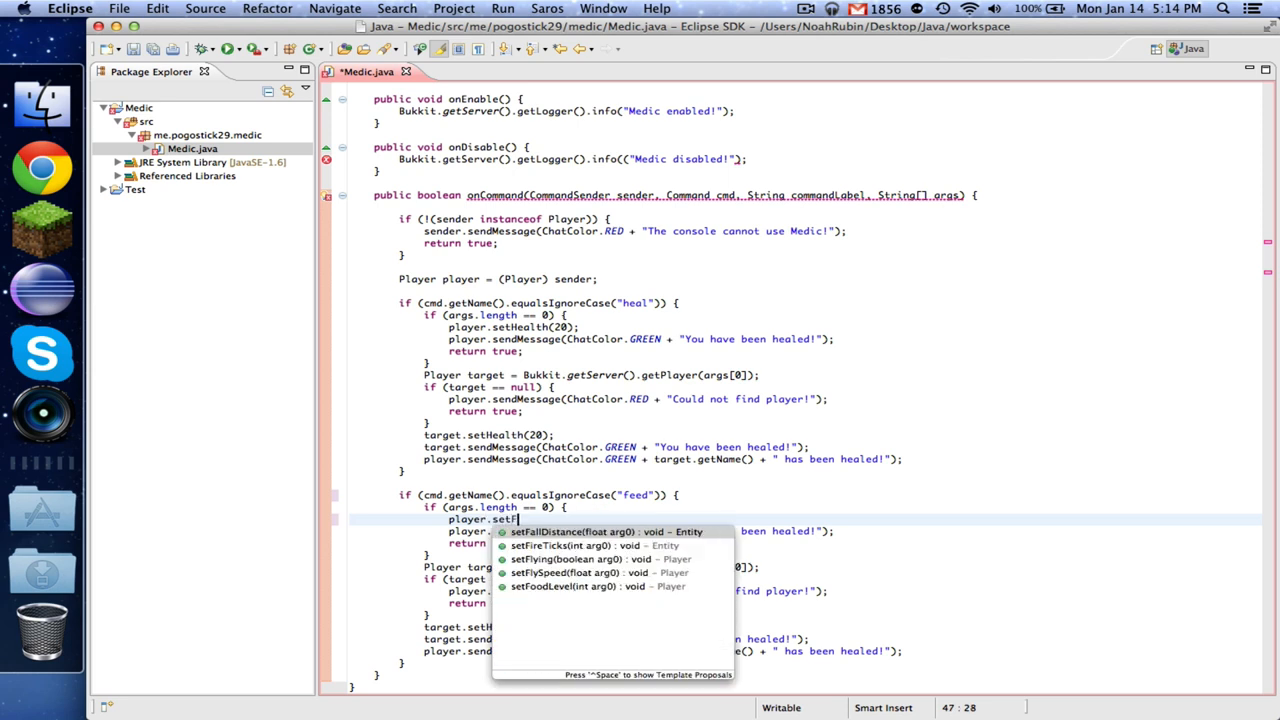
left_click(563, 586)
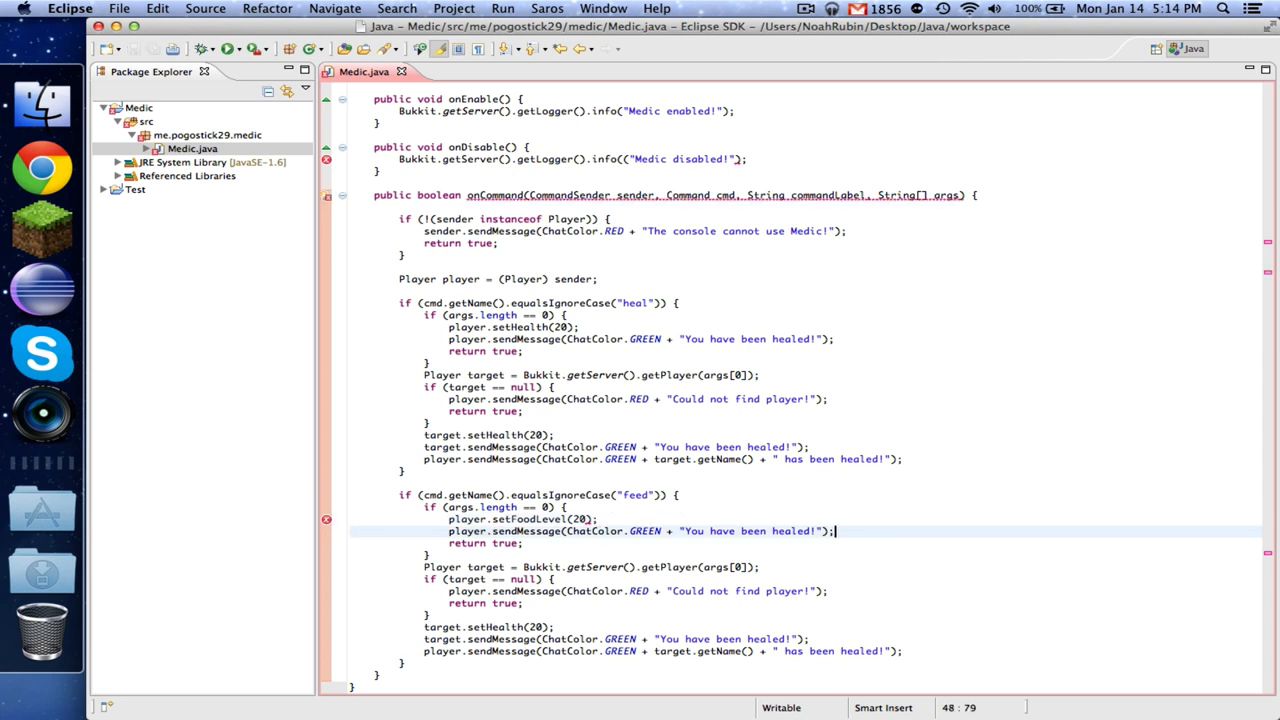
double_click(790, 531)
type("f")
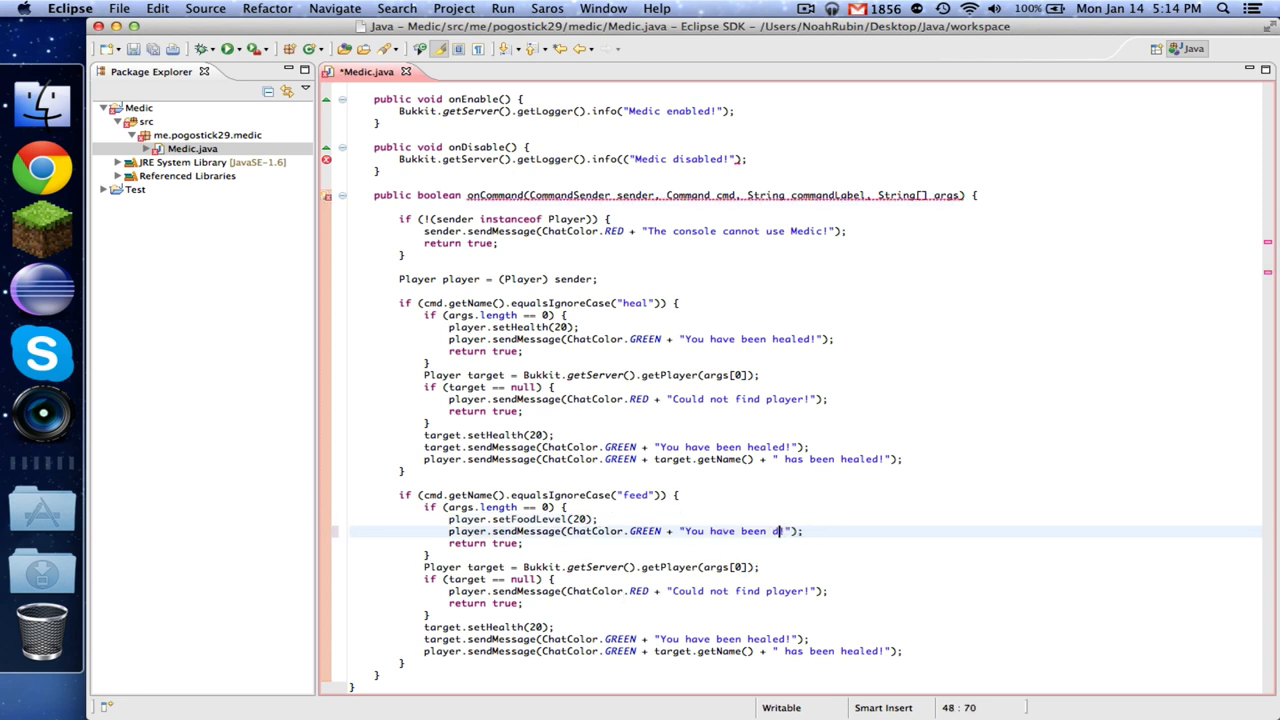
type("ed!")
left_click(490, 627)
type("FoodLeve")
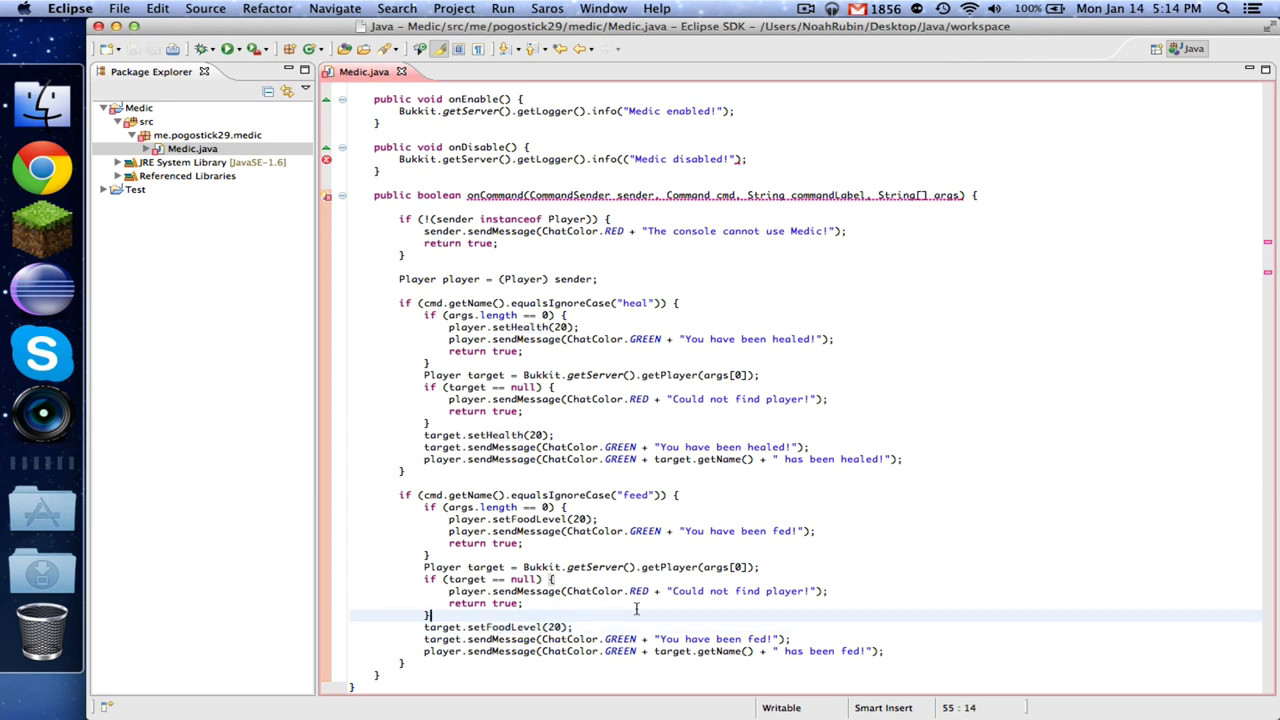
Delete the extra parenthesis in the onDisable logger info(( line.
scroll("up", 3)
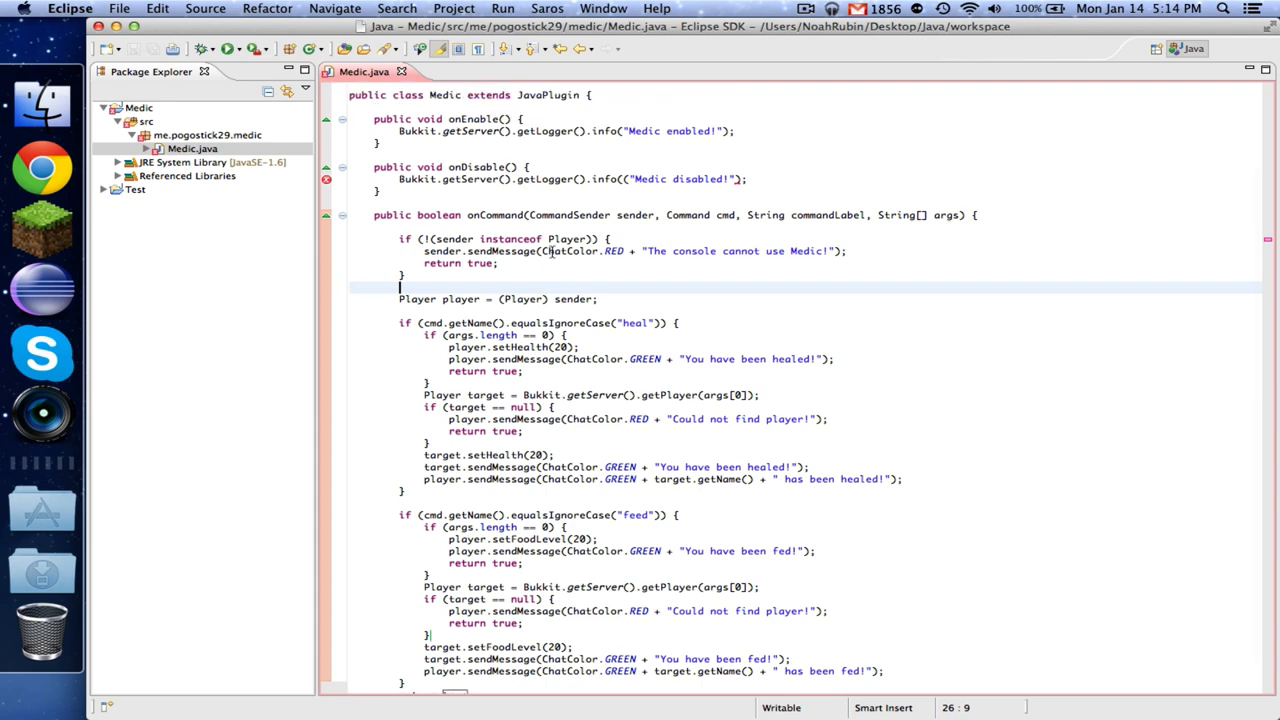
scroll("up", 3)
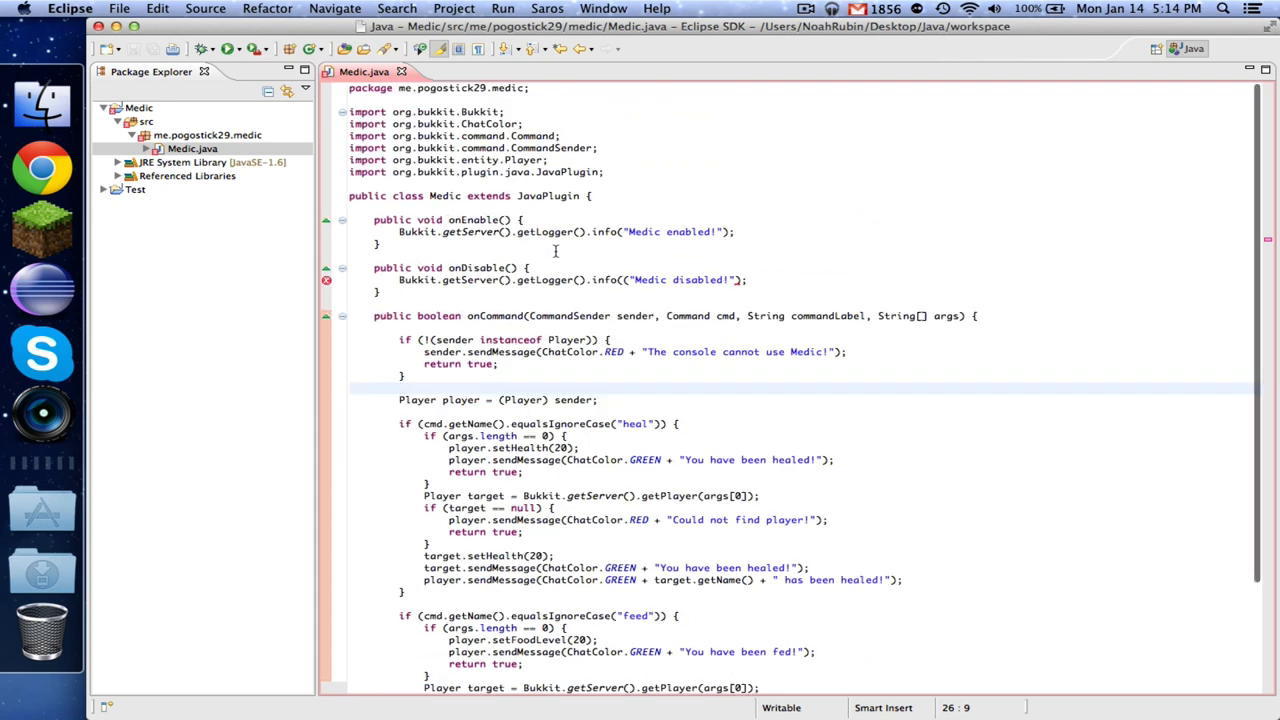
scroll("down", 3)
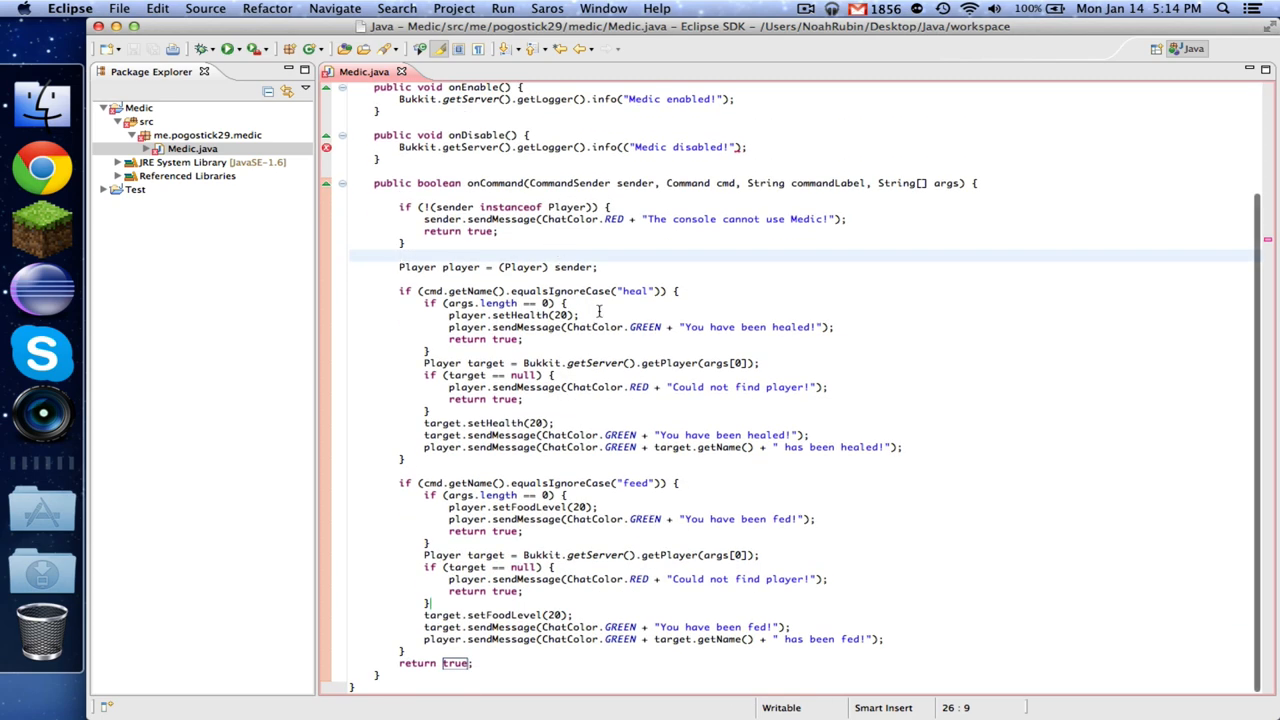
scroll("up", 3)
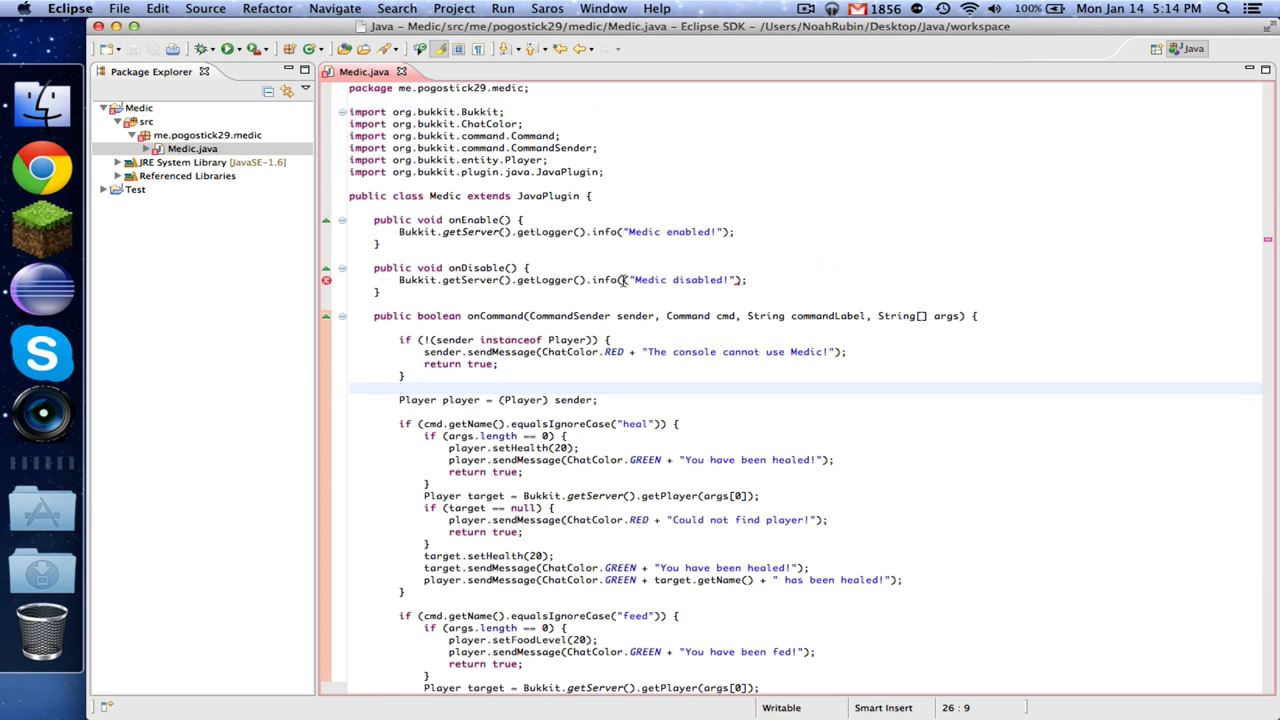
left_click(710, 280)
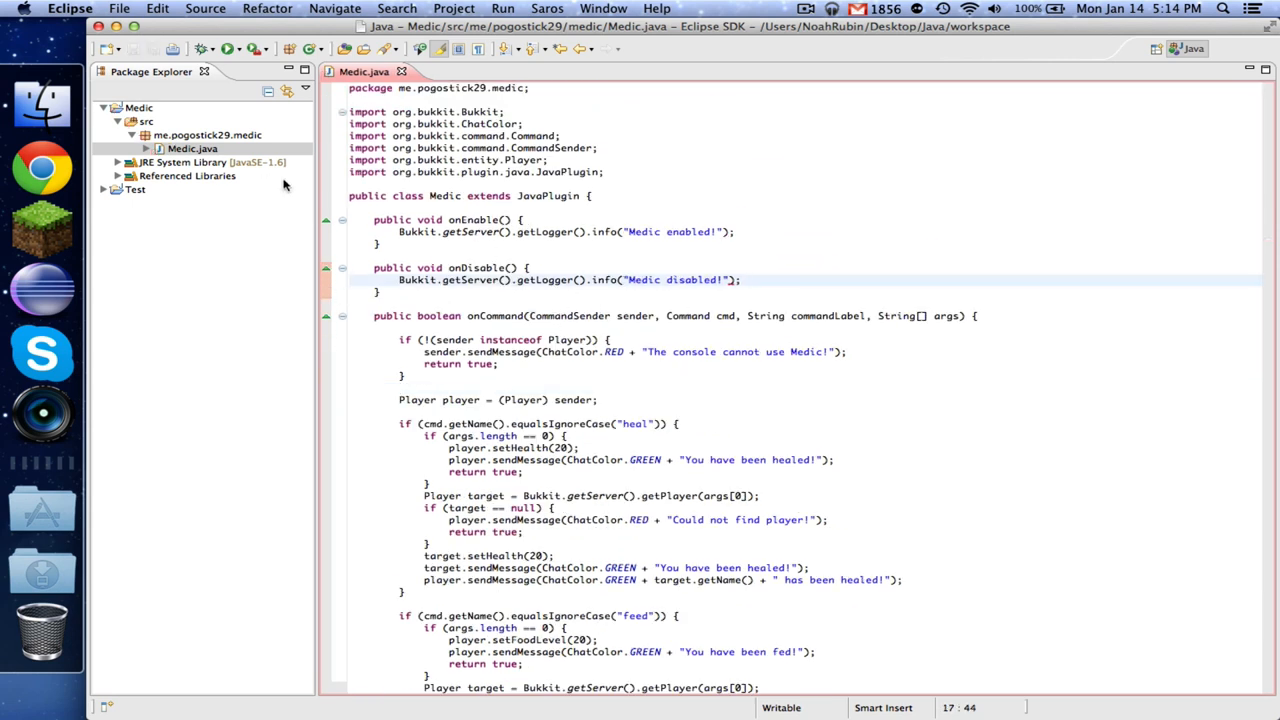
Create a plugin.yml file inside Medic's src folder.
right_click(147, 121)
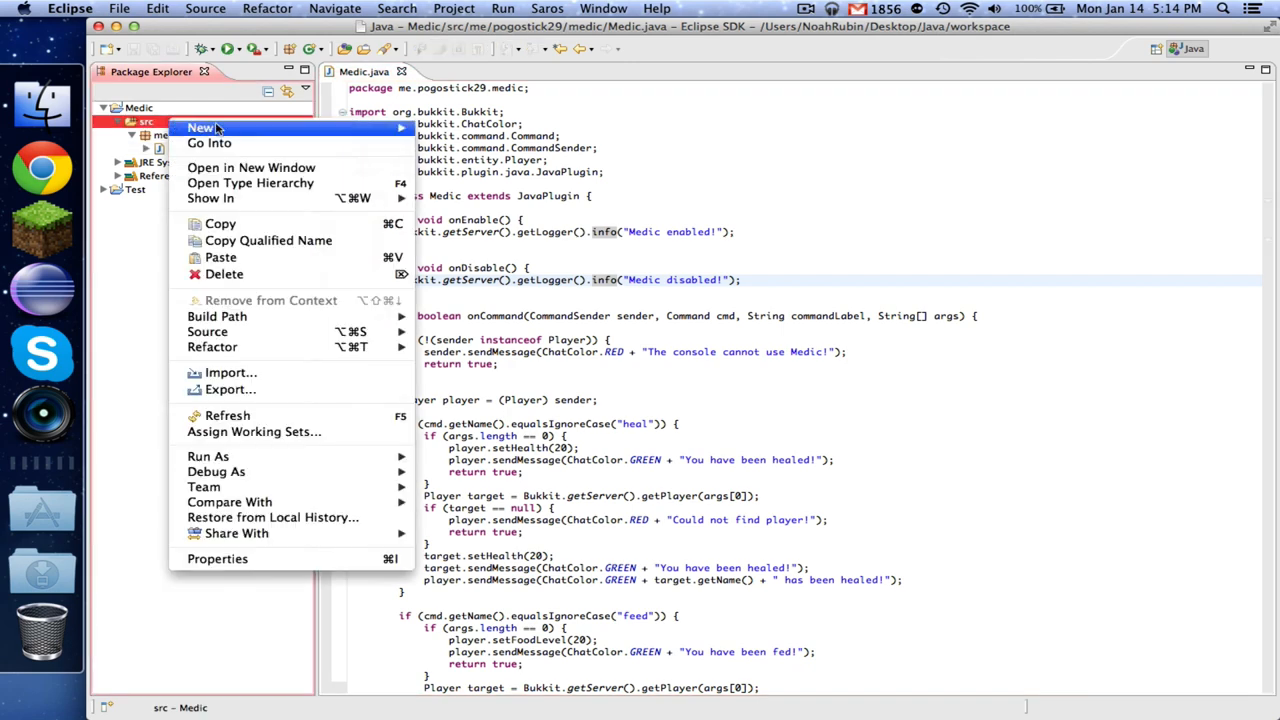
left_click(201, 127)
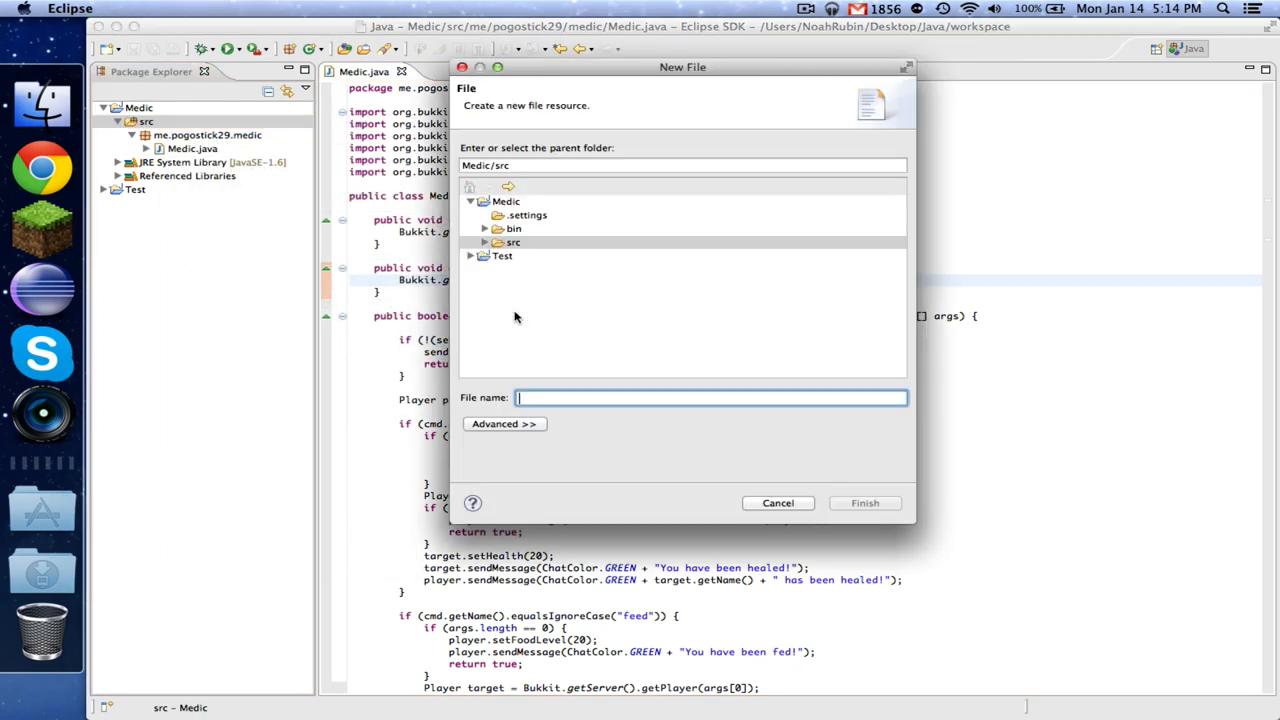
left_click(864, 503)
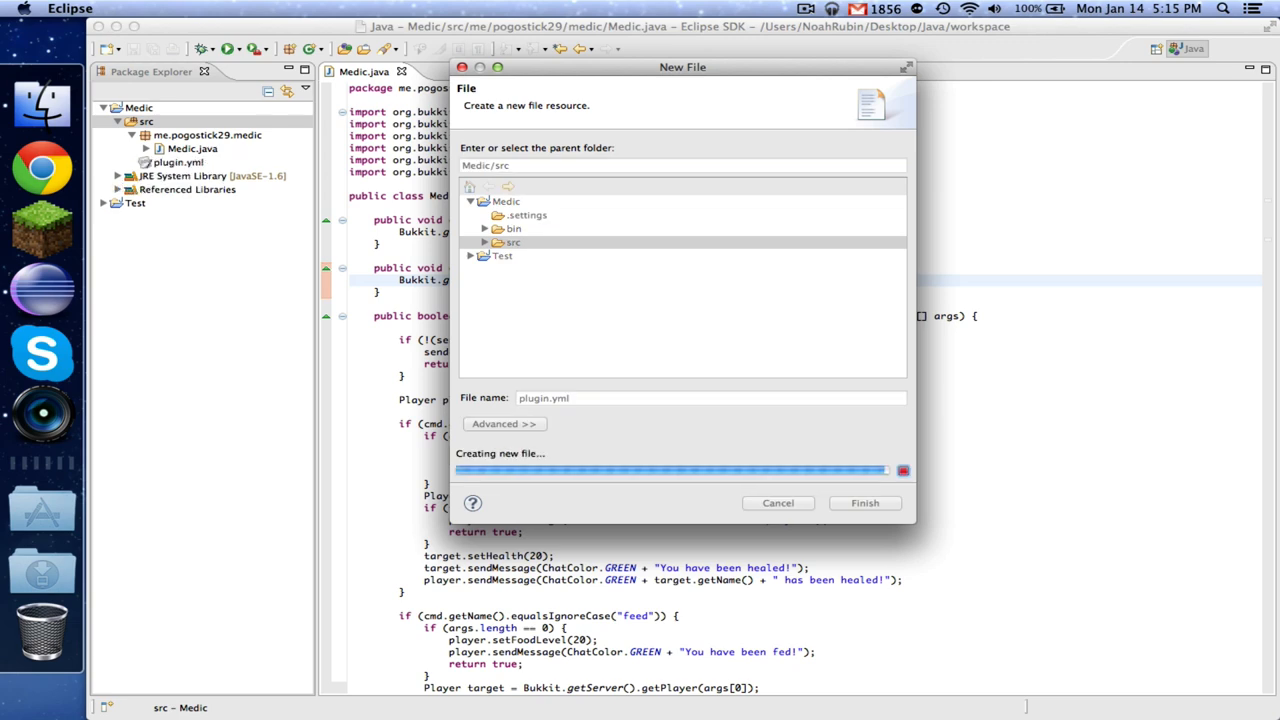
left_click(864, 503)
type("name: Medic")
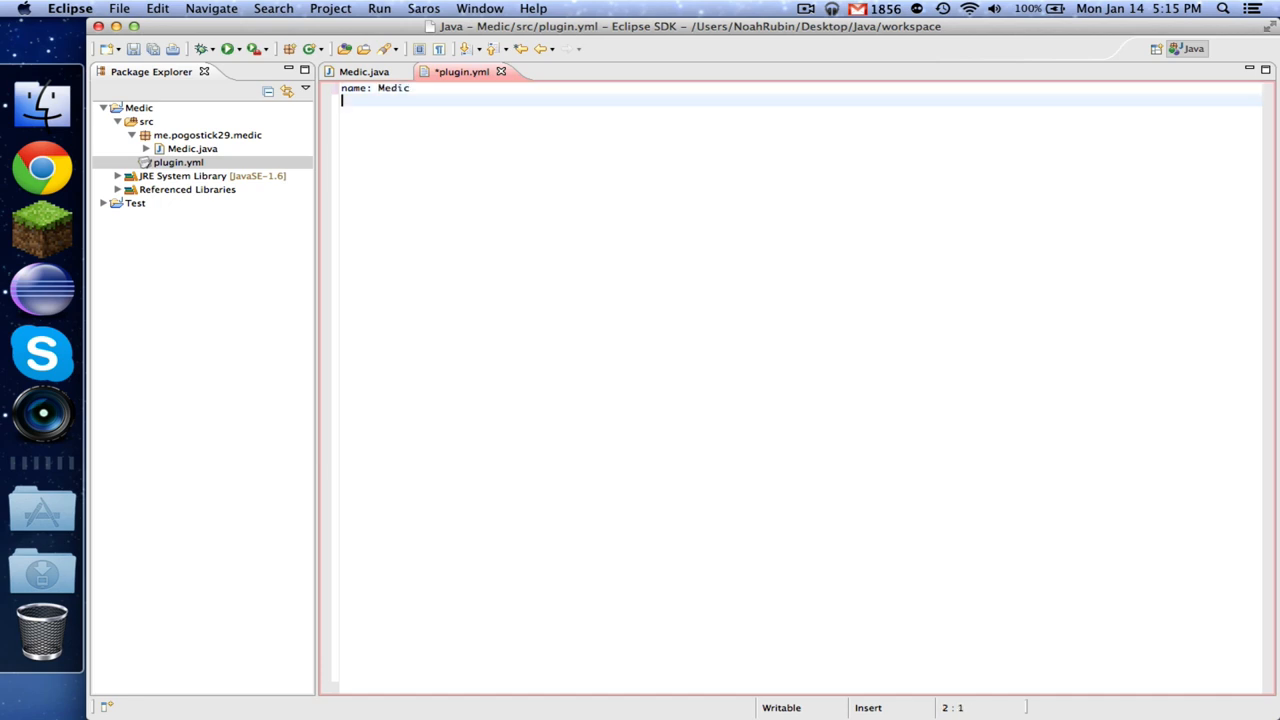
Write version 1.0, main me.pogostick29.medic.Medic, author PogoStick29, and description 'Heal and Feed!'.
type("version: 1")
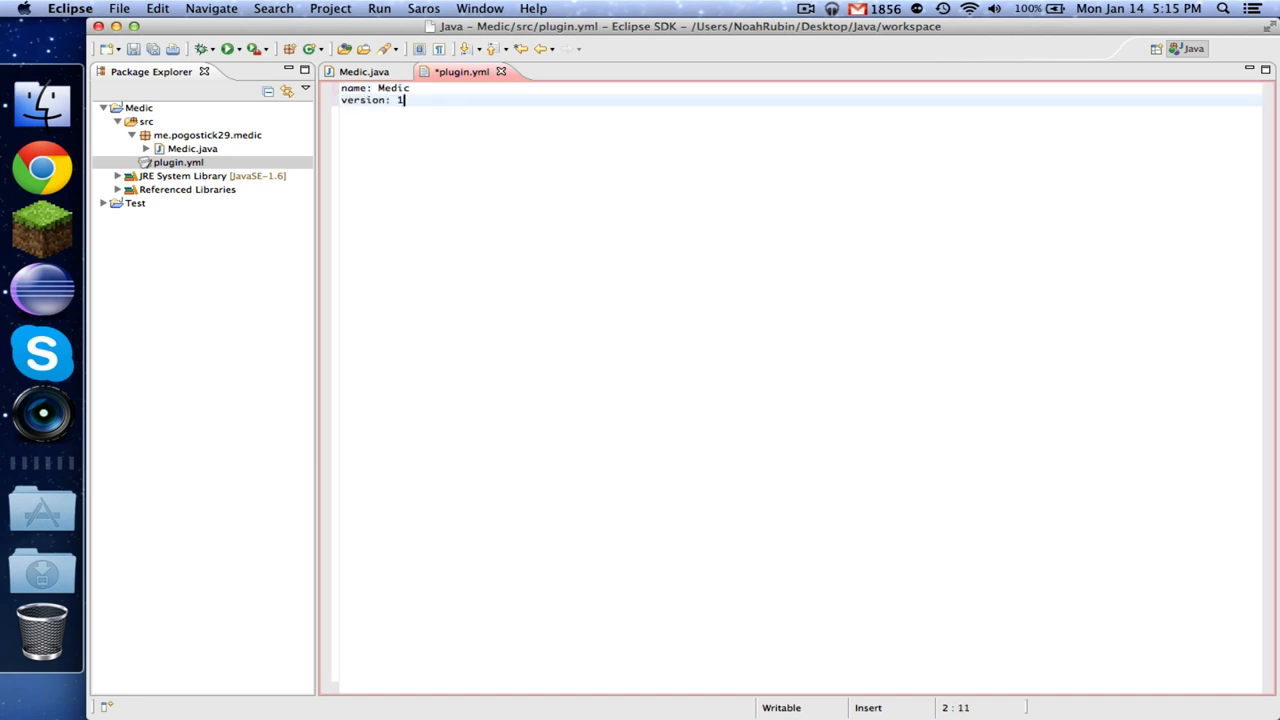
type(".0")
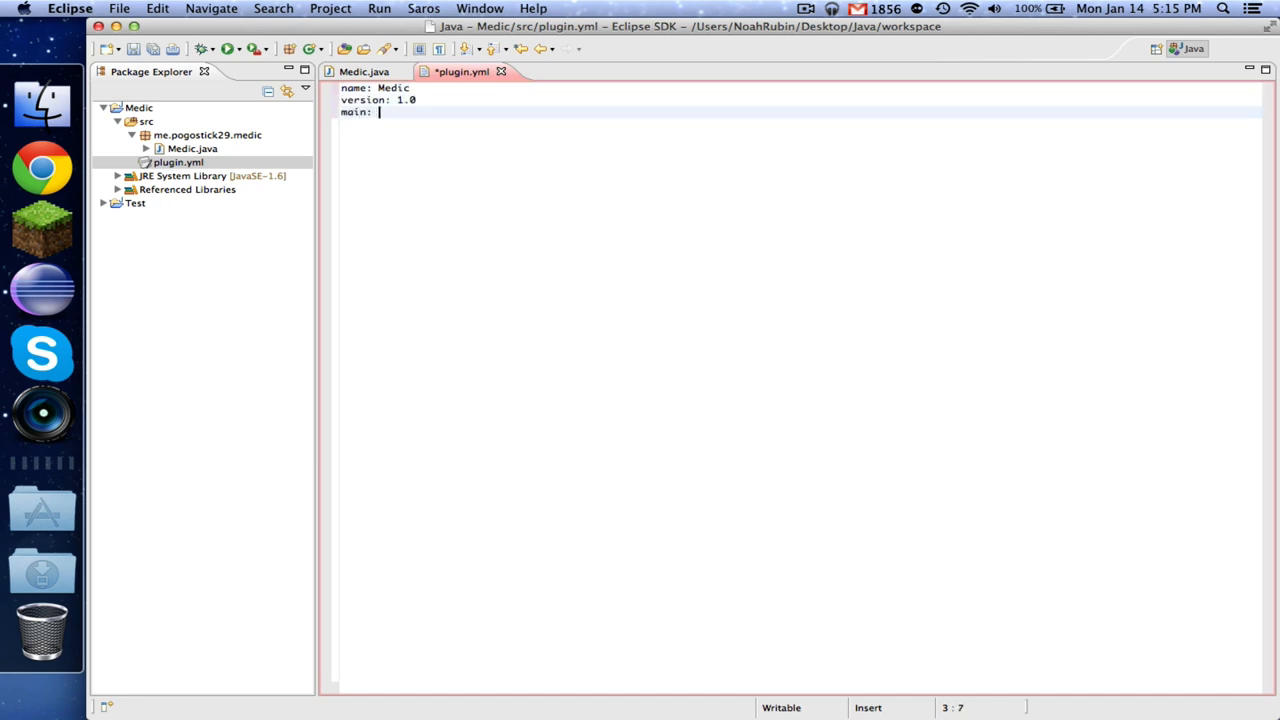
type("me.pogostick29")
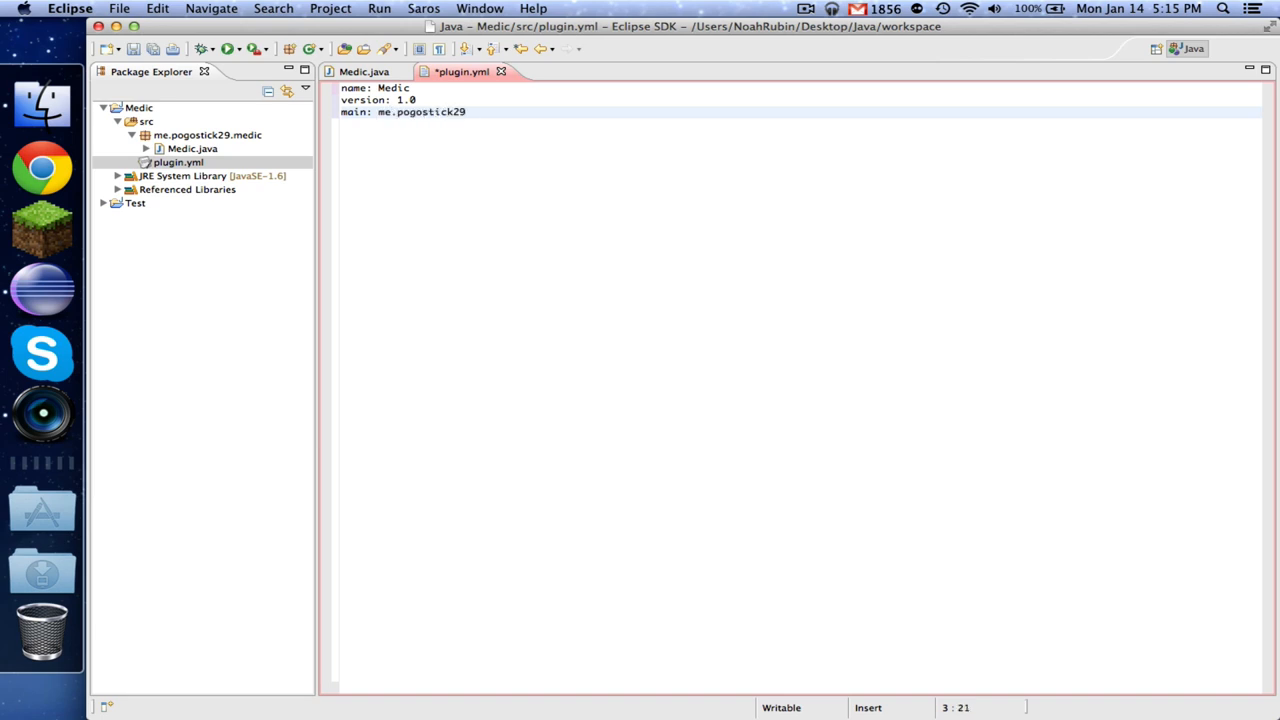
type(".medic.")
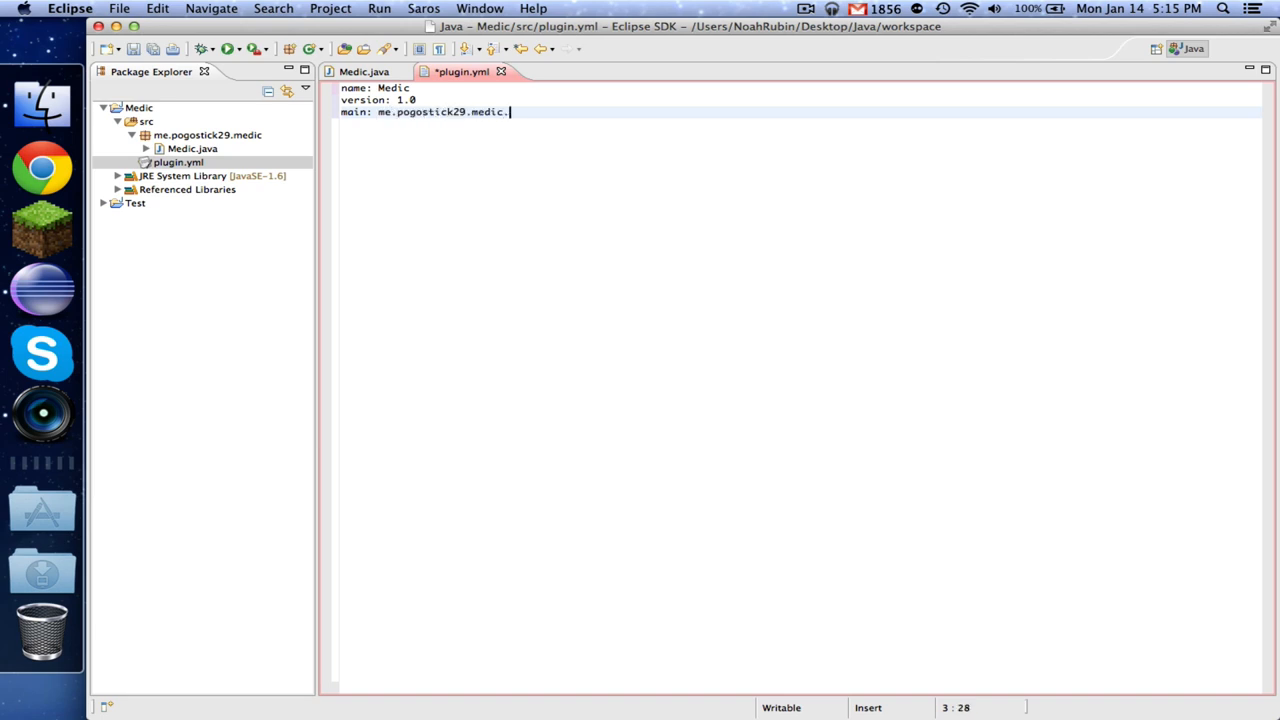
type("Medic")
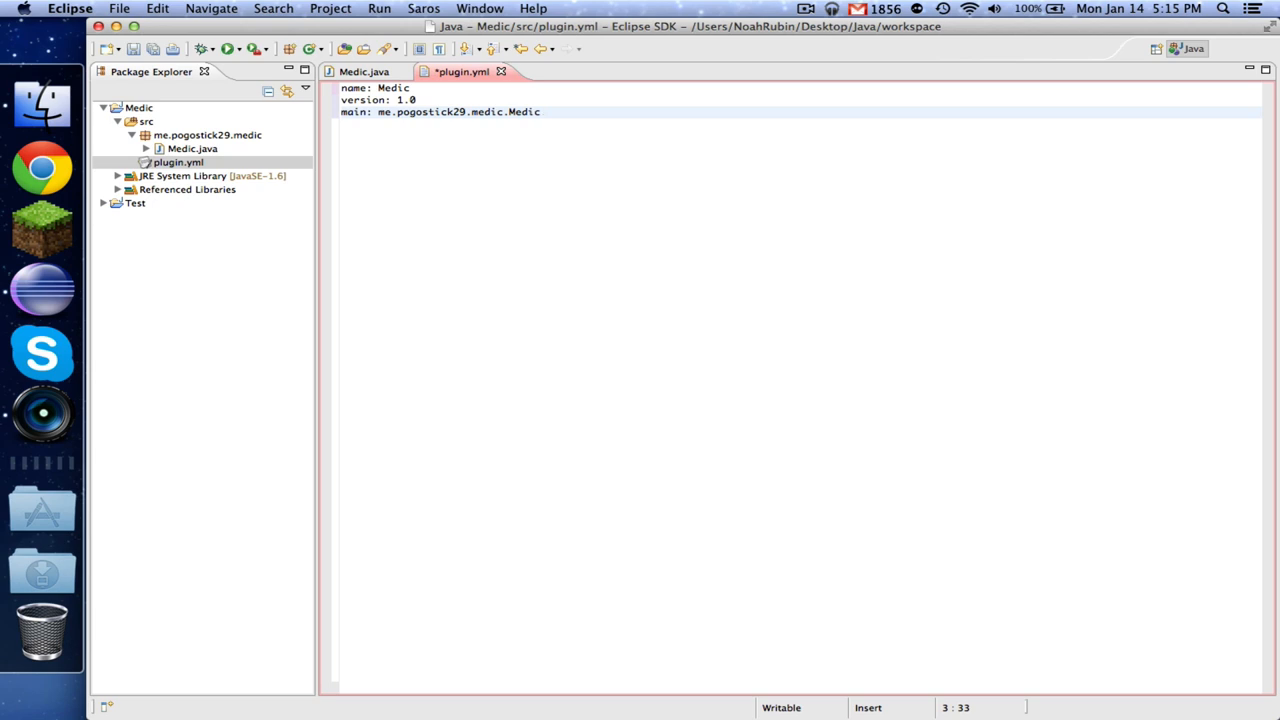
type("author: Po")
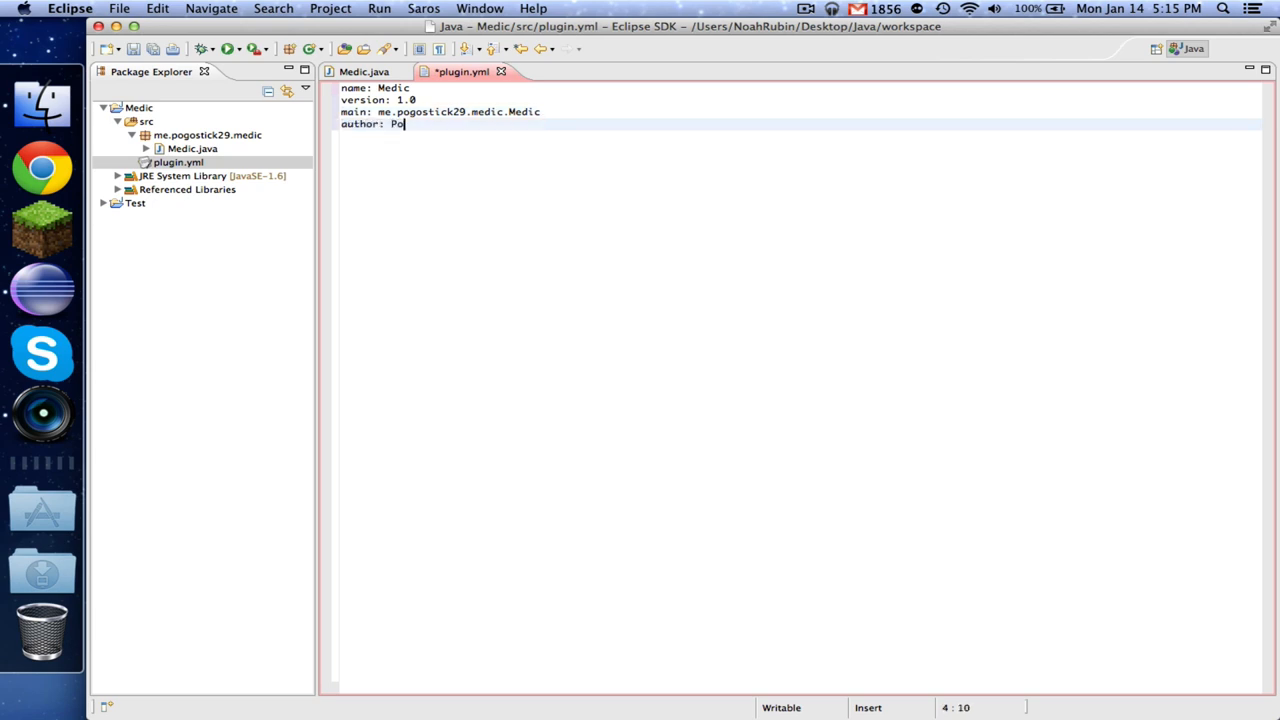
type("goStick29")
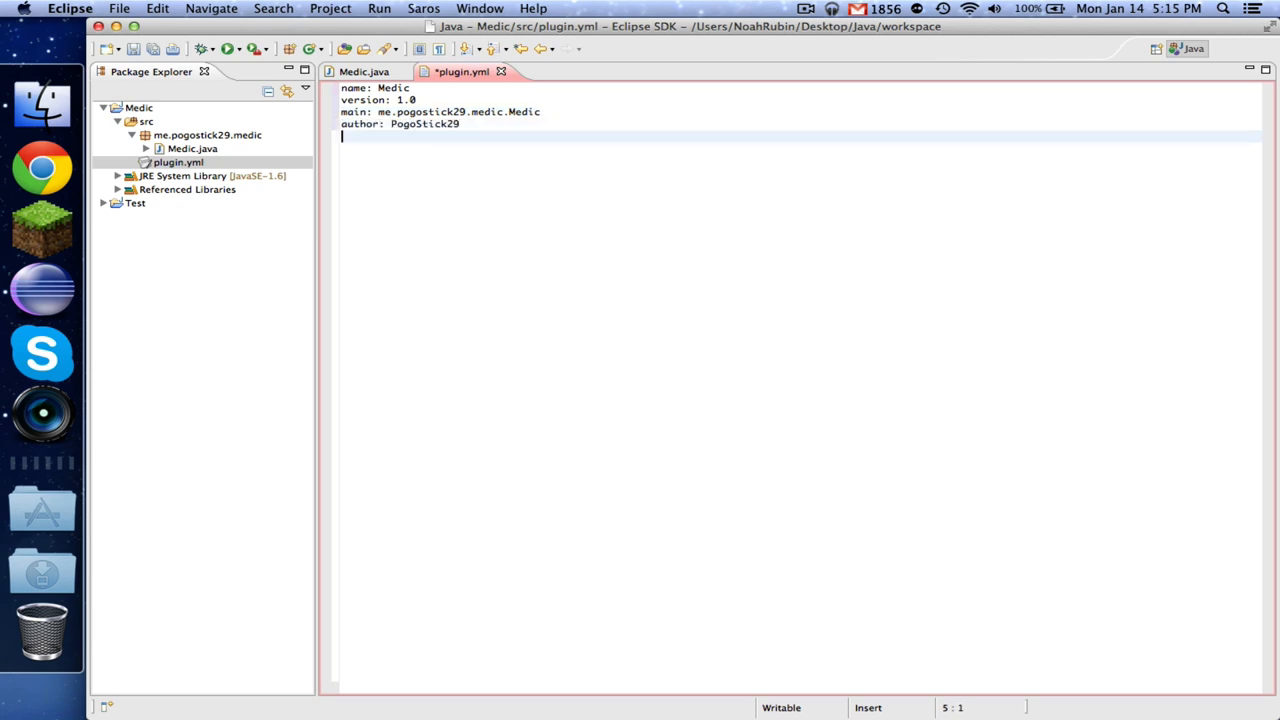
type("descru")
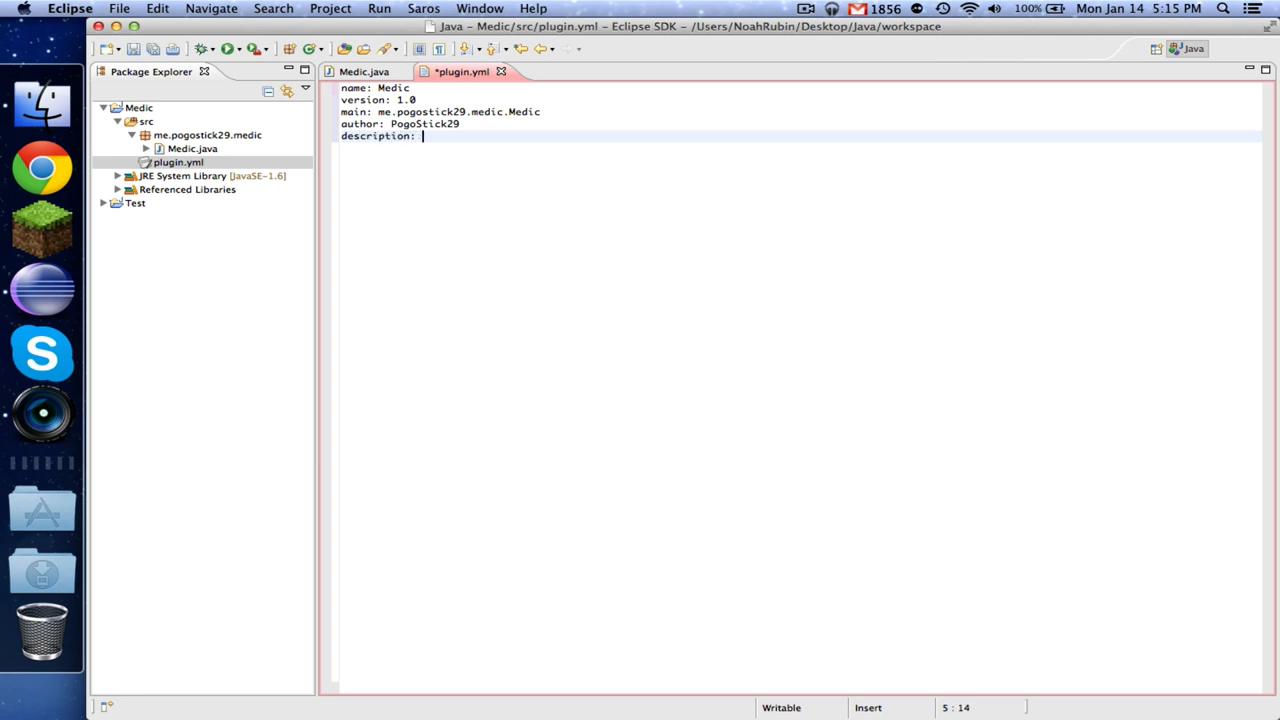
type("Heal")
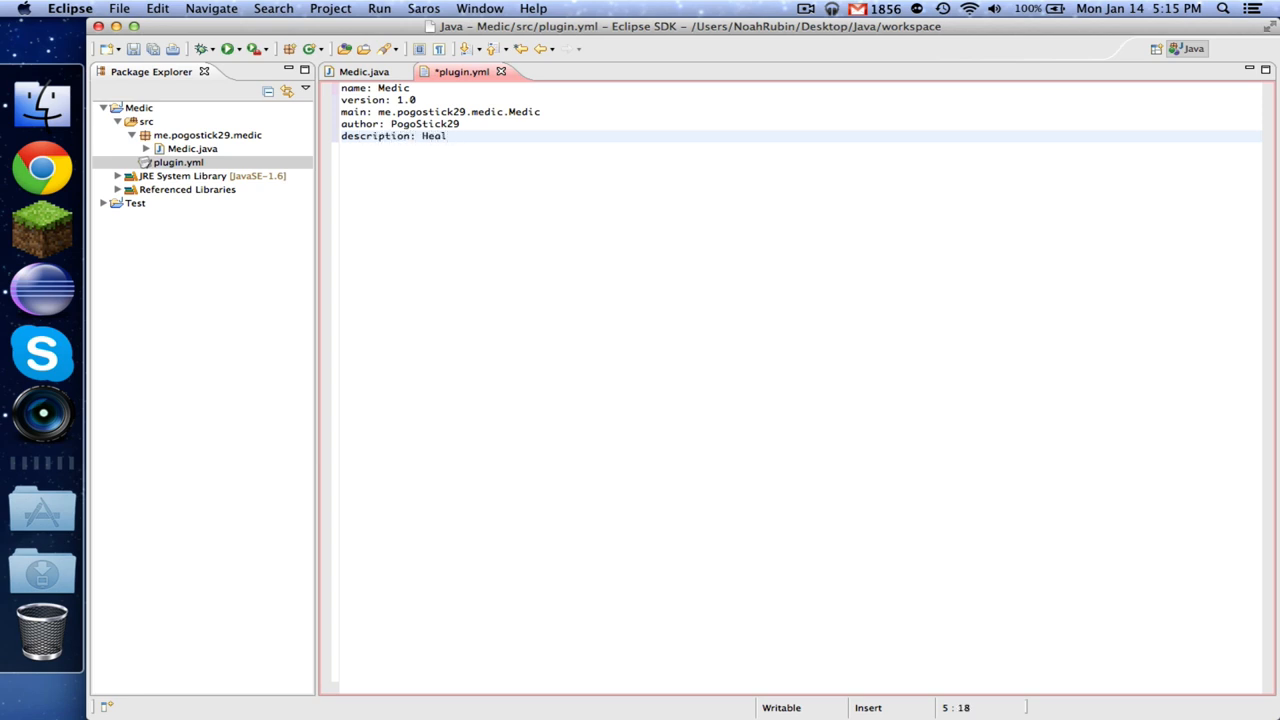
type("and Feed!")
left_click(799, 160)
type("co")
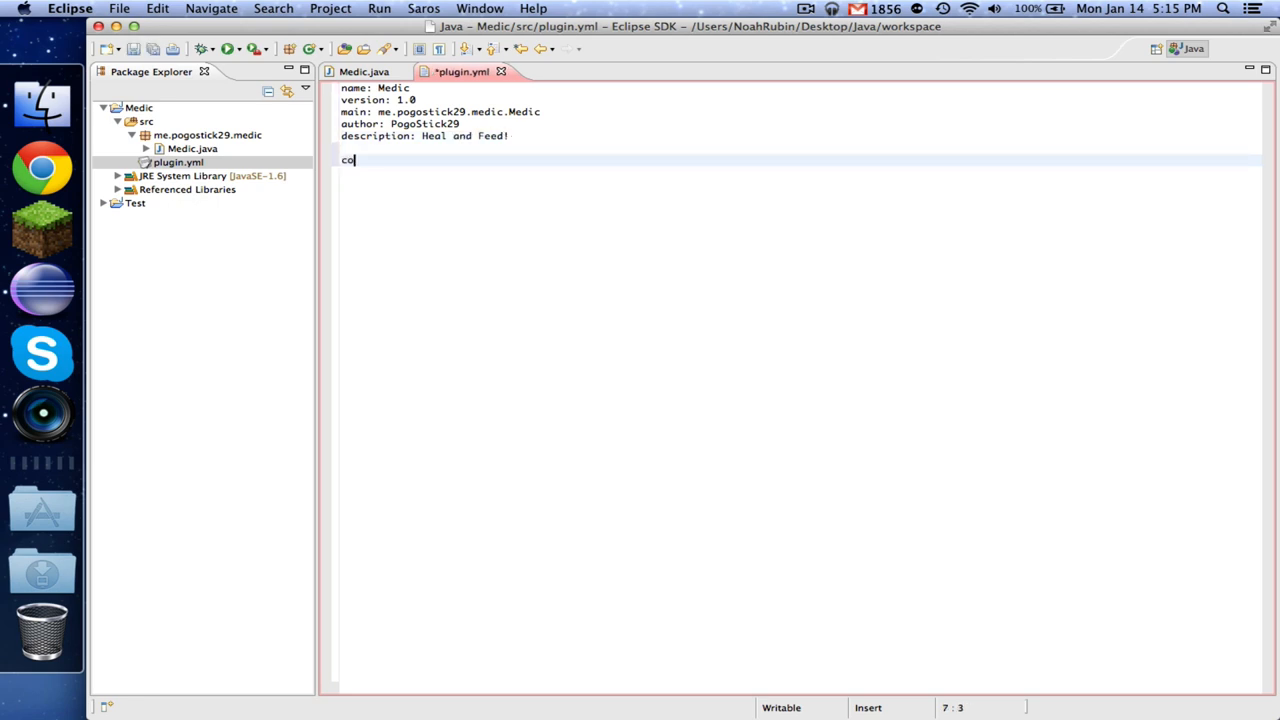
Add a commands section with heal: usage /<command>, description 'Heal.', aliases health and givehealth.
type("mmands")
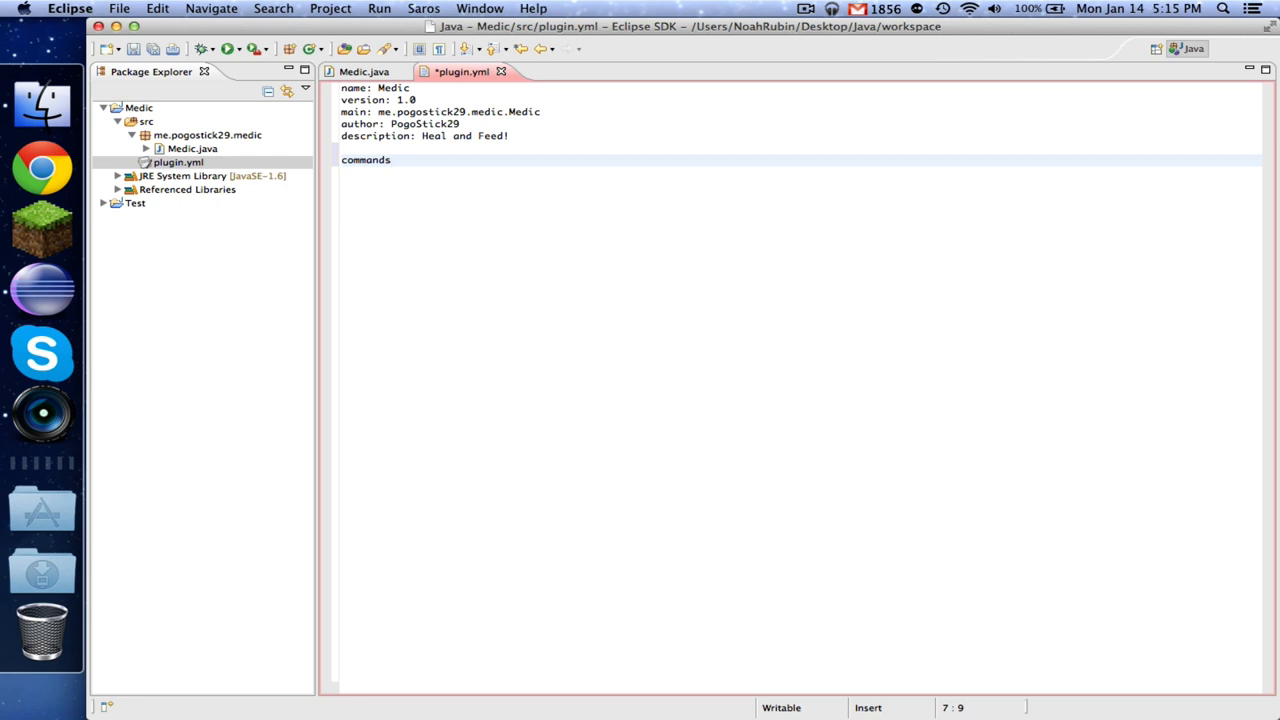
type(":")
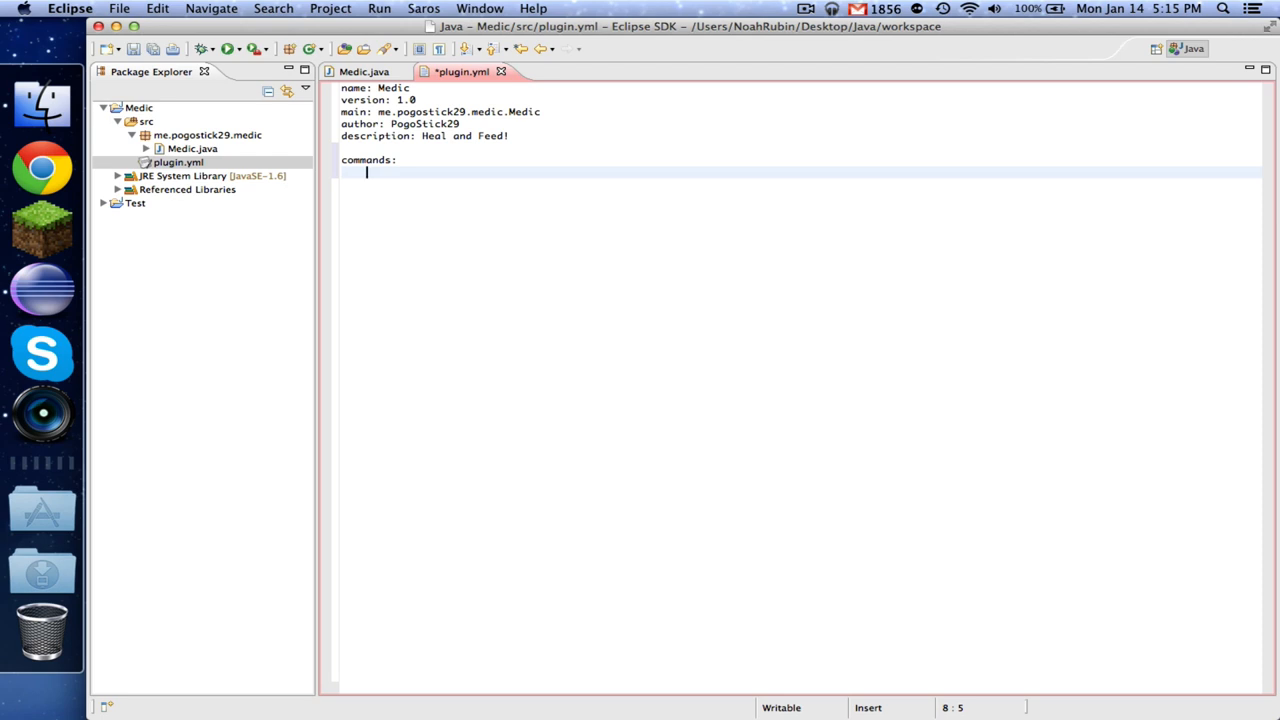
type("heal:")
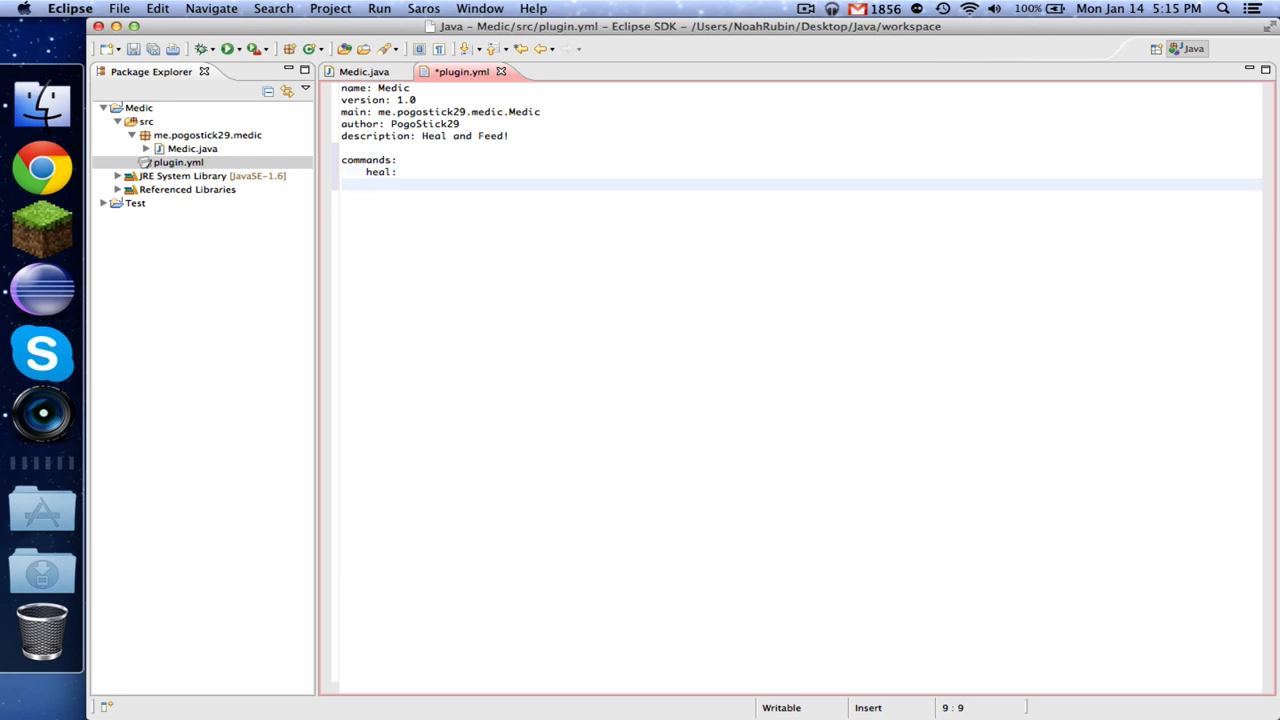
type("usa")
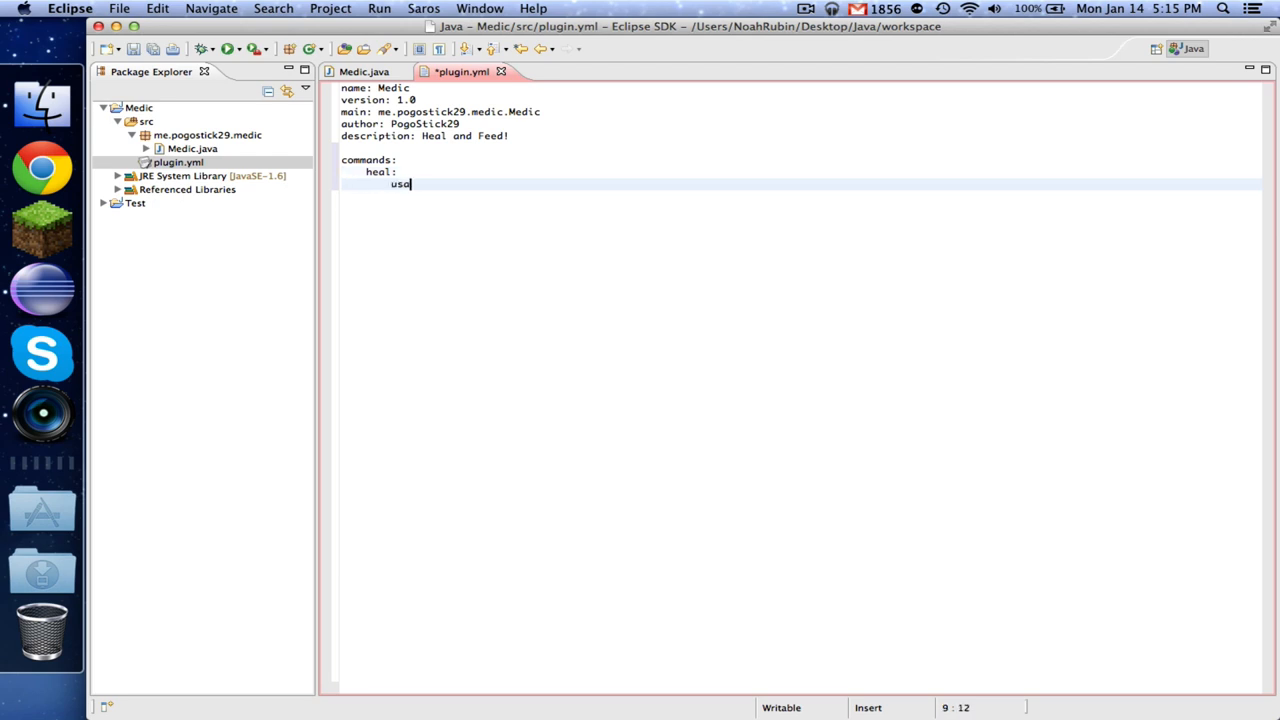
type("ge: /<command>")
type("descript")
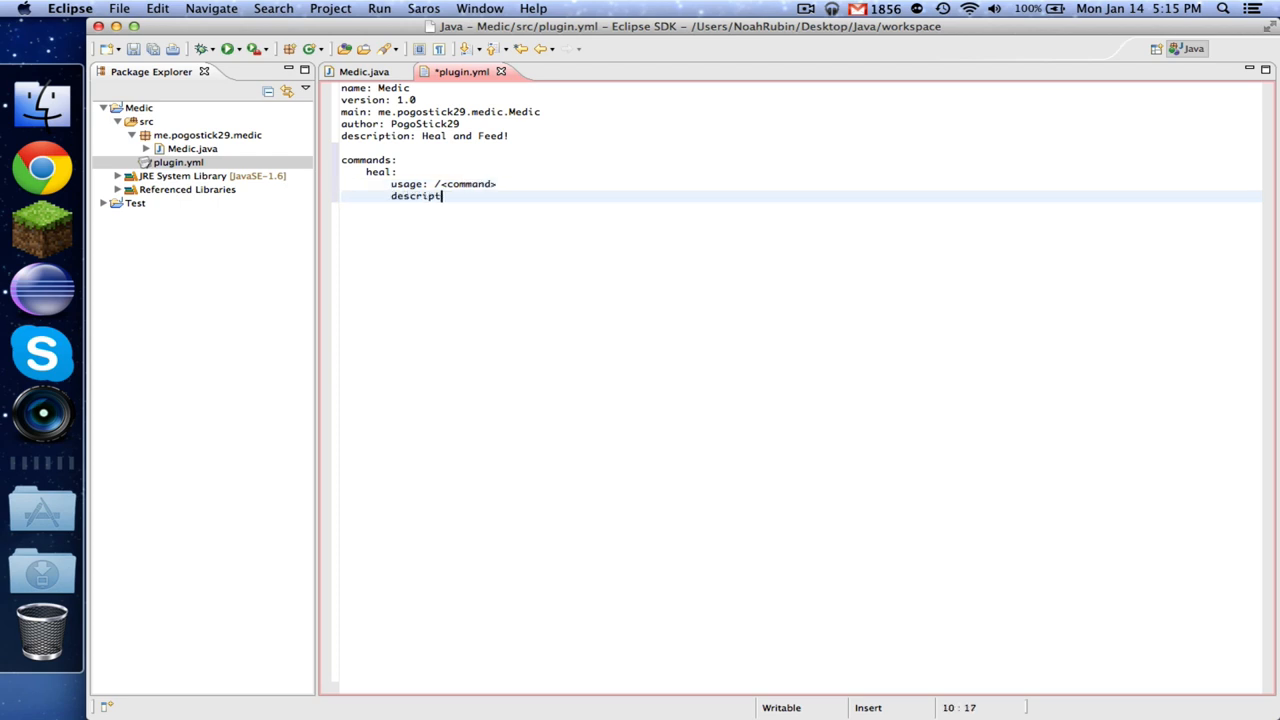
type("ion: H")
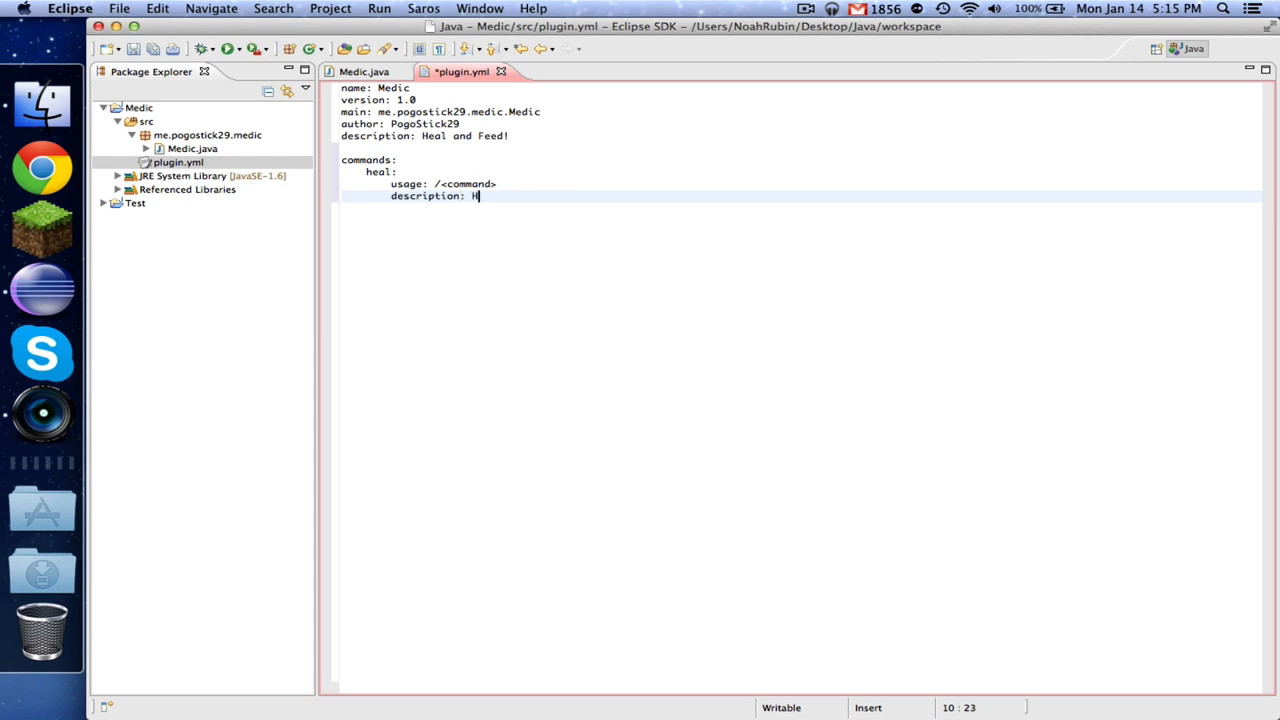
type("eal.")
type("alias")
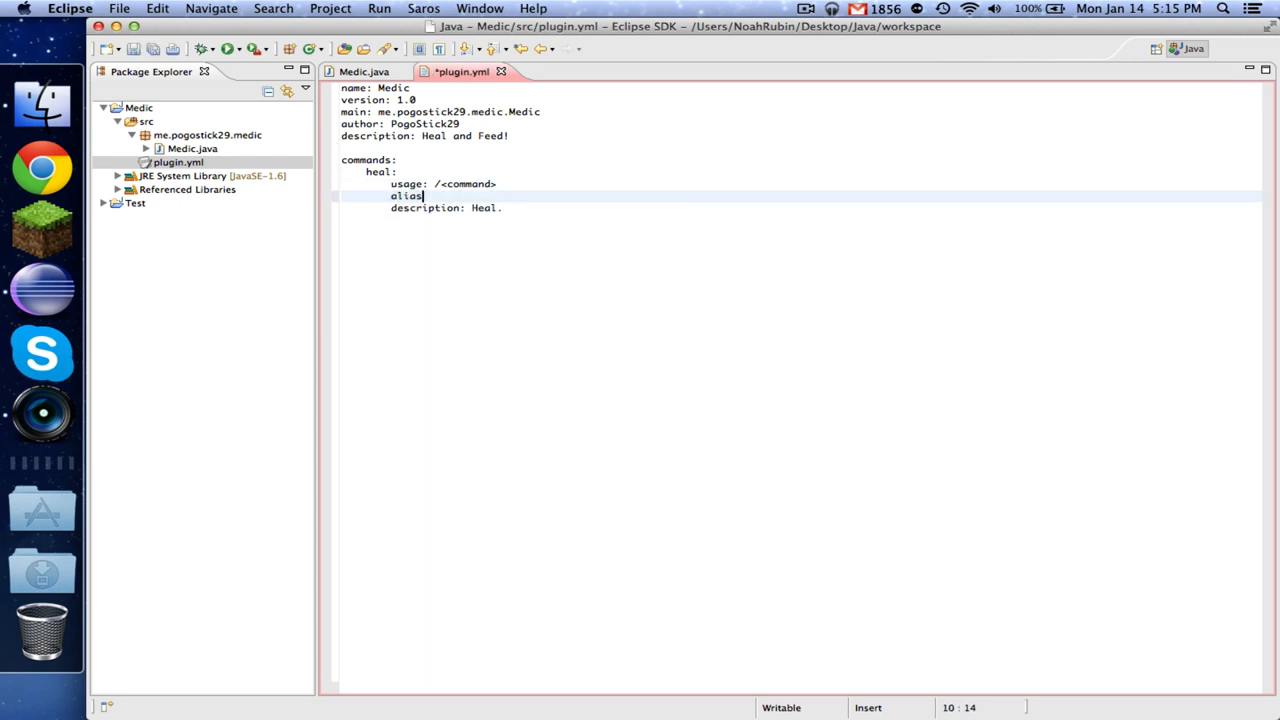
type("es:")
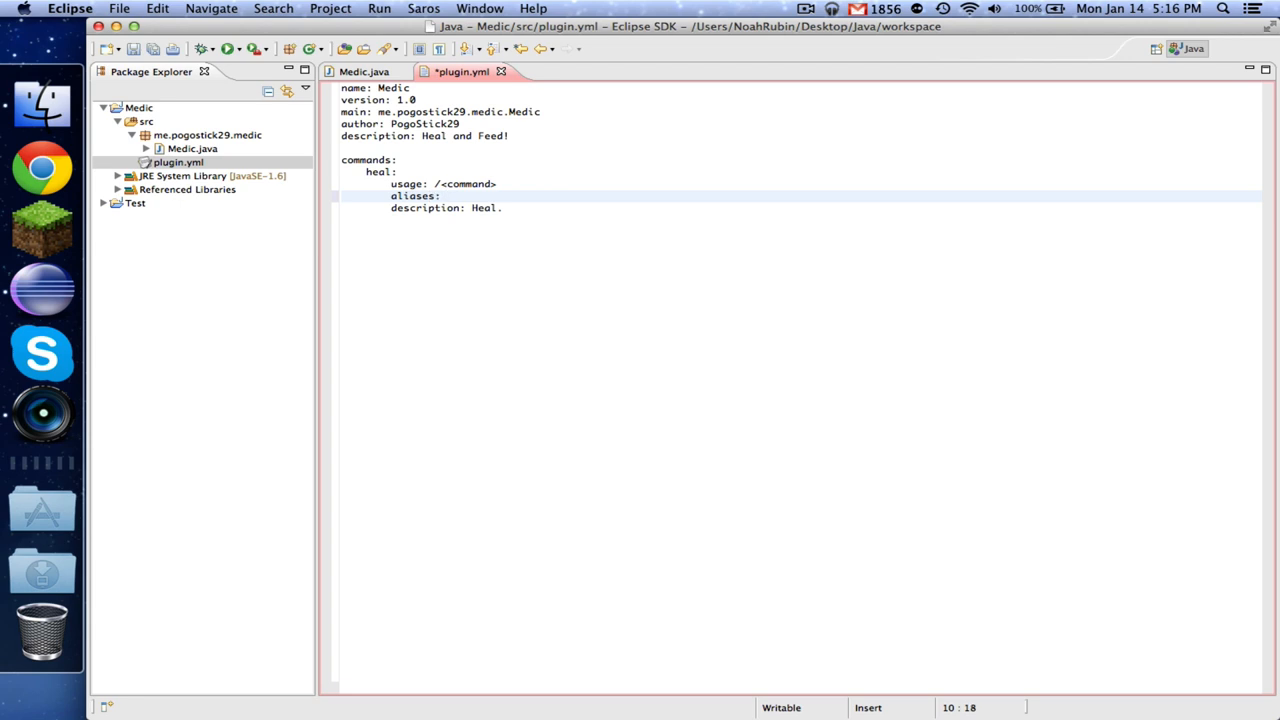
type("[hea]")
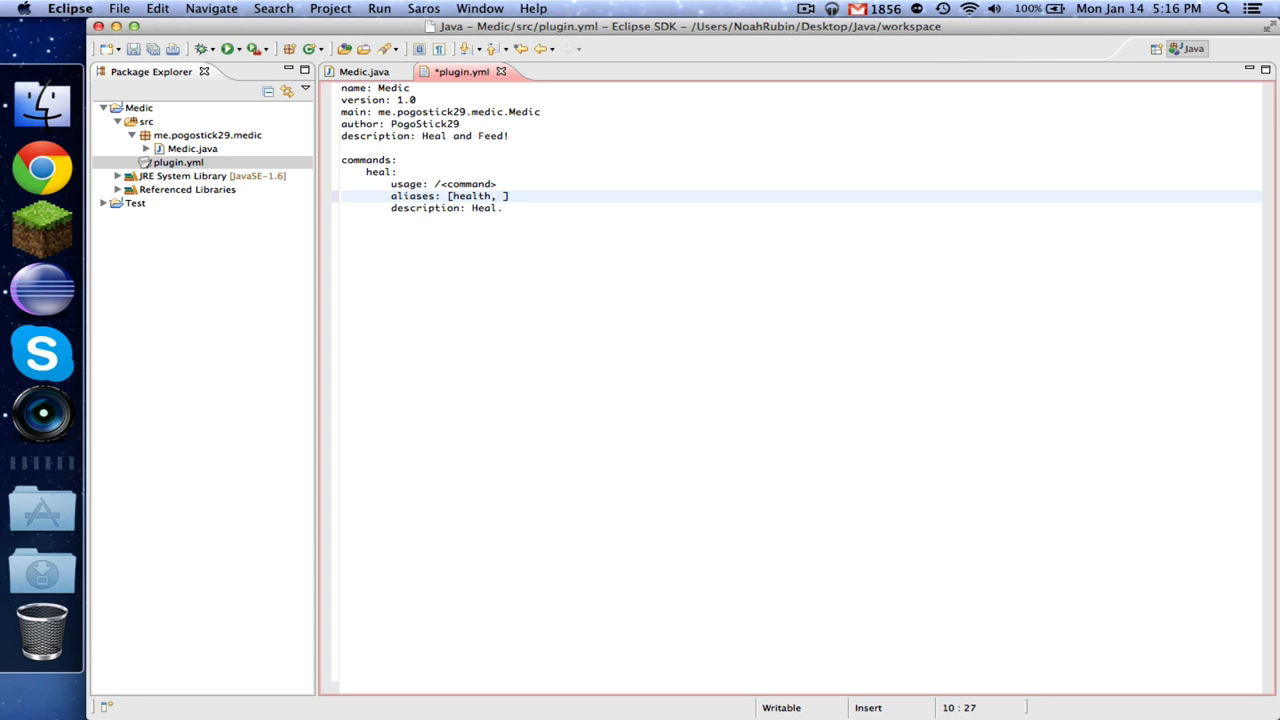
type("givehealth")
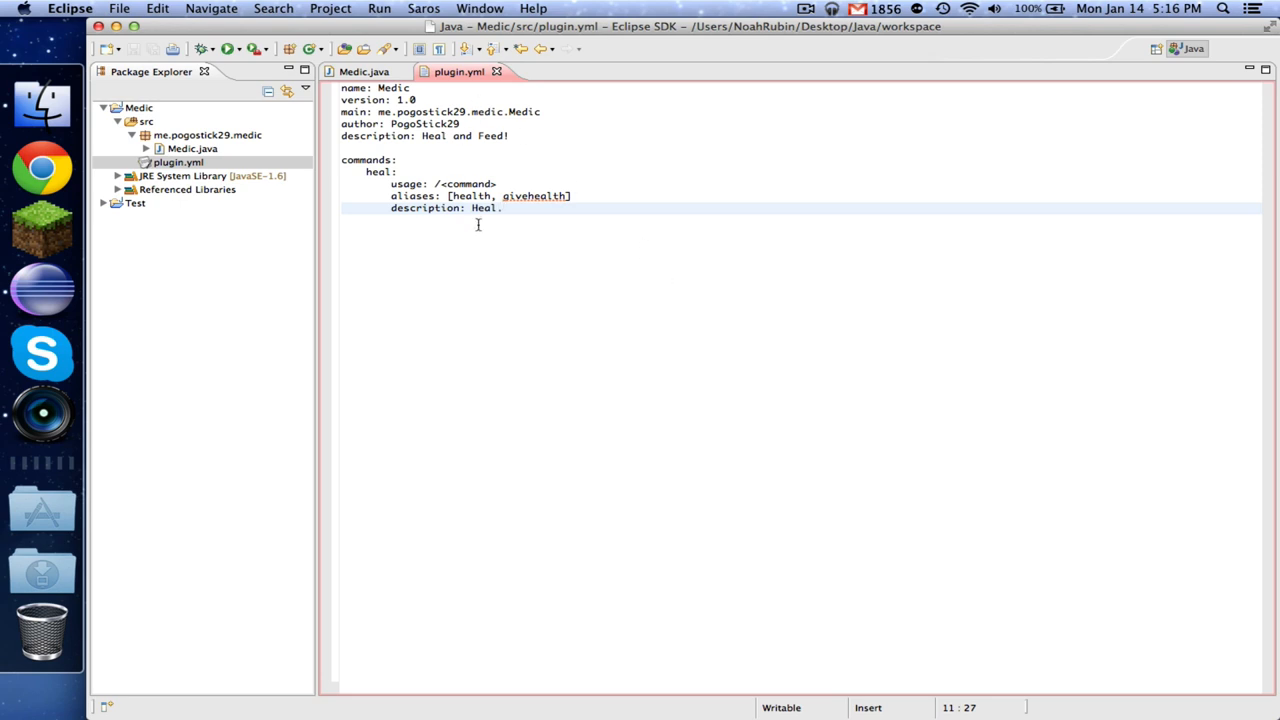
key("Return")
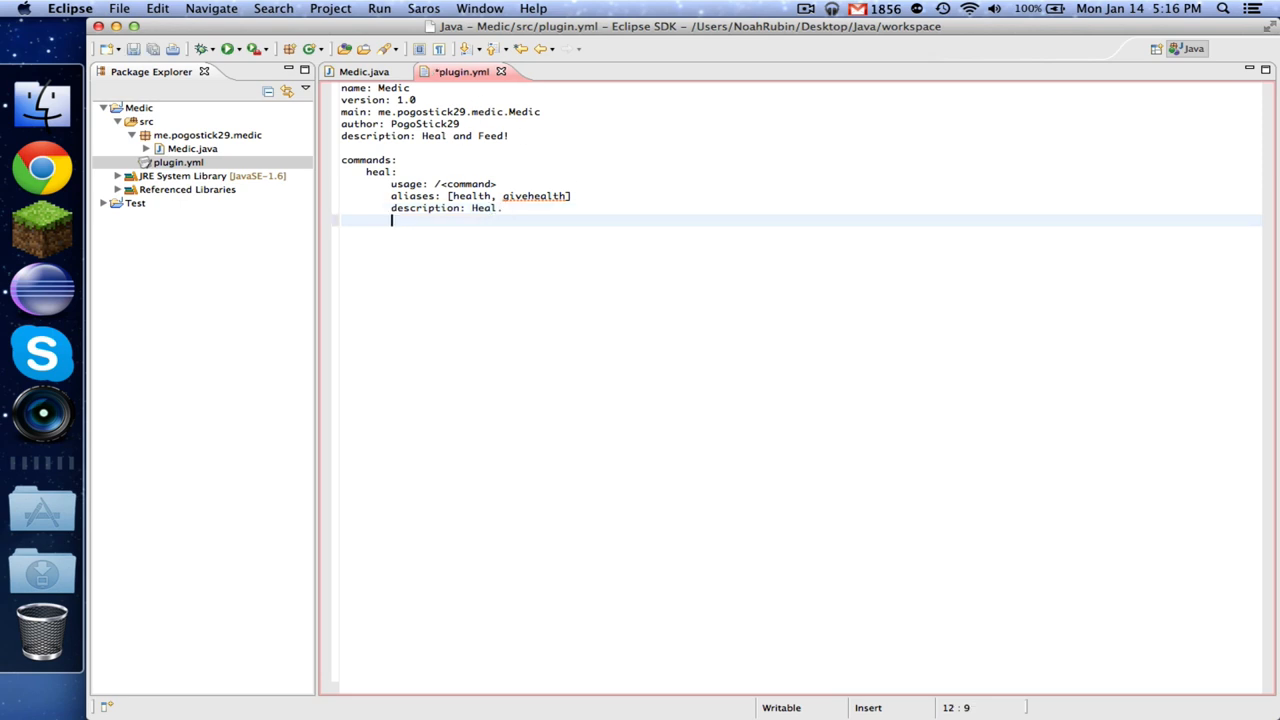
Add a feed command with usage /<command>, aliases [food, sate], and description 'Feed.'.
type("feed:")
type("usage: /co")
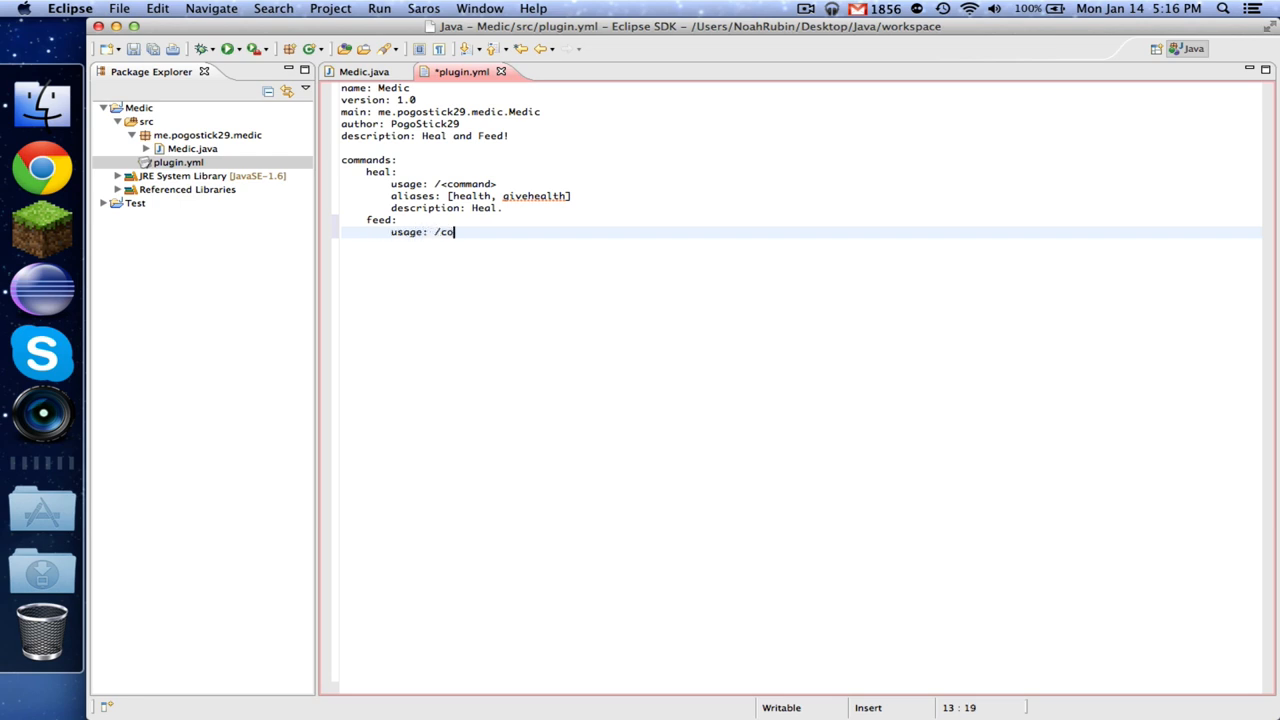
type("mmand>")
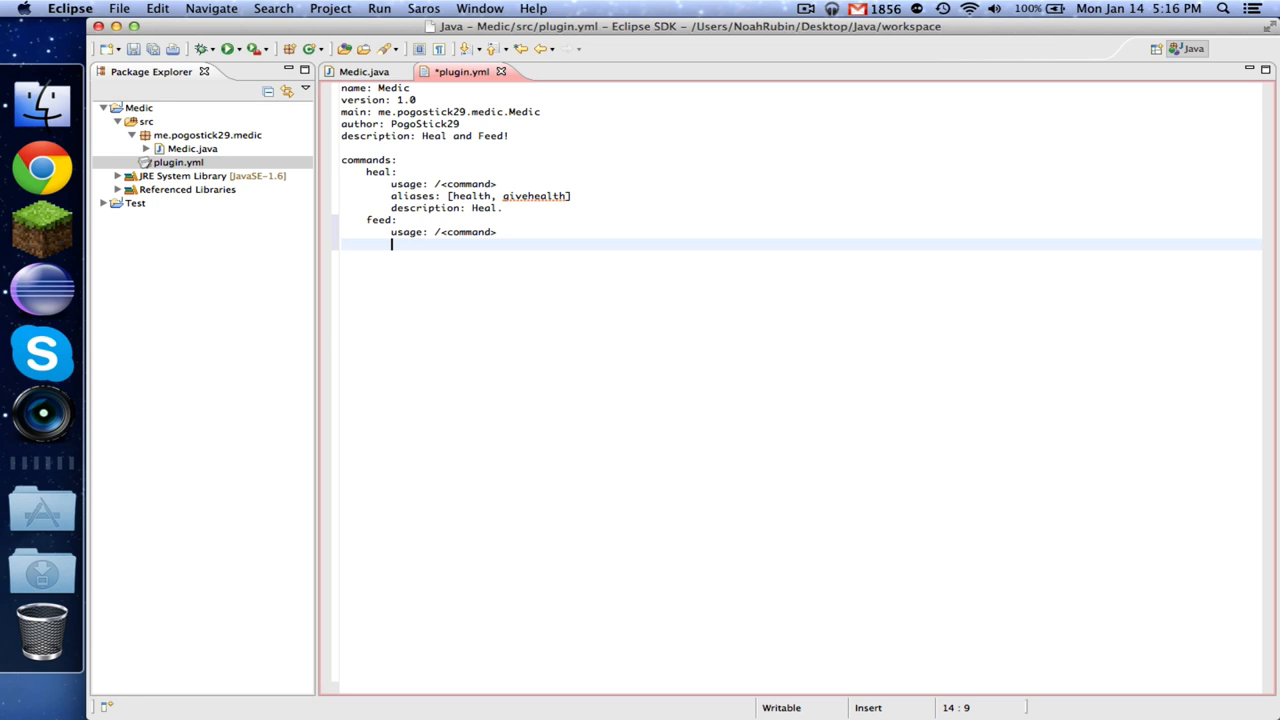
type("alias")
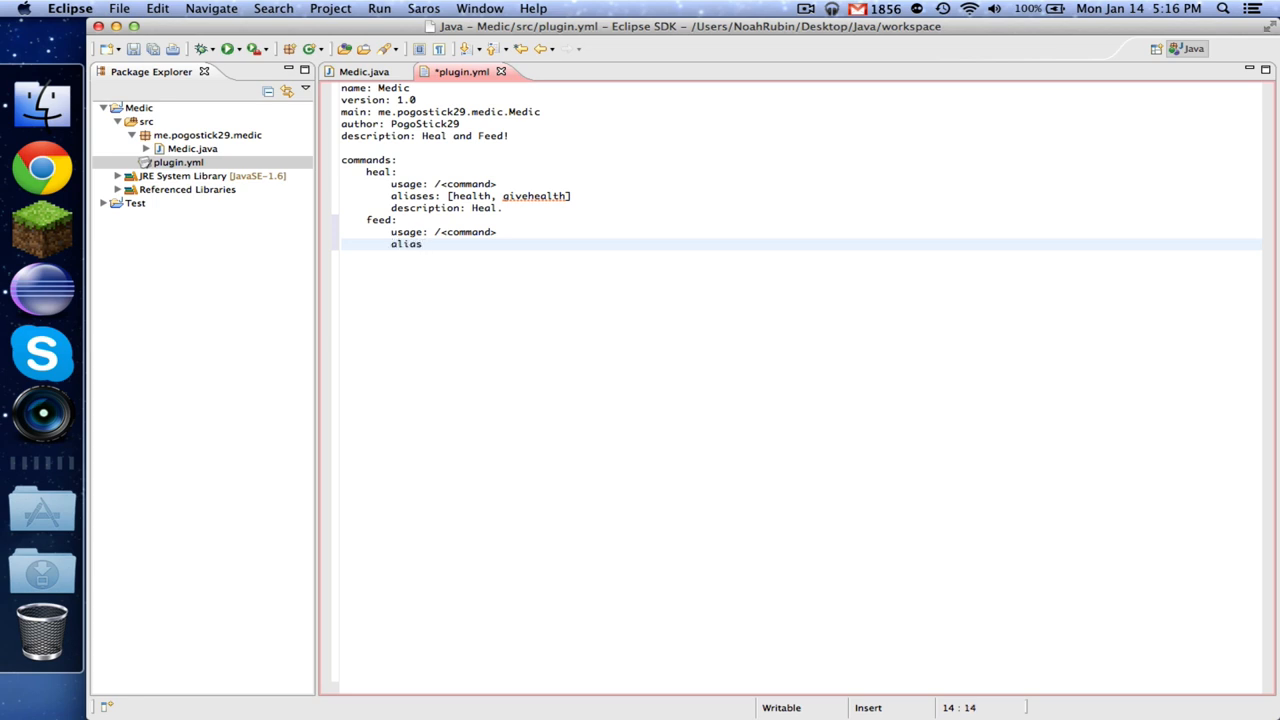
type("es: [f")
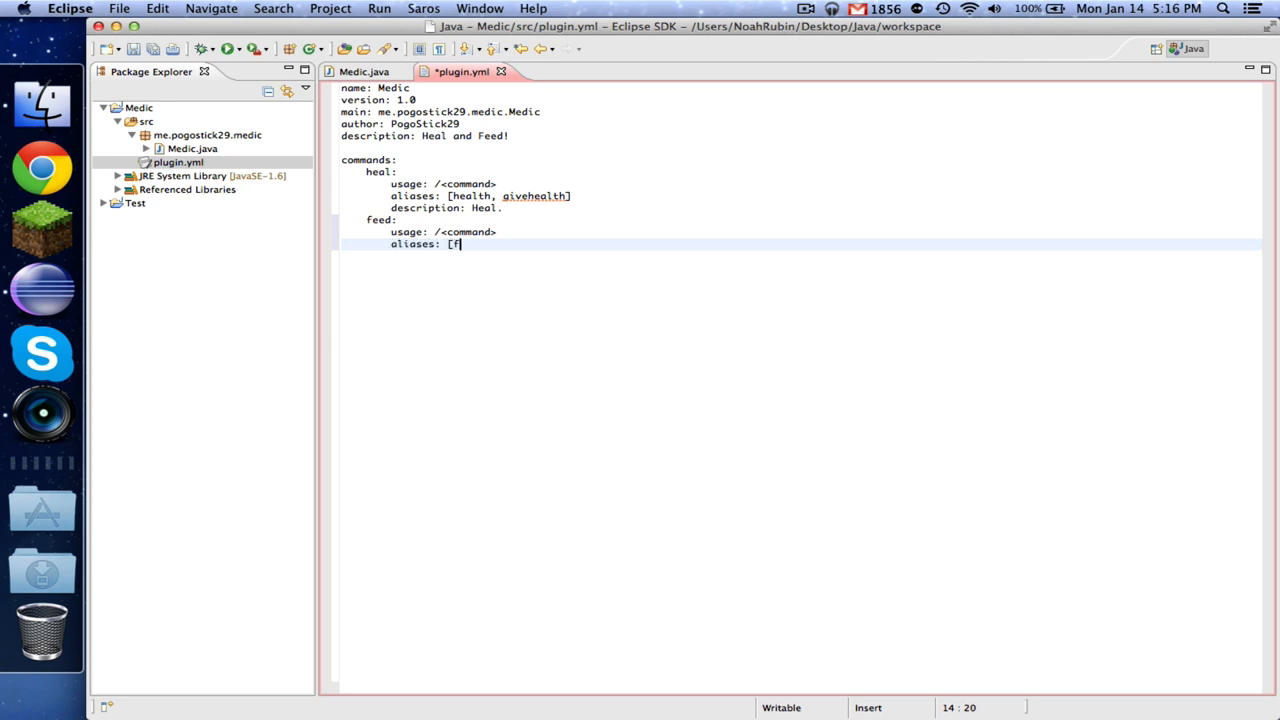
type("ood, sate")
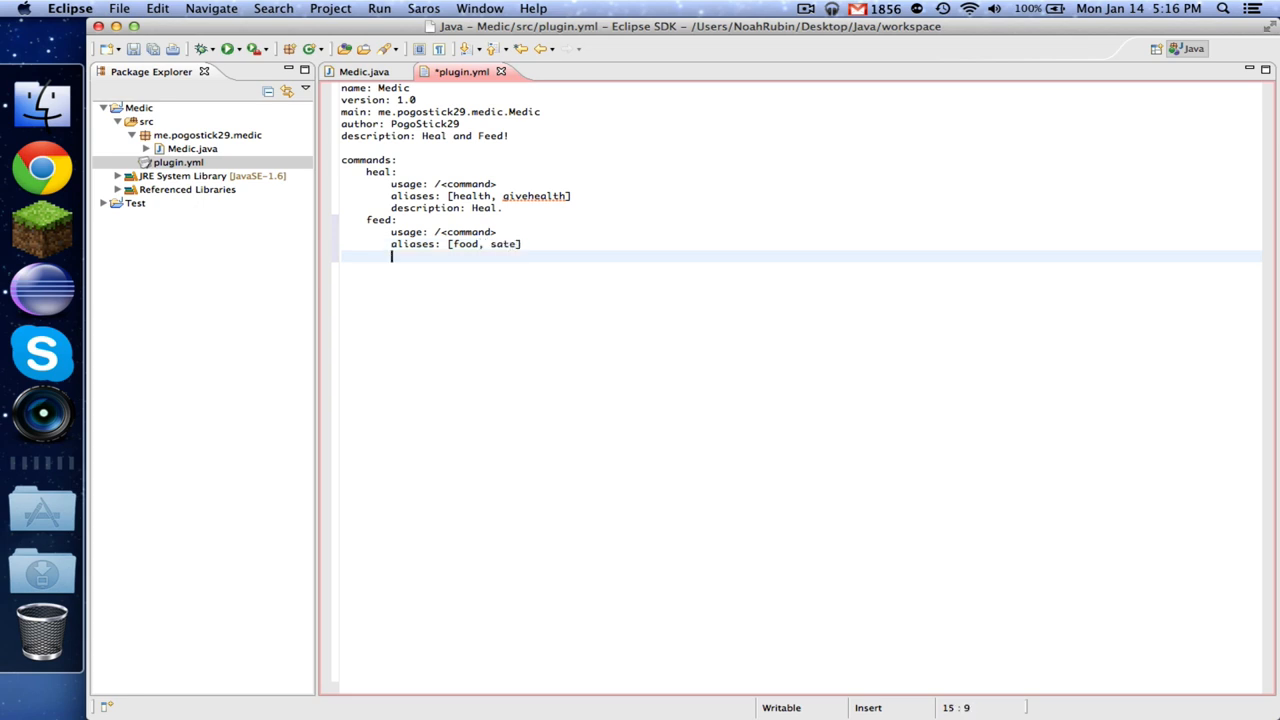
type("descru")
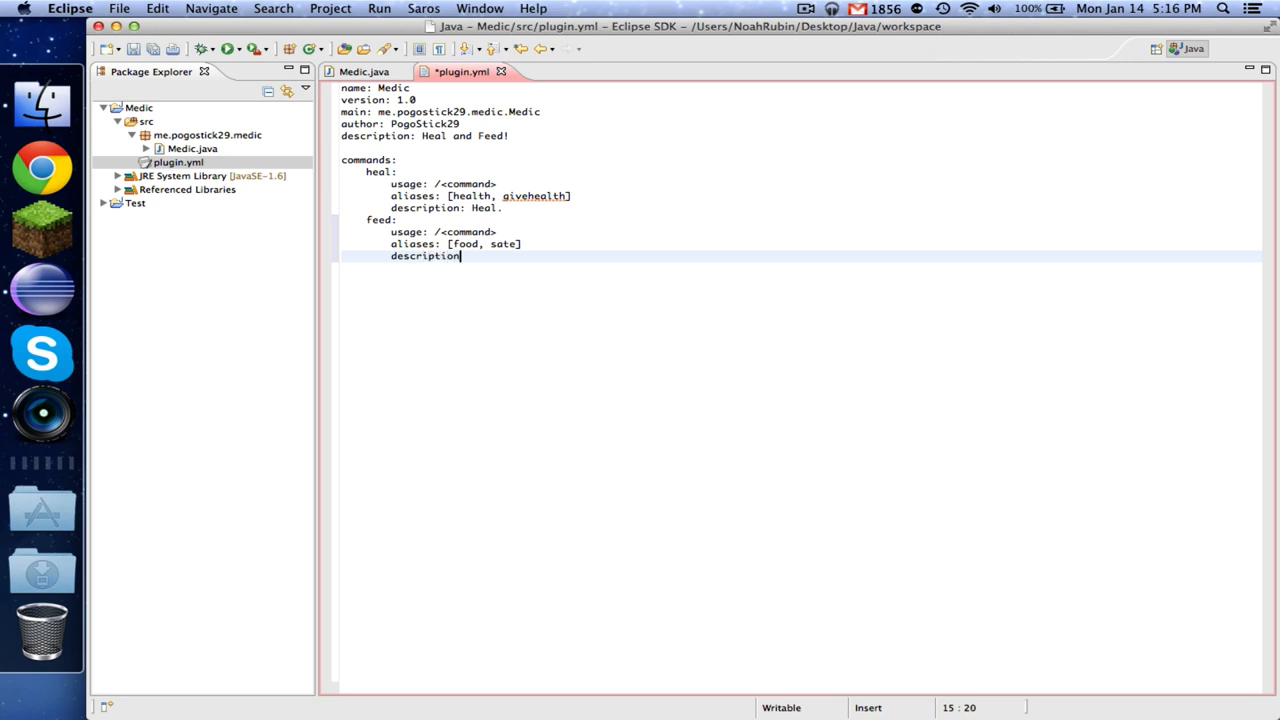
type("Feed.")
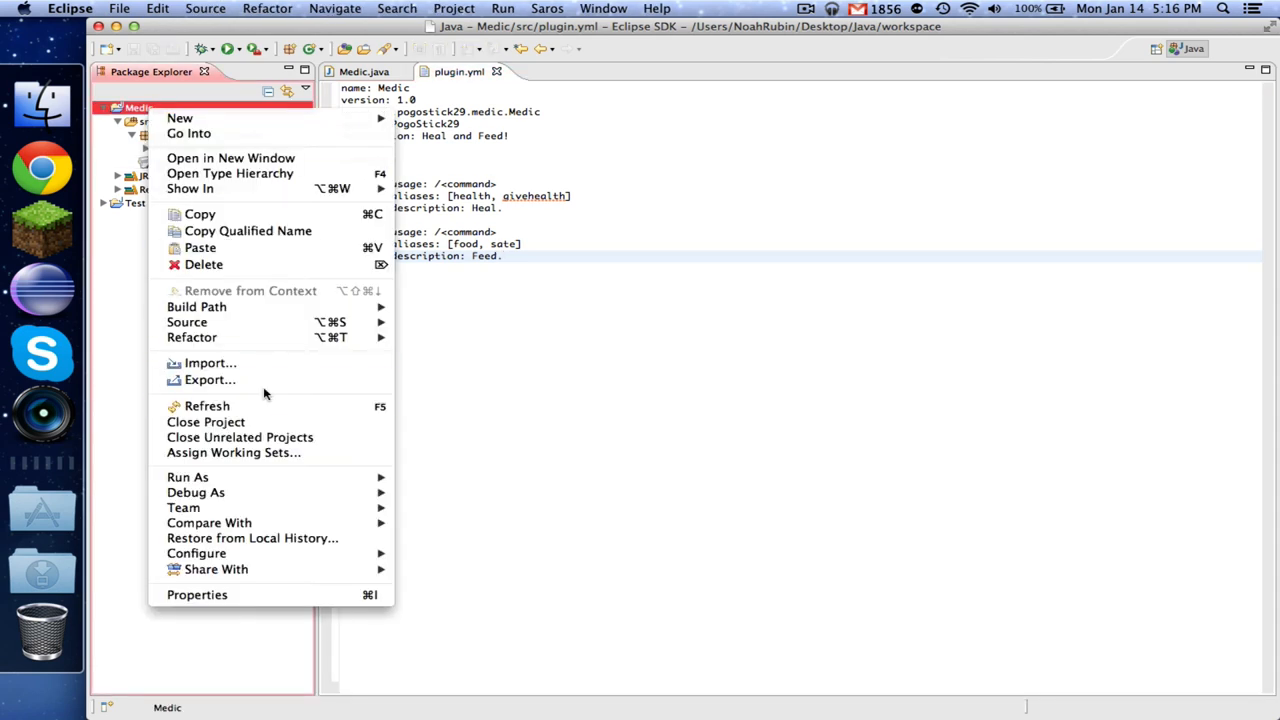
Export Medic as a JAR, renaming the destination file from Test.jar to Medic.jar.
left_click(210, 379)
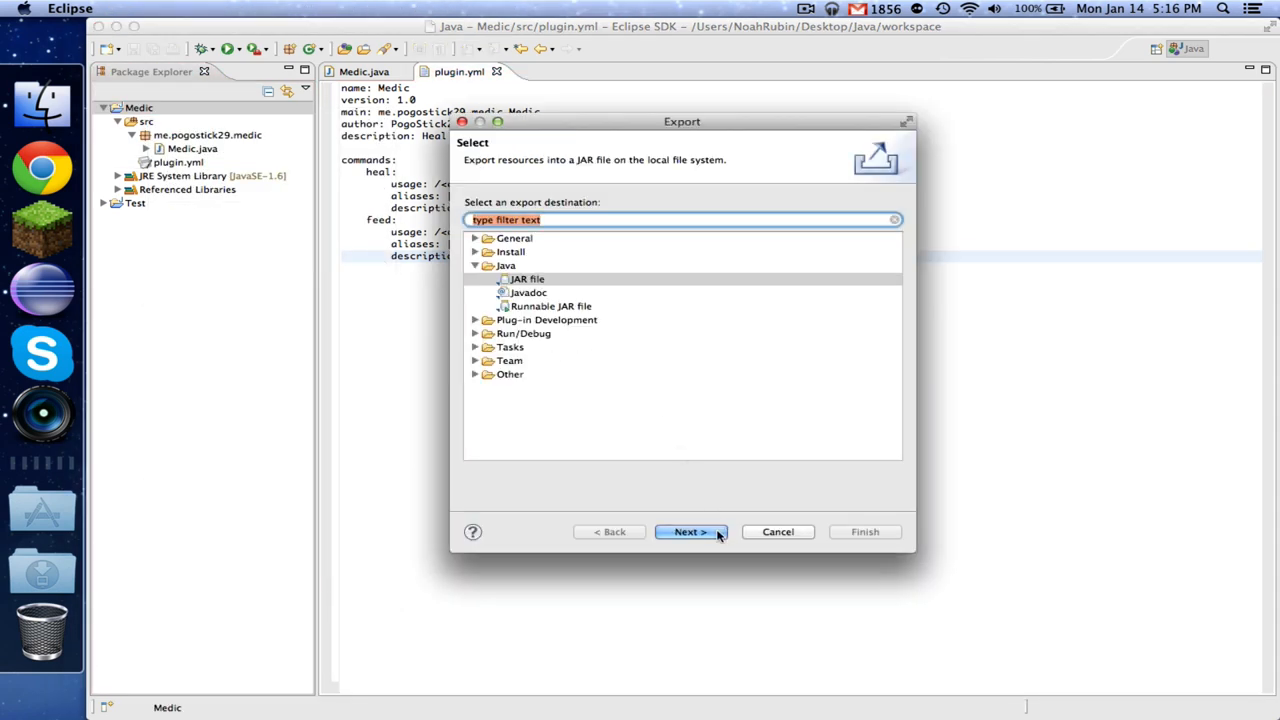
left_click(690, 531)
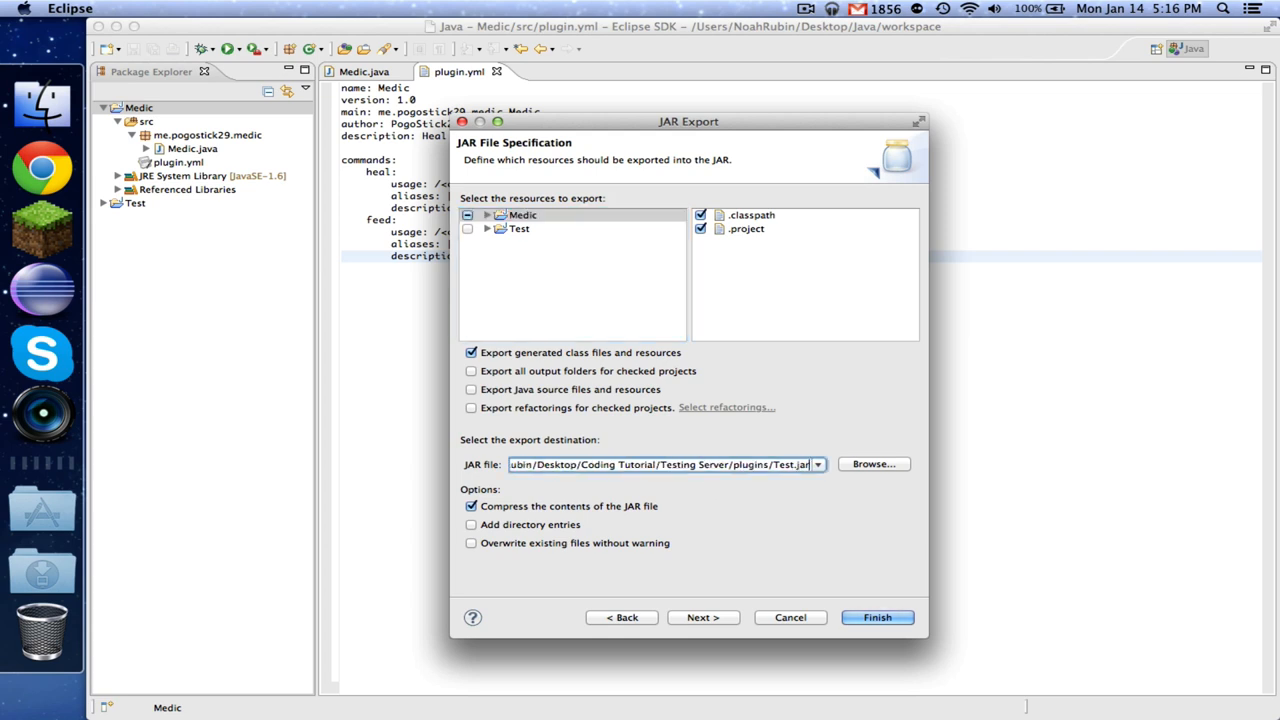
double_click(783, 464)
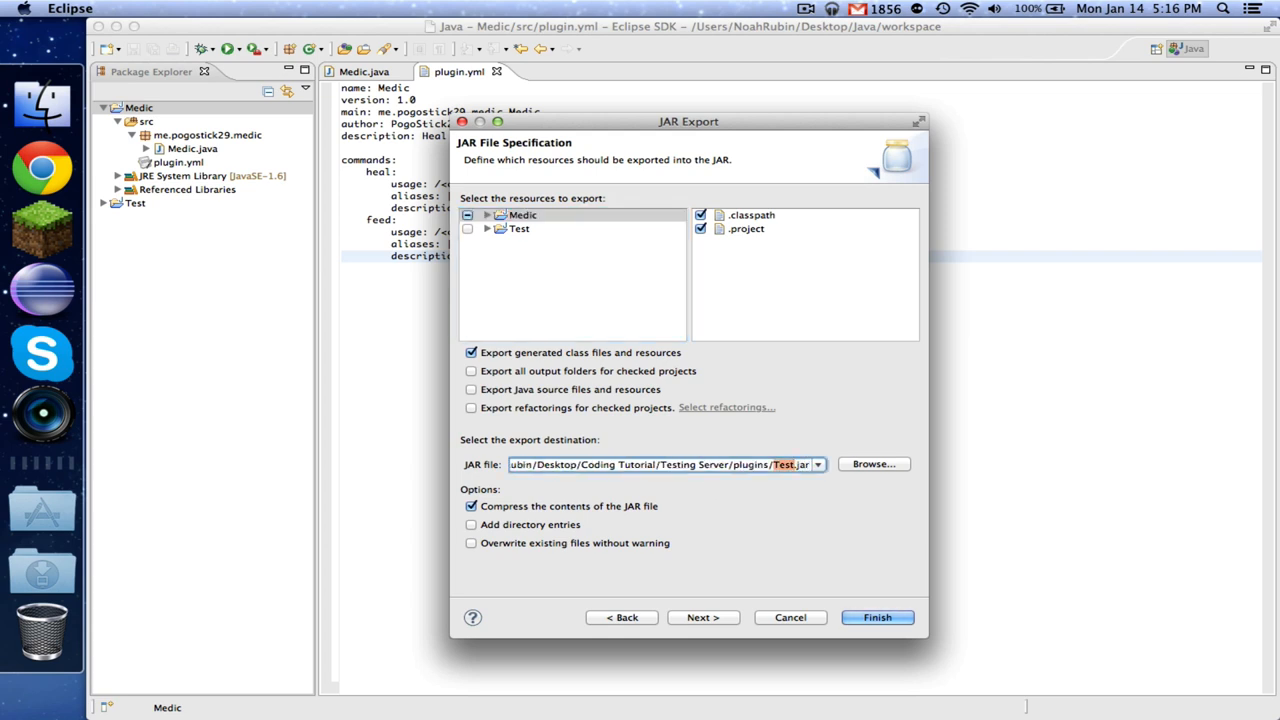
type("Medic")
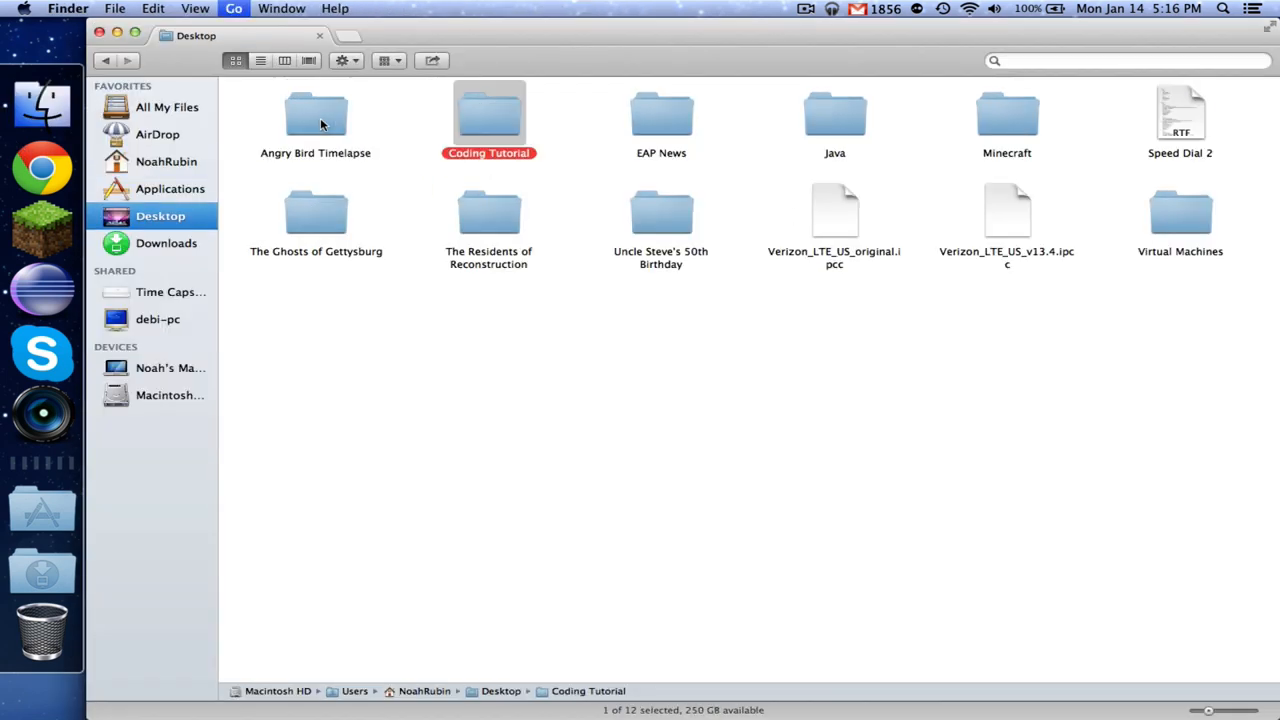
Confirm Medic.jar is in the plugins folder, then return to Testing Server and start it.
double_click(489, 113)
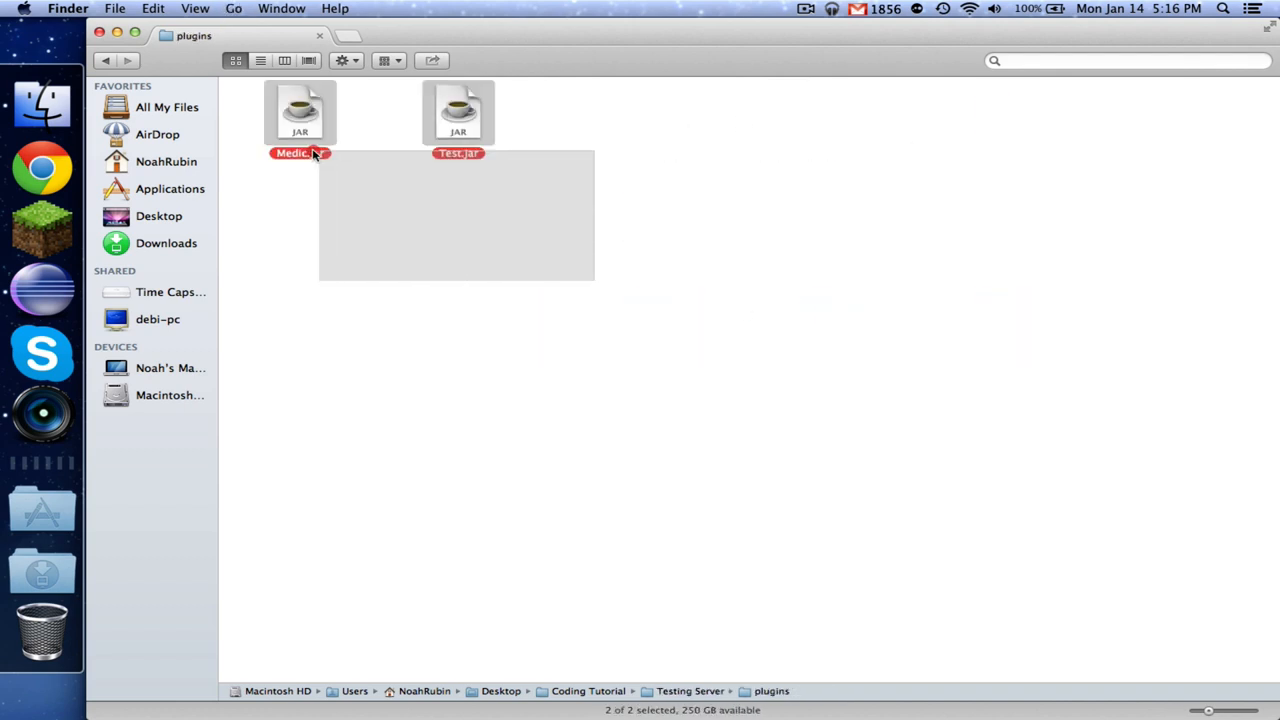
left_click(105, 60)
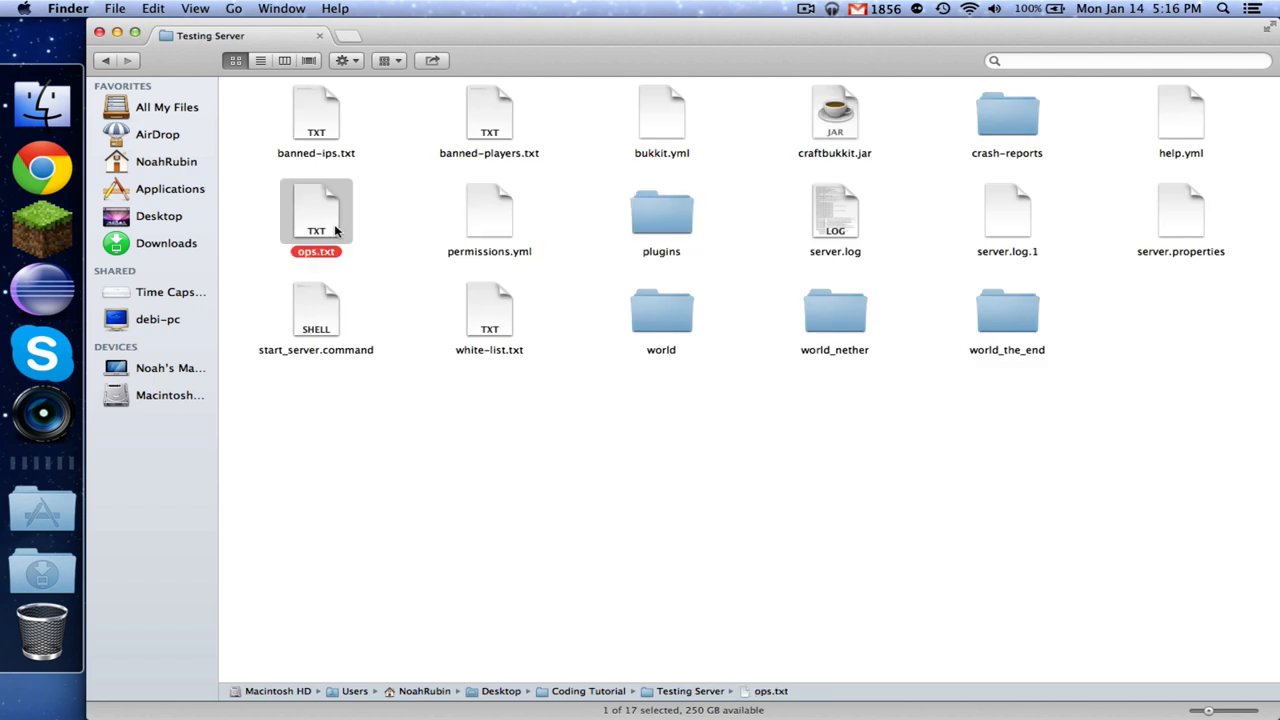
double_click(316, 315)
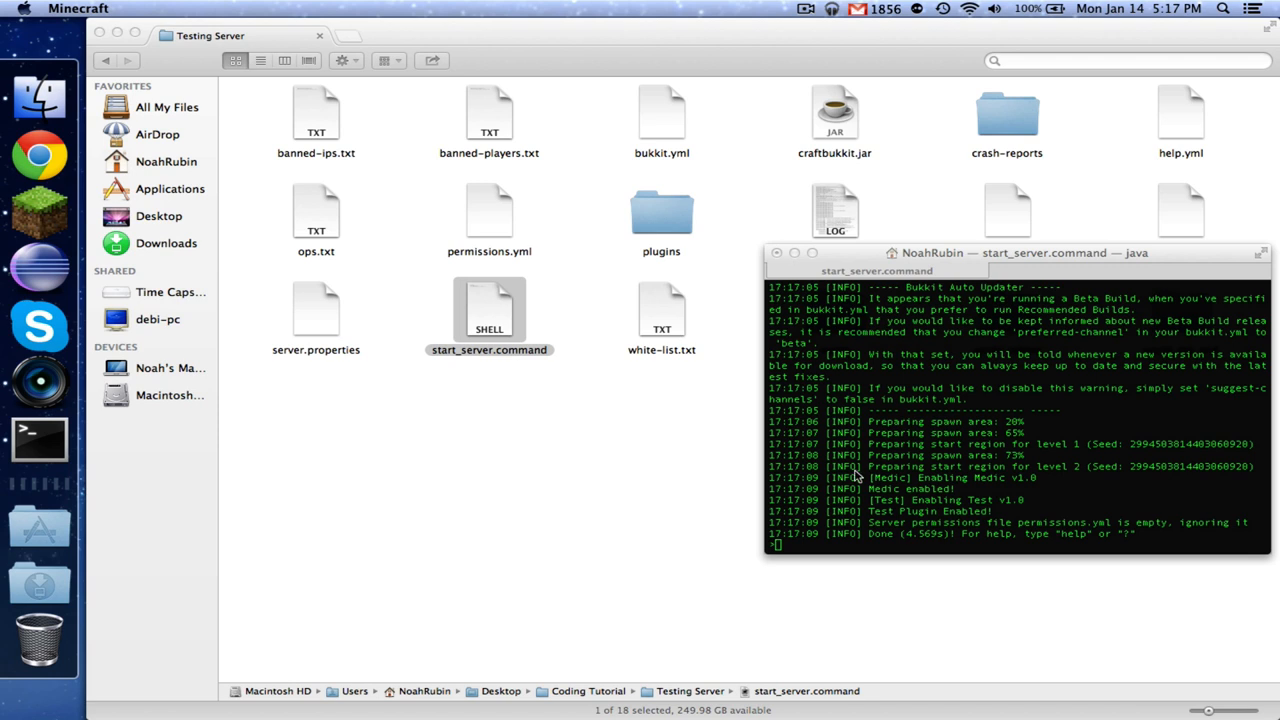
mouse_move(876, 422)
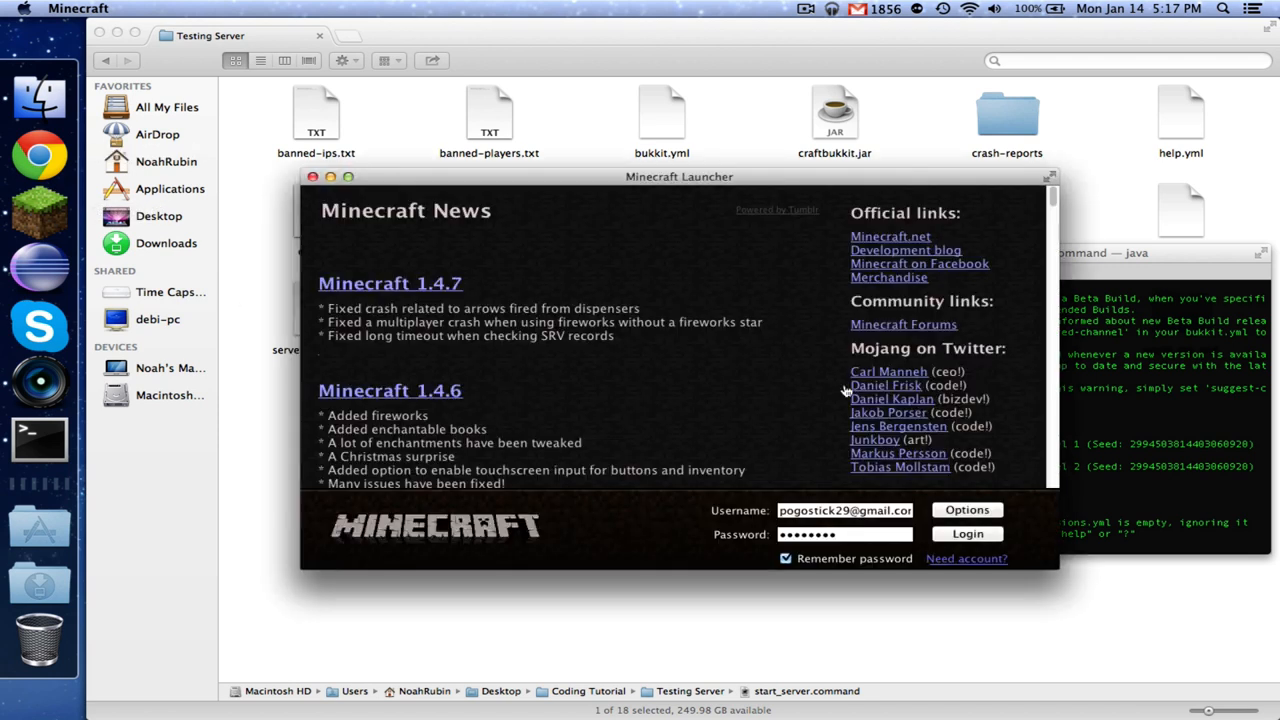
Launch Minecraft and direct-connect to the server at localhost.
left_click(966, 533)
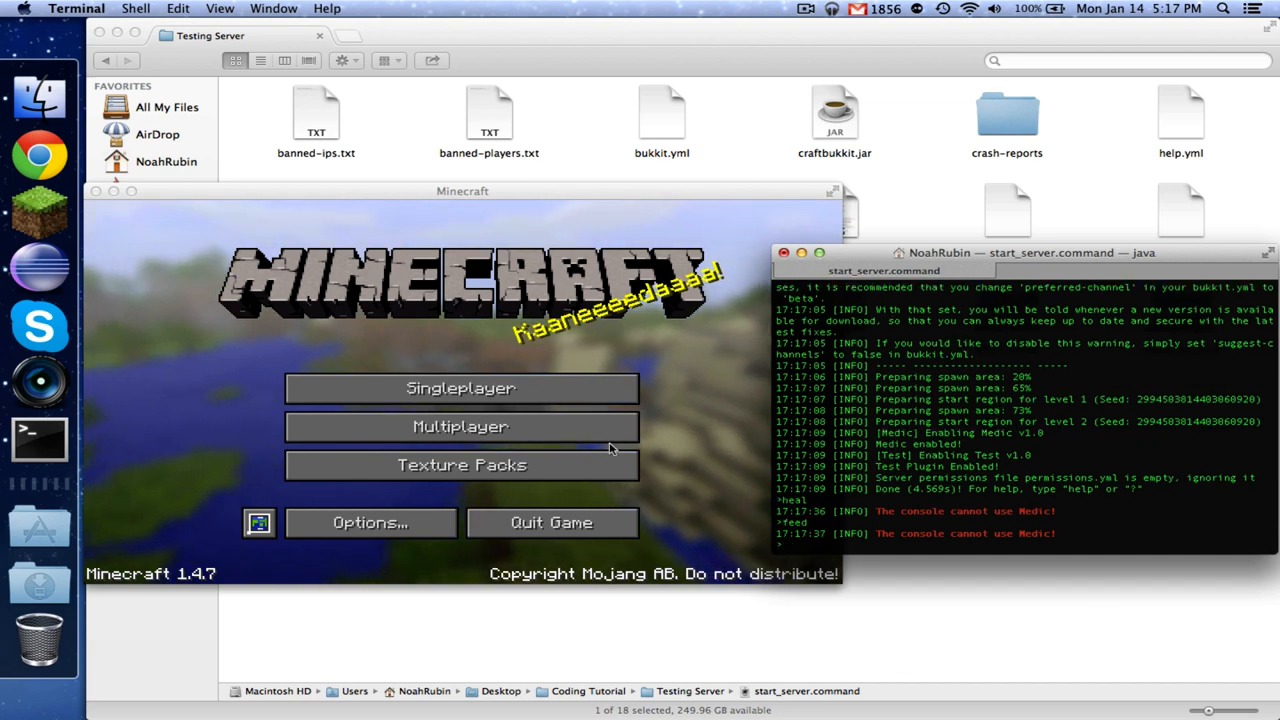
left_click(460, 426)
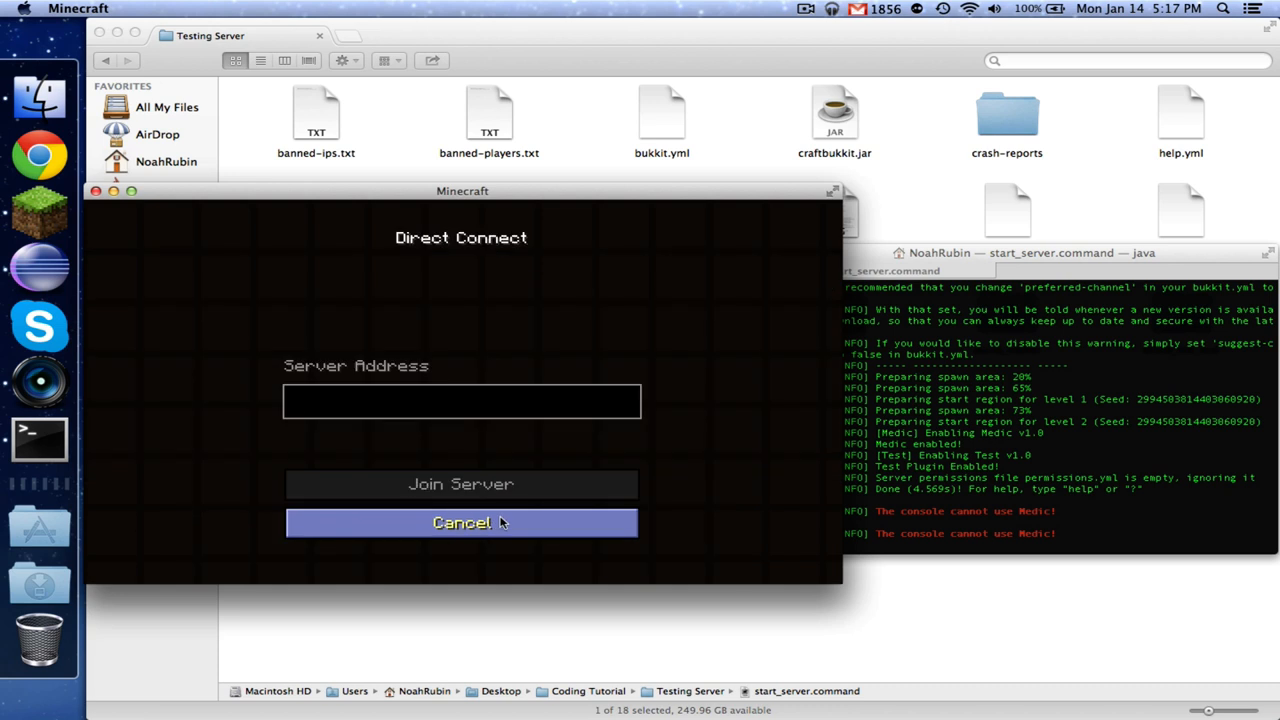
type("localhost")
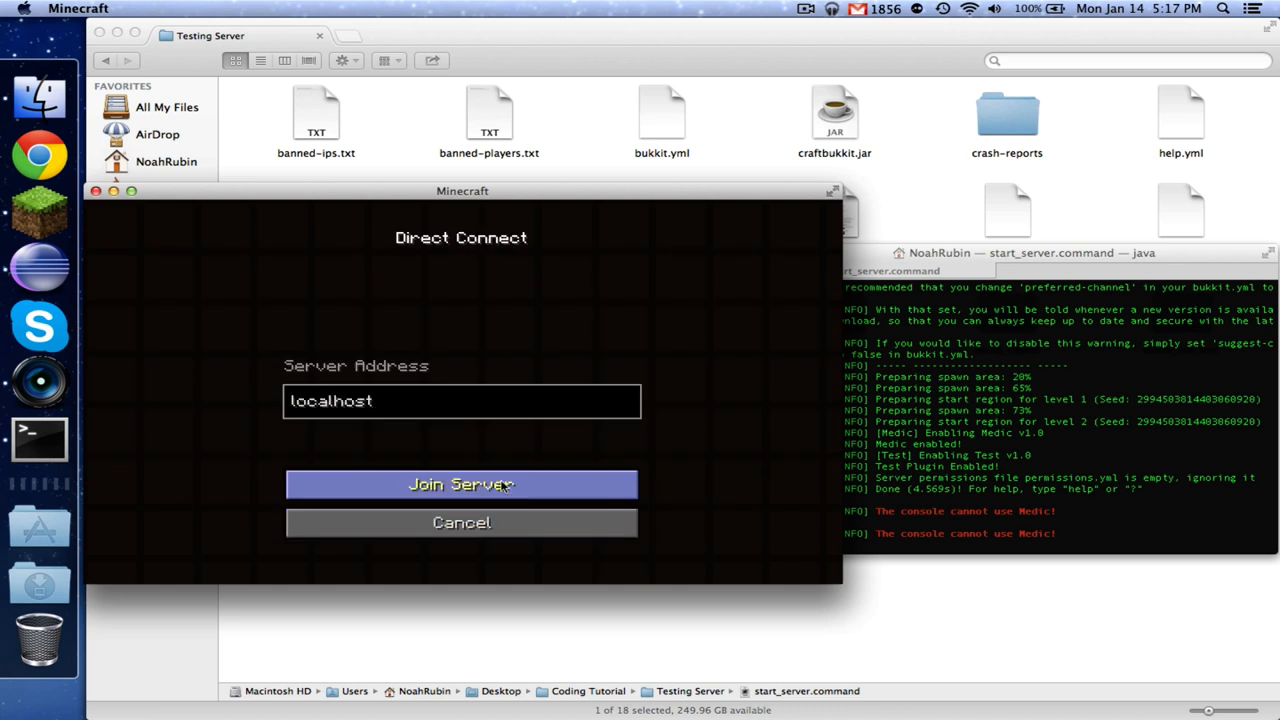
left_click(461, 484)
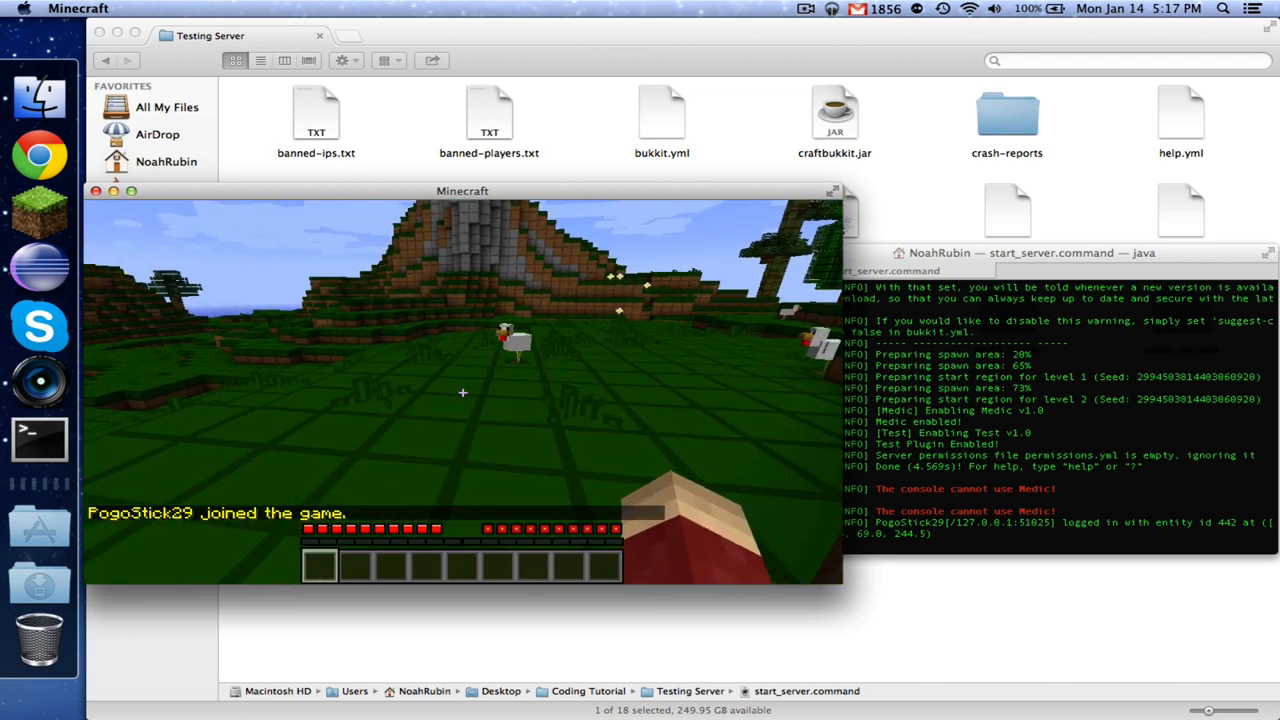
mouse_move(462, 392)
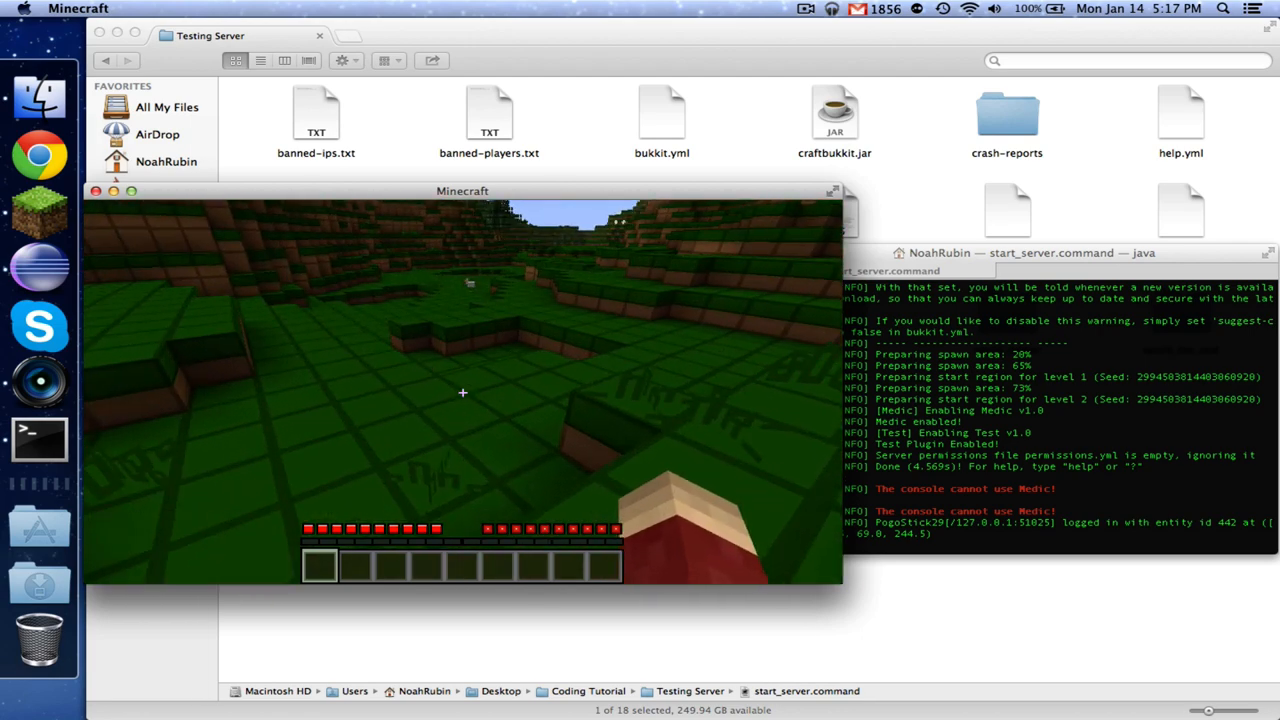
Run /gamemode 1 and /gamemode 0 in chat, then test /heal.
type("/gamemode")
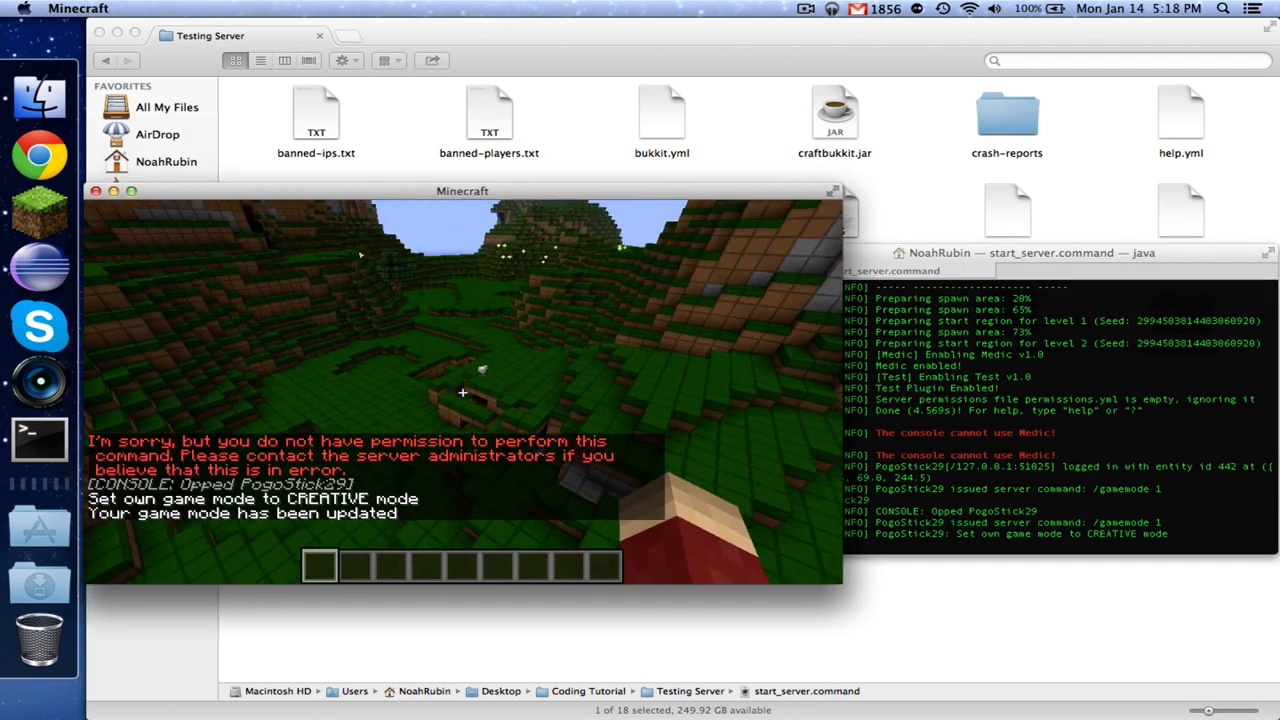
type("/gamemode")
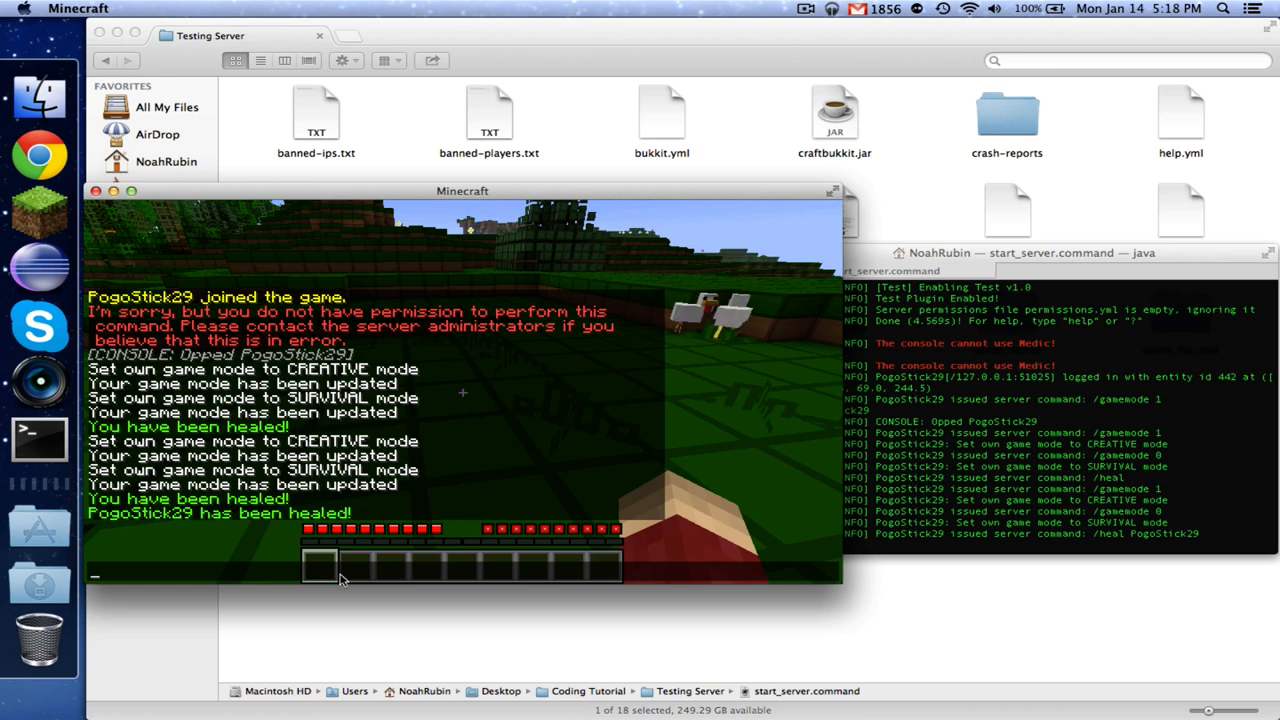
type("/")
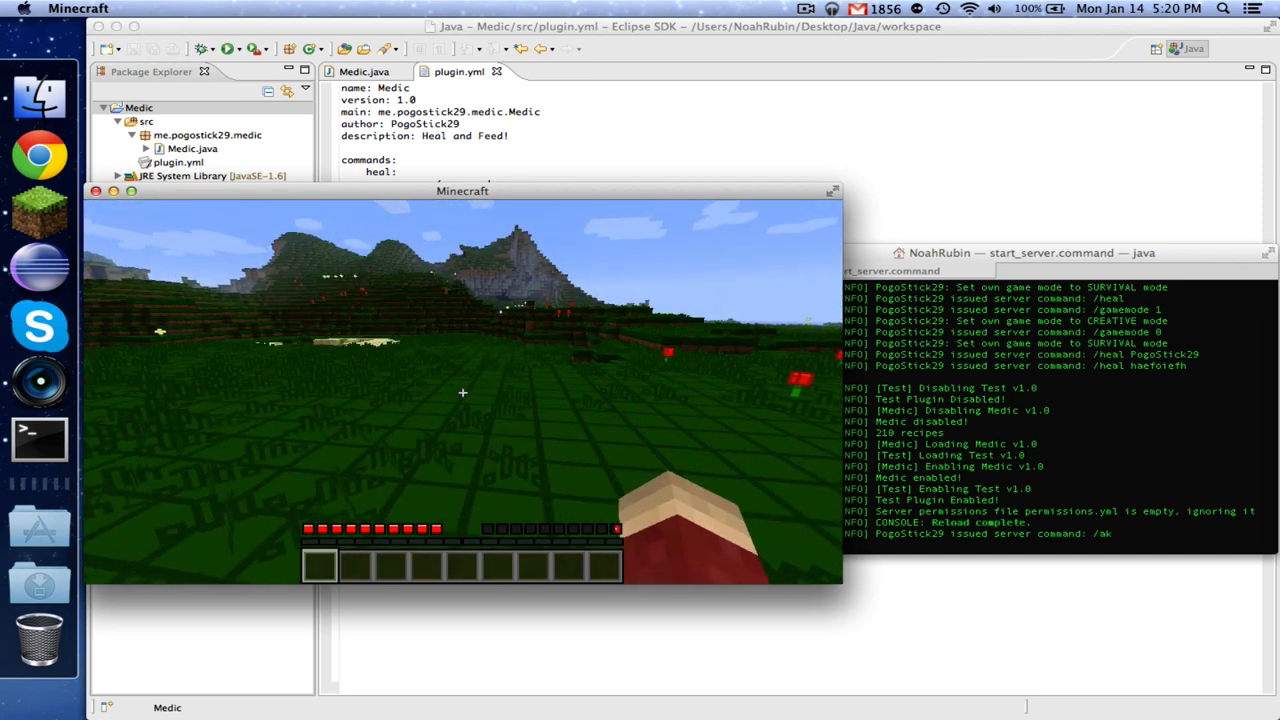
Add the almostkill command setting food level to 1 in Medic.java, then return to Minecraft.
left_click(360, 71)
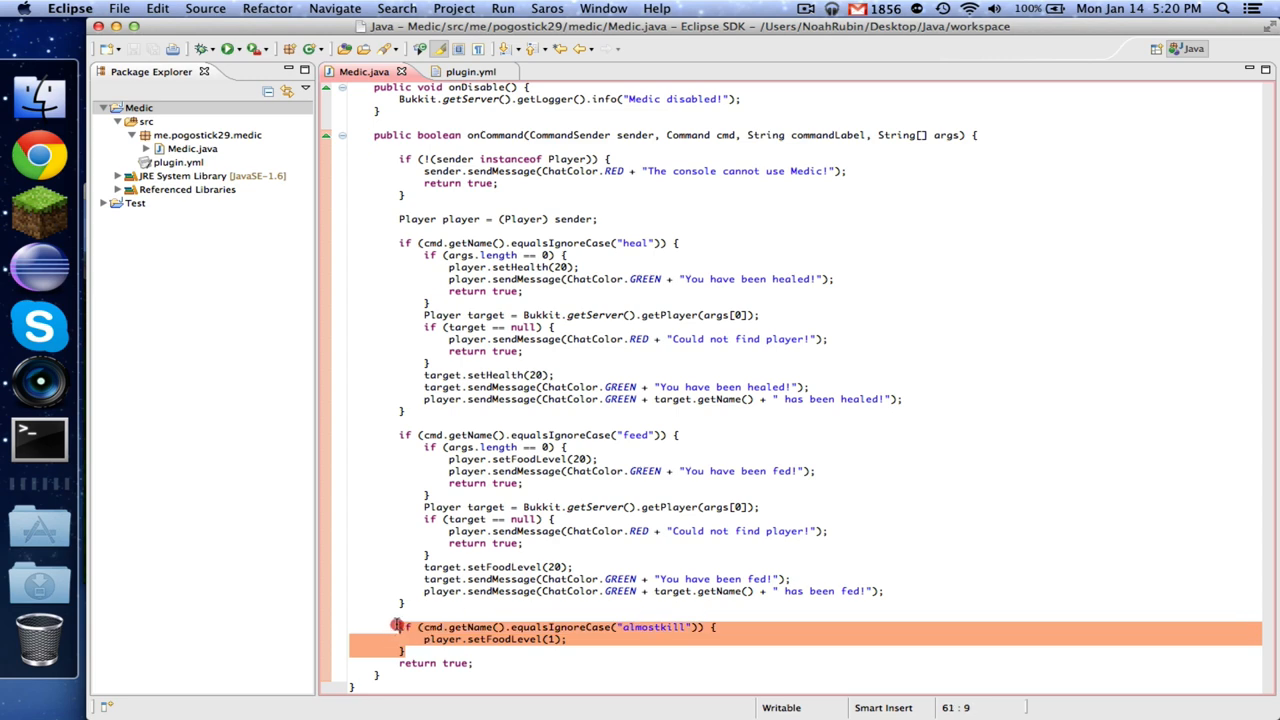
left_click(40, 438)
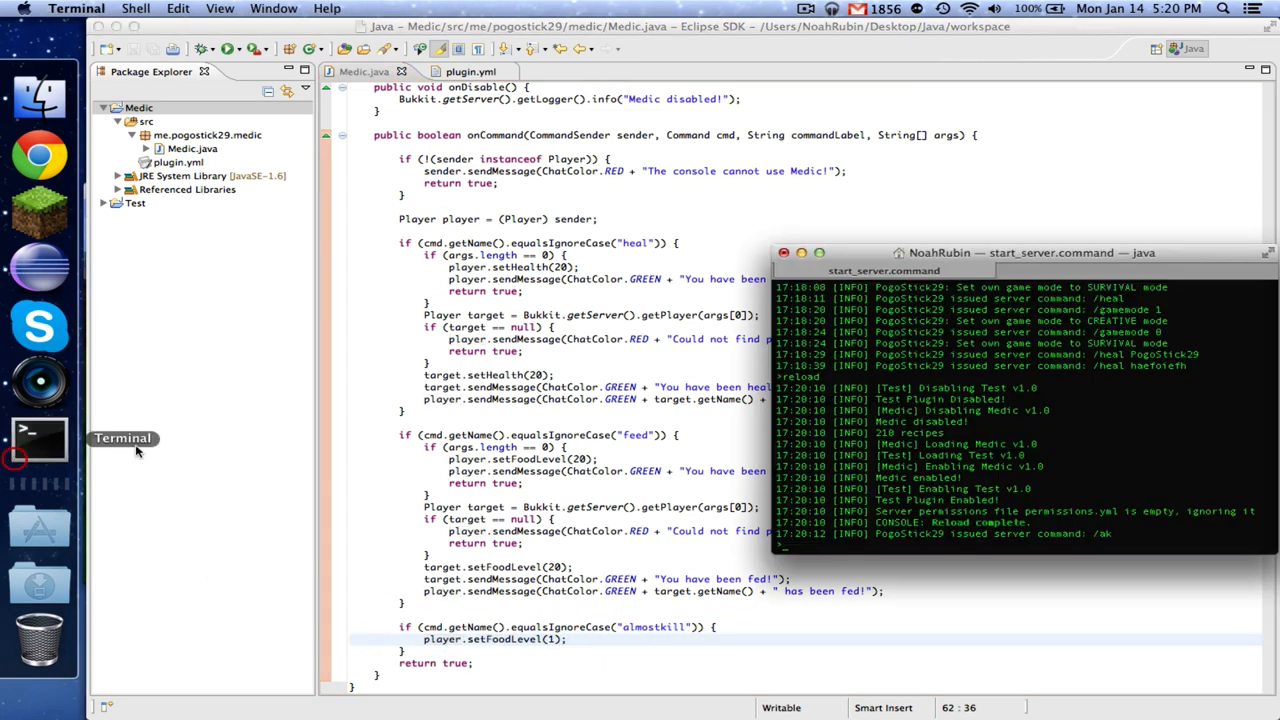
left_click(40, 210)
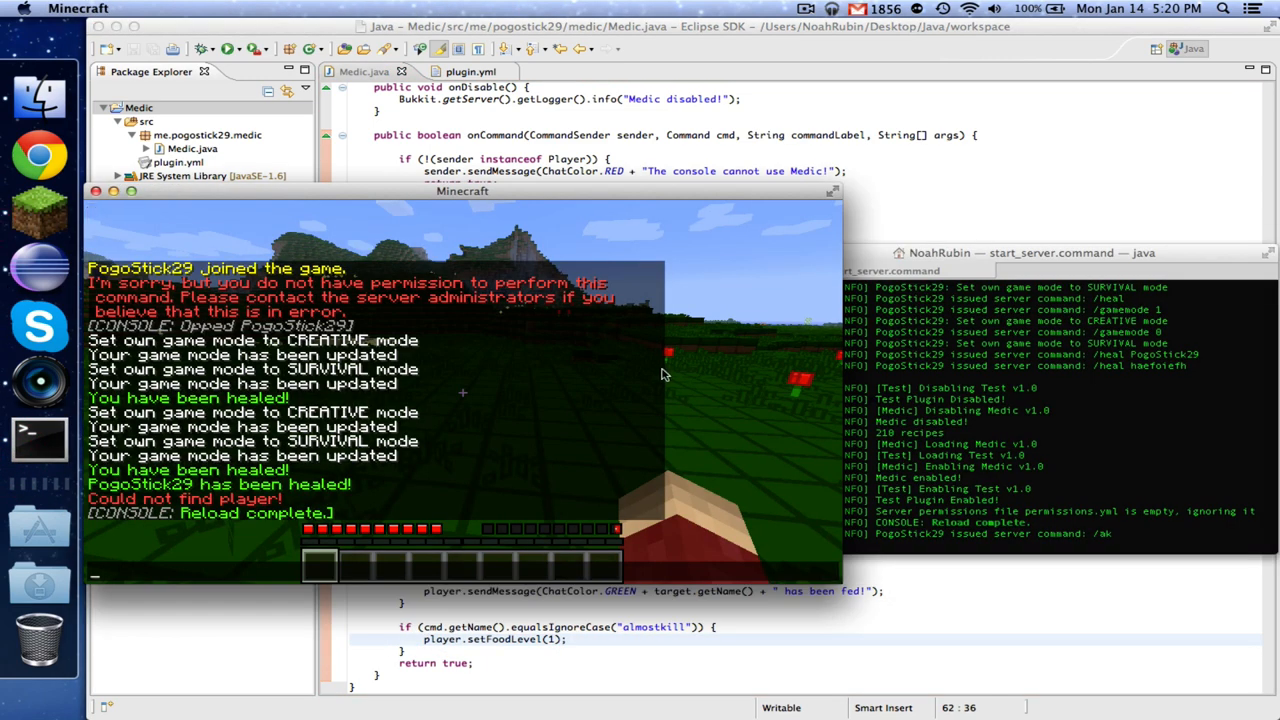
Run /feed in Minecraft chat to test the feed command.
type("/feed")
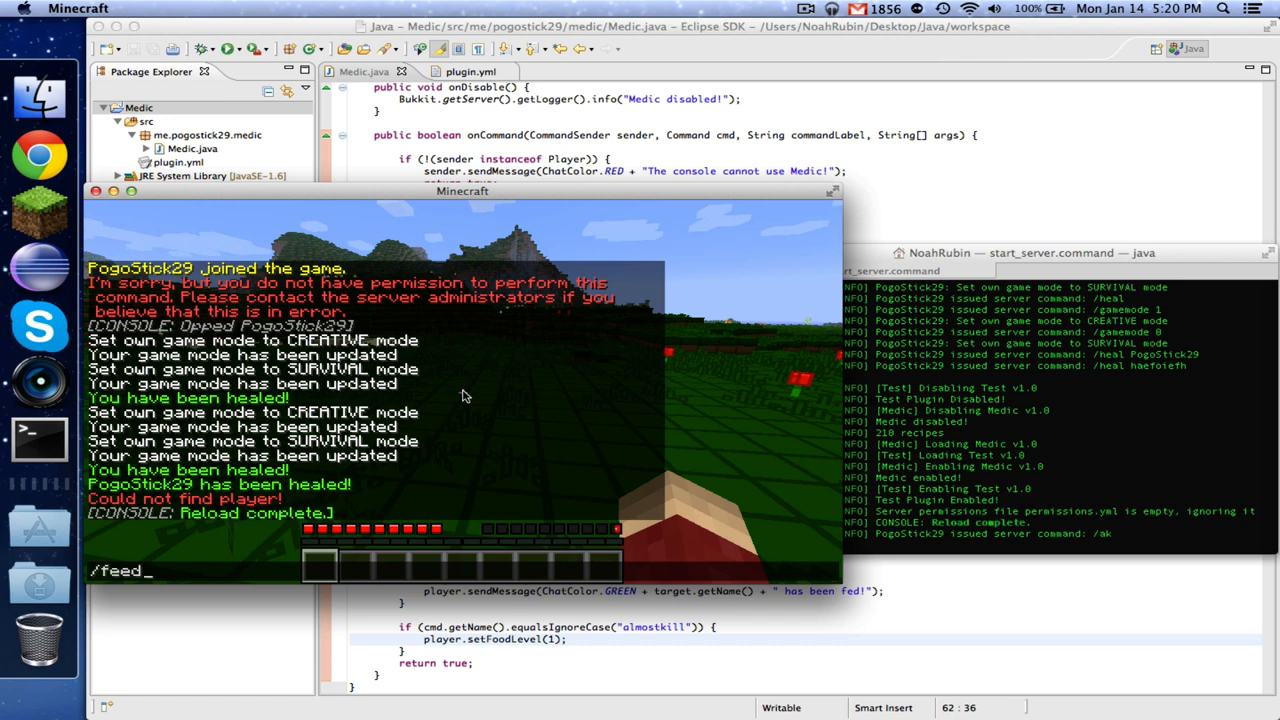
key("Return")
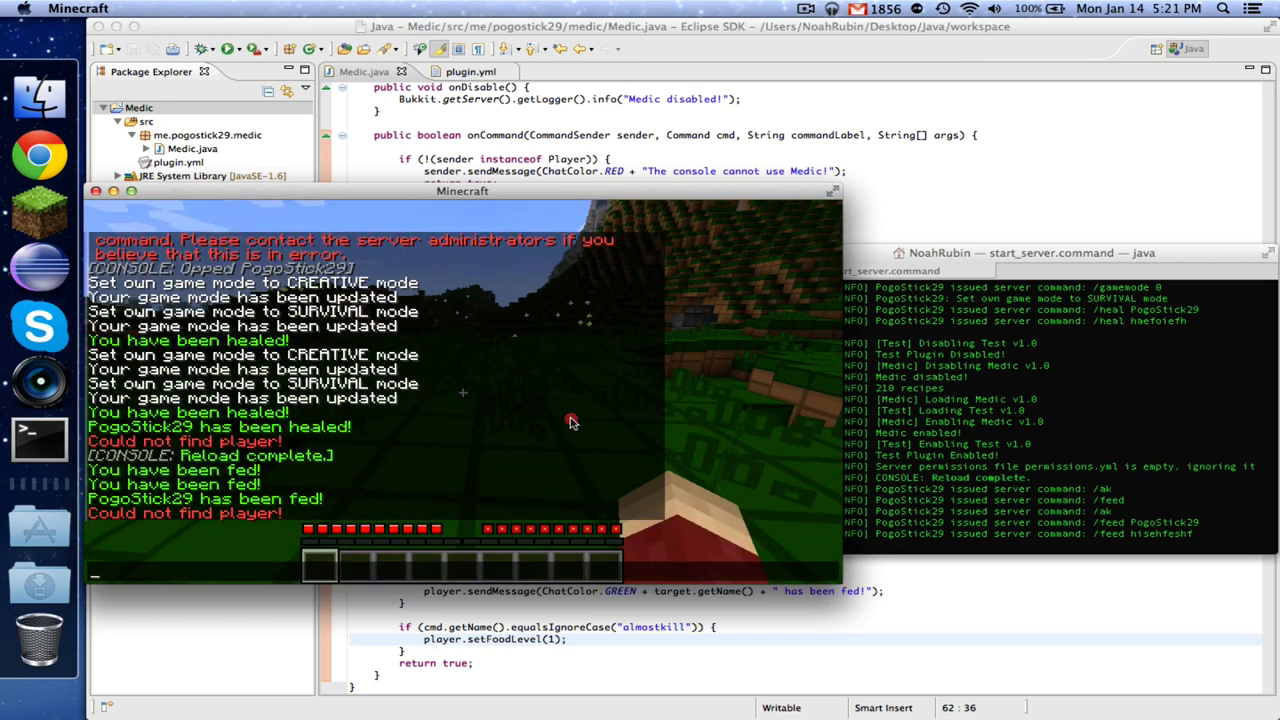
mouse_move(738, 462)
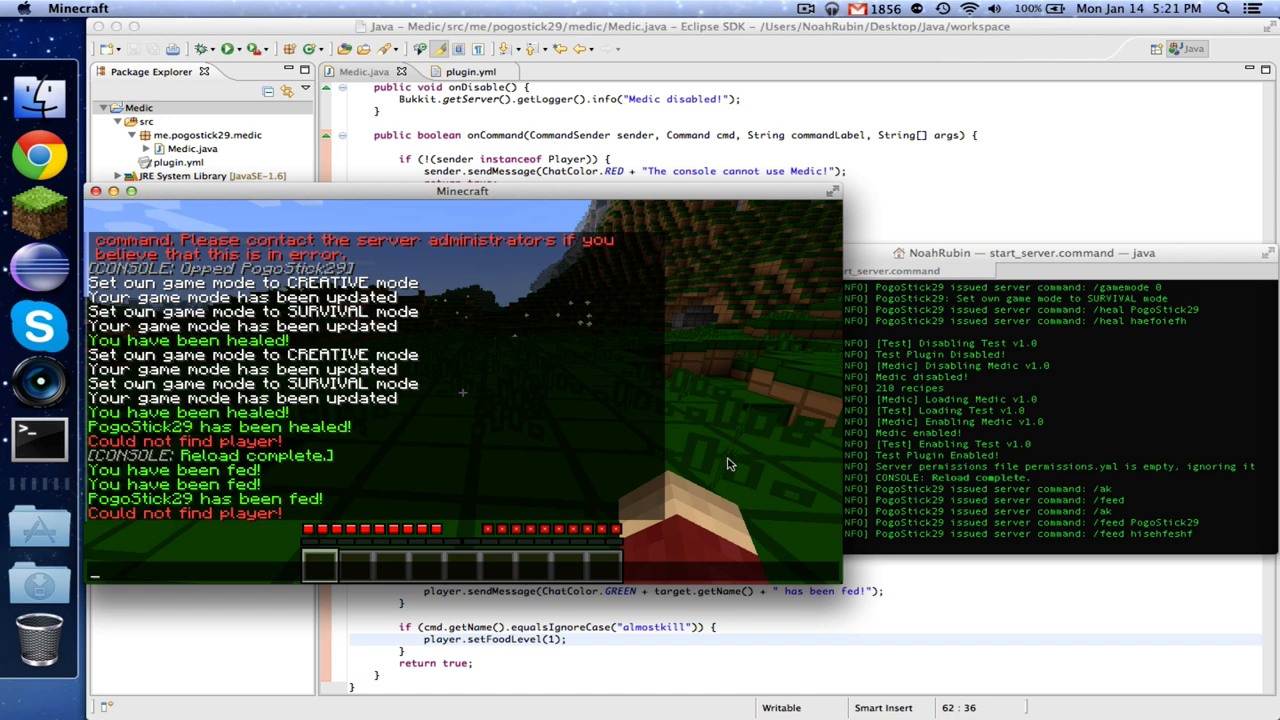
mouse_move(728, 462)
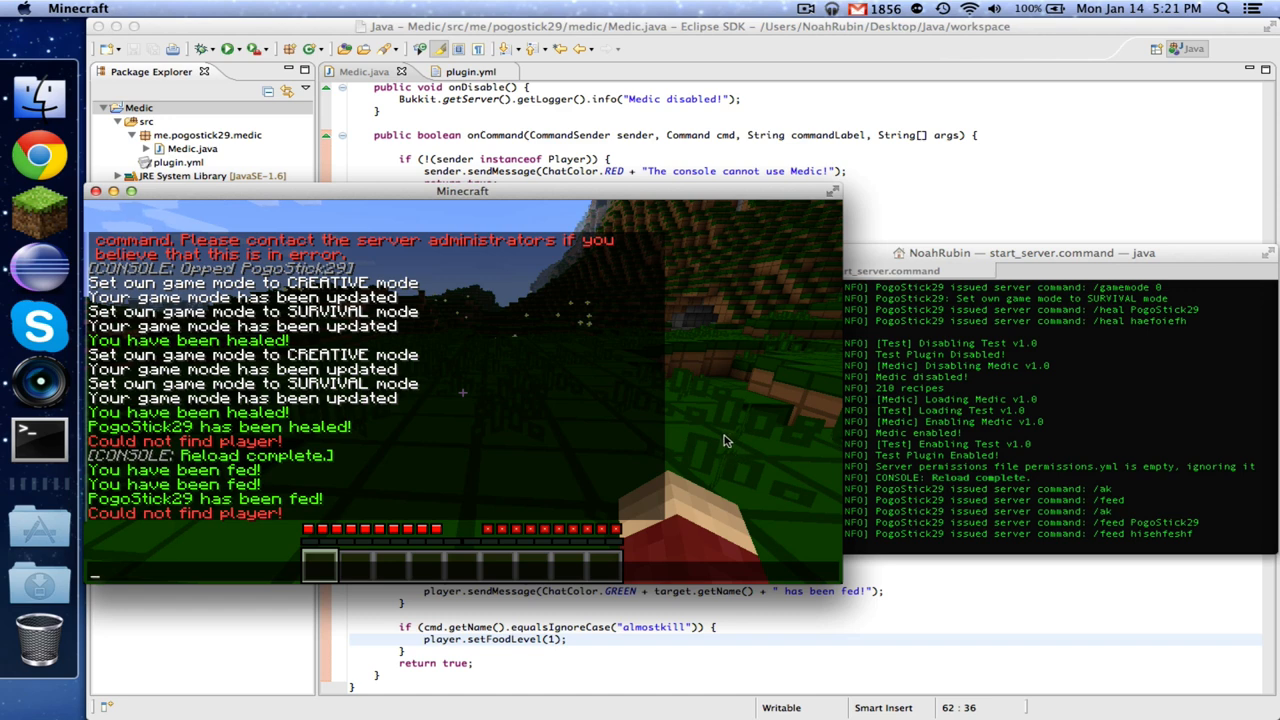